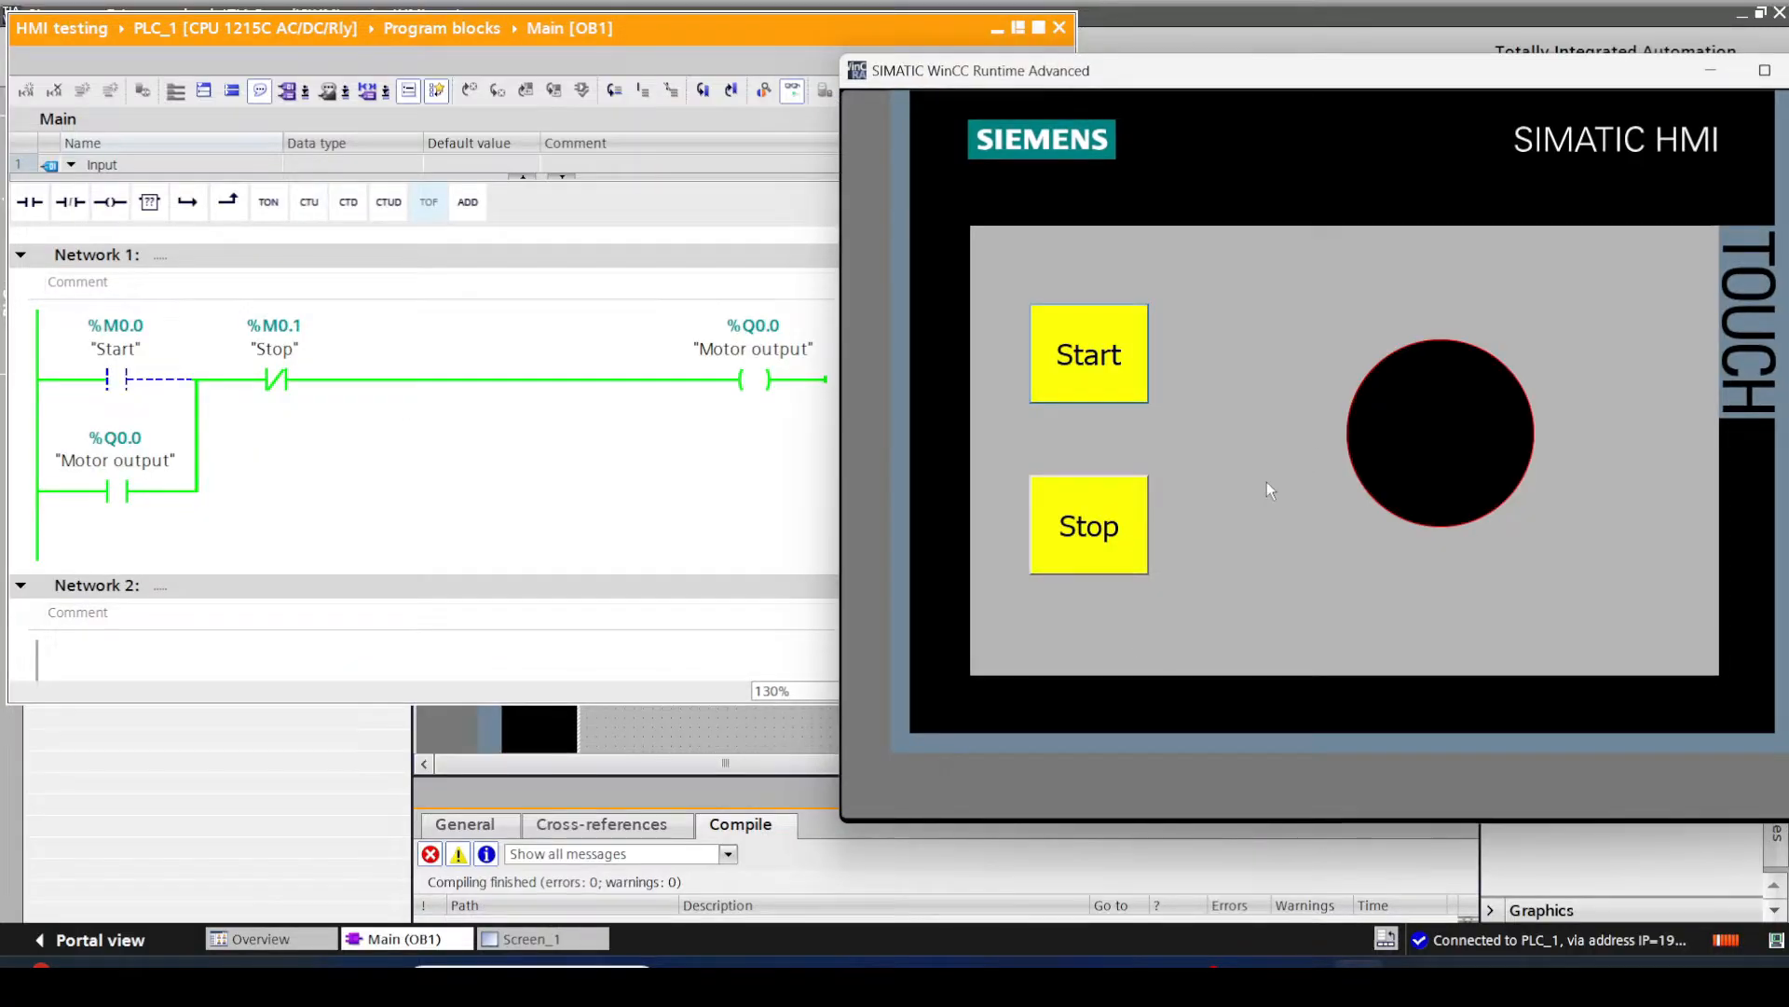
- Switch from the running motor demo to the browser's SIMATIC STEP 7 V19 trial download page
click(1087, 354)
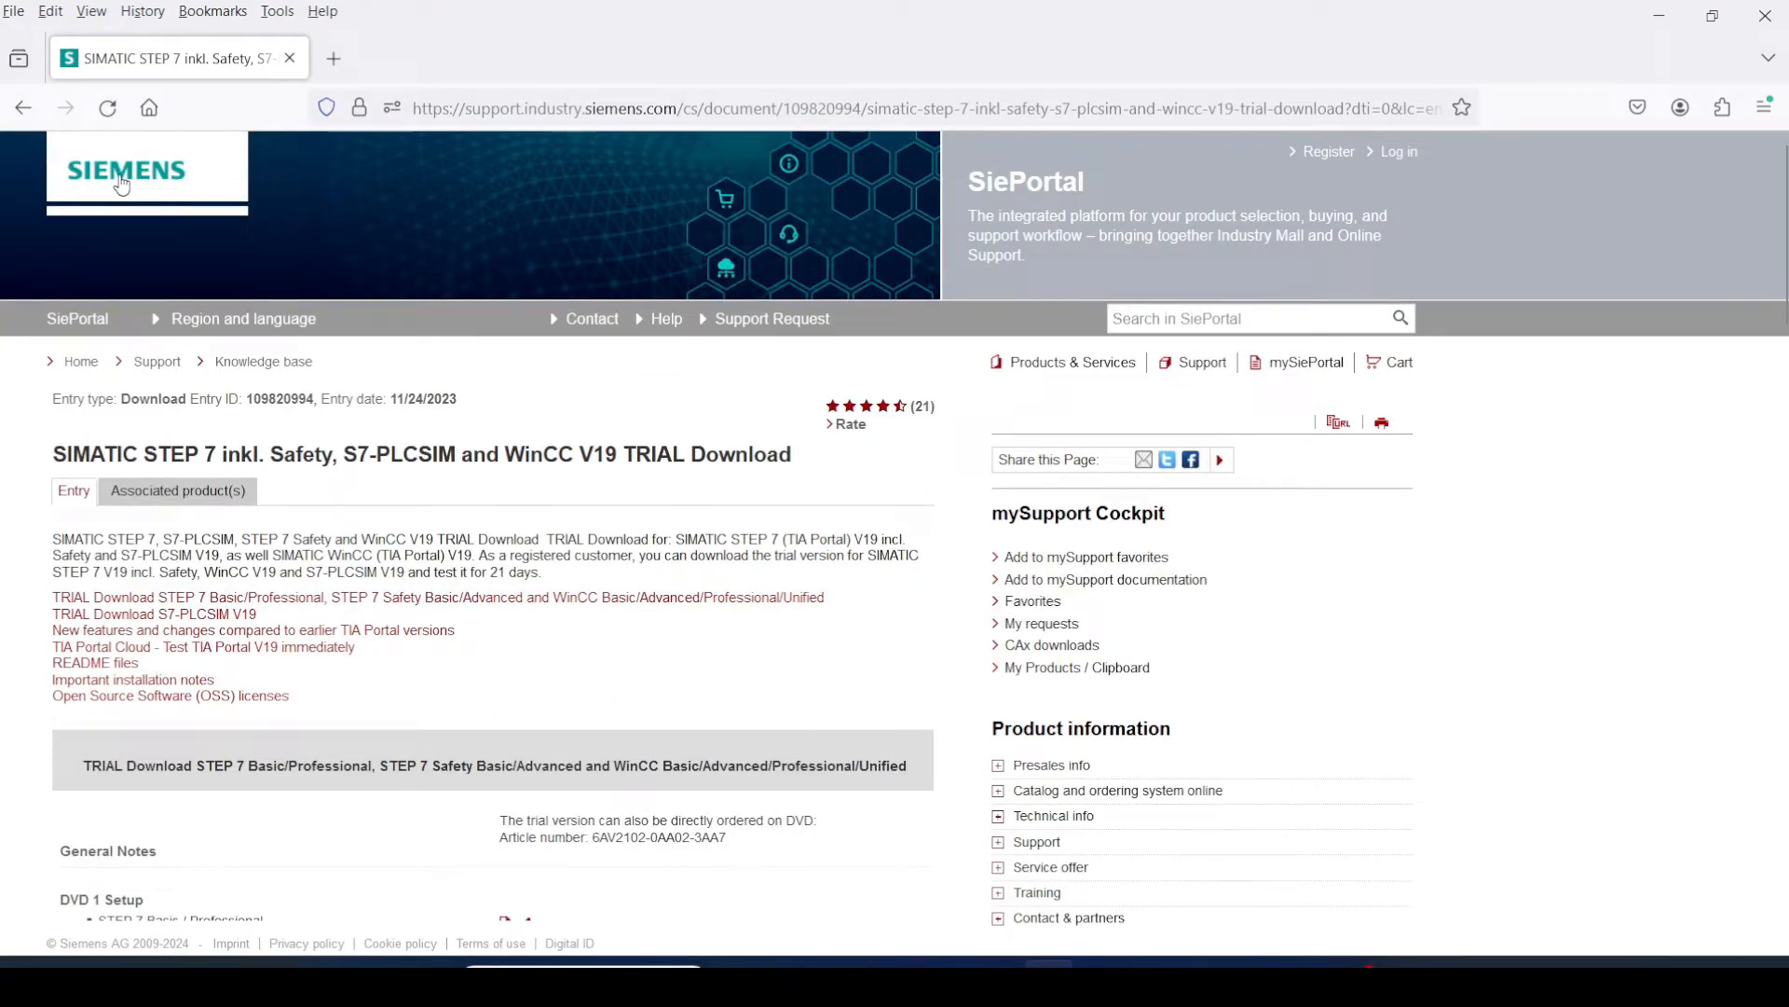
- Scroll the V19 trial entry past the DVD 1 and DVD 2 ISOs to the S7-PLCSIM V19 download
scroll(down, 3)
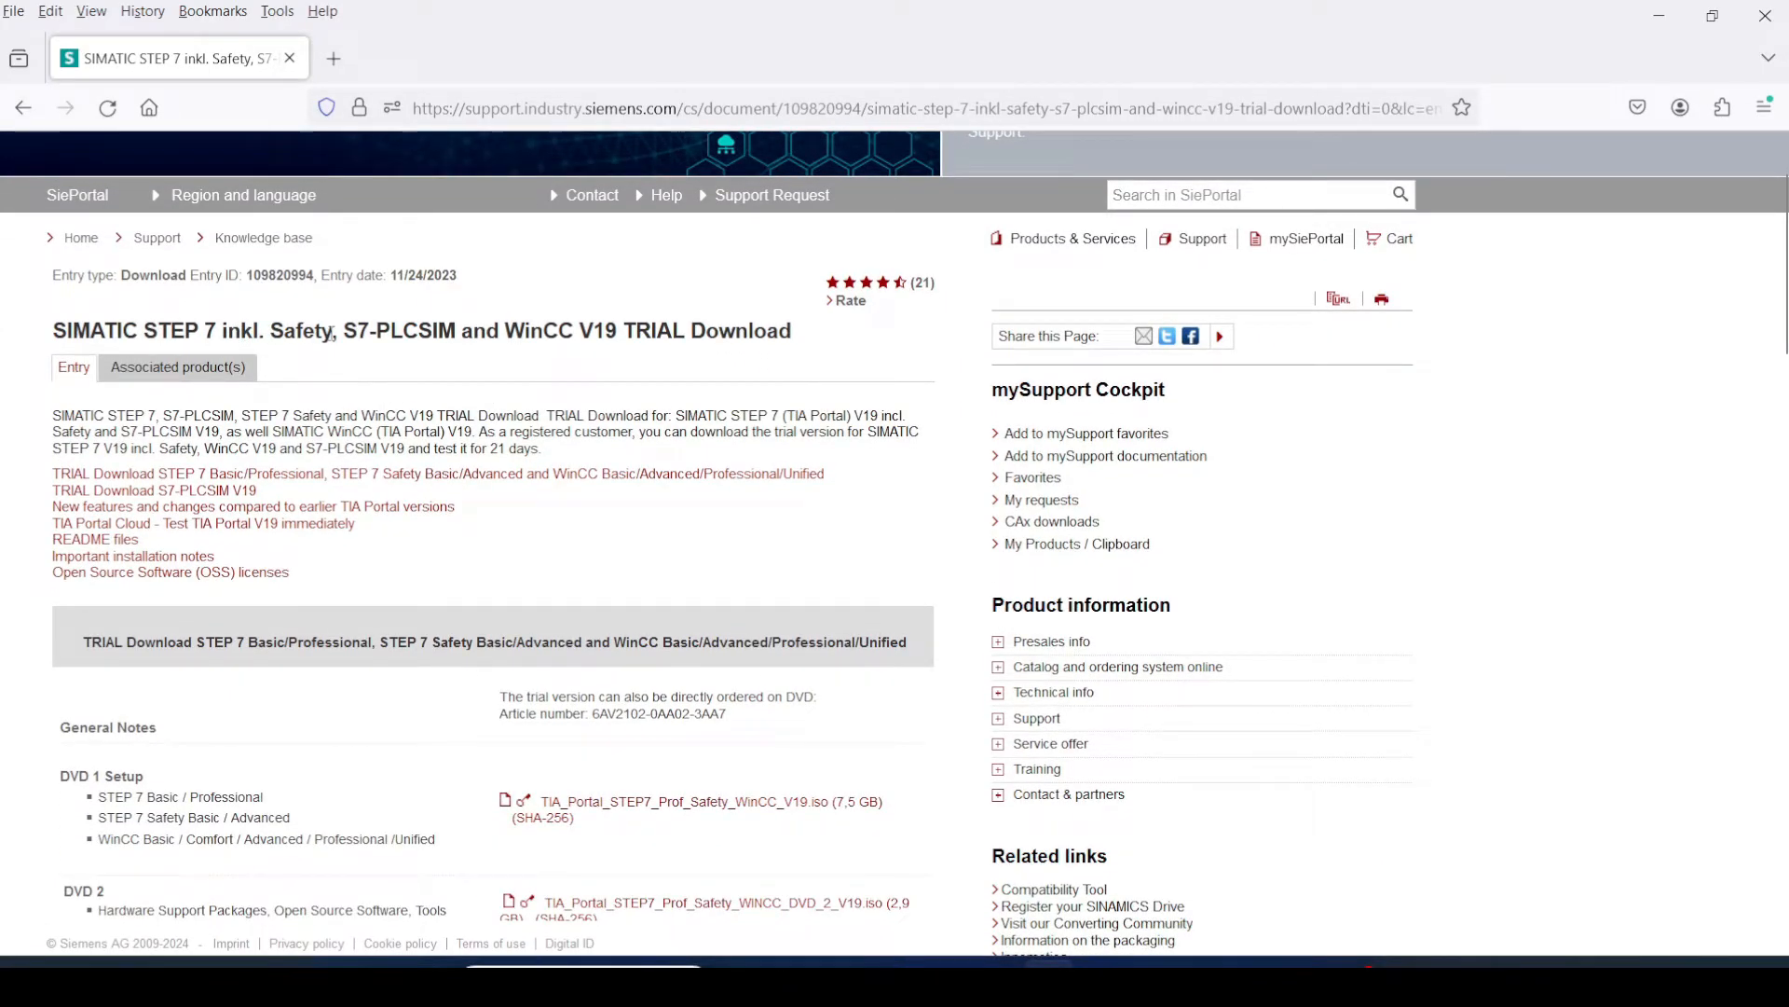
double_click(704, 329)
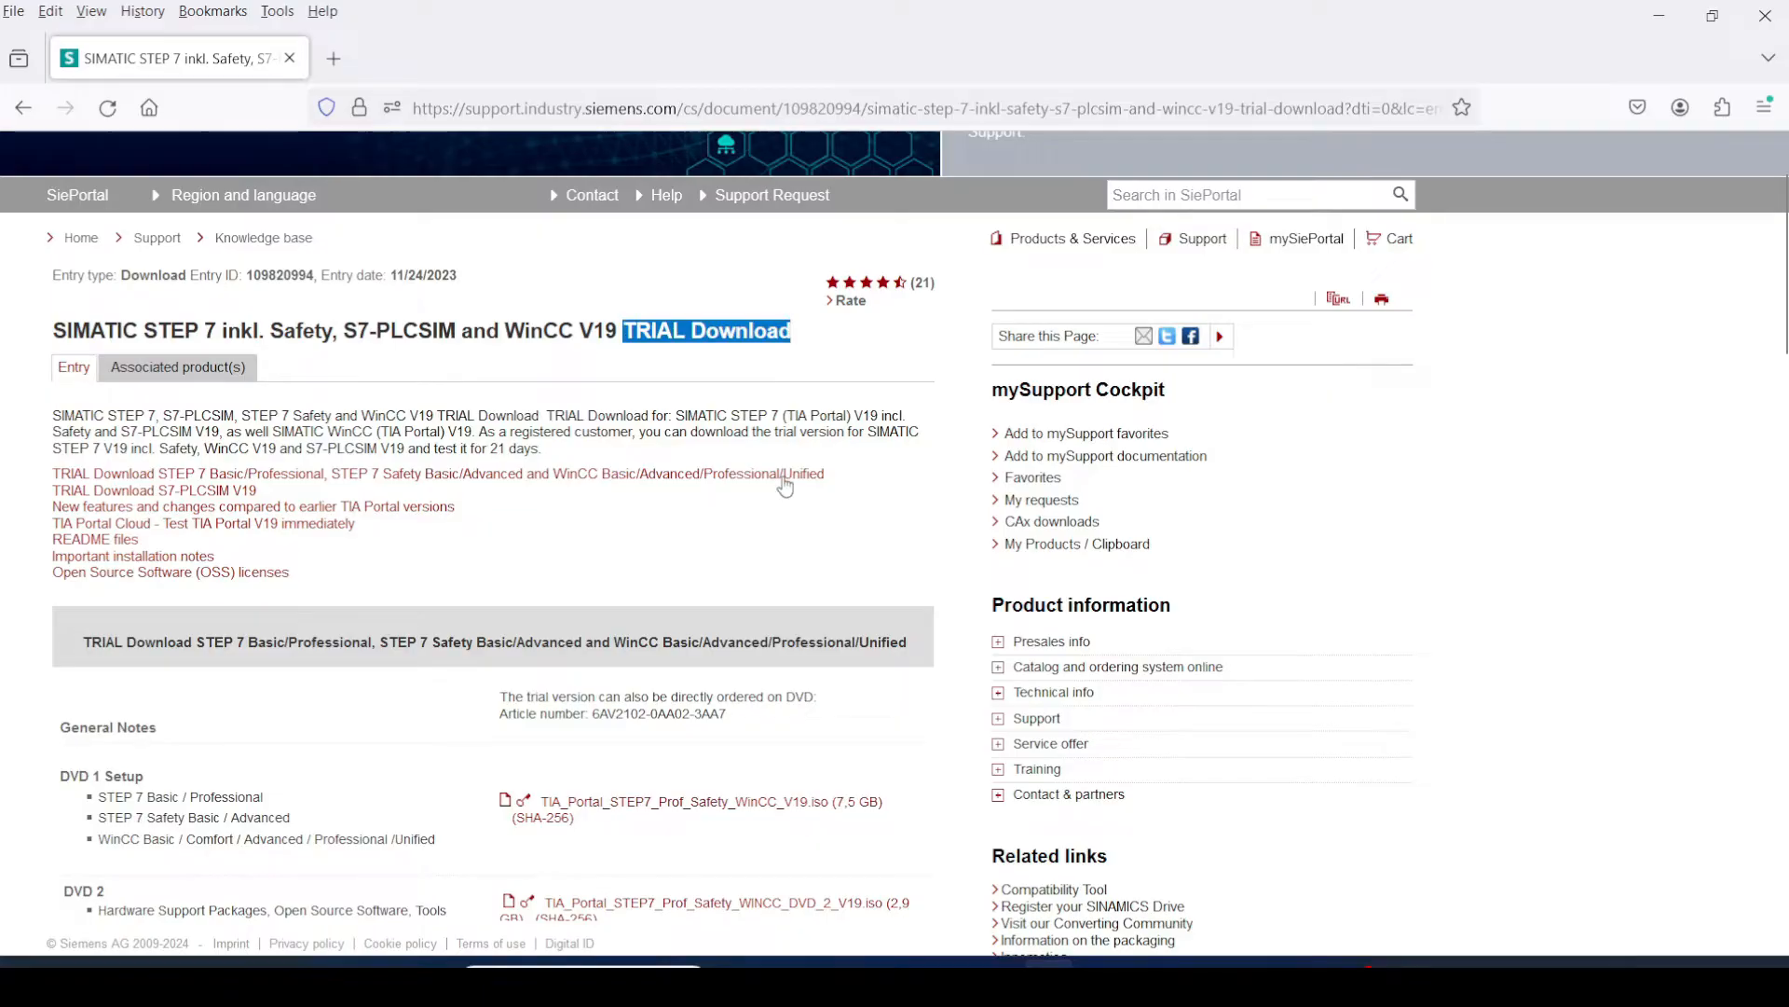
scroll(down, 3)
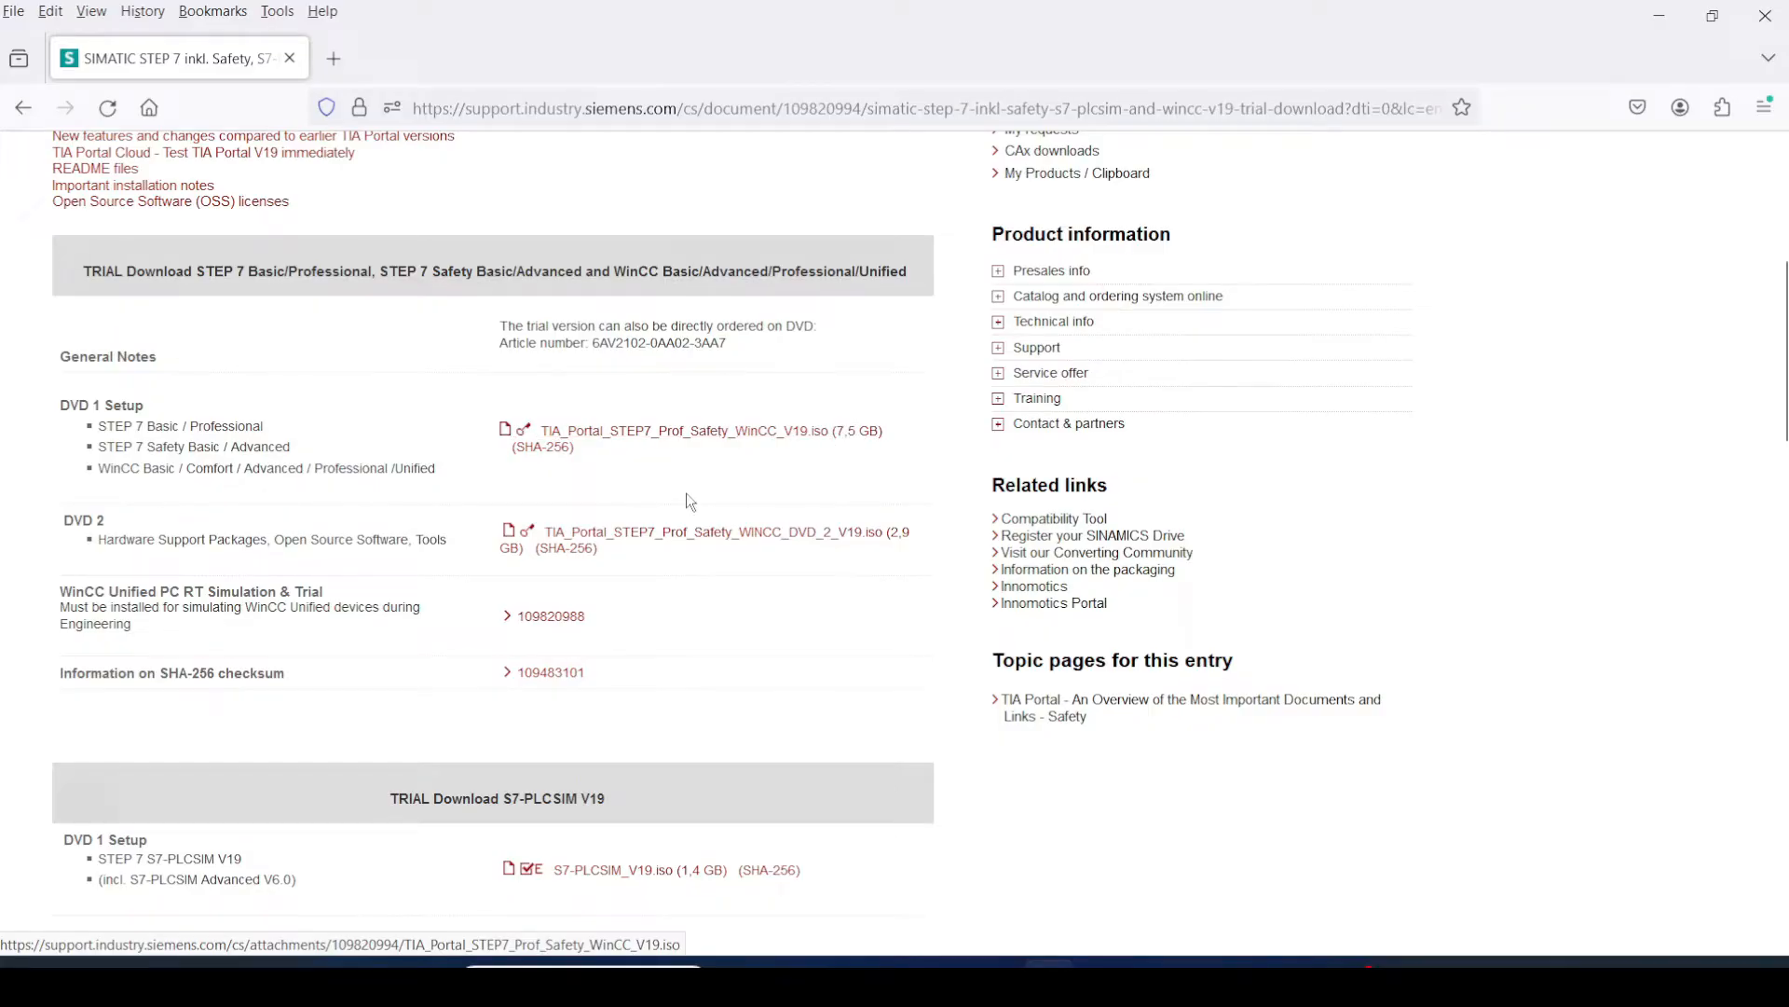
scroll(down, 3)
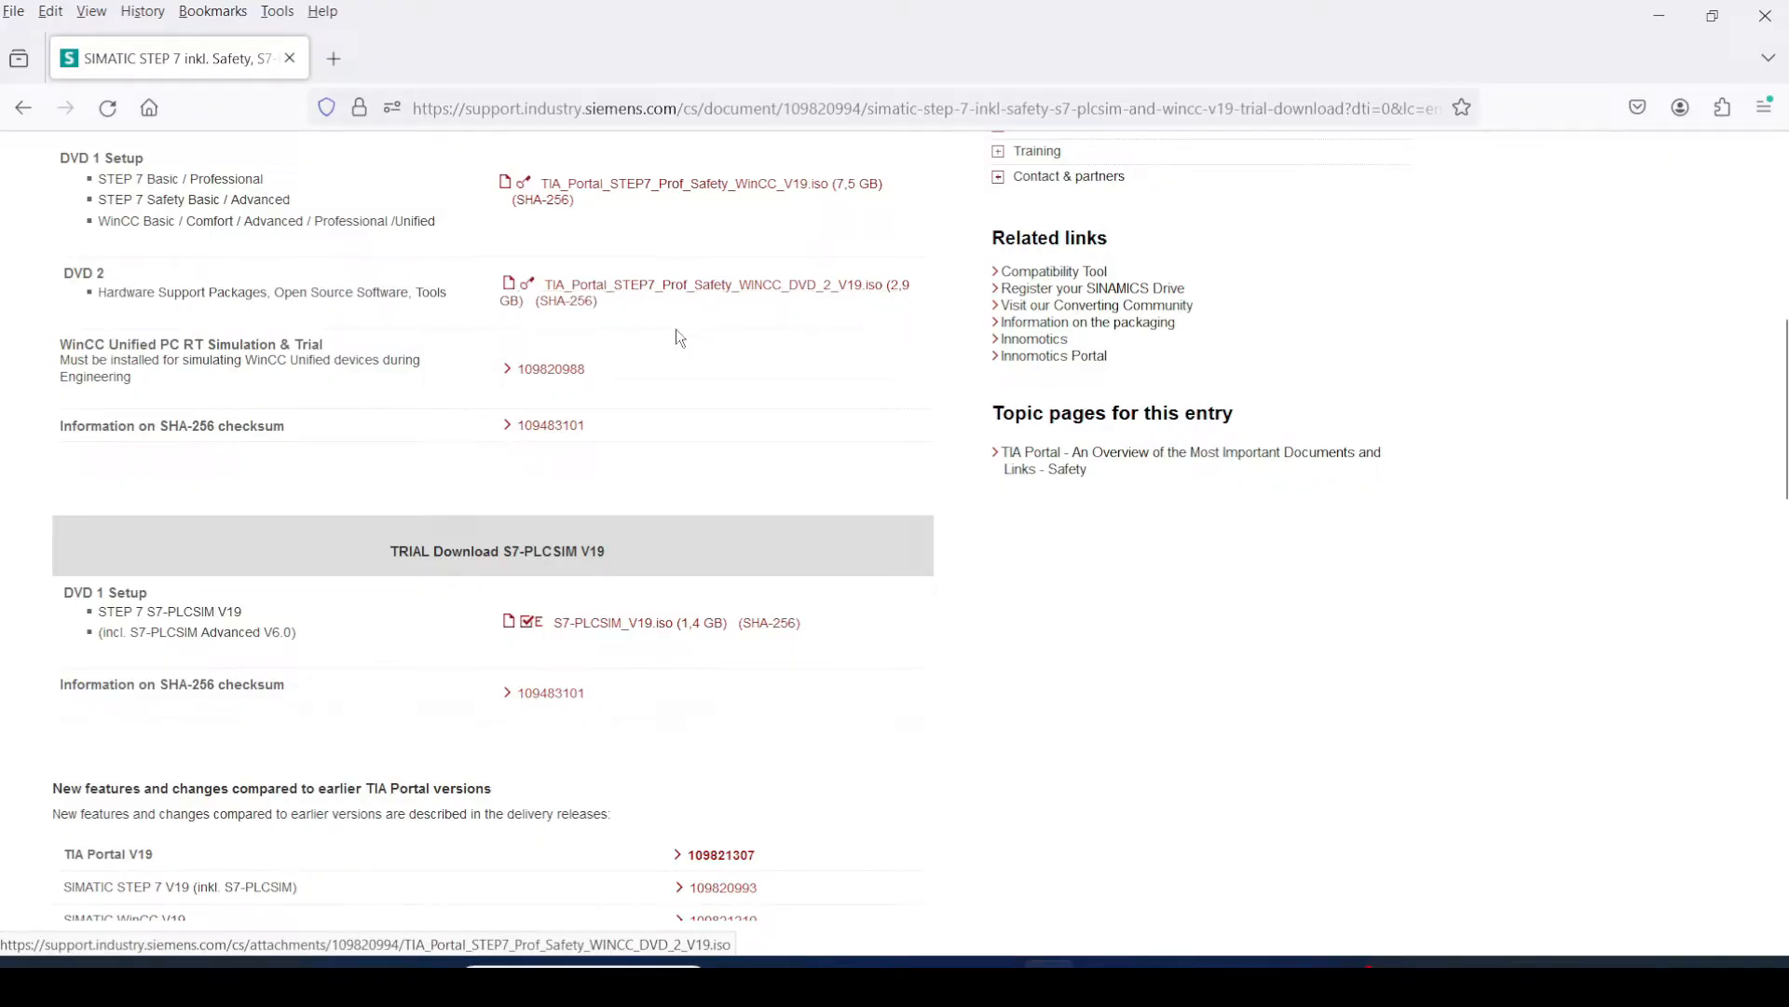
mouse_move(515, 292)
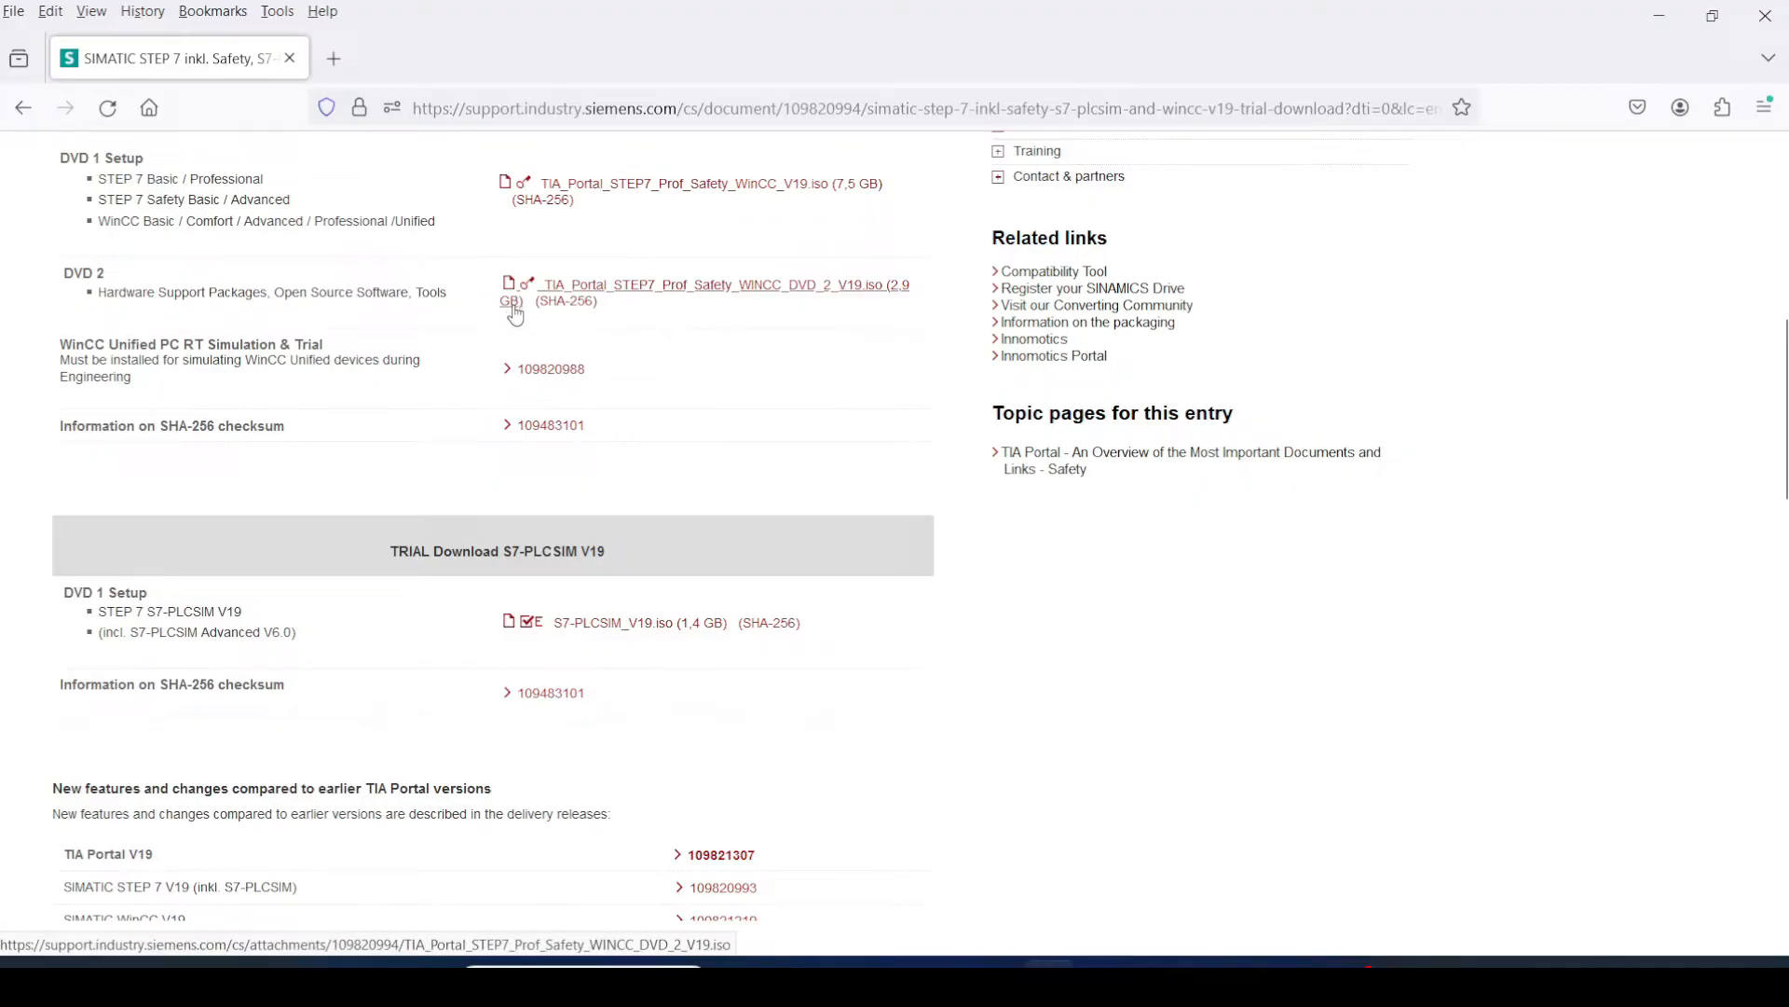
scroll(down, 3)
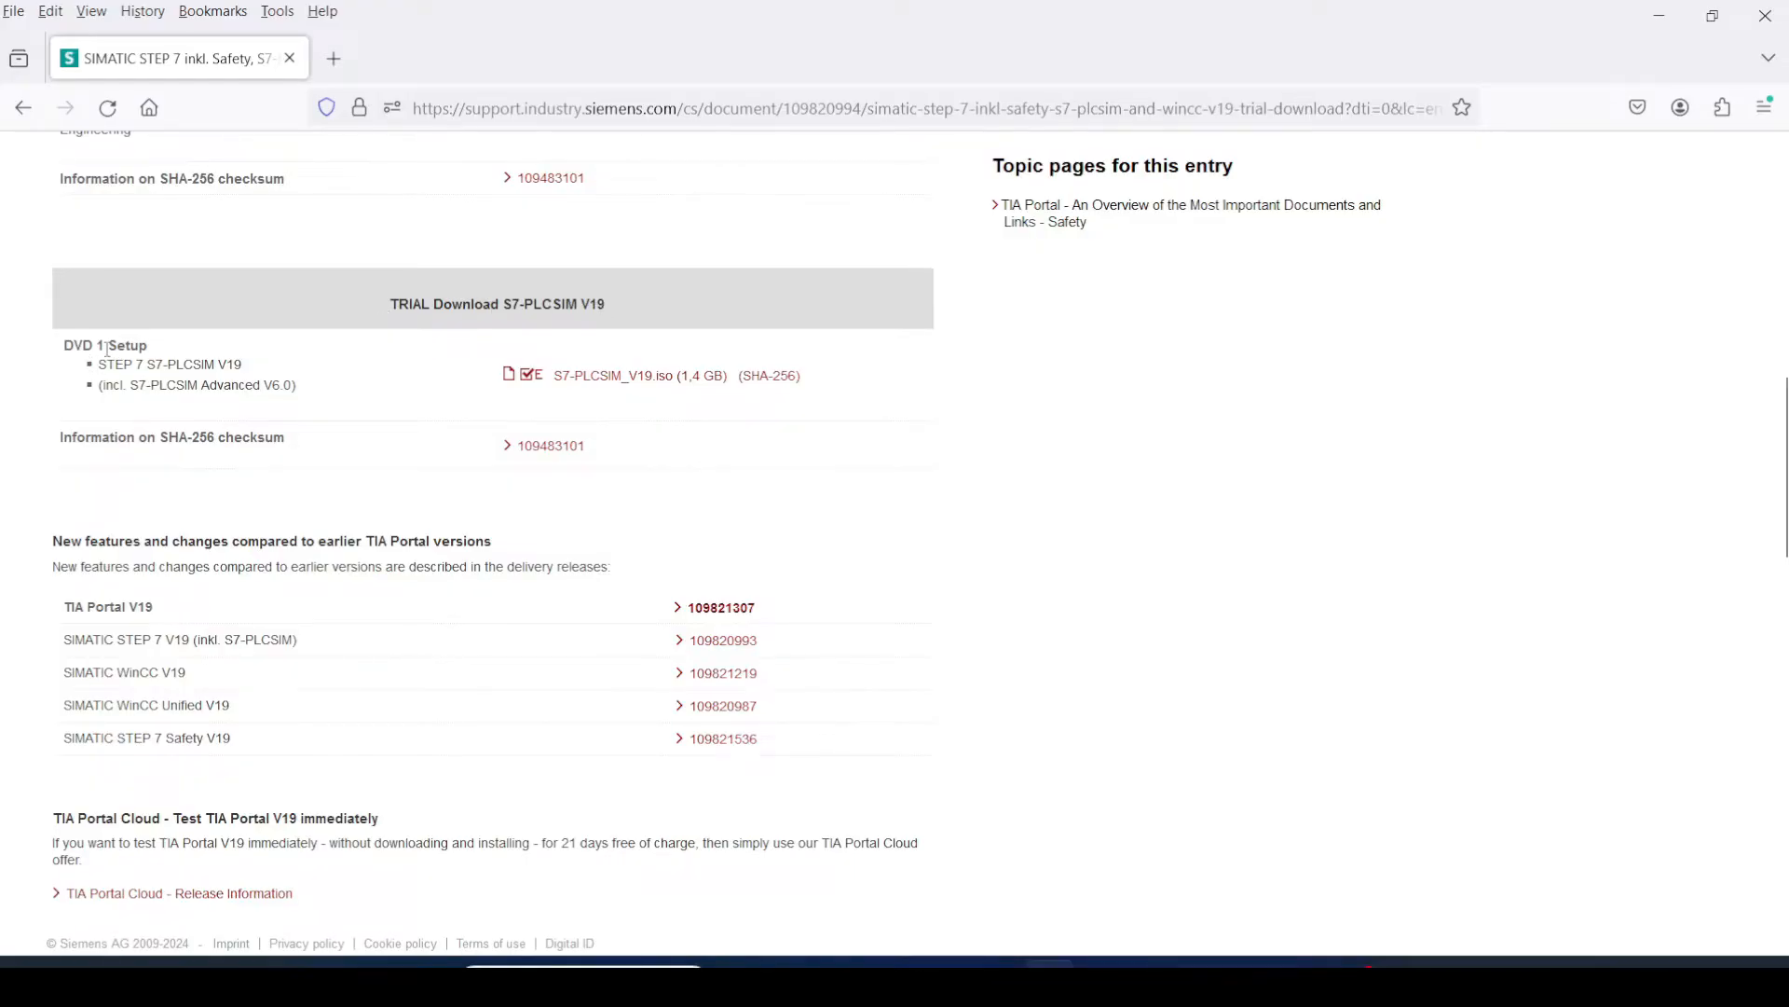
mouse_move(613, 374)
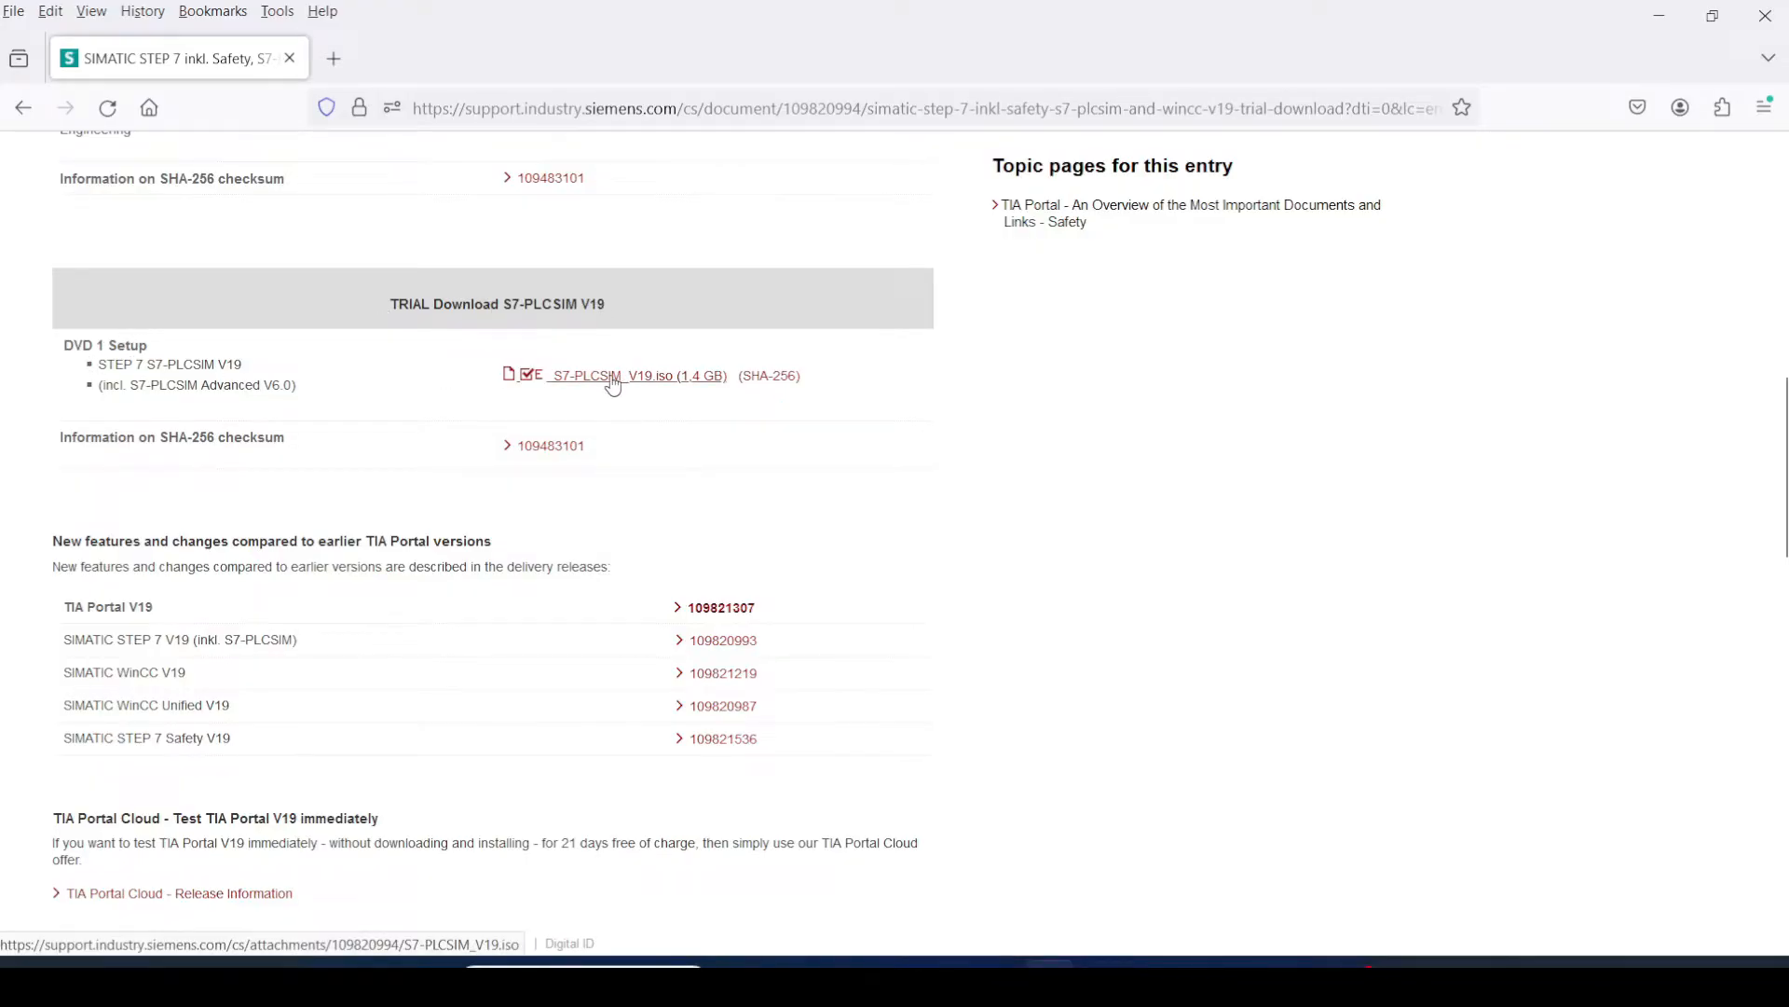
mouse_move(693, 382)
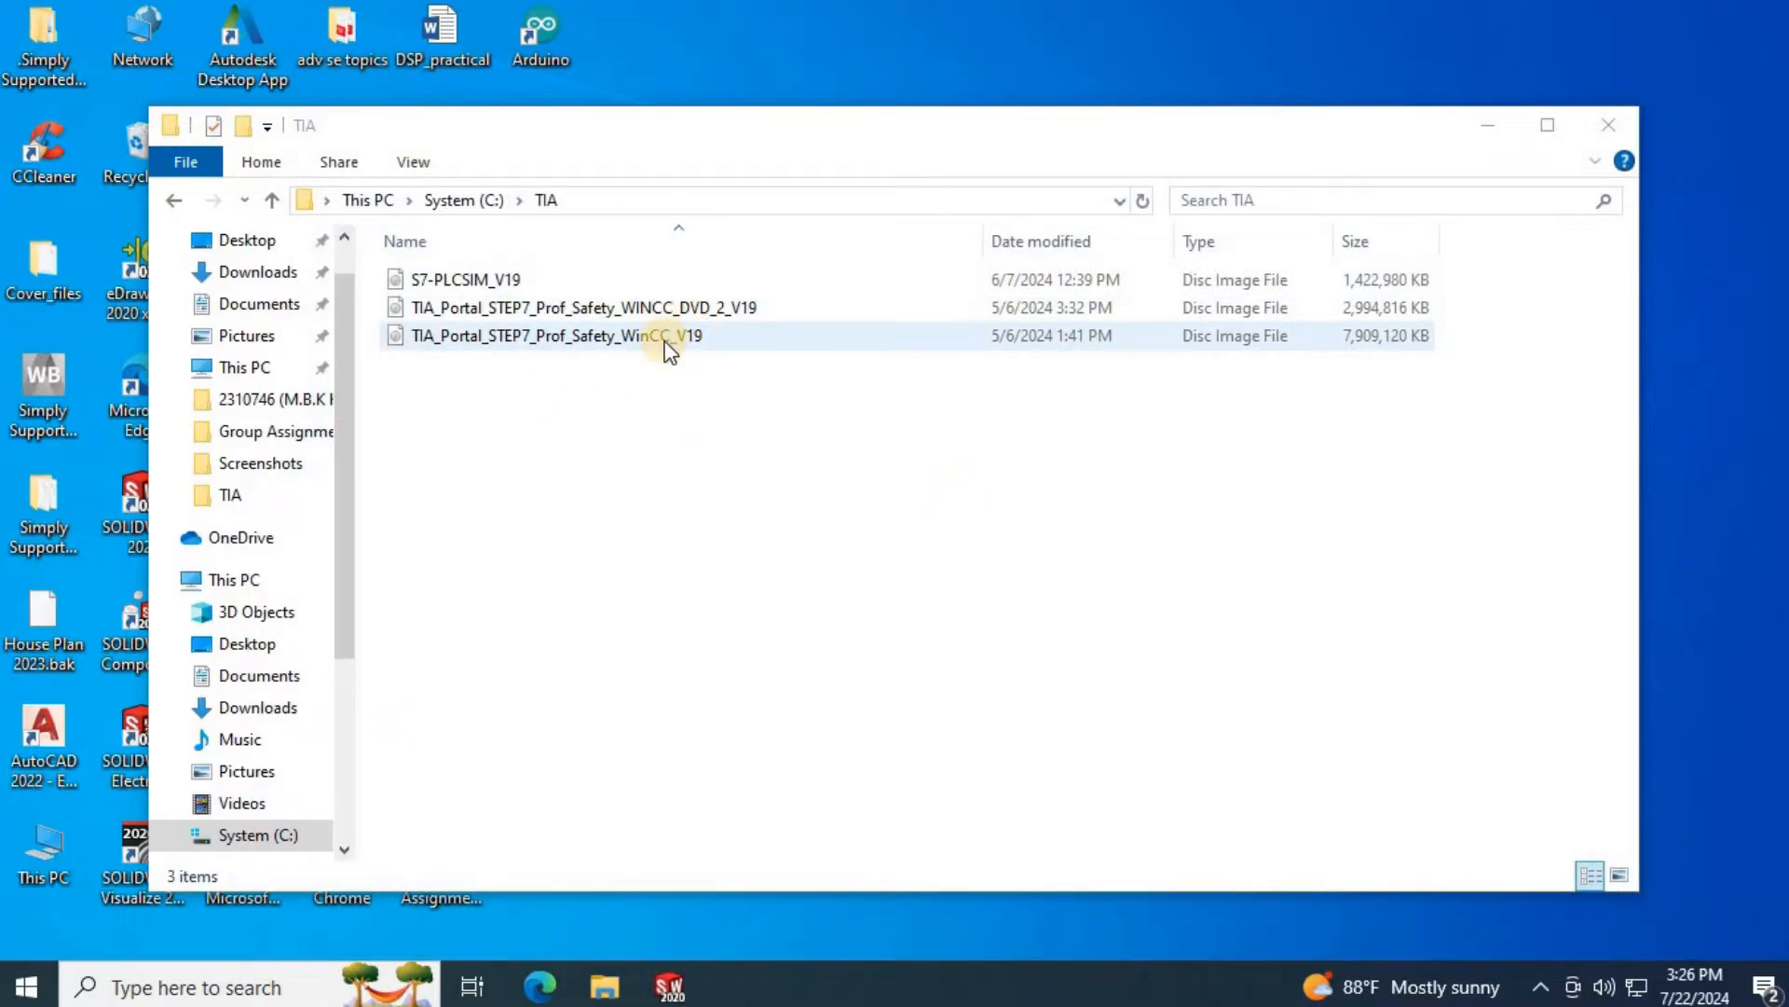
- Mount the TIA_Portal_STEP7_Prof_Safety_WinCC_V19 ISO and launch Start from the mounted drive
double_click(554, 335)
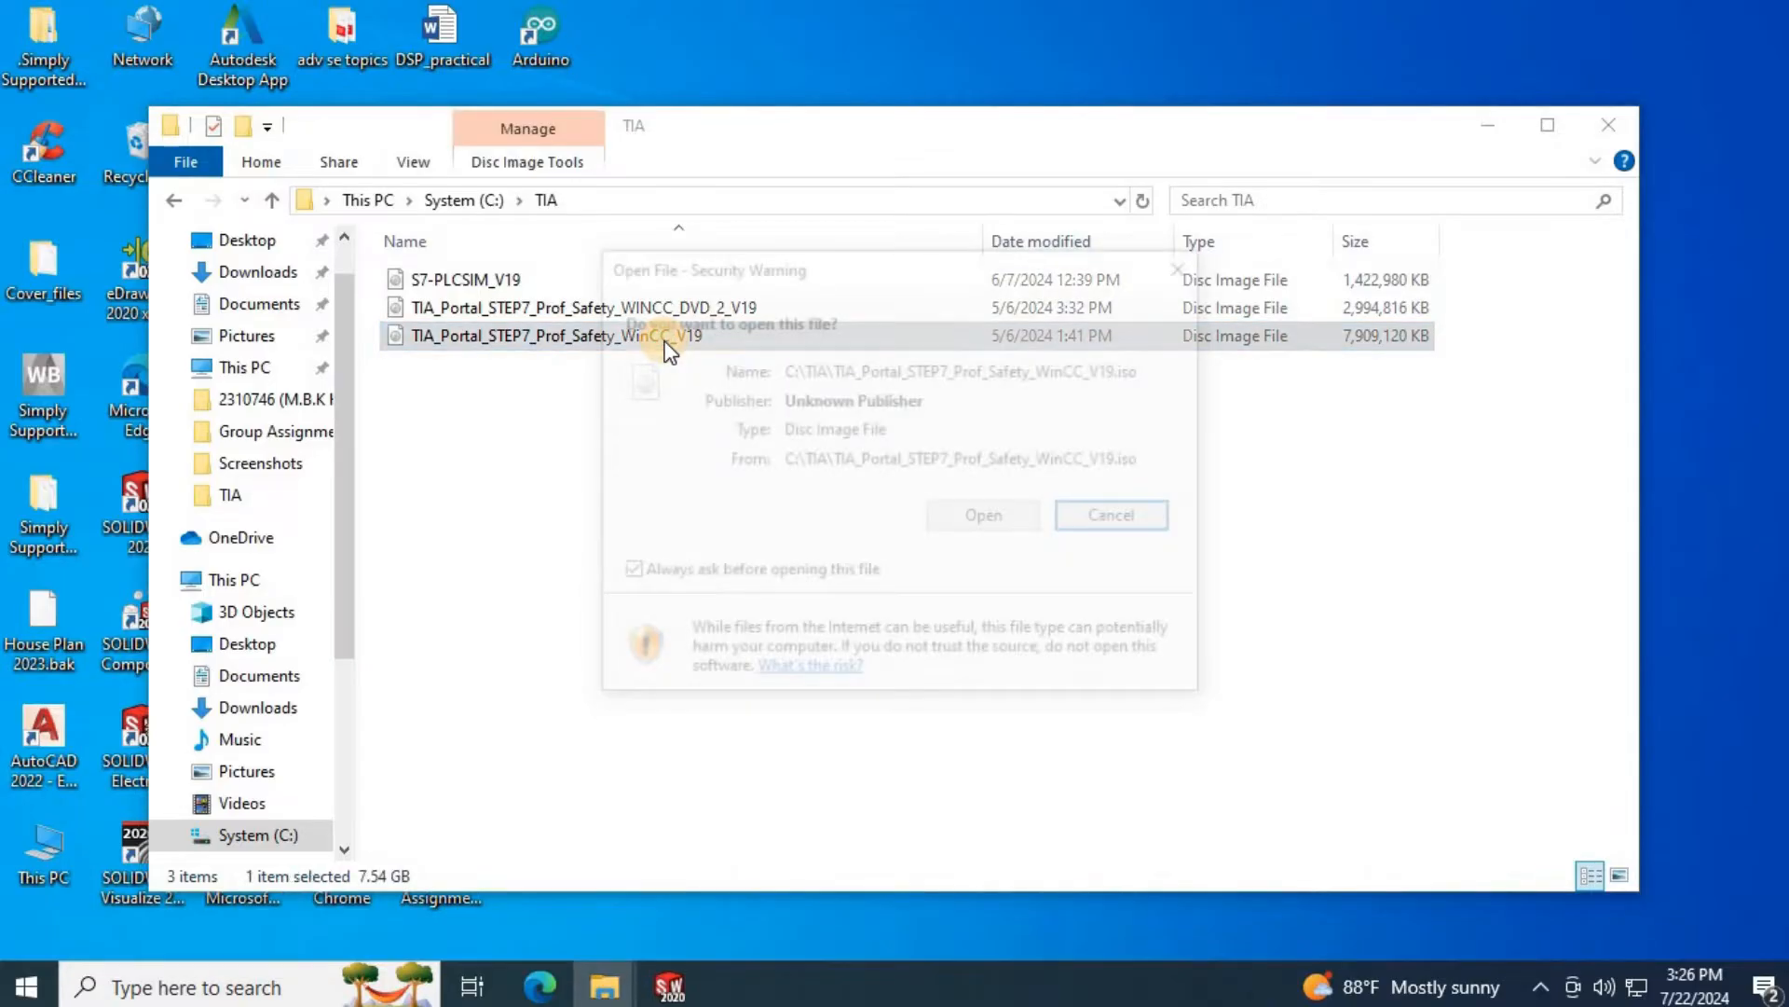
click(982, 514)
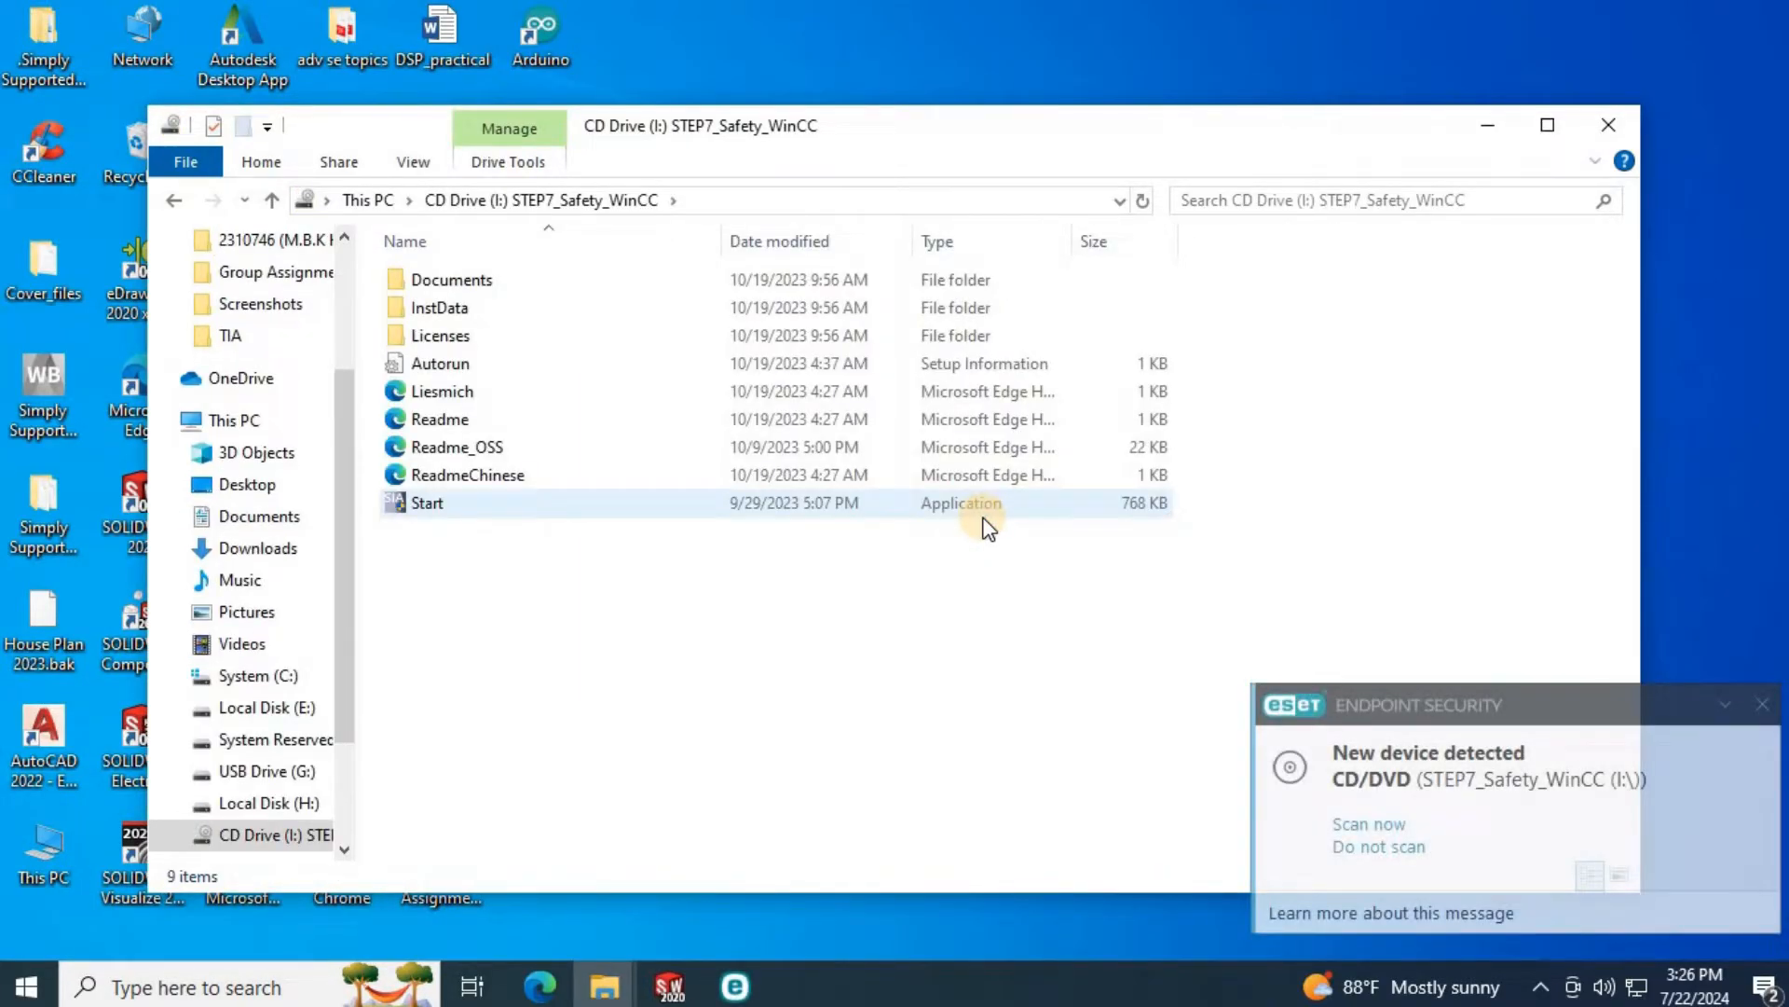
mouse_move(440, 514)
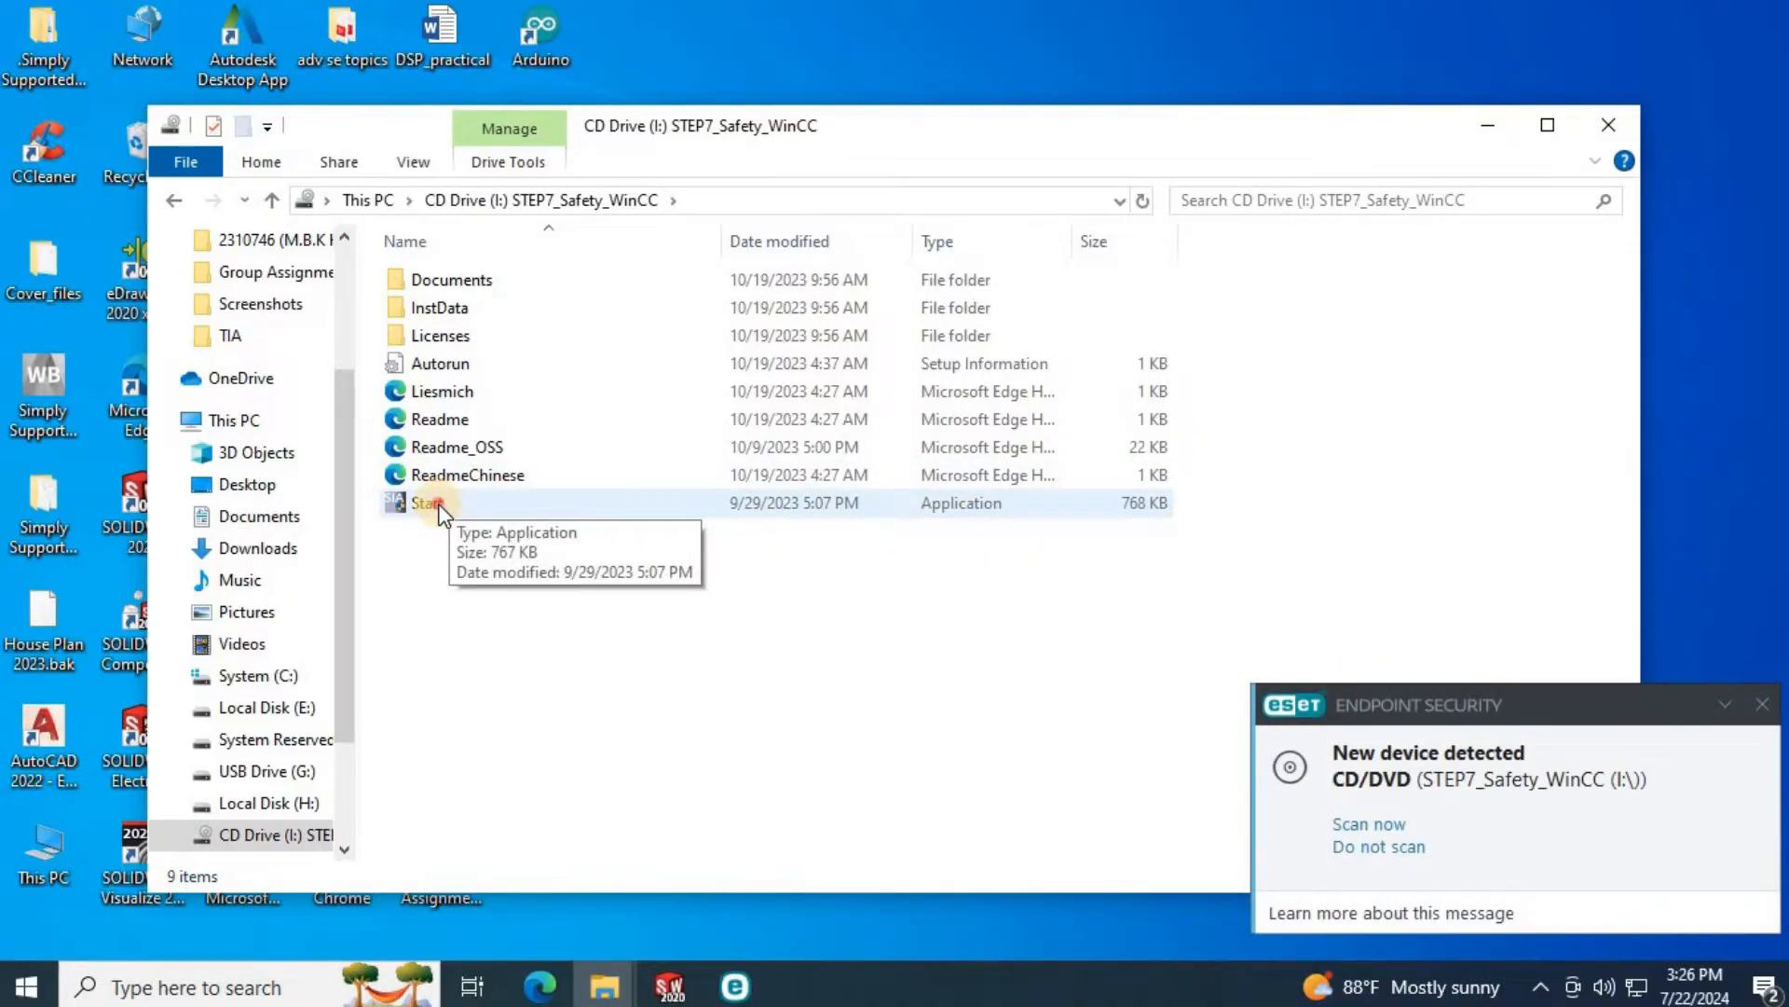
click(430, 502)
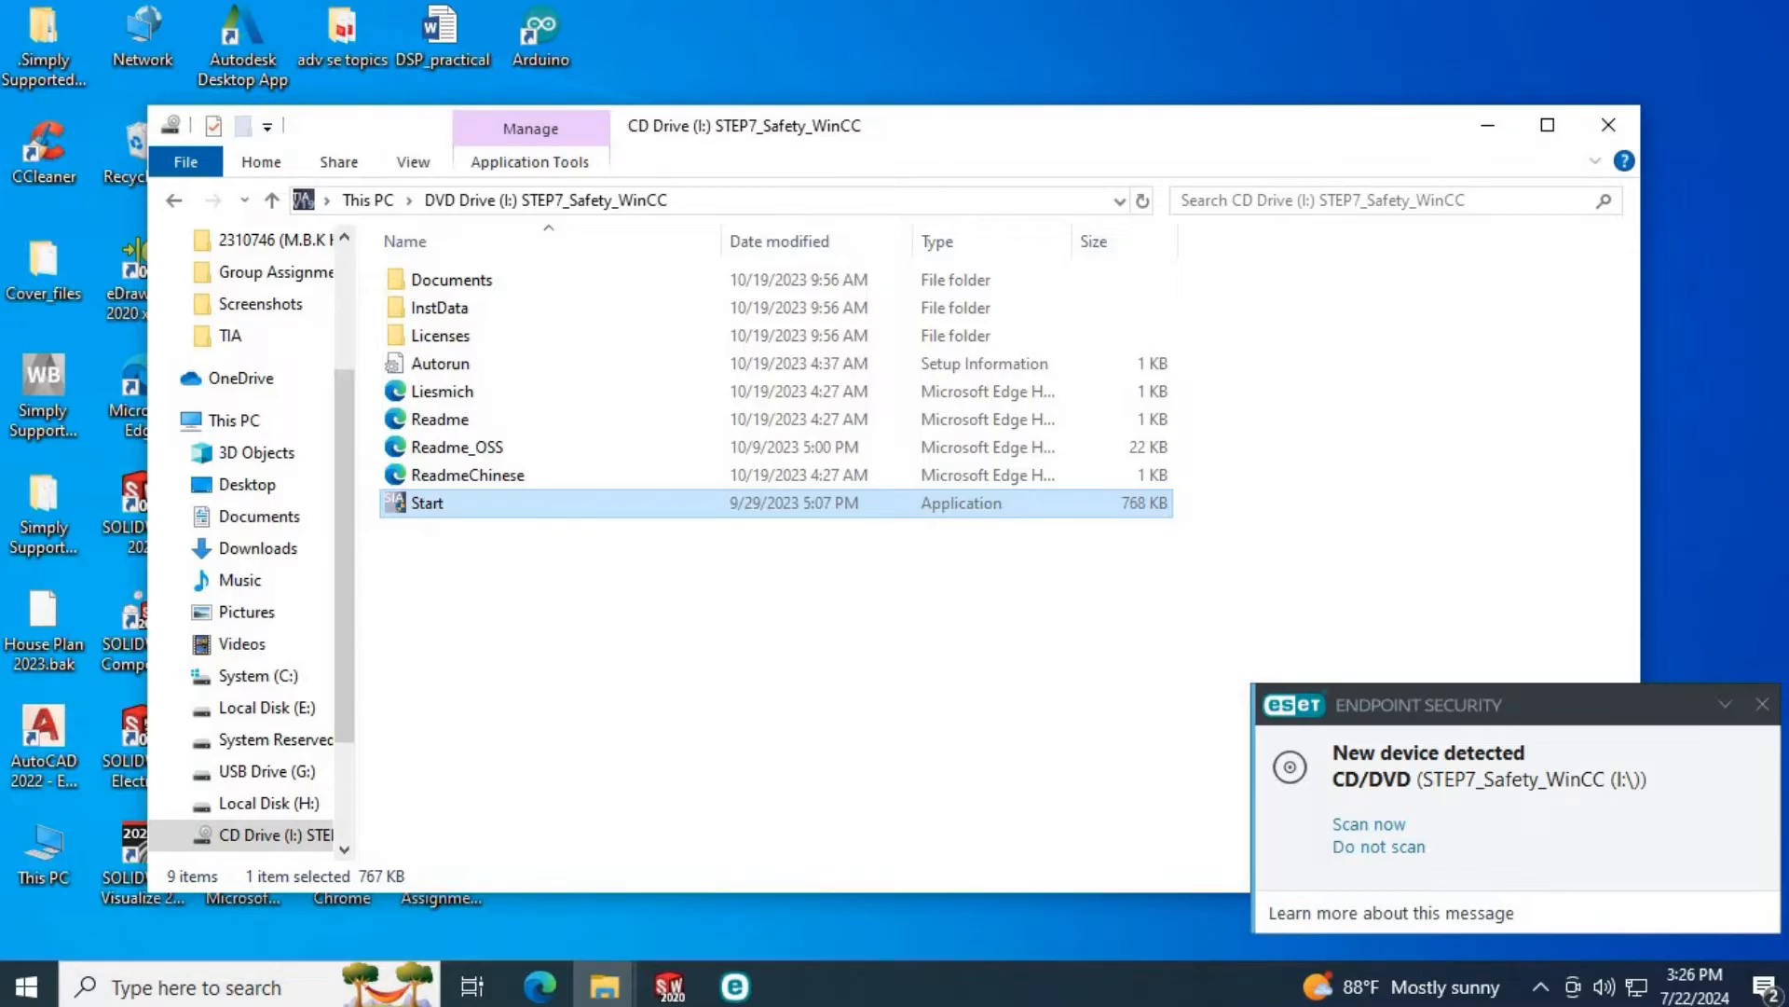
double_click(427, 501)
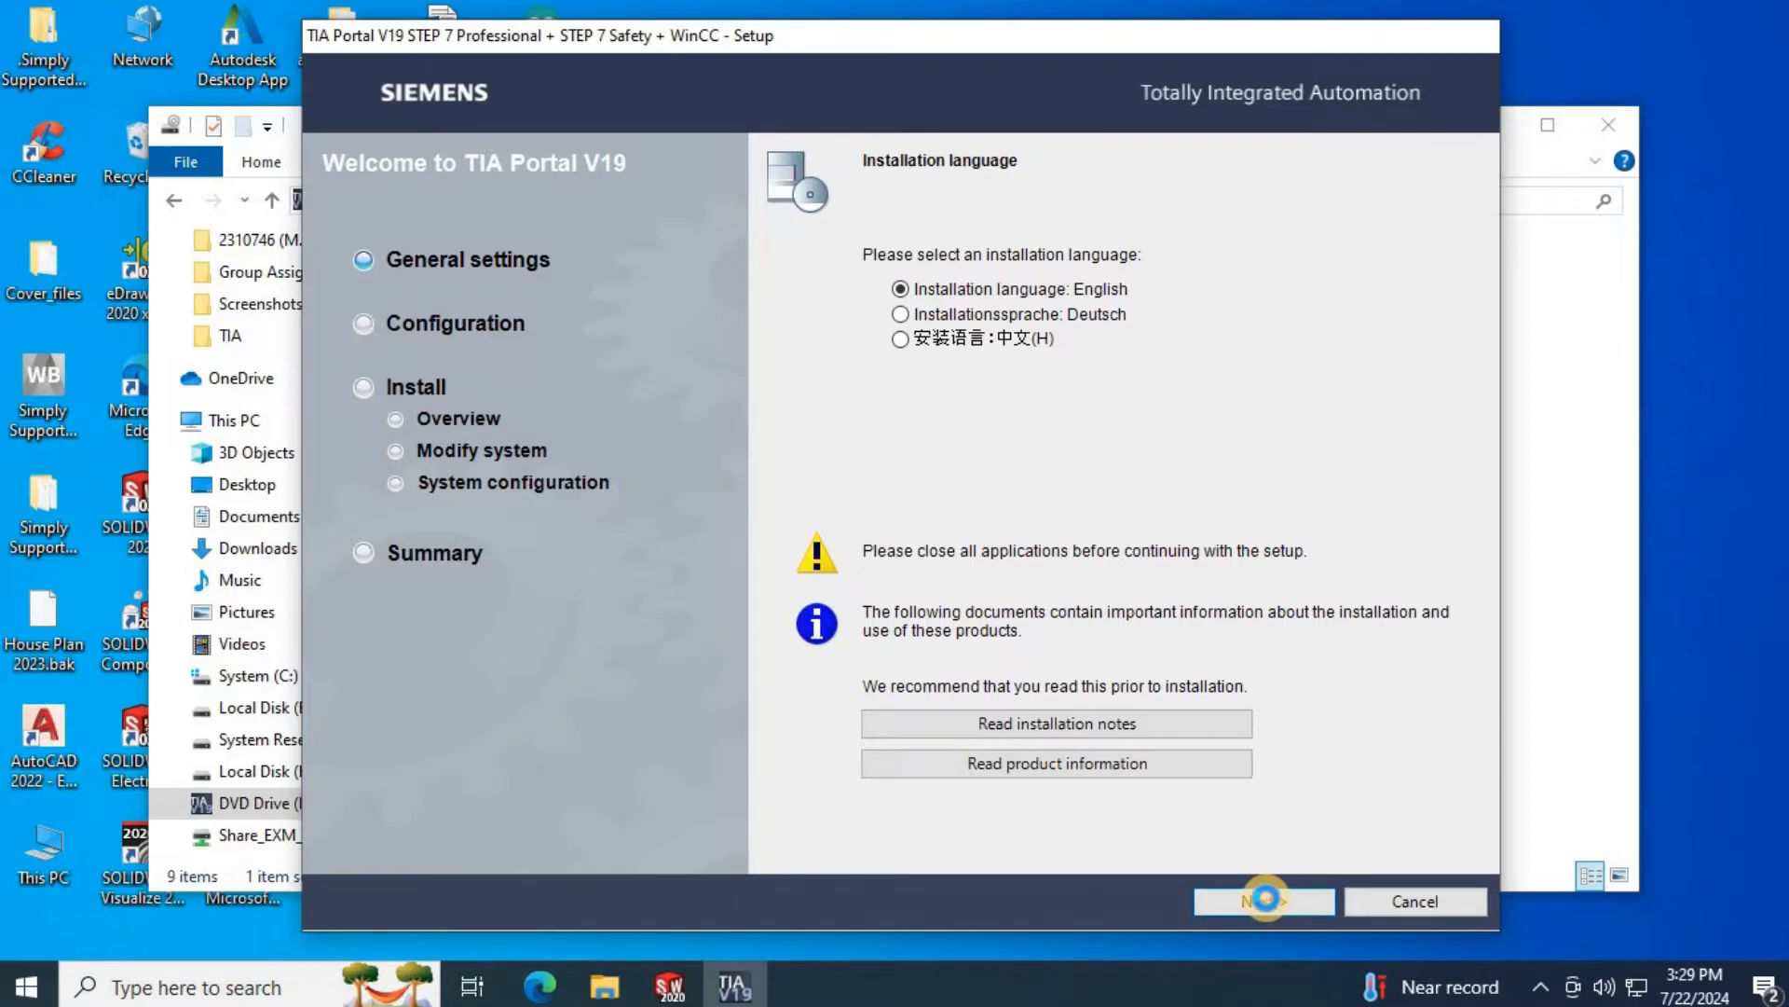
- Keep English for installation and product languages and continue past the WinCC runtime notice
click(1264, 902)
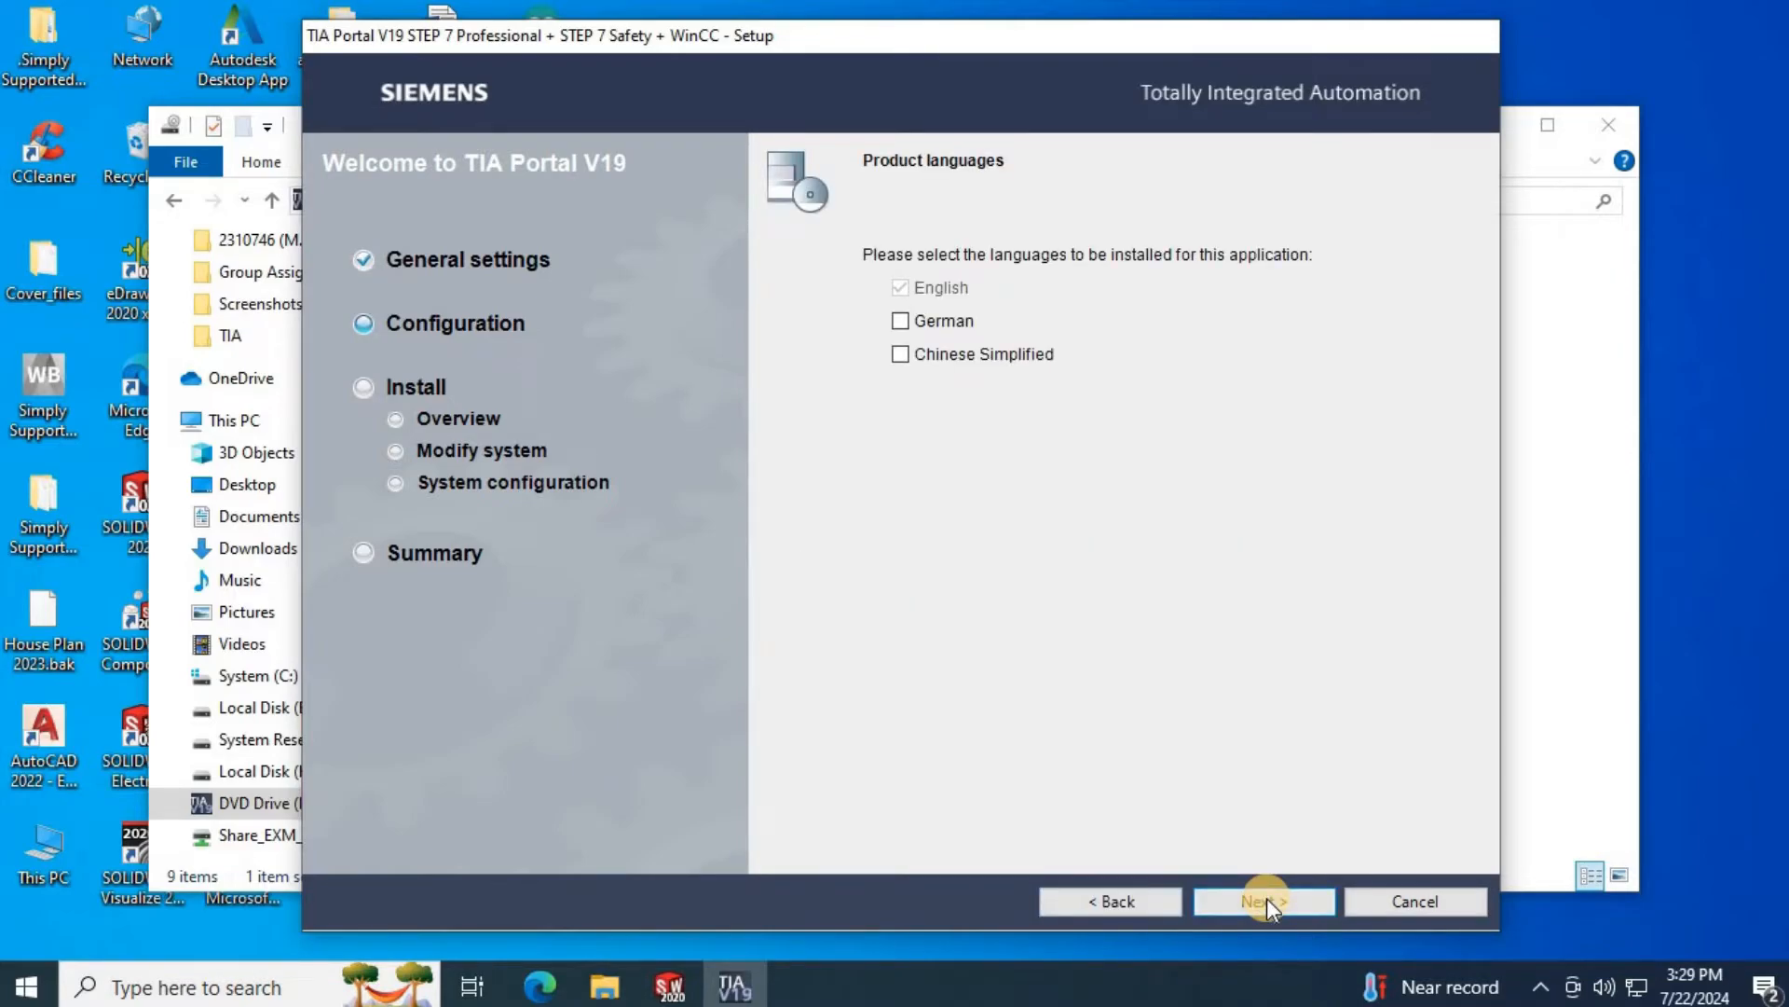
mouse_move(1242, 887)
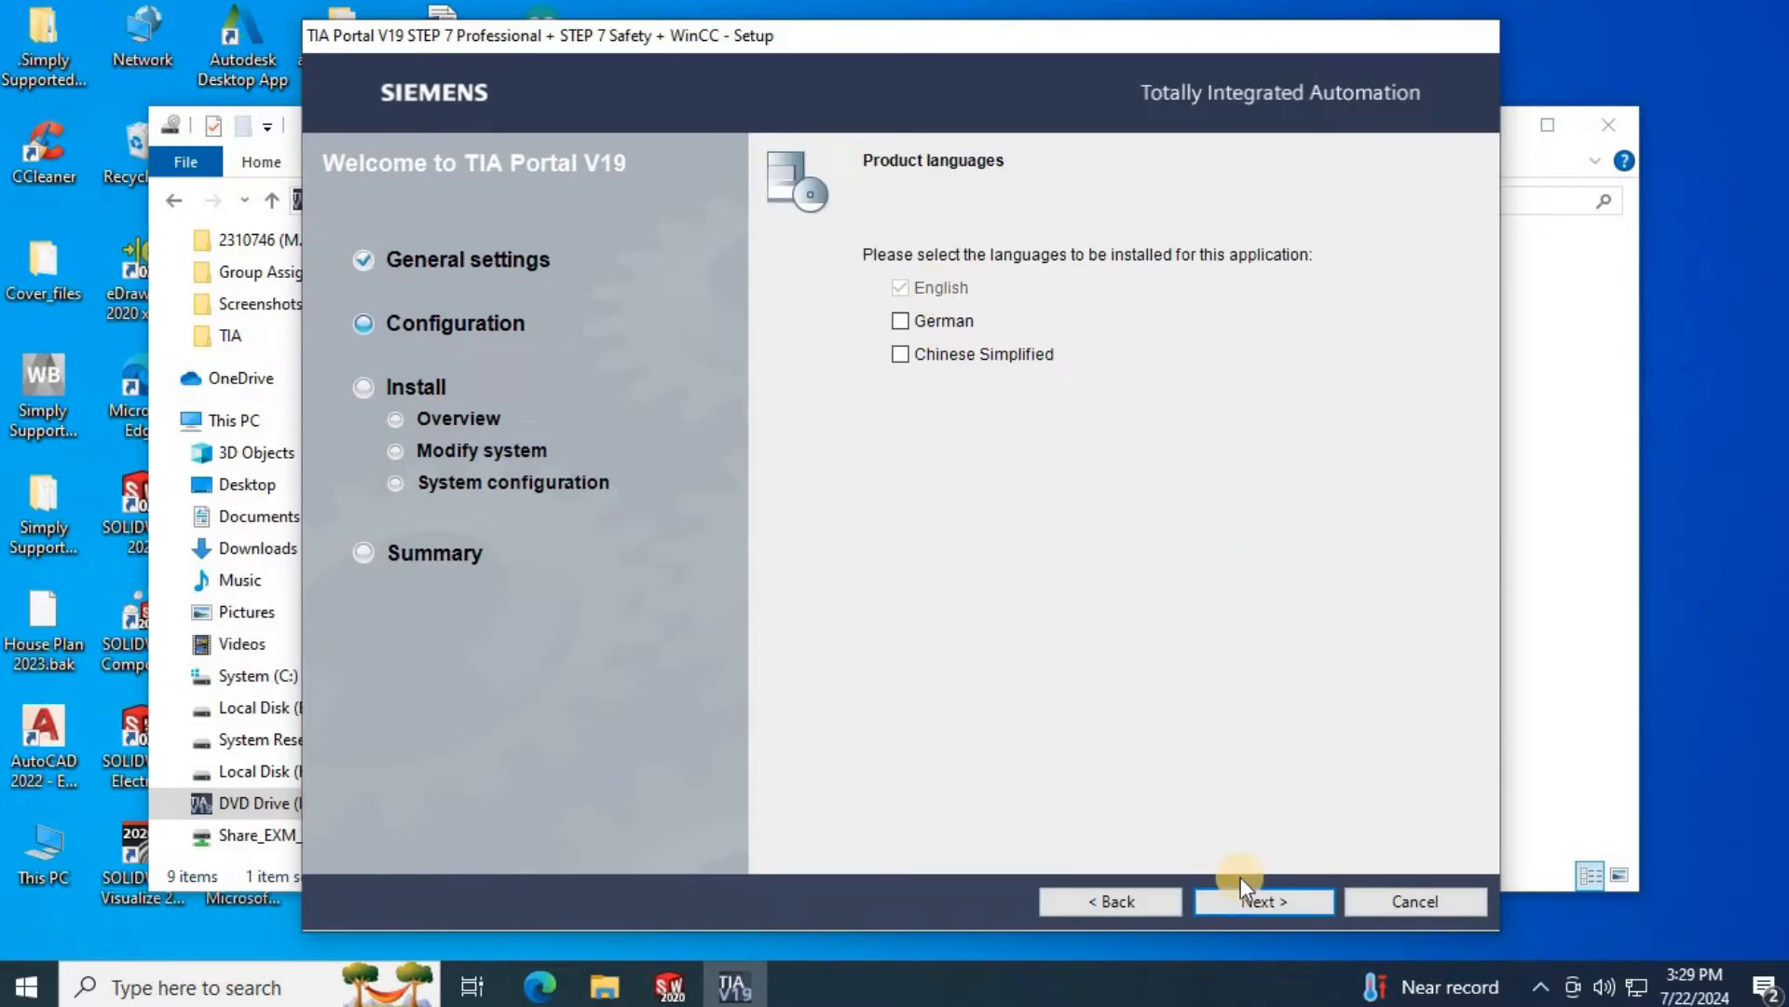
click(1264, 900)
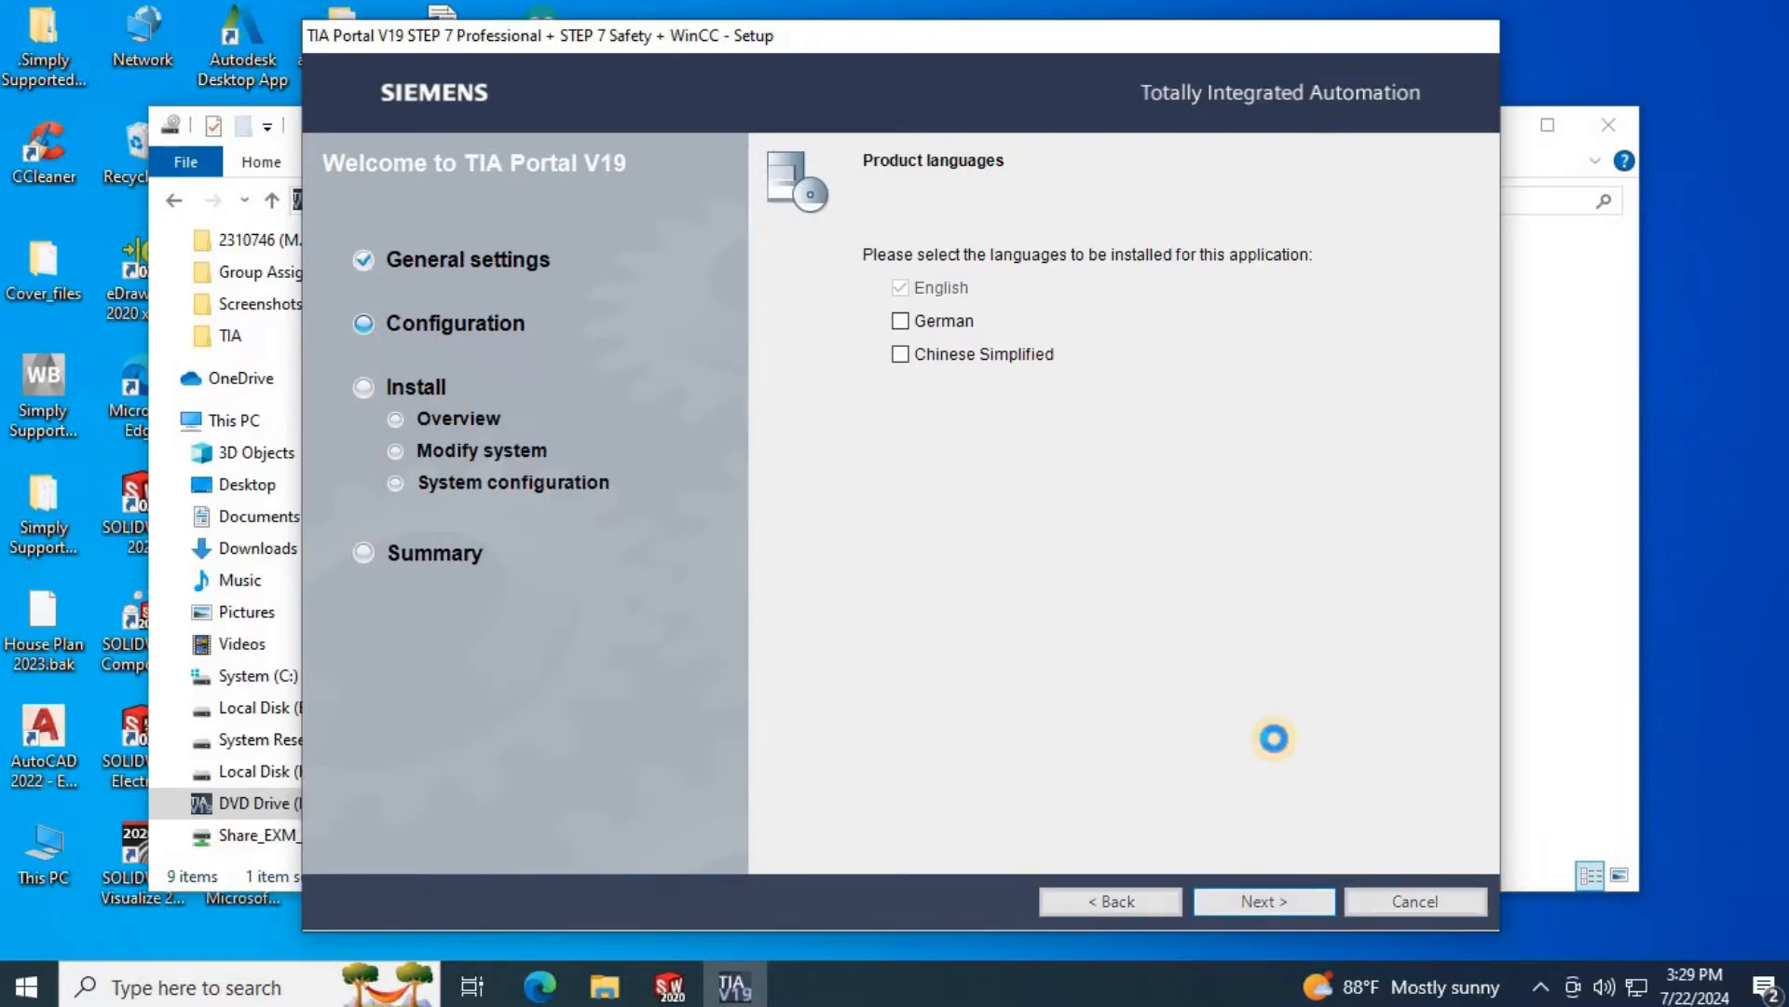
click(1264, 900)
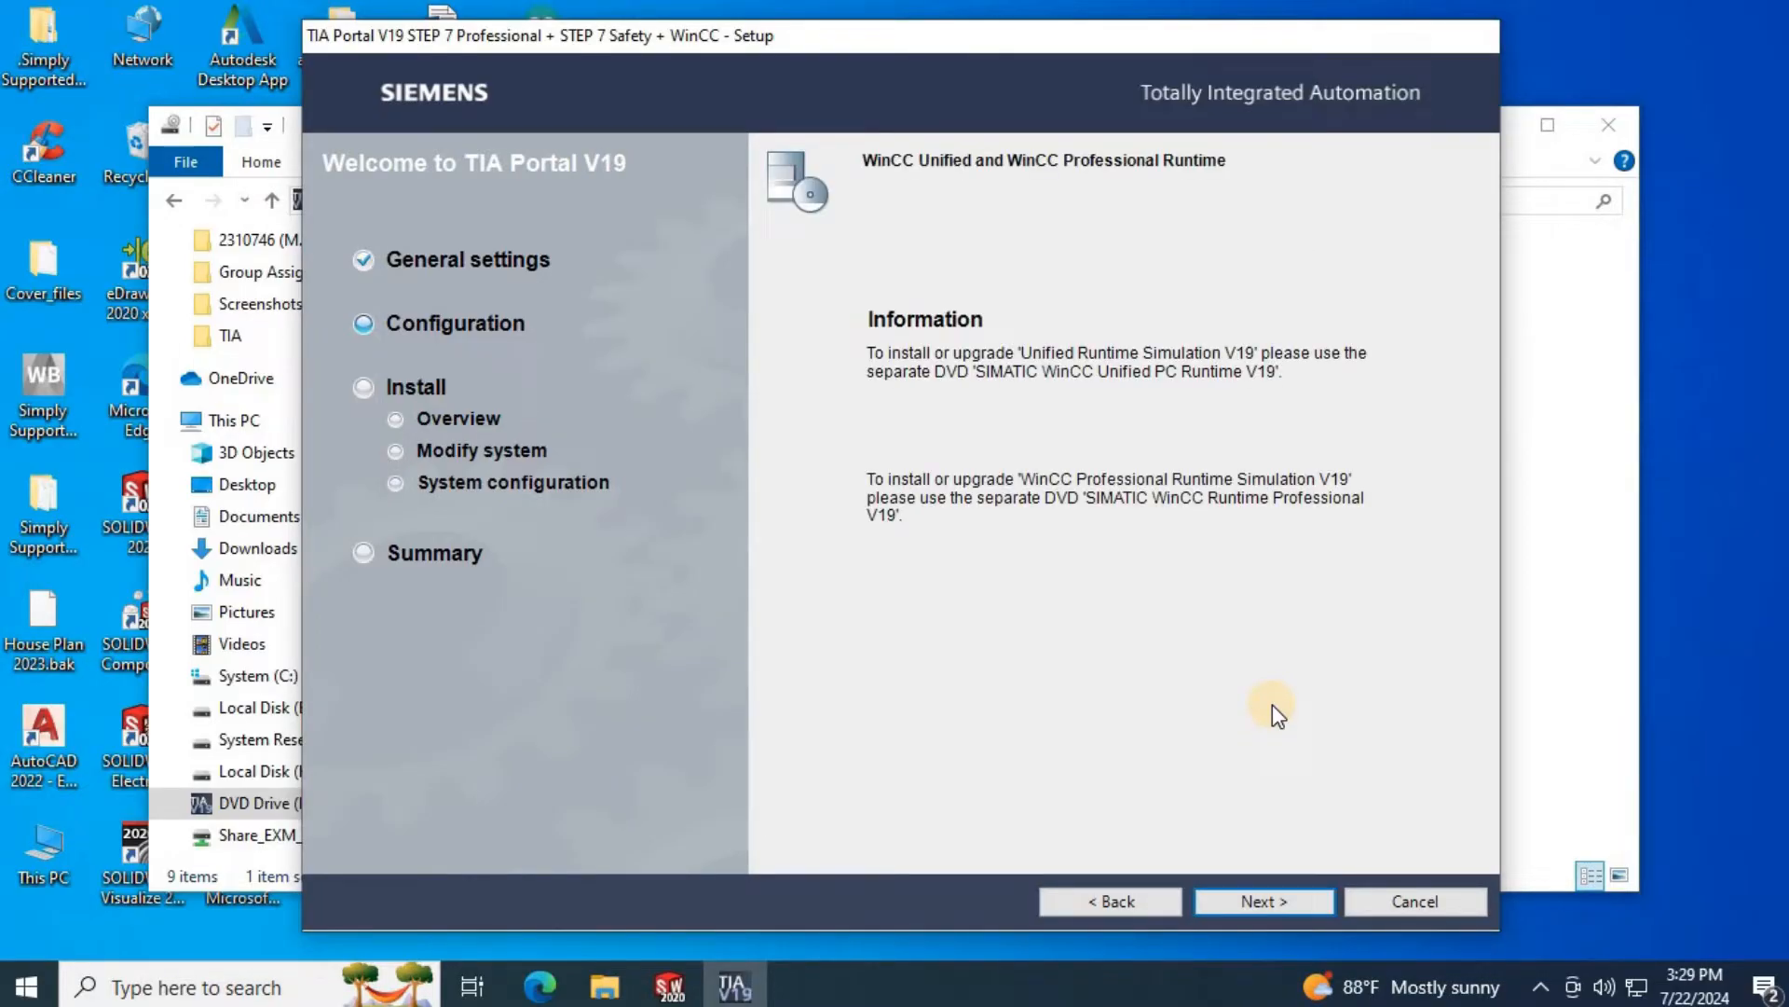
click(1264, 901)
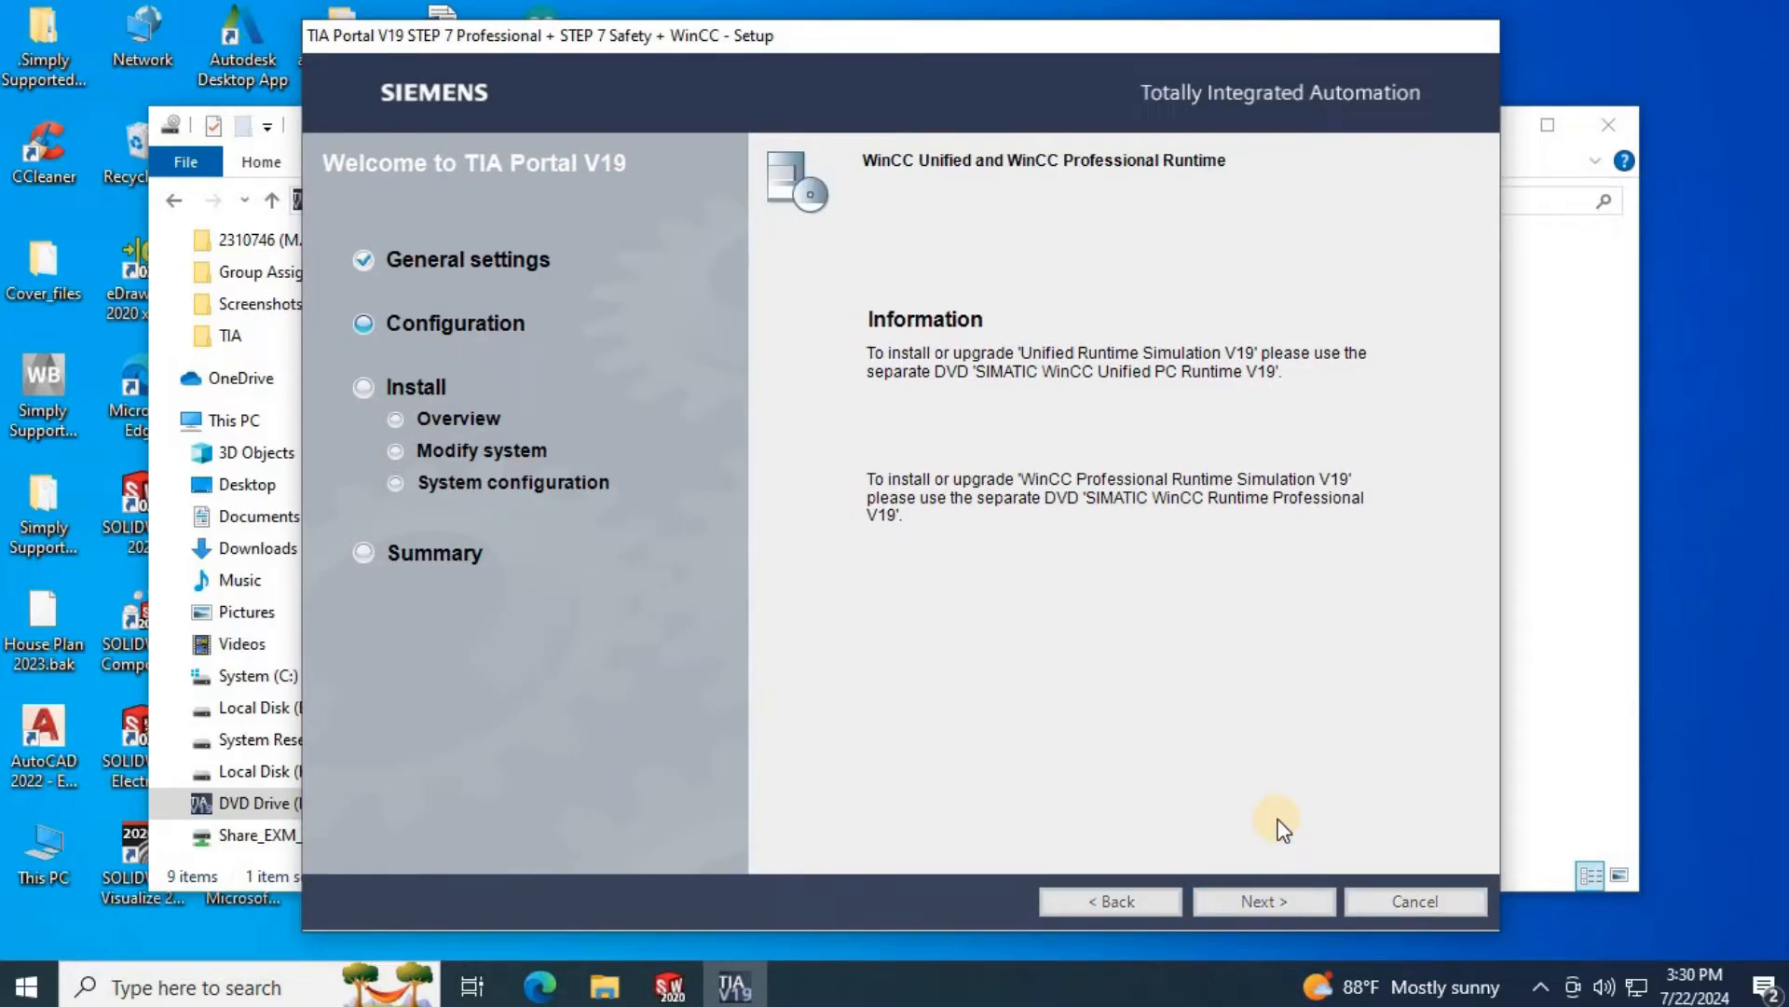
click(1262, 900)
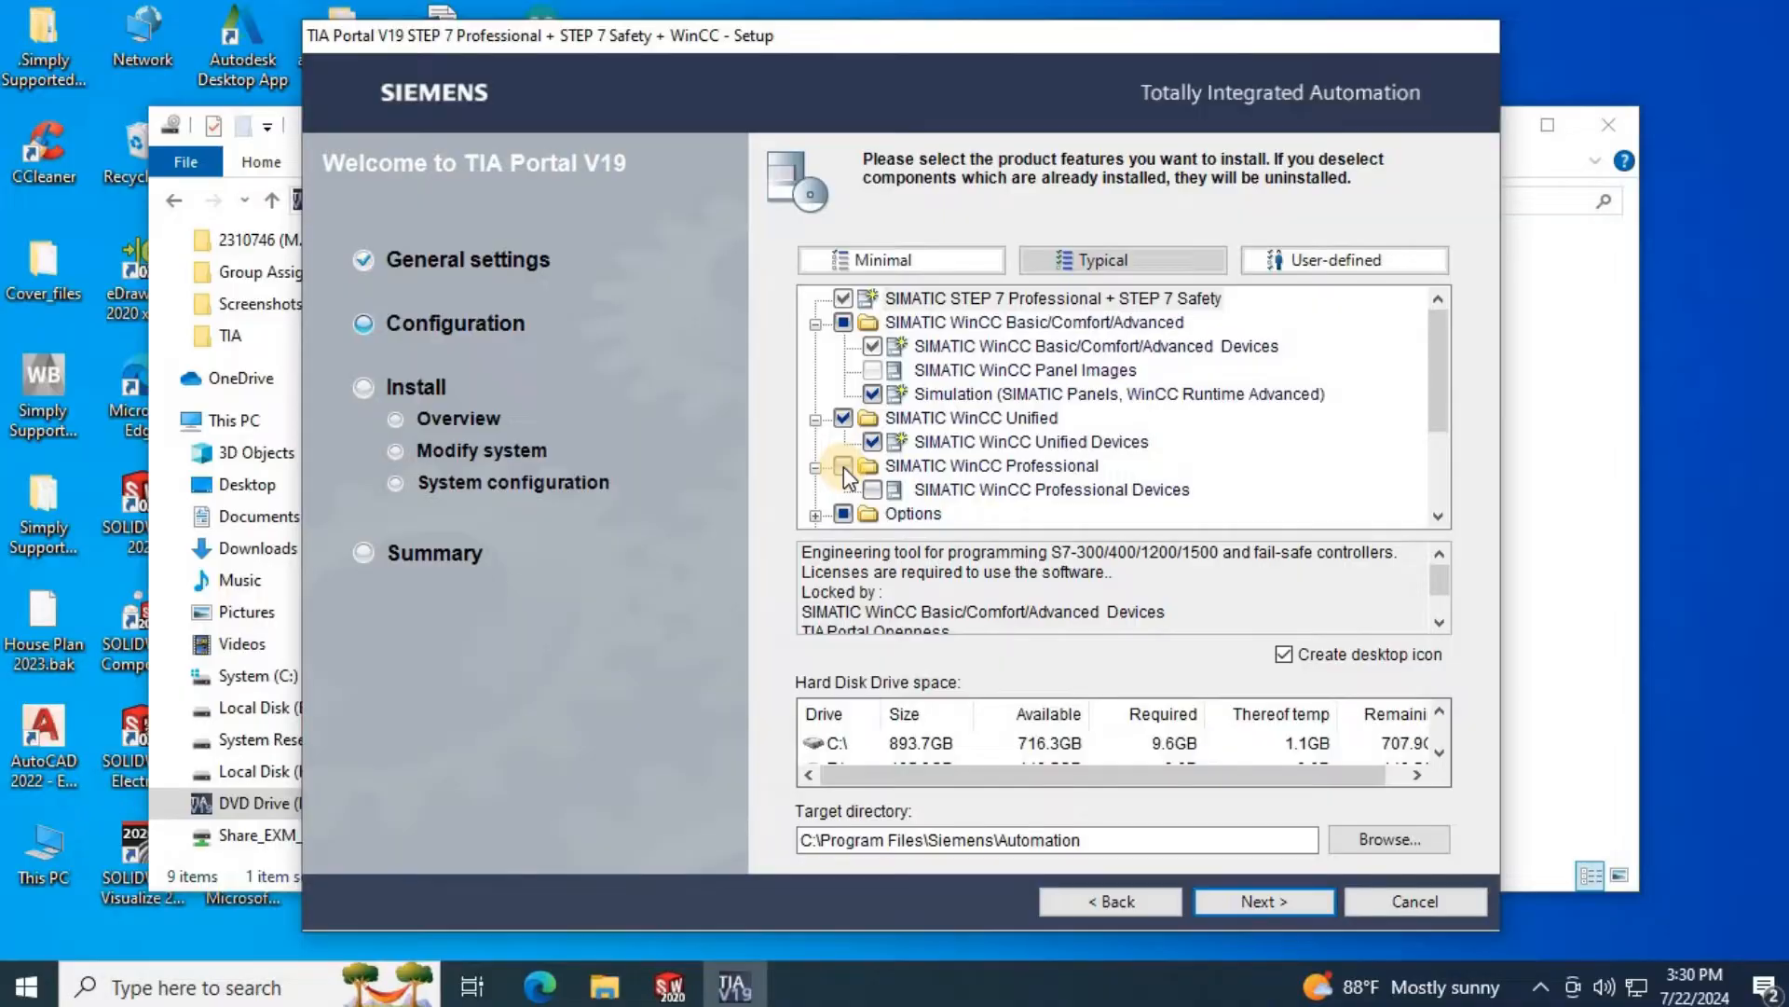
- Add SIMATIC WinCC Professional to the installed features and continue to the license terms
click(989, 464)
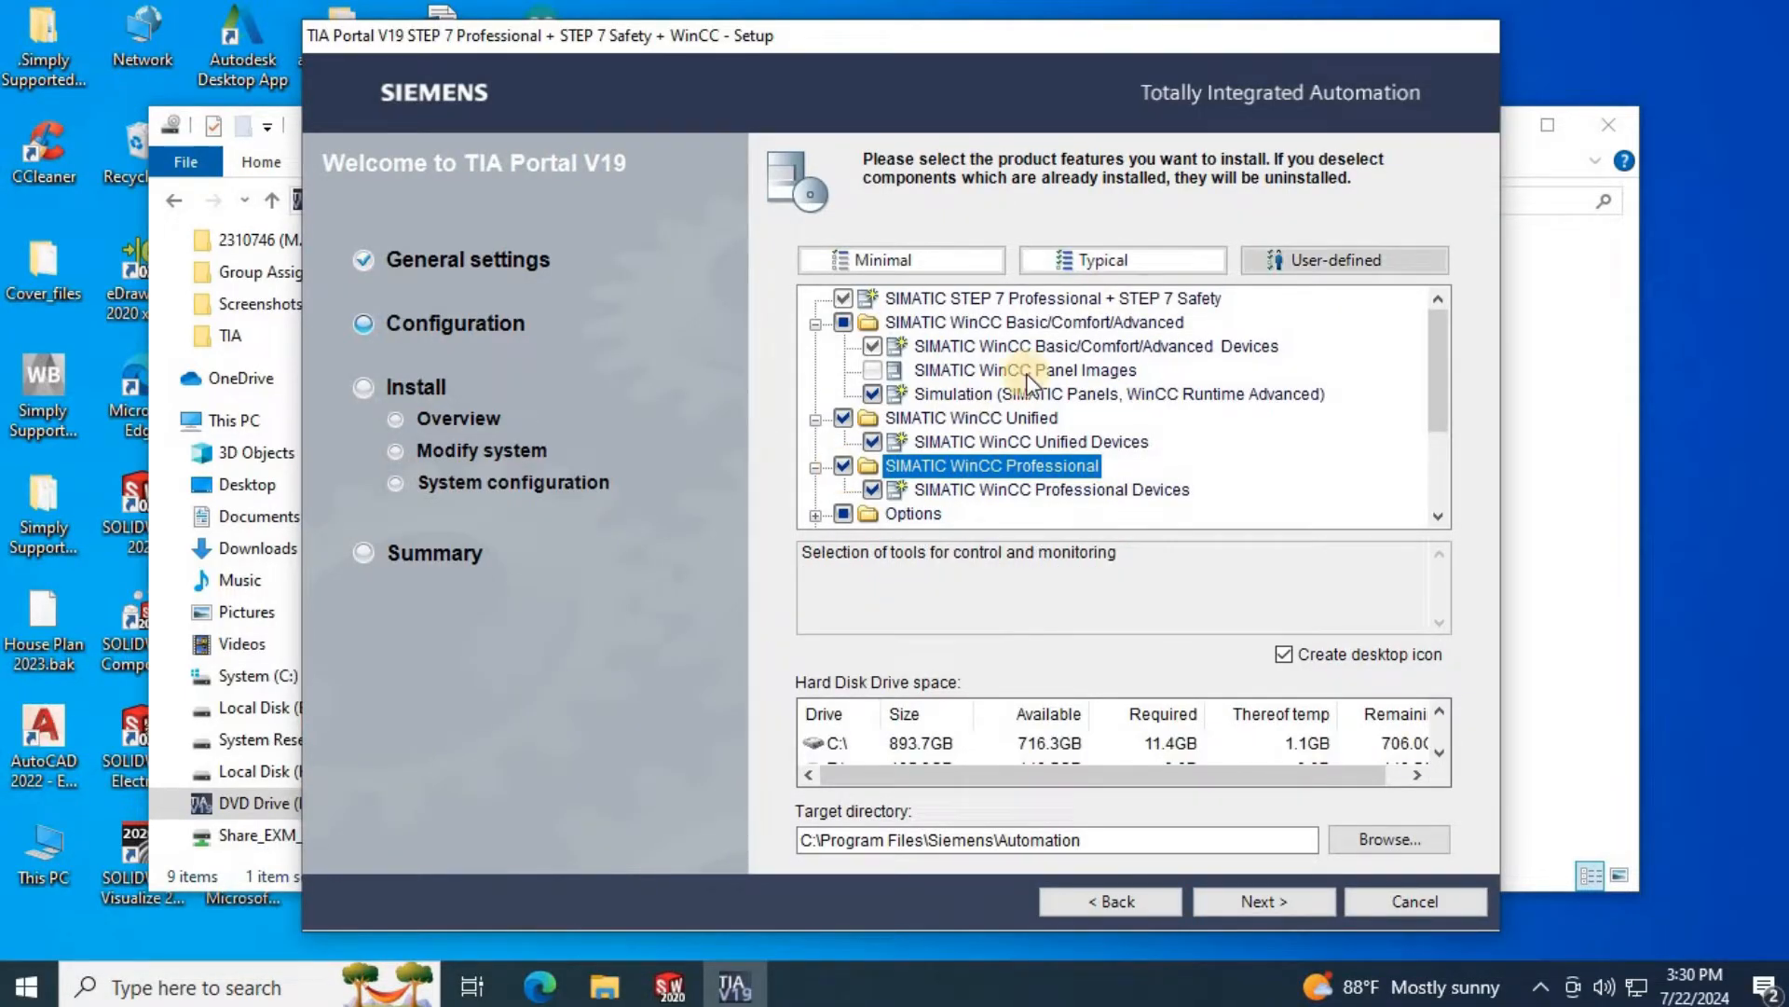
mouse_move(1106, 554)
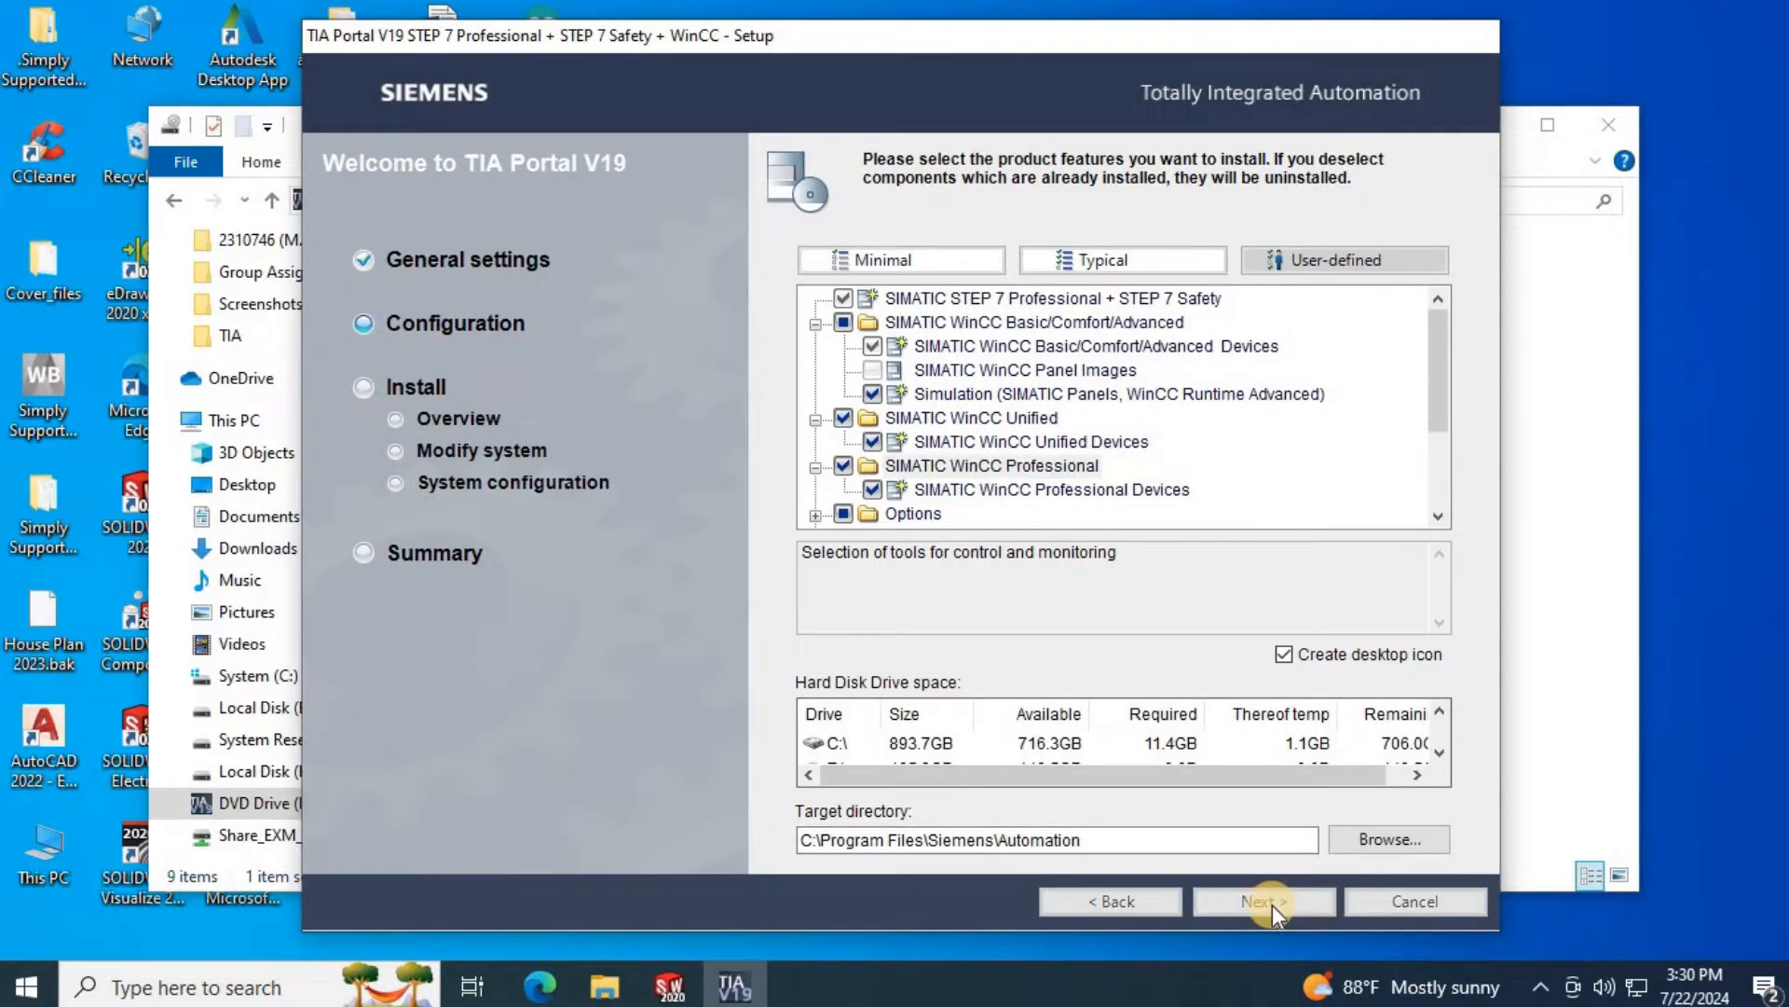
click(1262, 901)
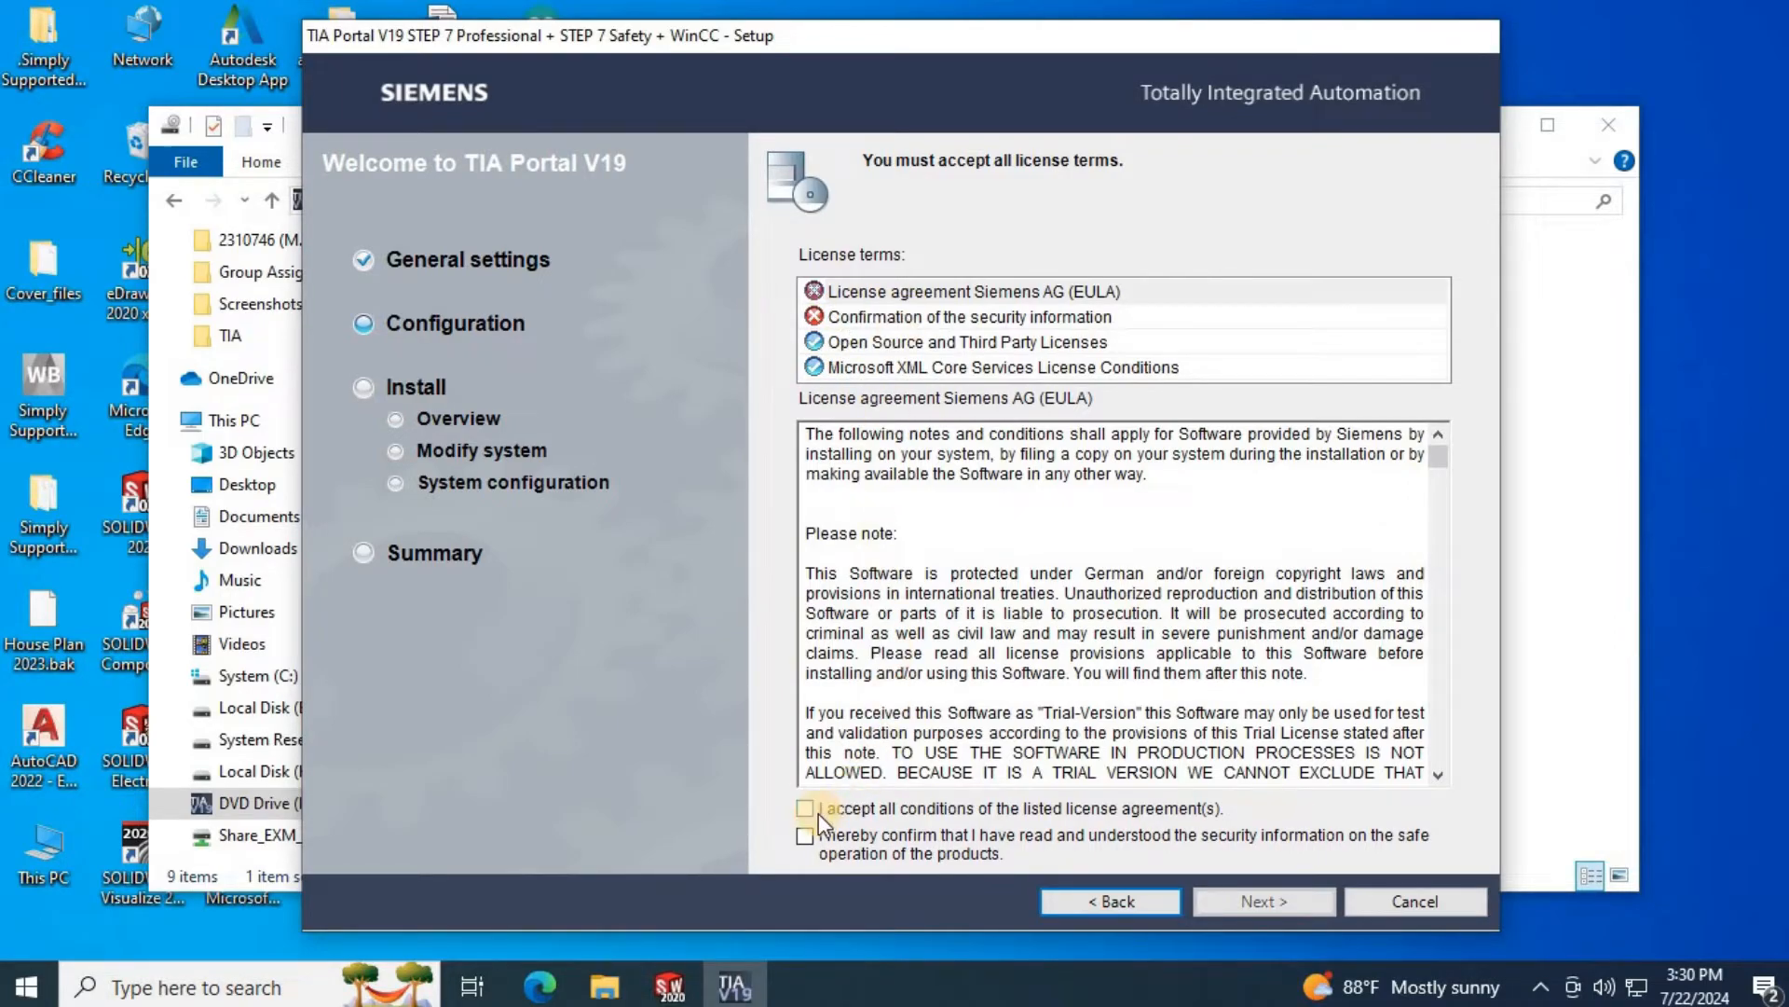
- Accept the license agreements and security information and continue
click(805, 807)
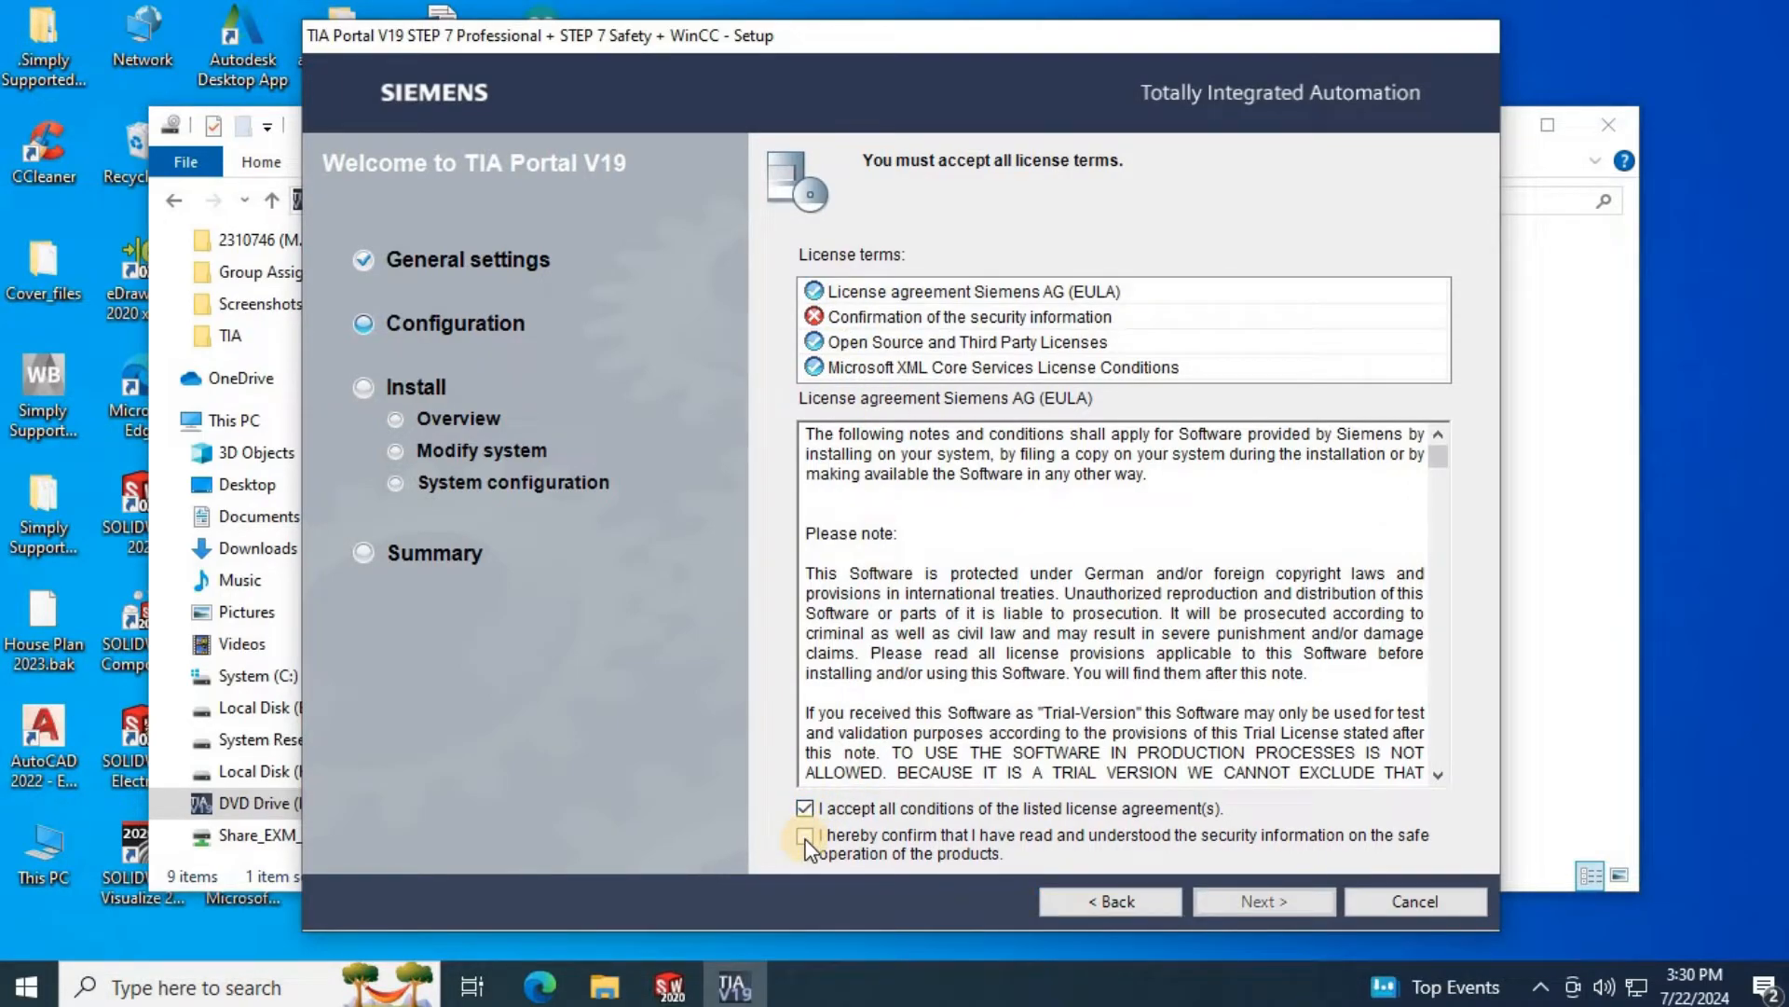
click(806, 835)
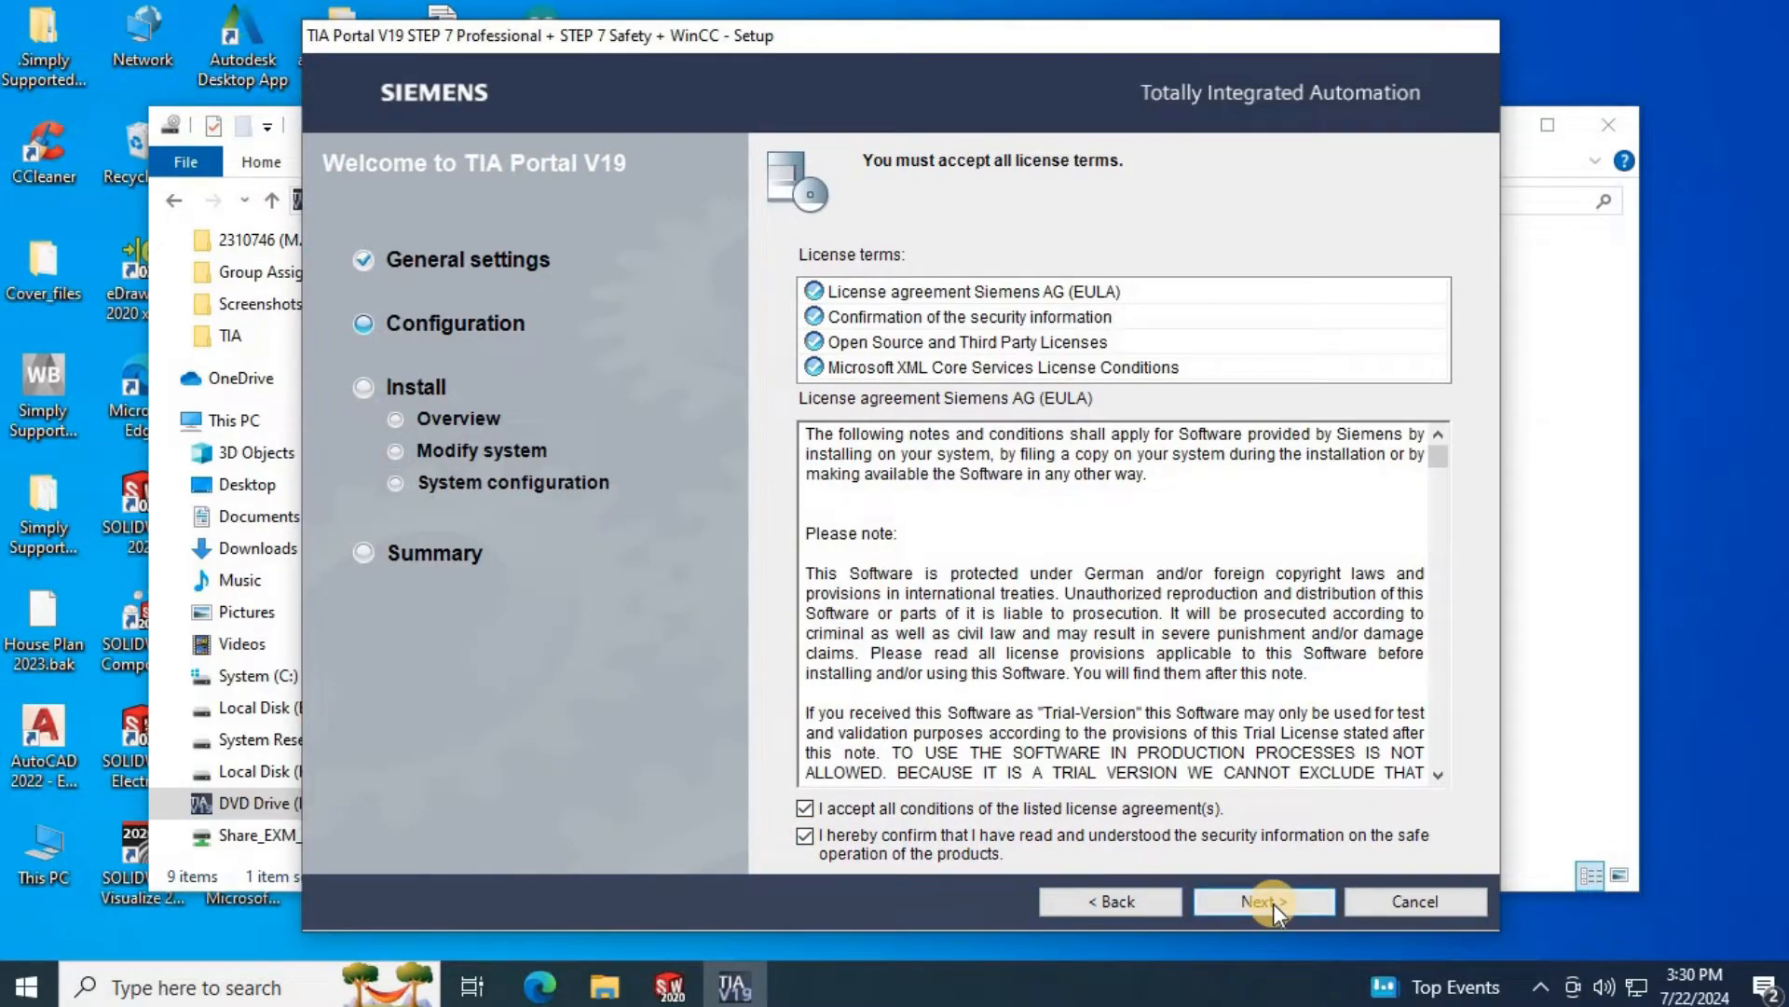
click(1264, 900)
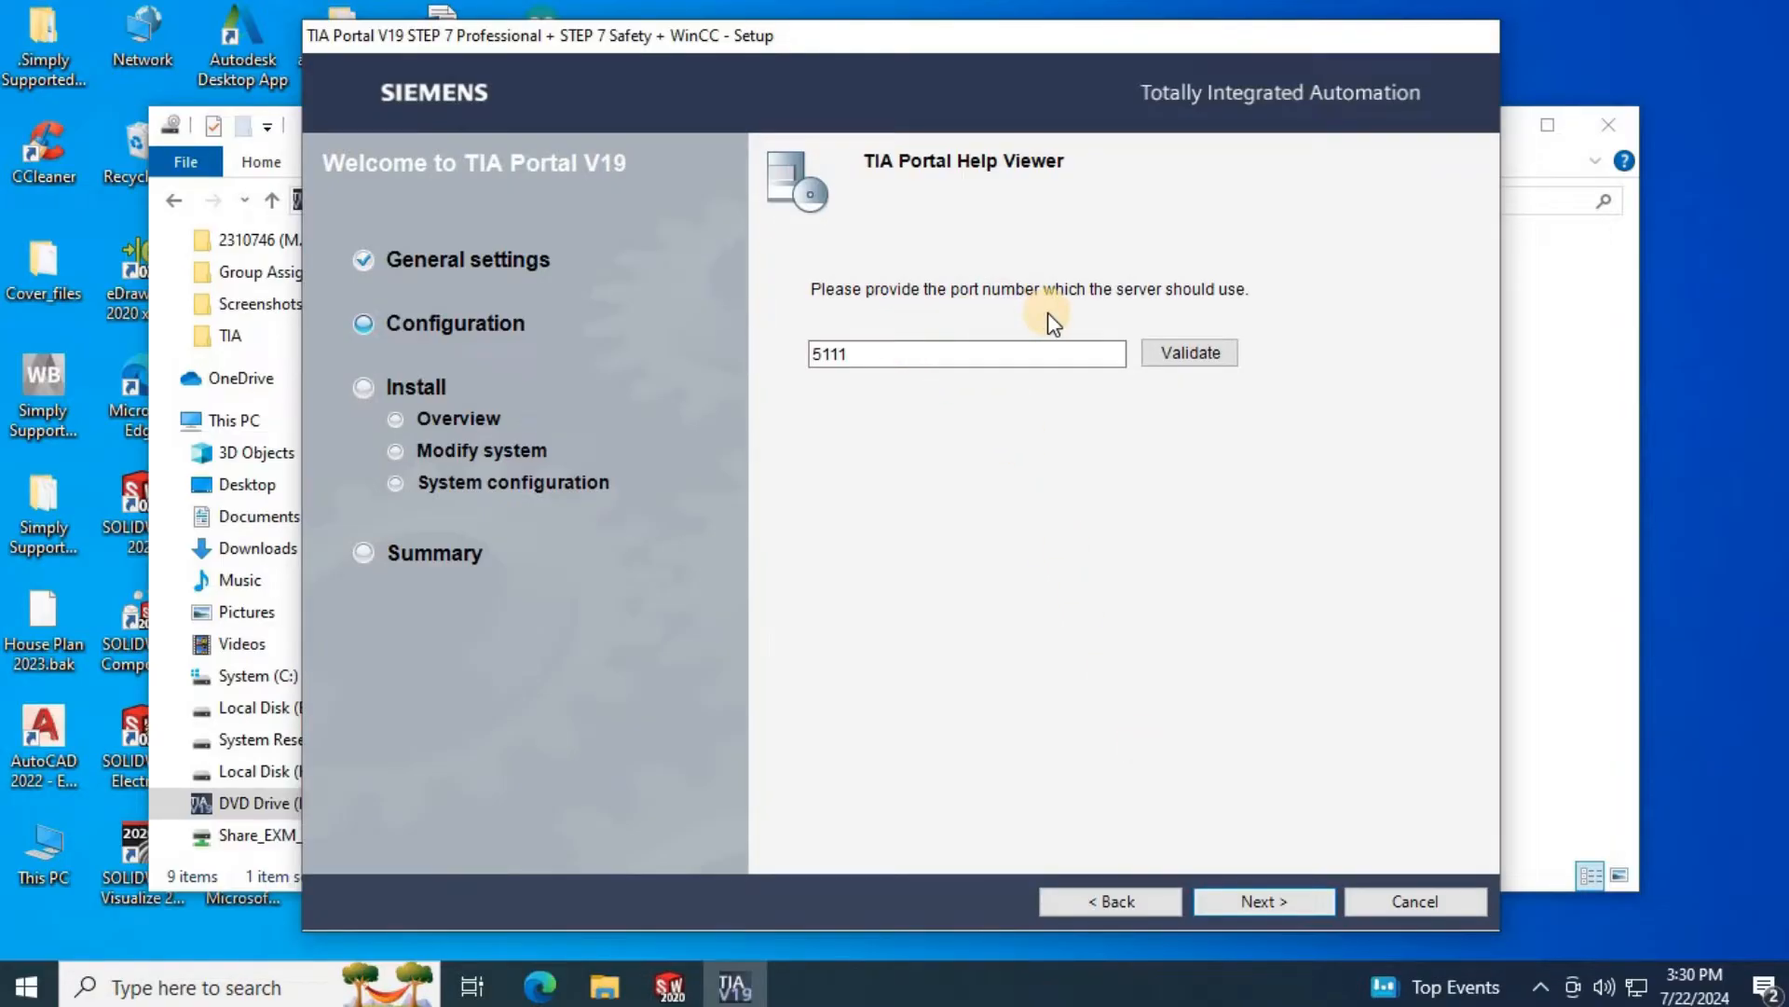
- Validate Help Viewer port 5111 and keep the current update server settings
click(1189, 352)
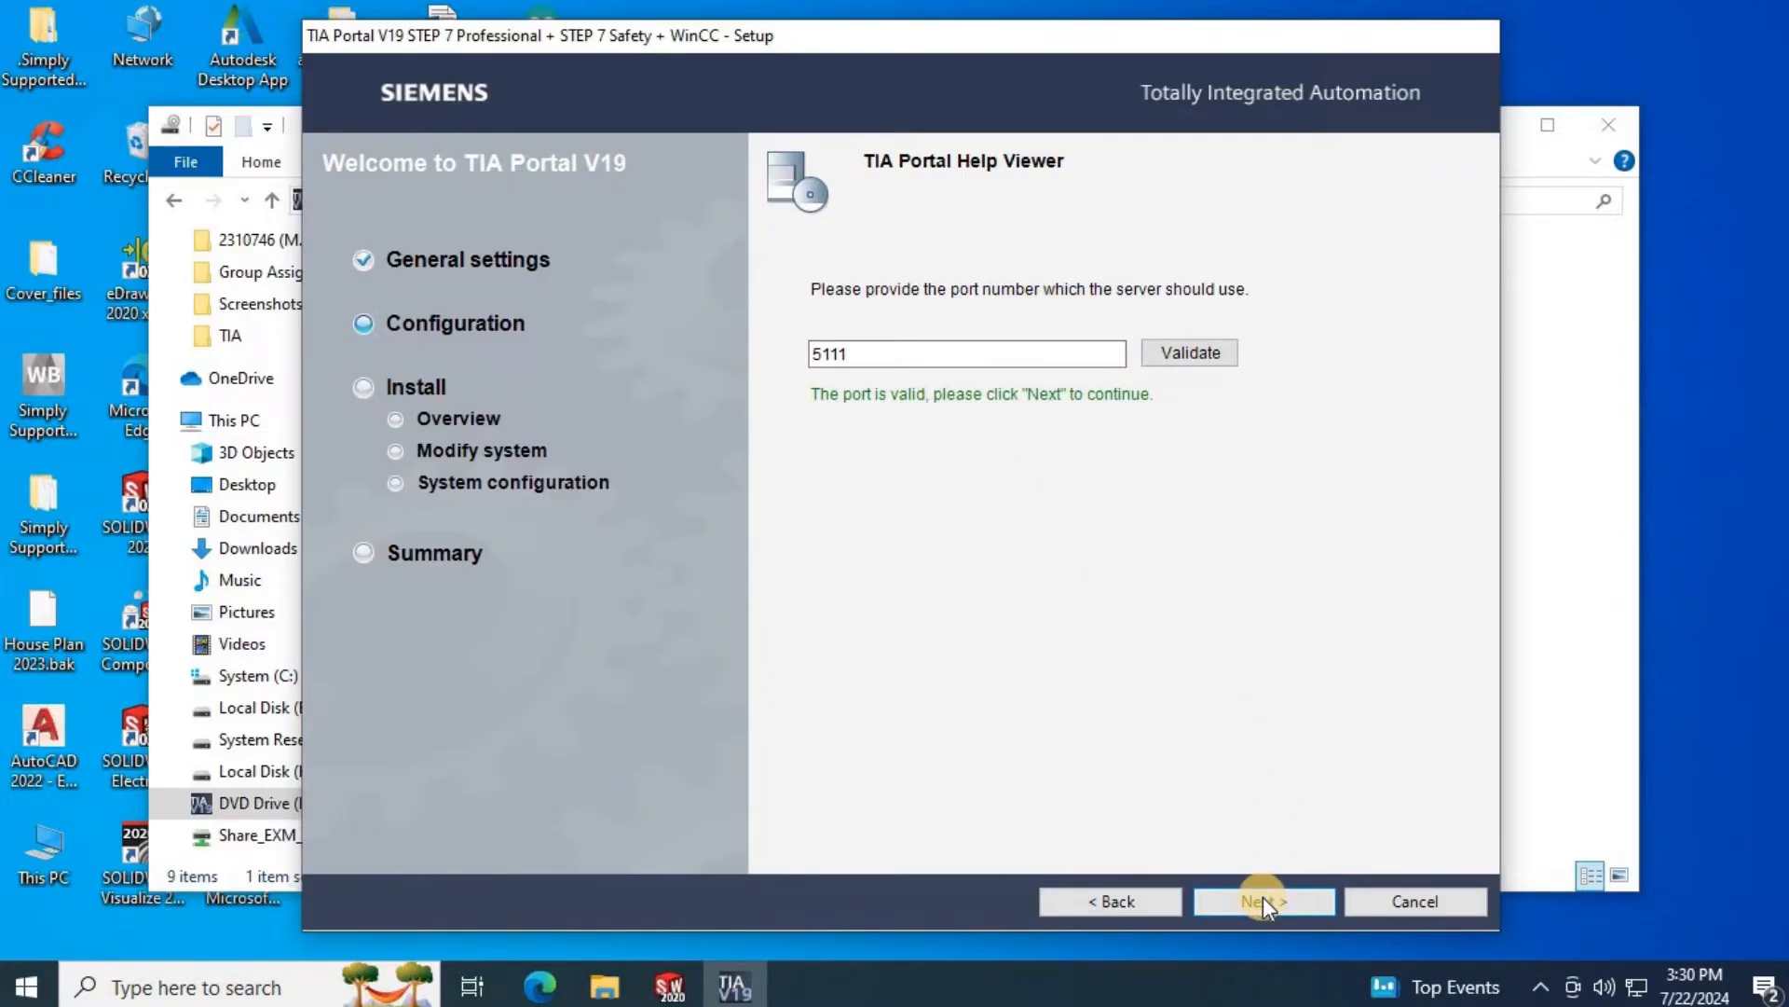
click(1264, 900)
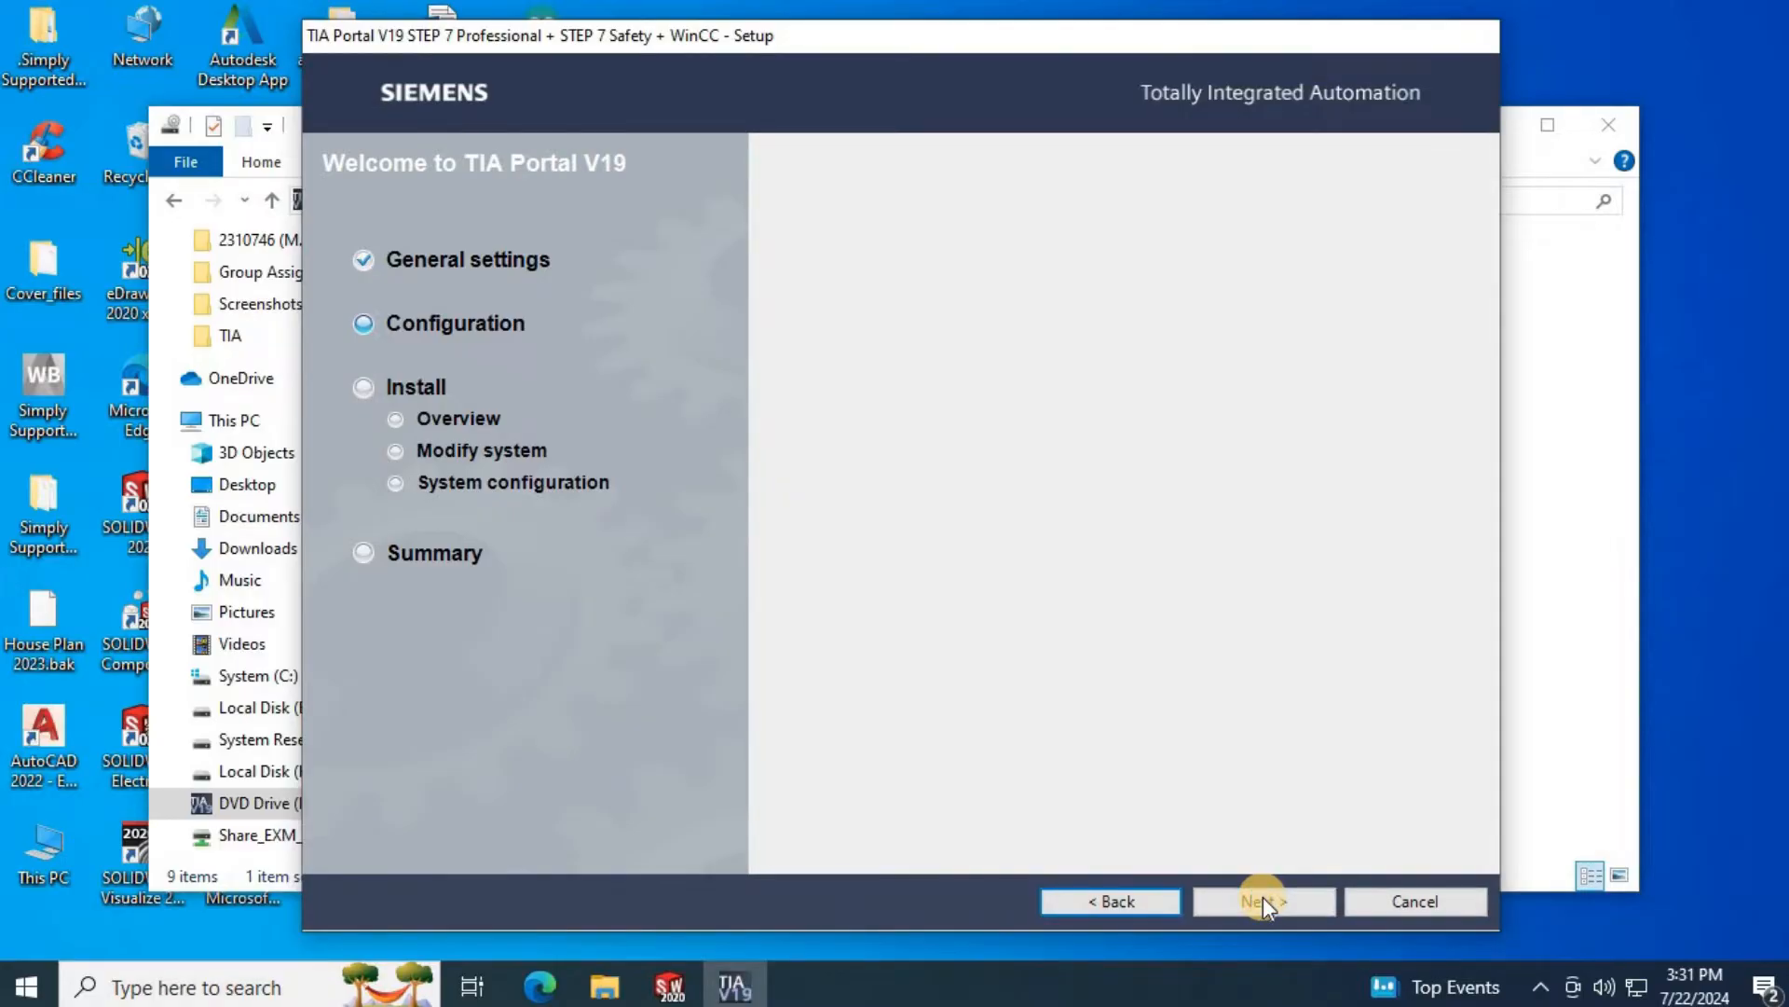
click(1262, 902)
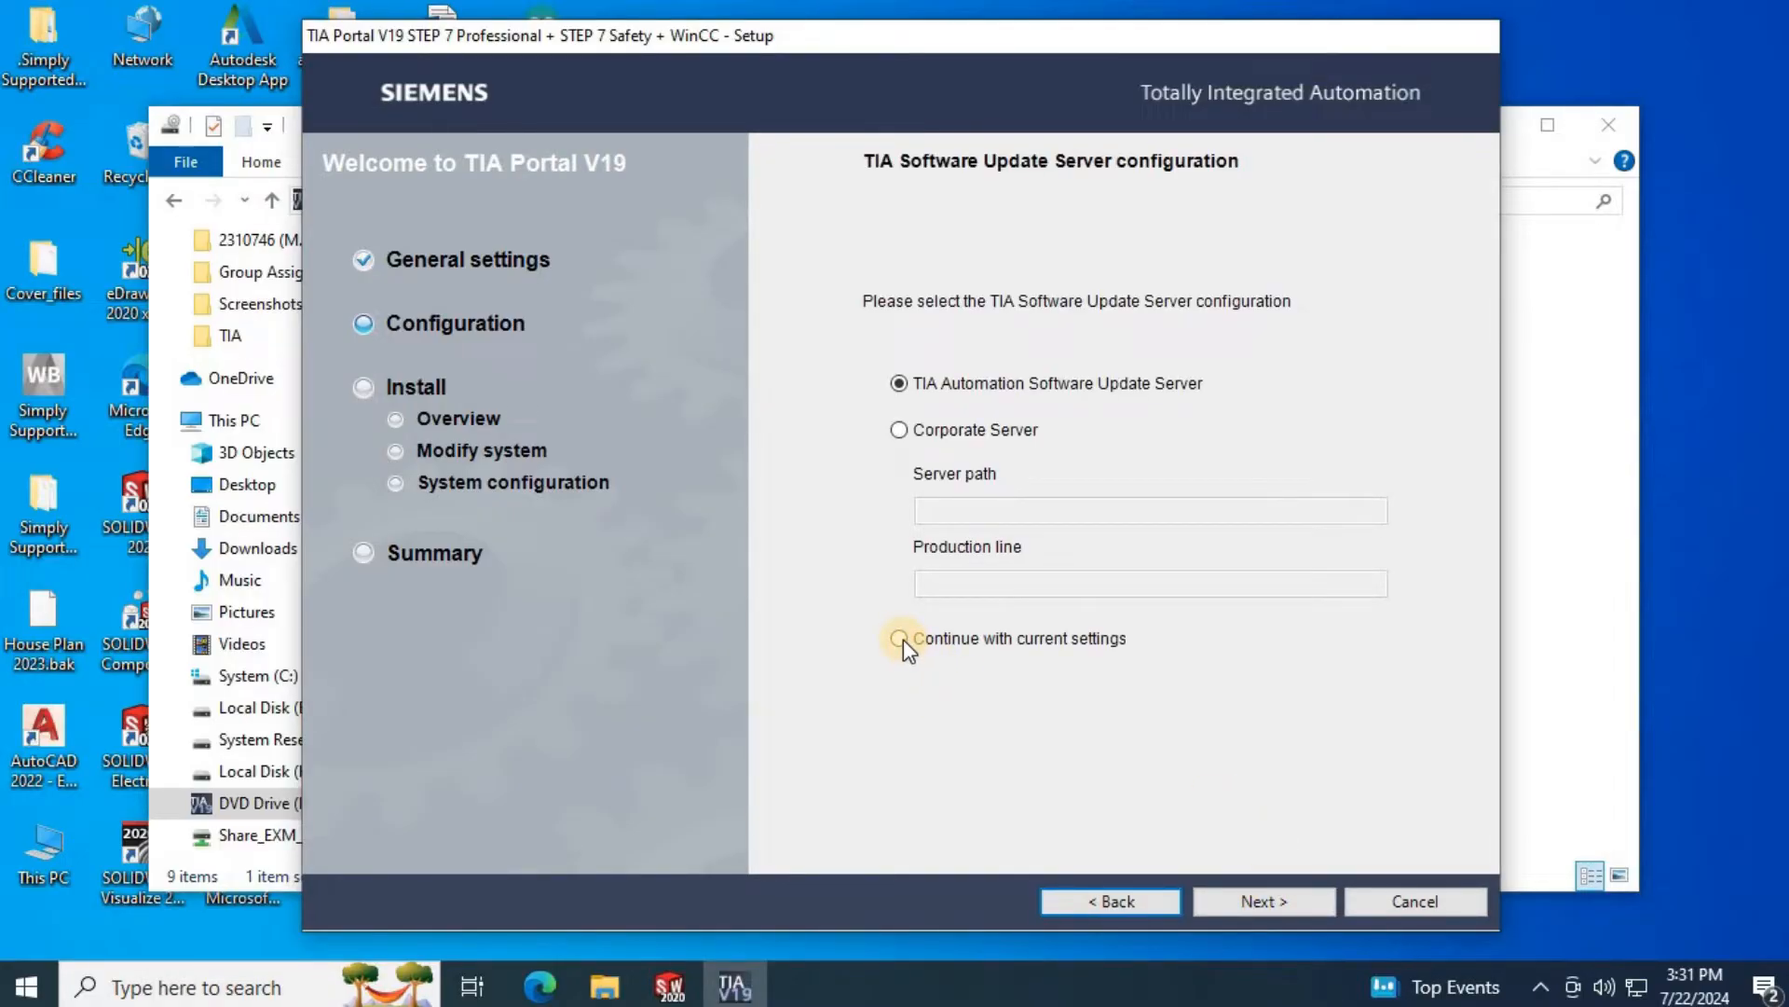
click(900, 638)
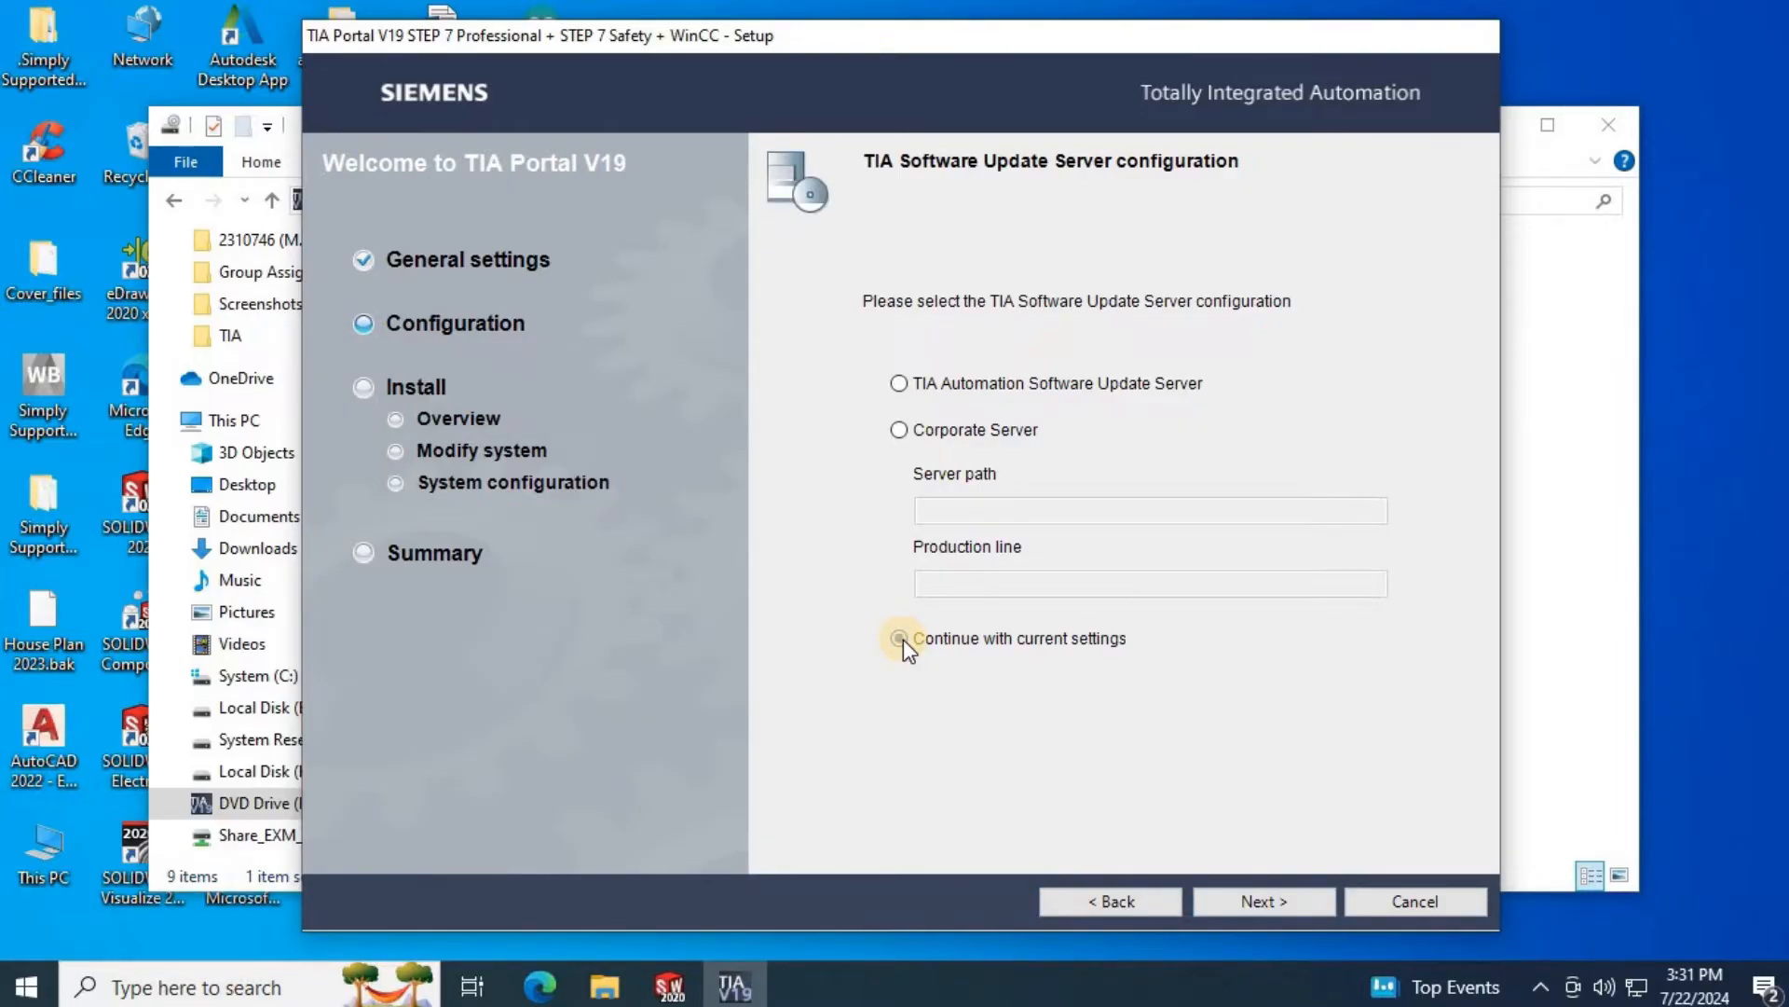
click(899, 637)
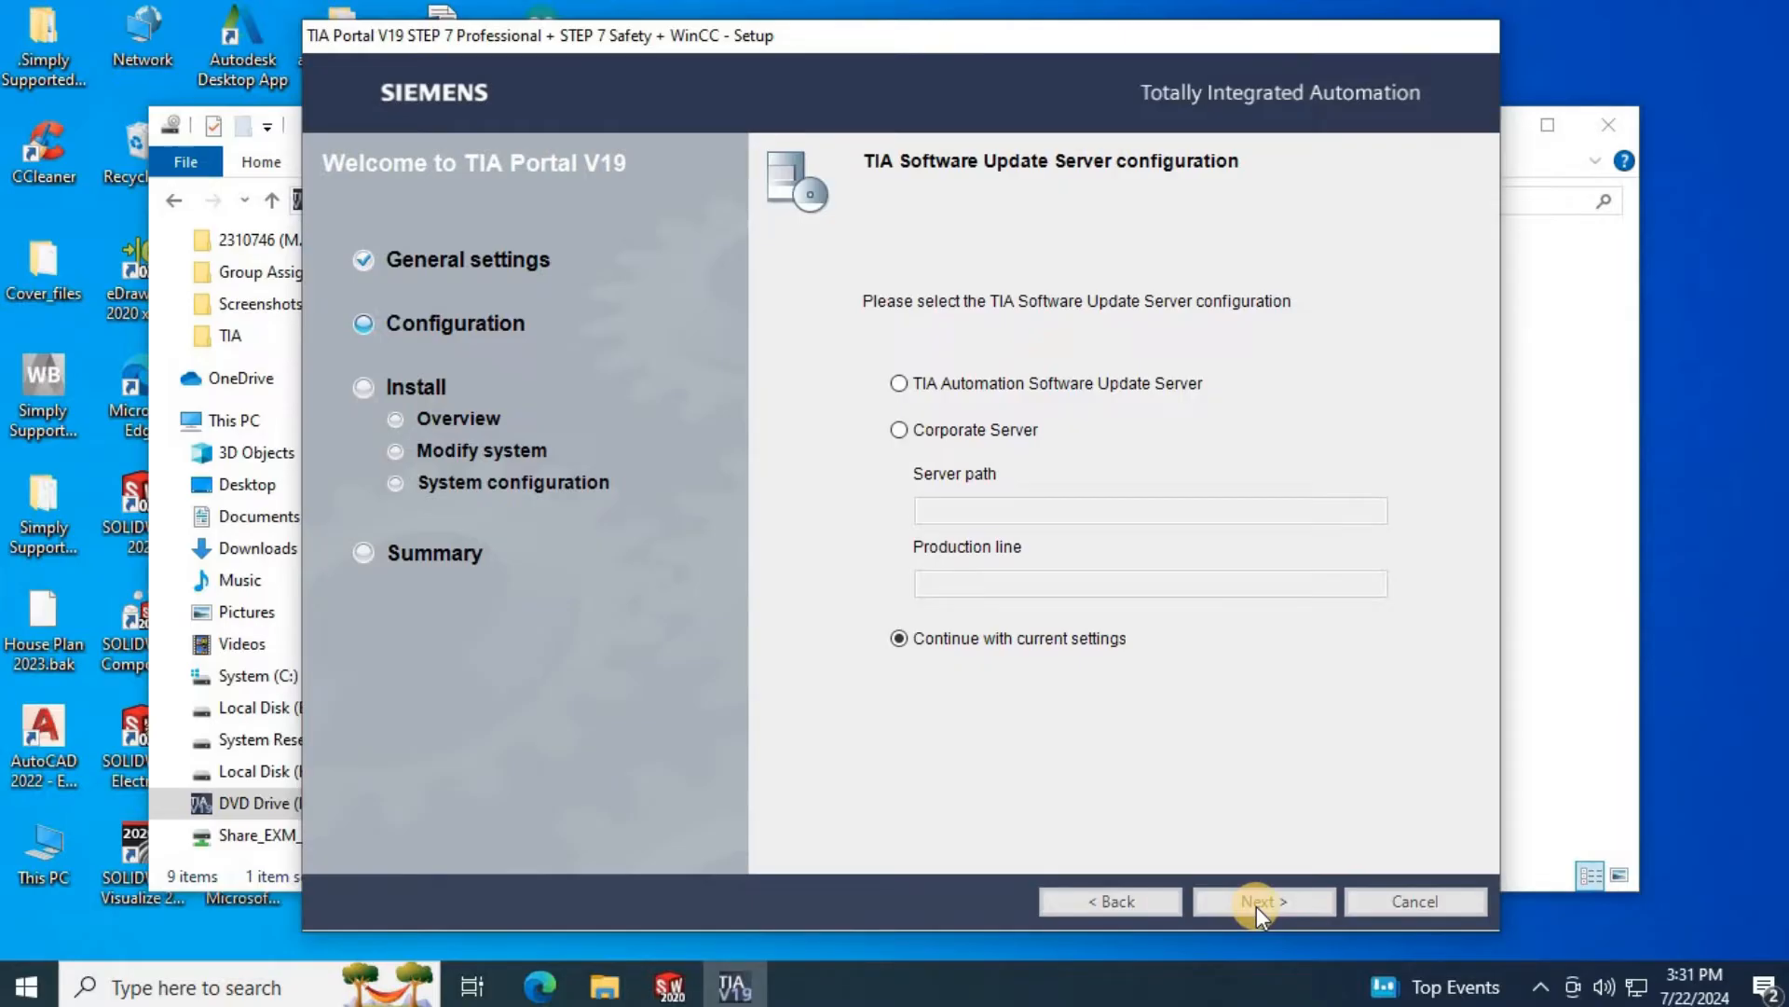
- Accept the security and permissions settings and continue to the installation overview
click(1262, 901)
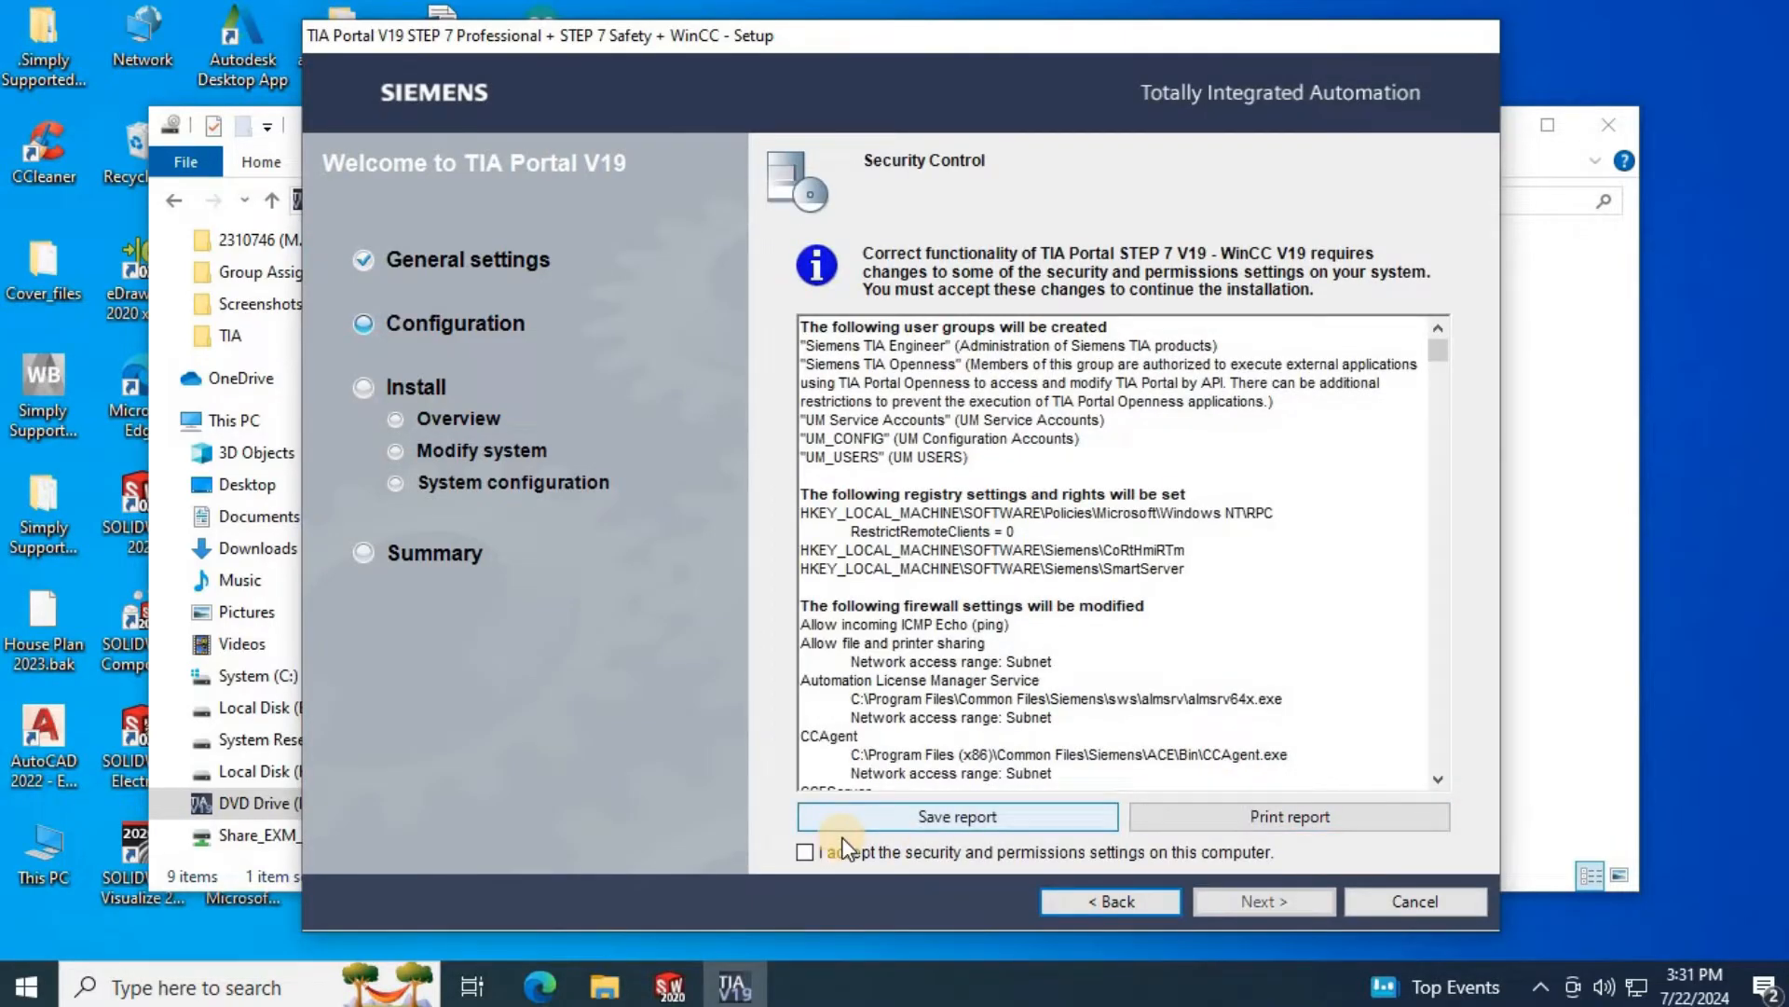
click(805, 851)
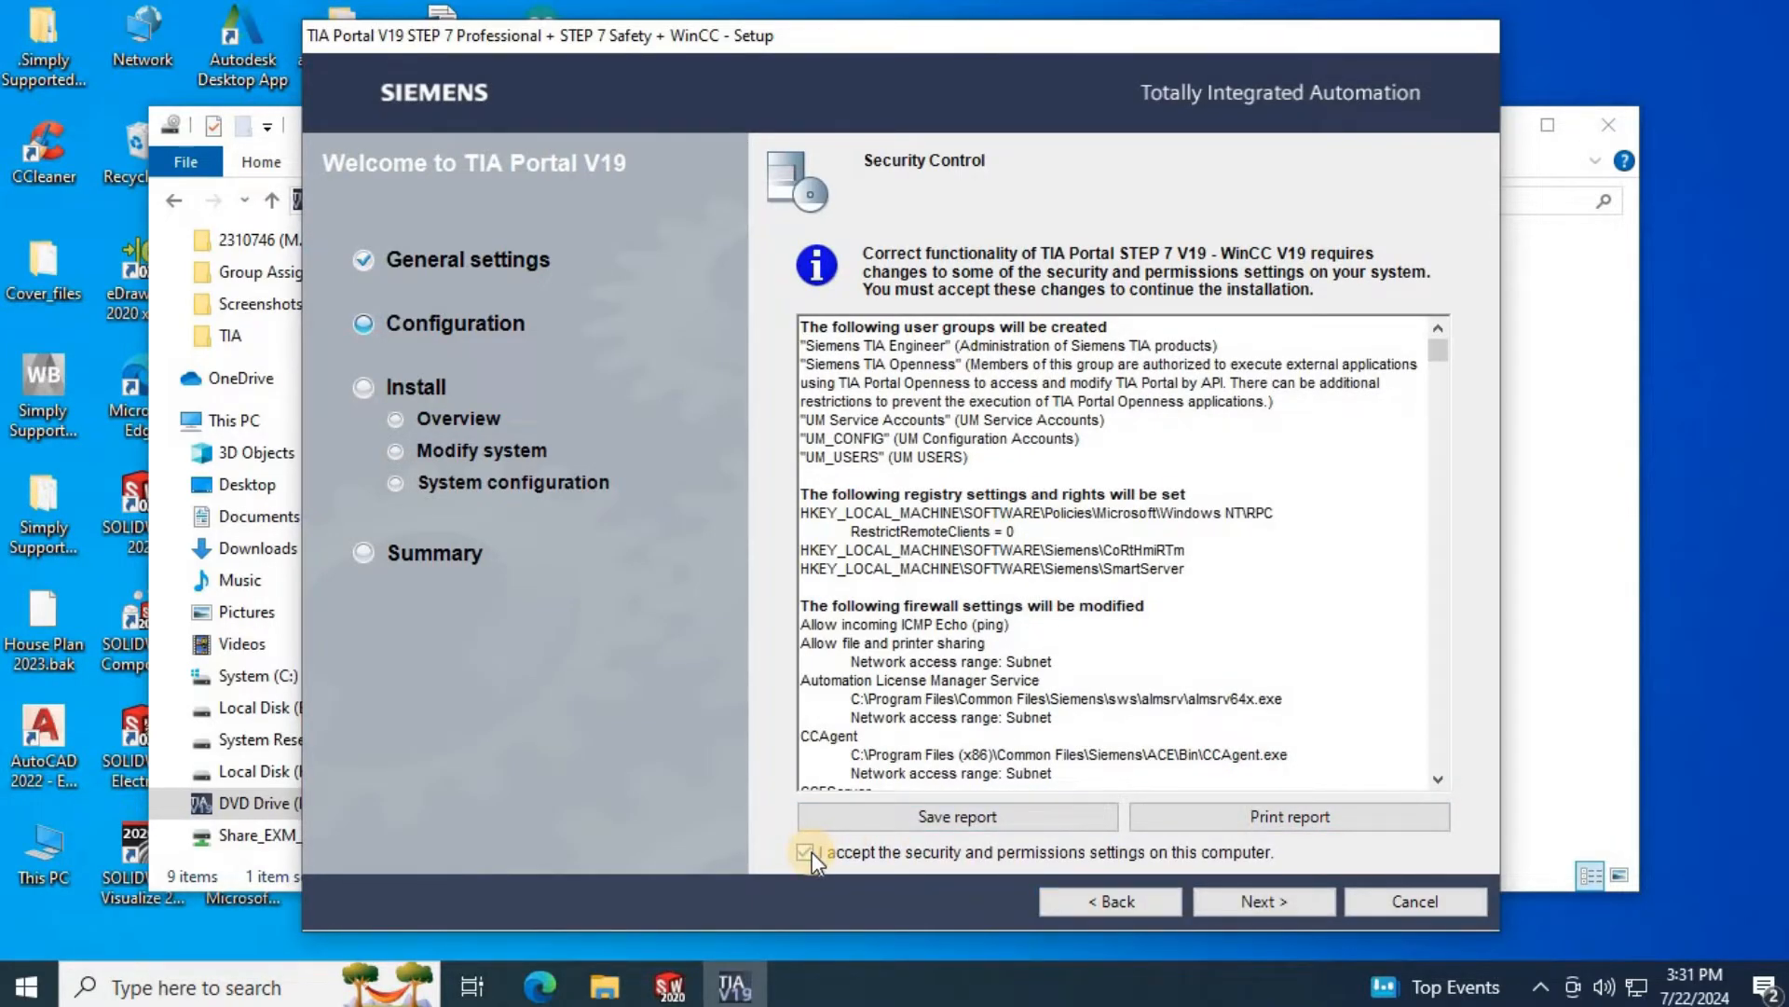
click(806, 852)
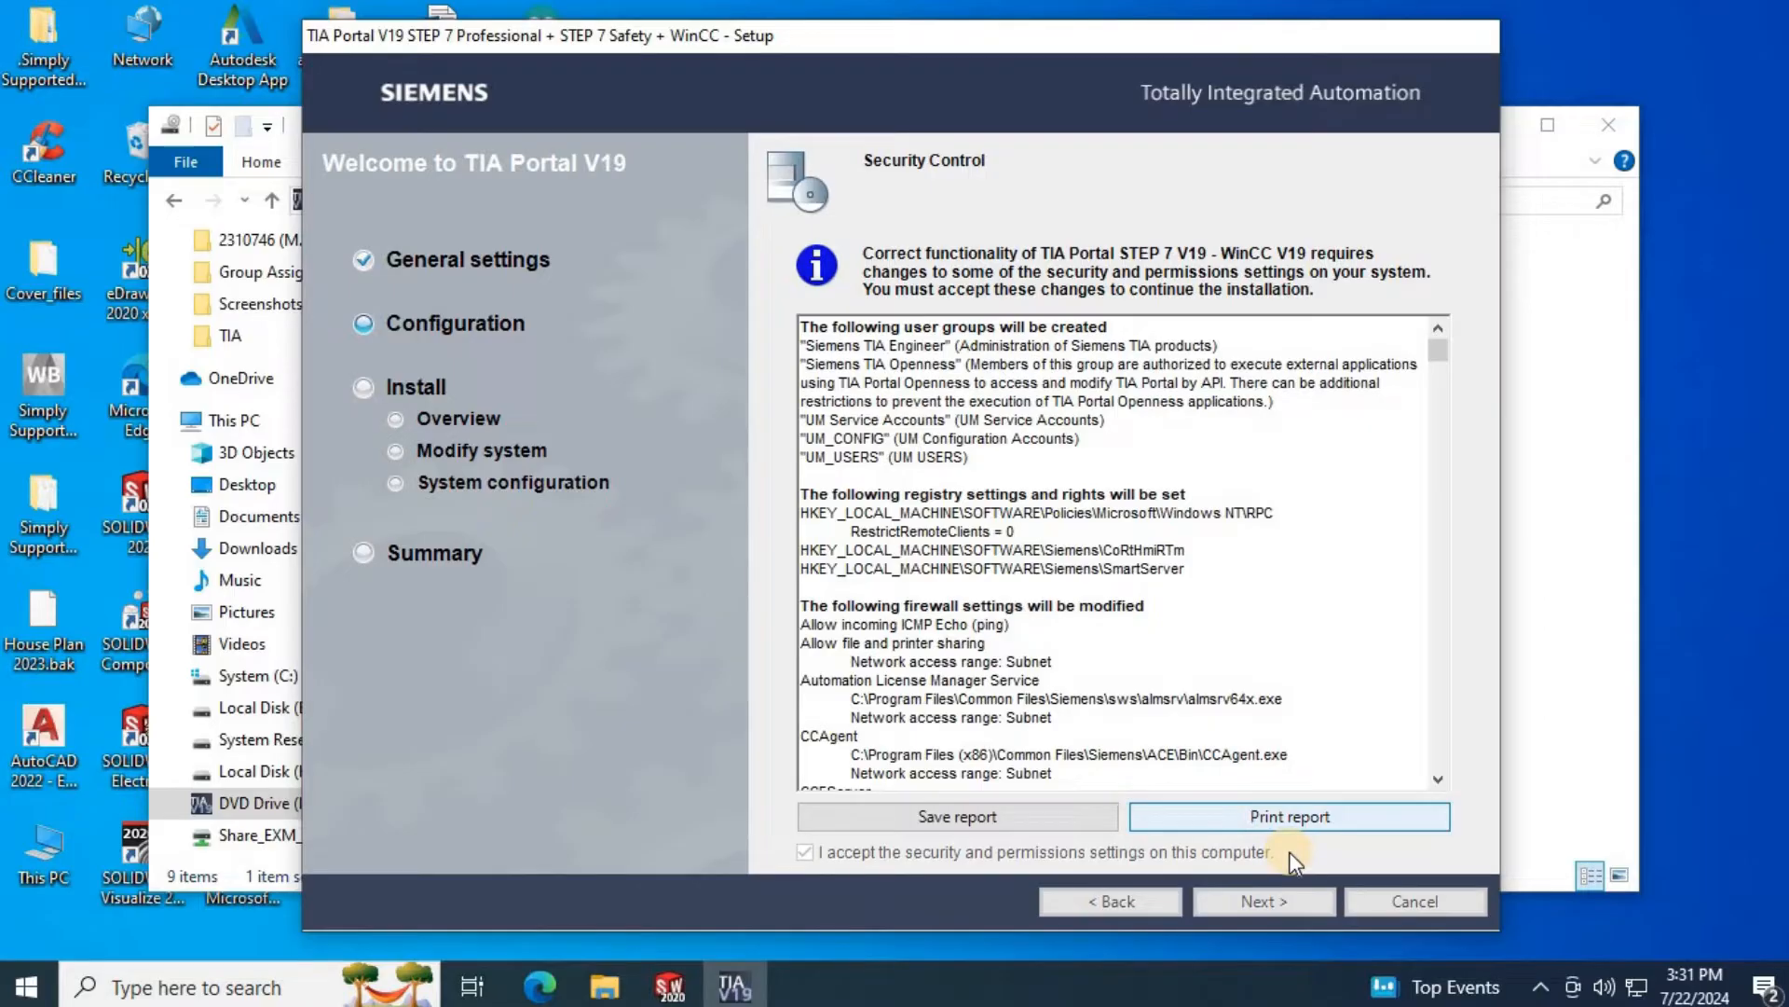
click(1262, 900)
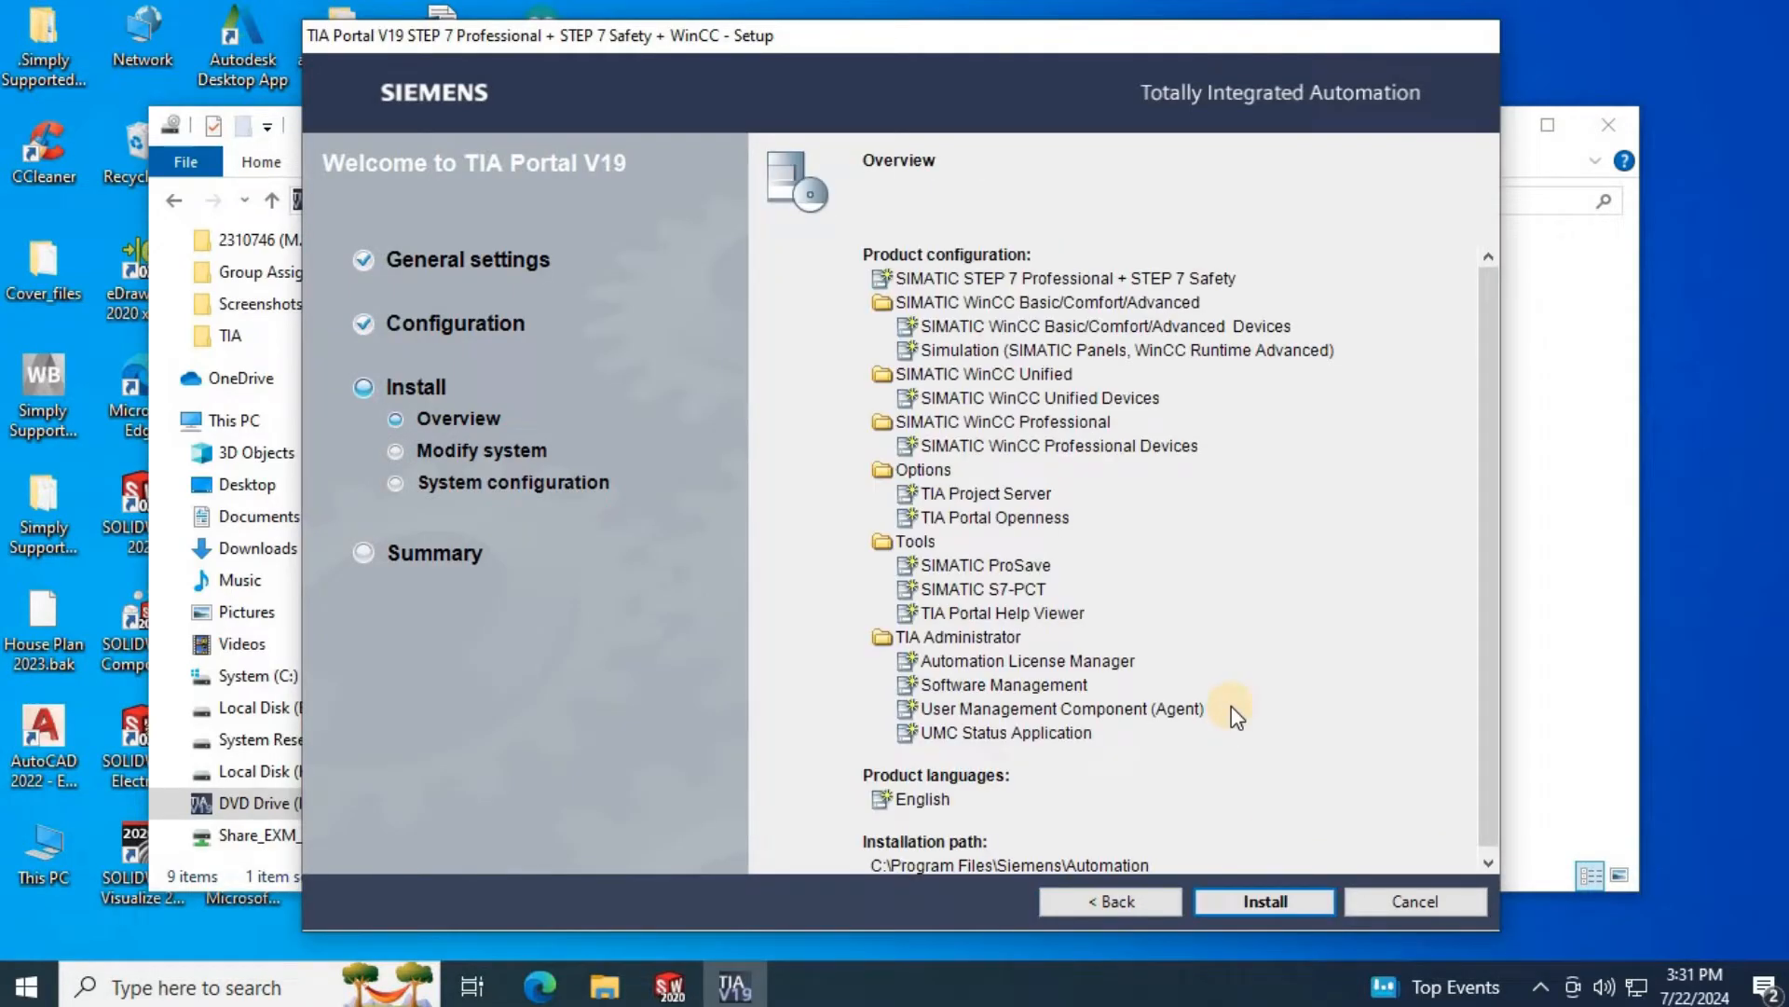
- Start installing the listed TIA Portal V19 products from the overview
click(1264, 900)
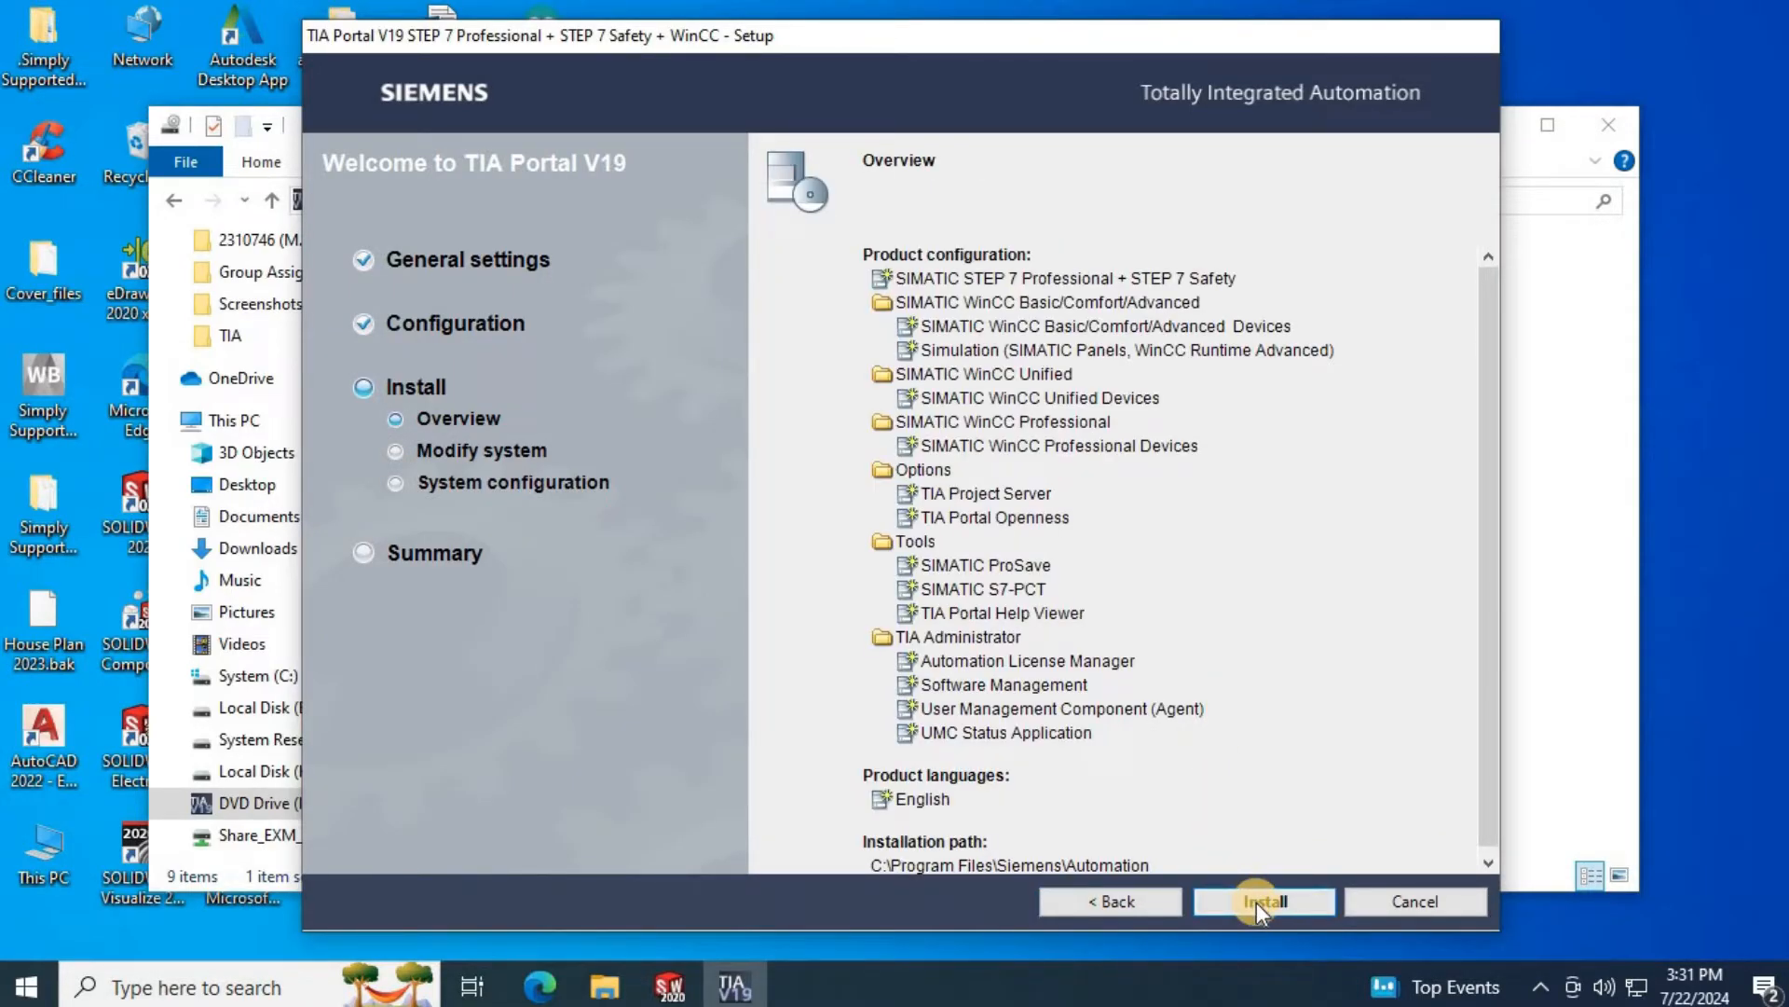
click(1262, 900)
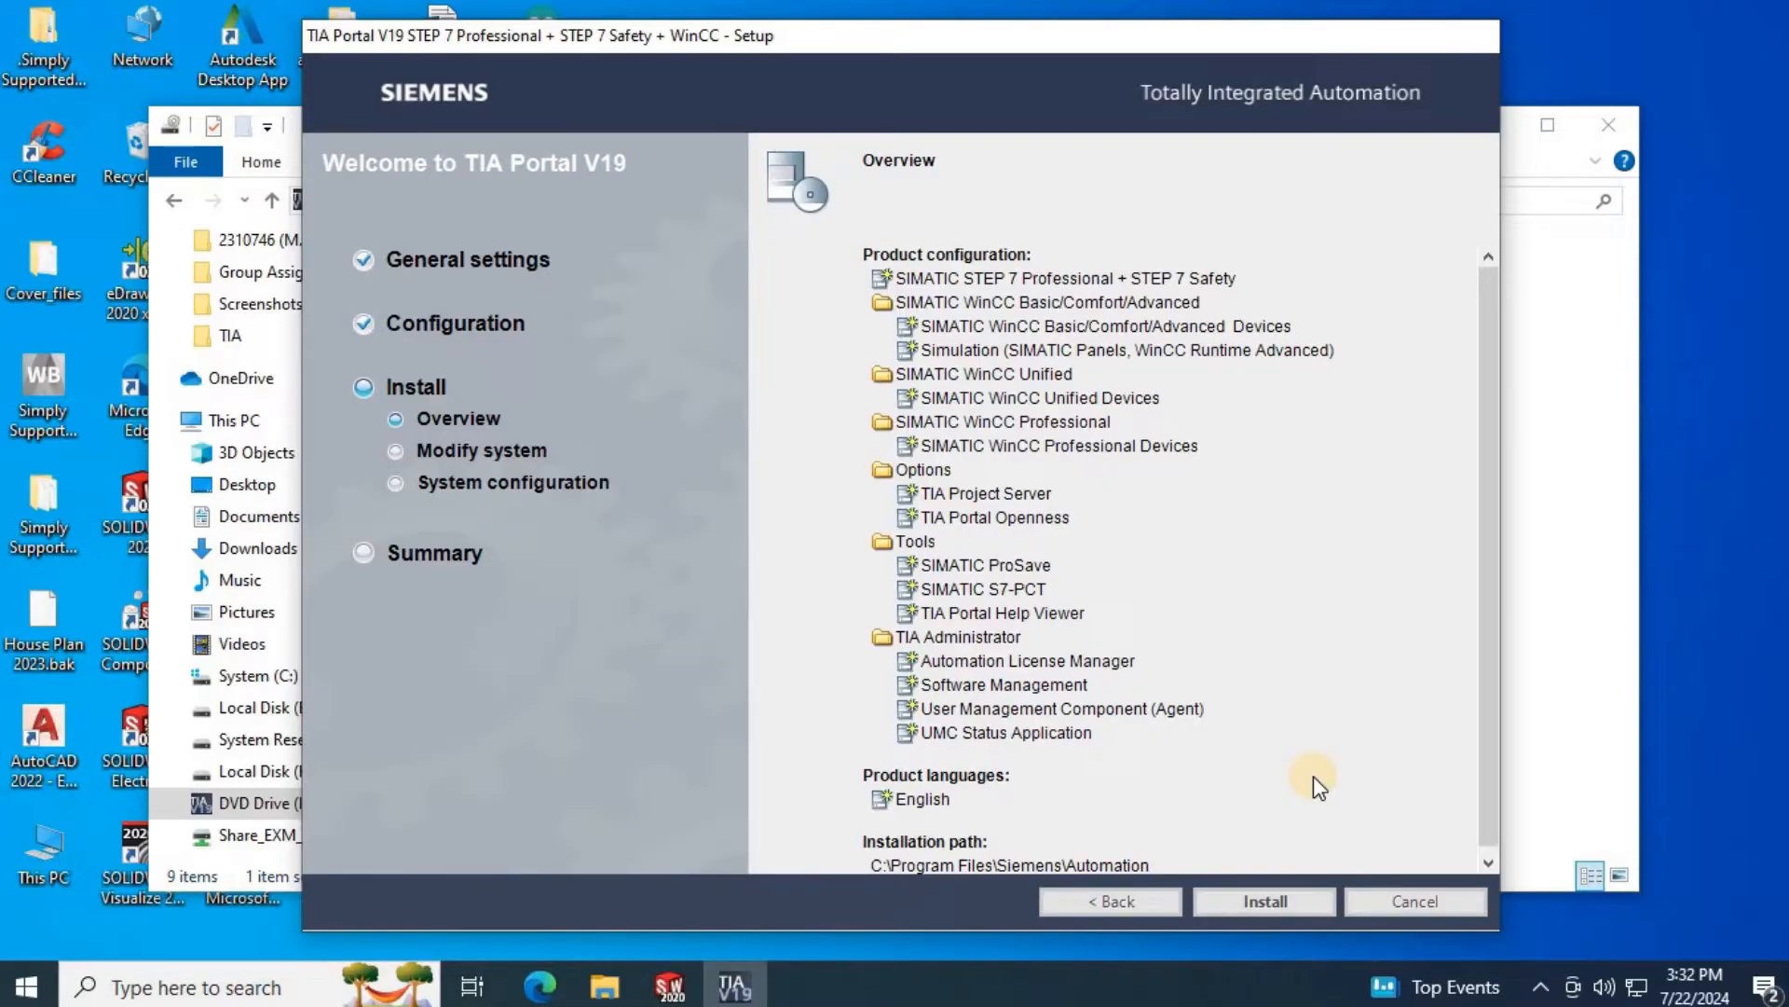
click(1264, 900)
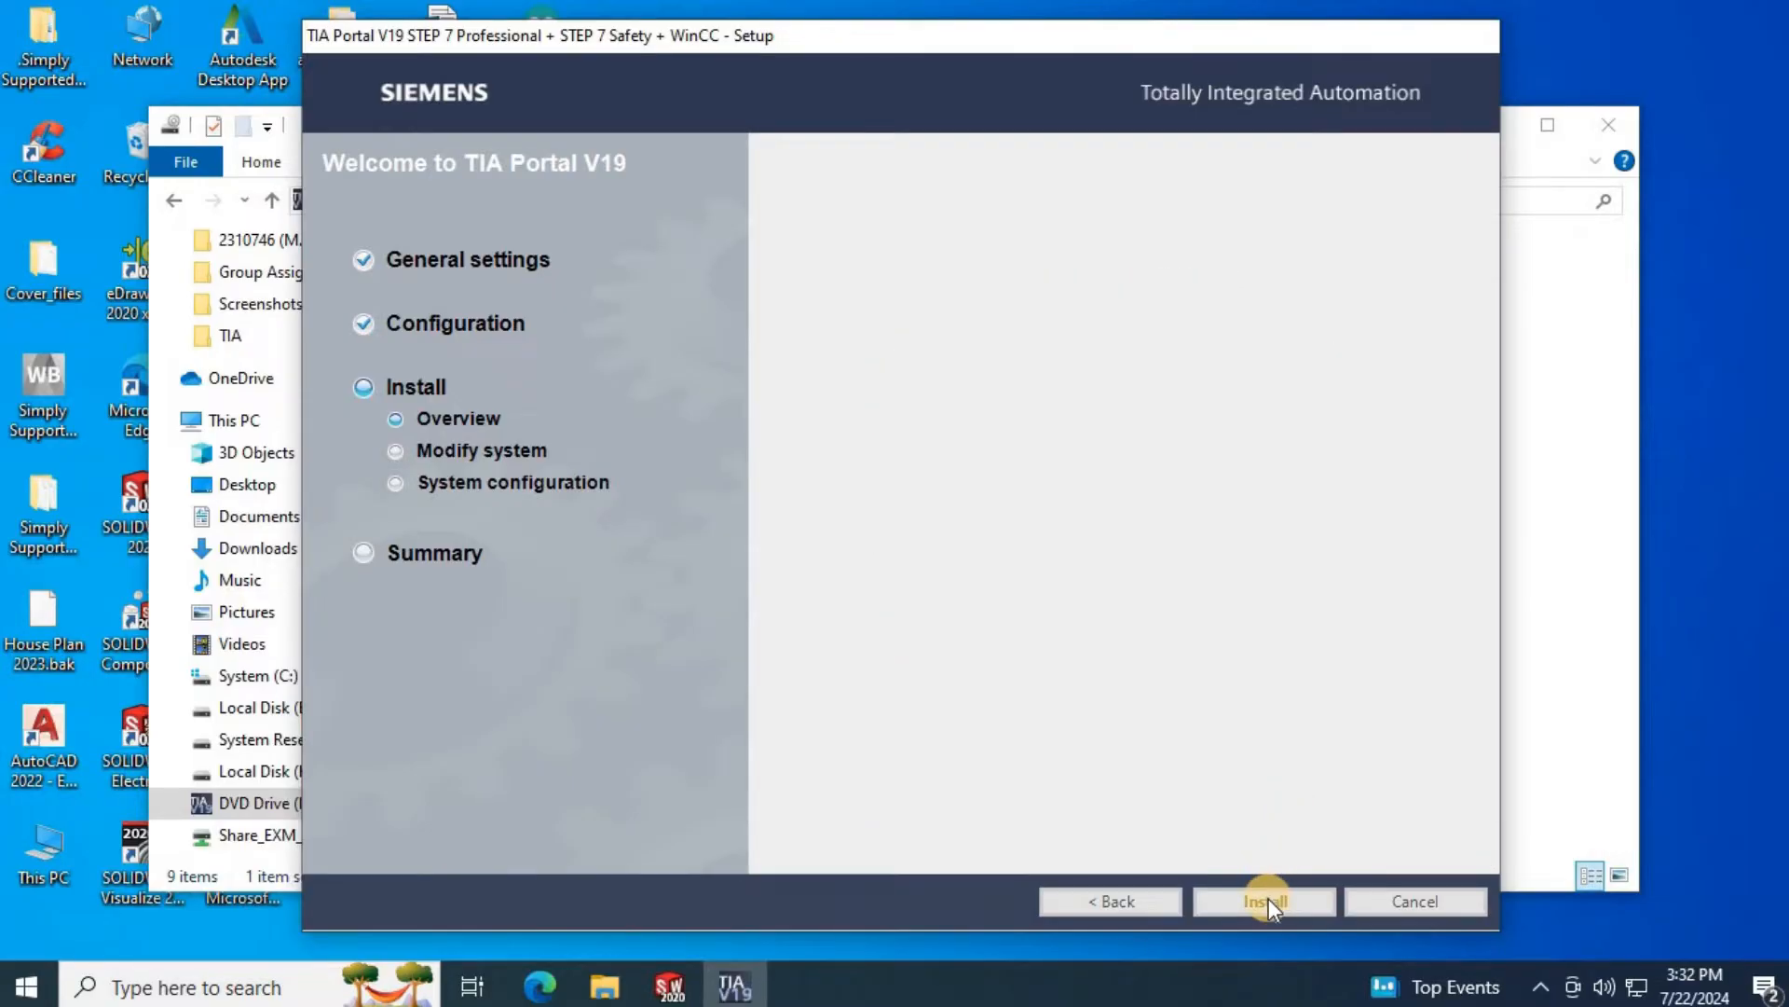
click(1262, 901)
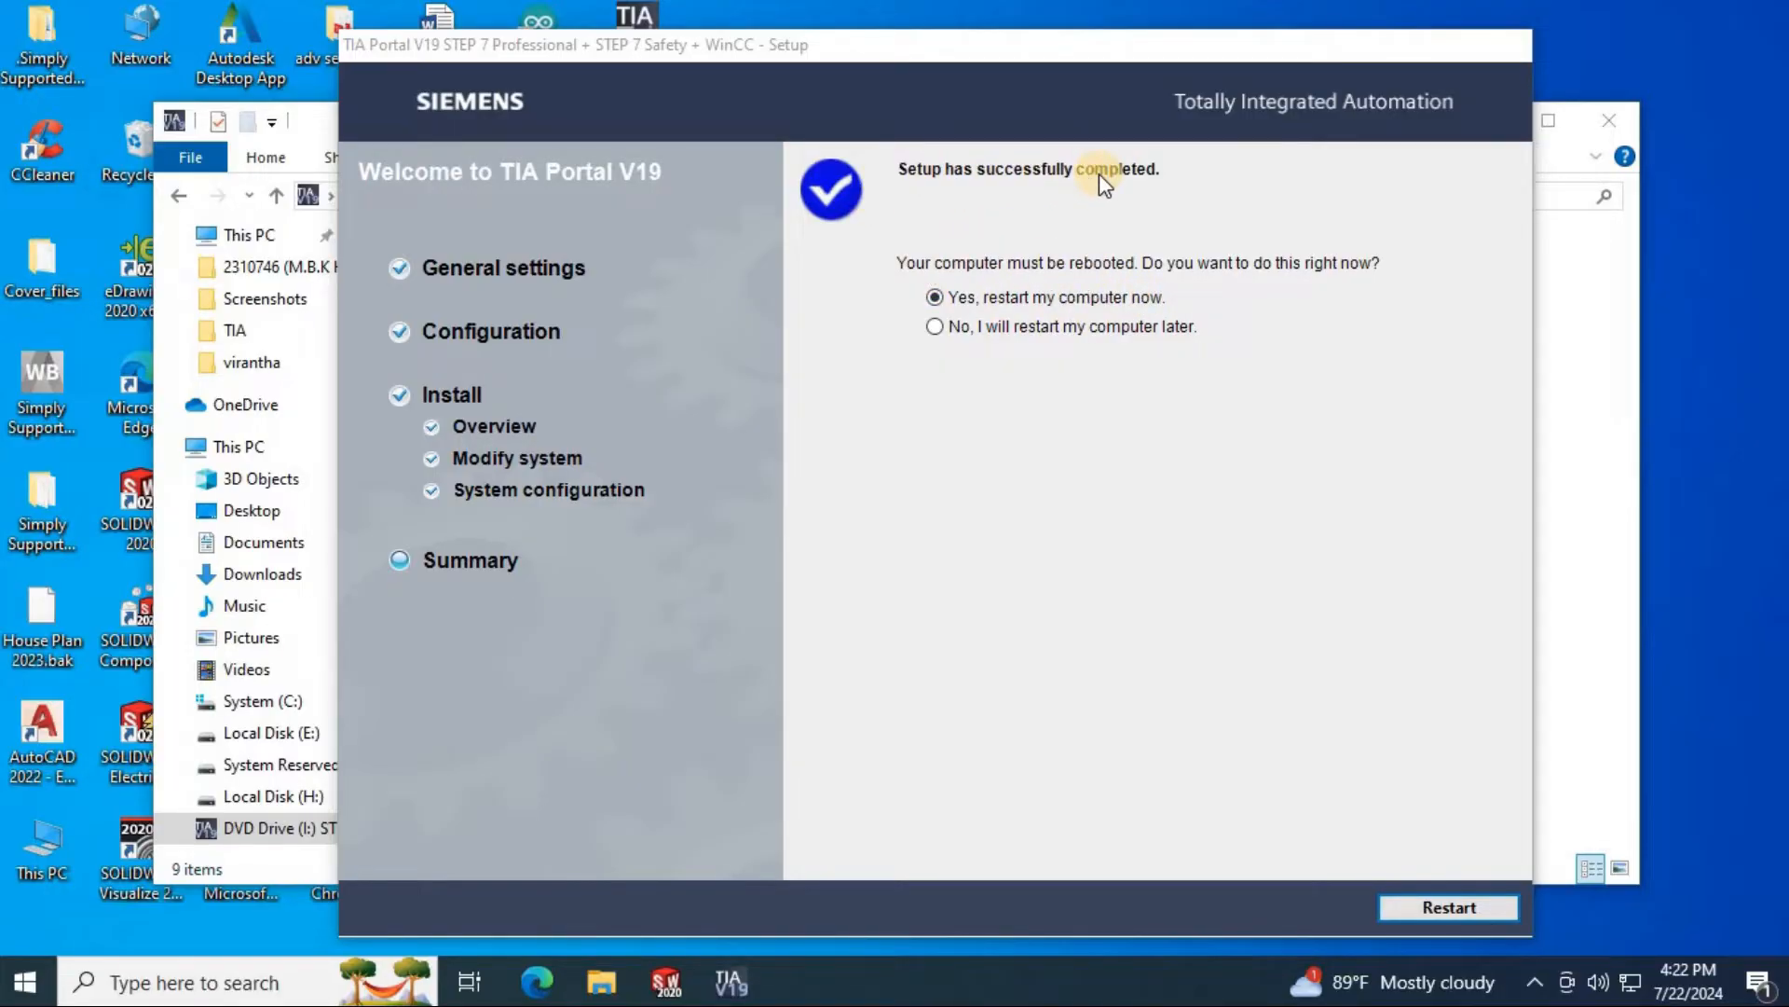
mouse_move(1049, 182)
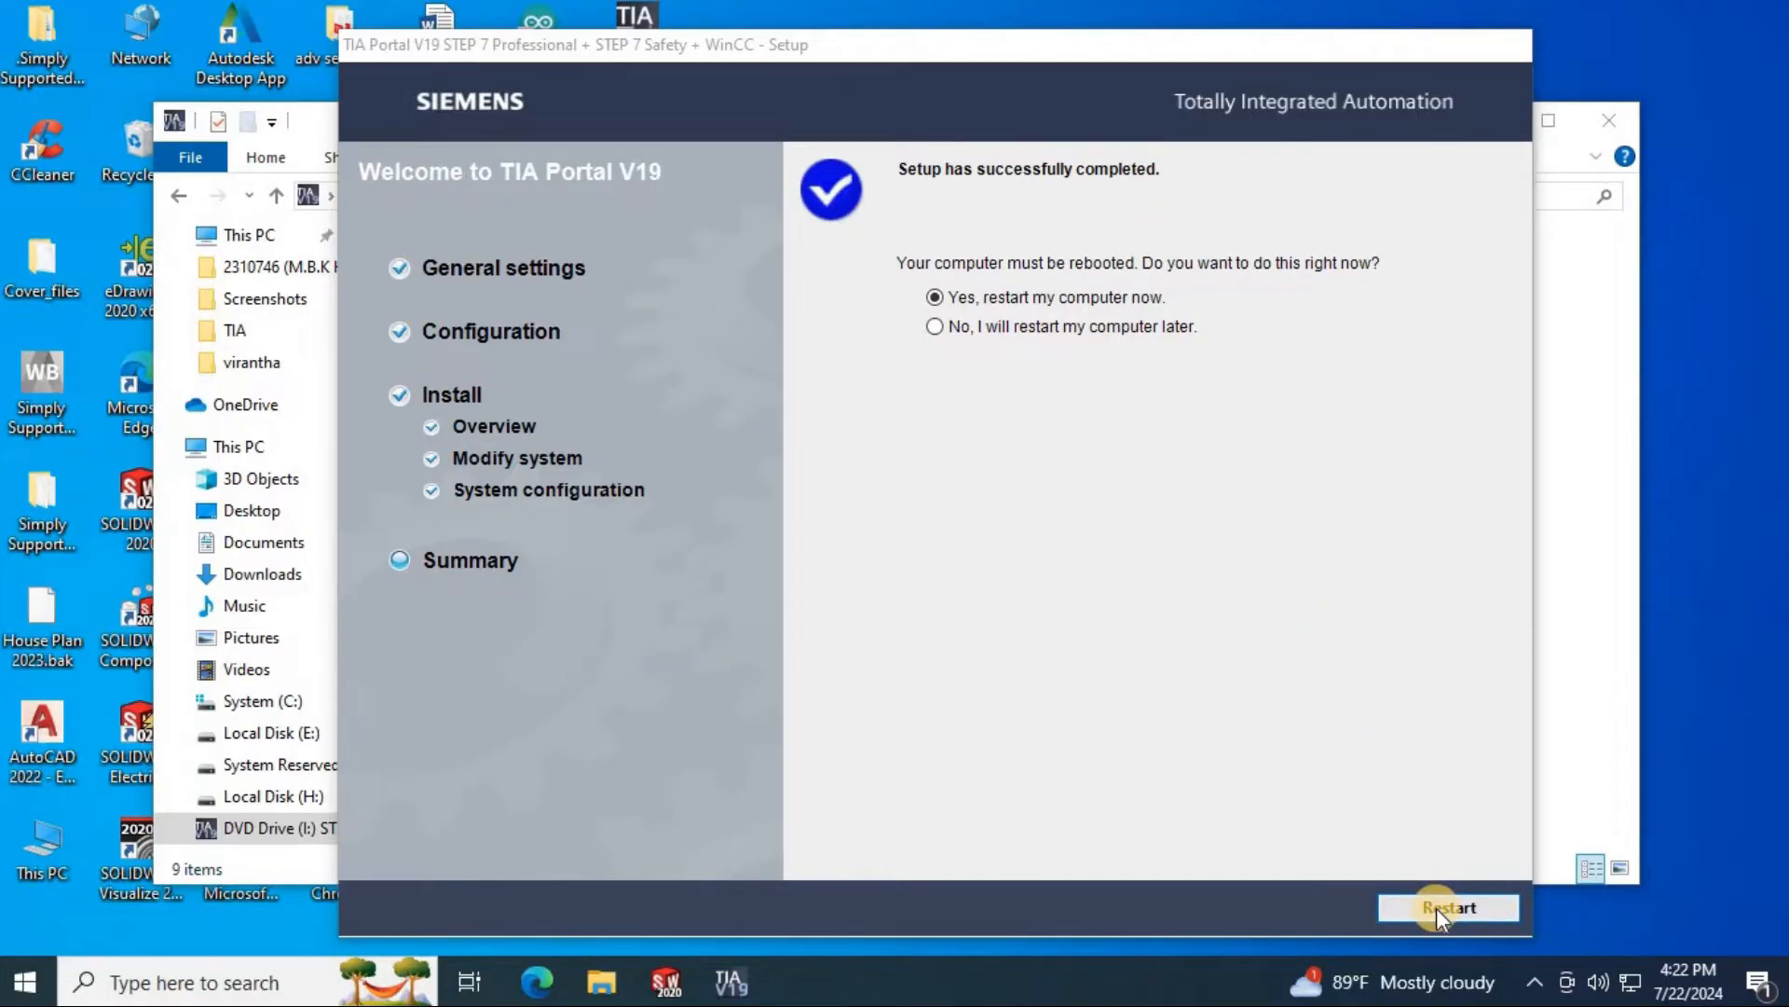
mouse_move(1554, 908)
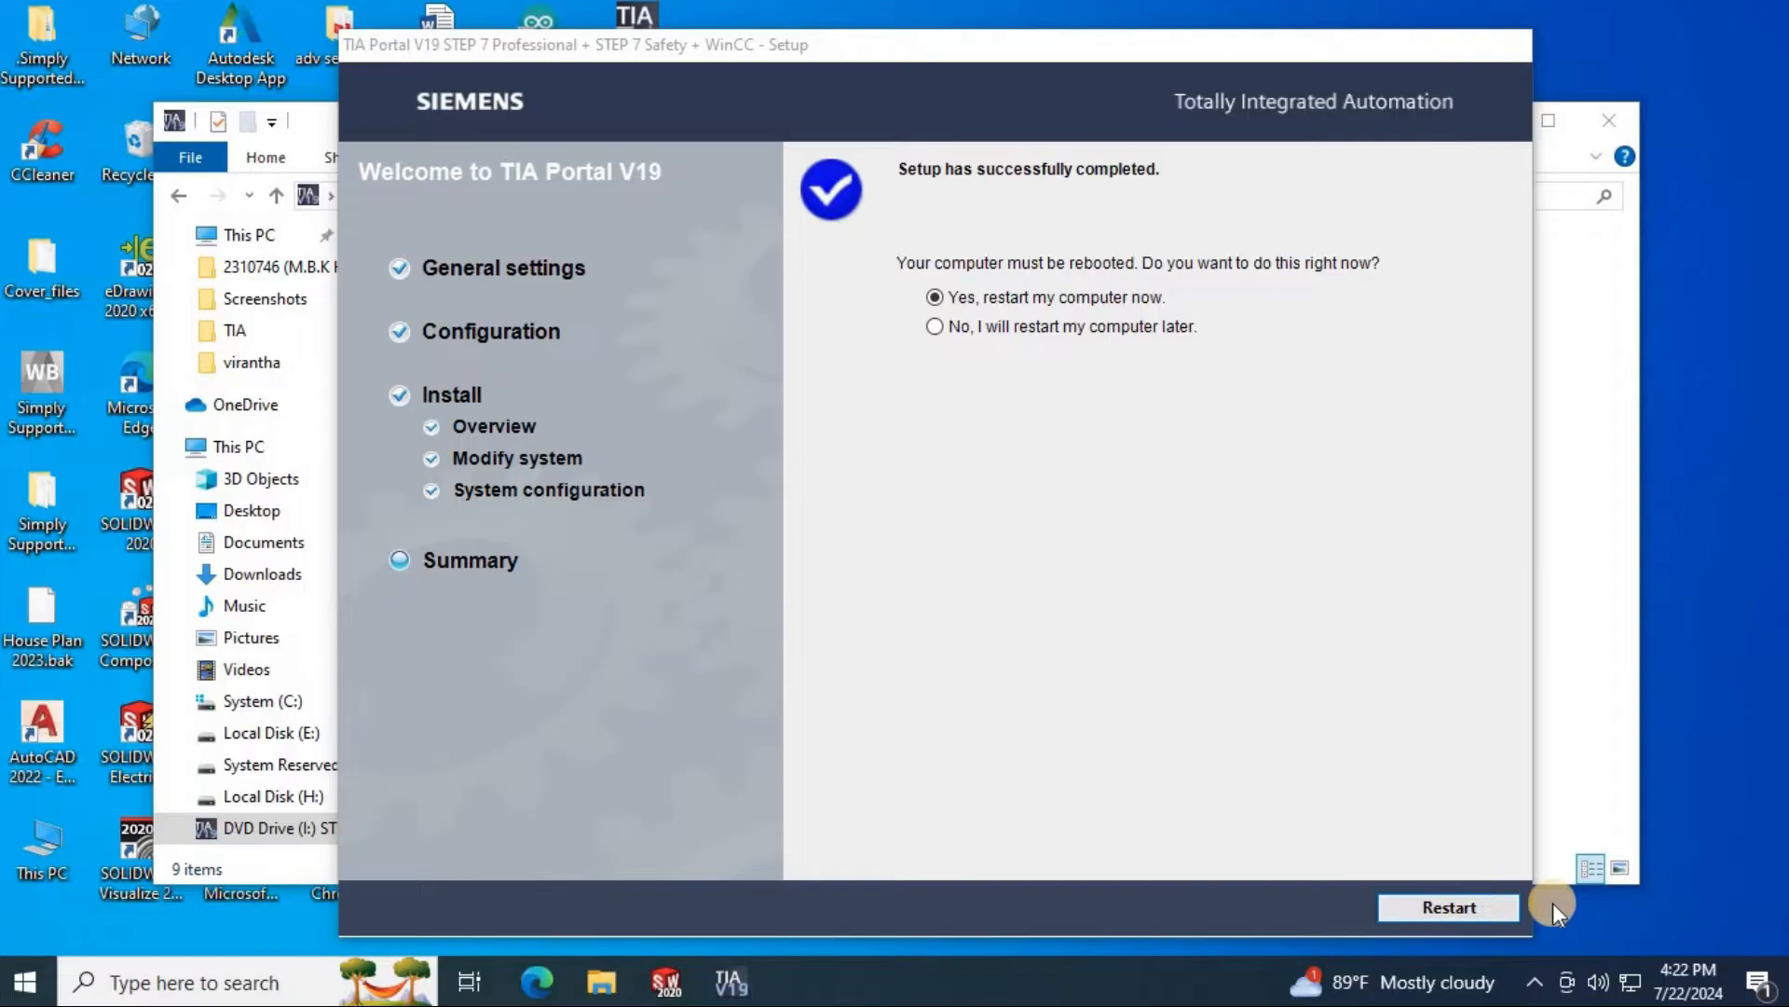
mouse_move(1620, 922)
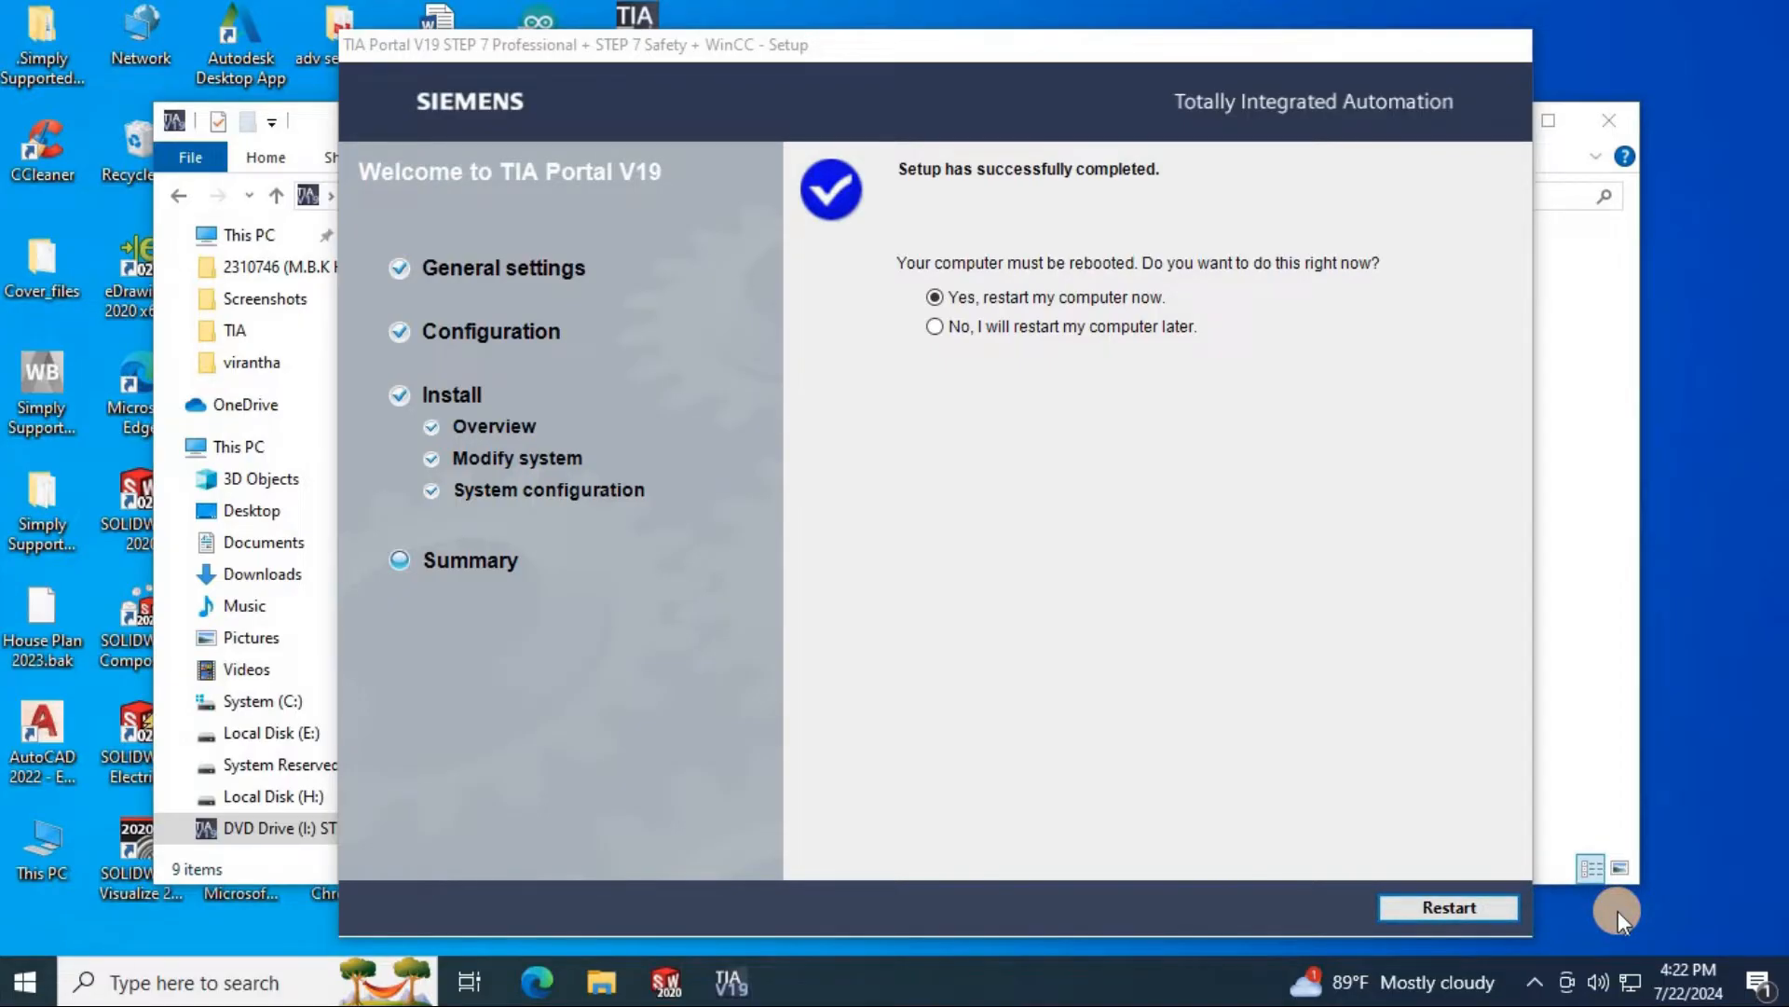
- Restart the computer to finish the TIA Portal V19 installation
click(1448, 908)
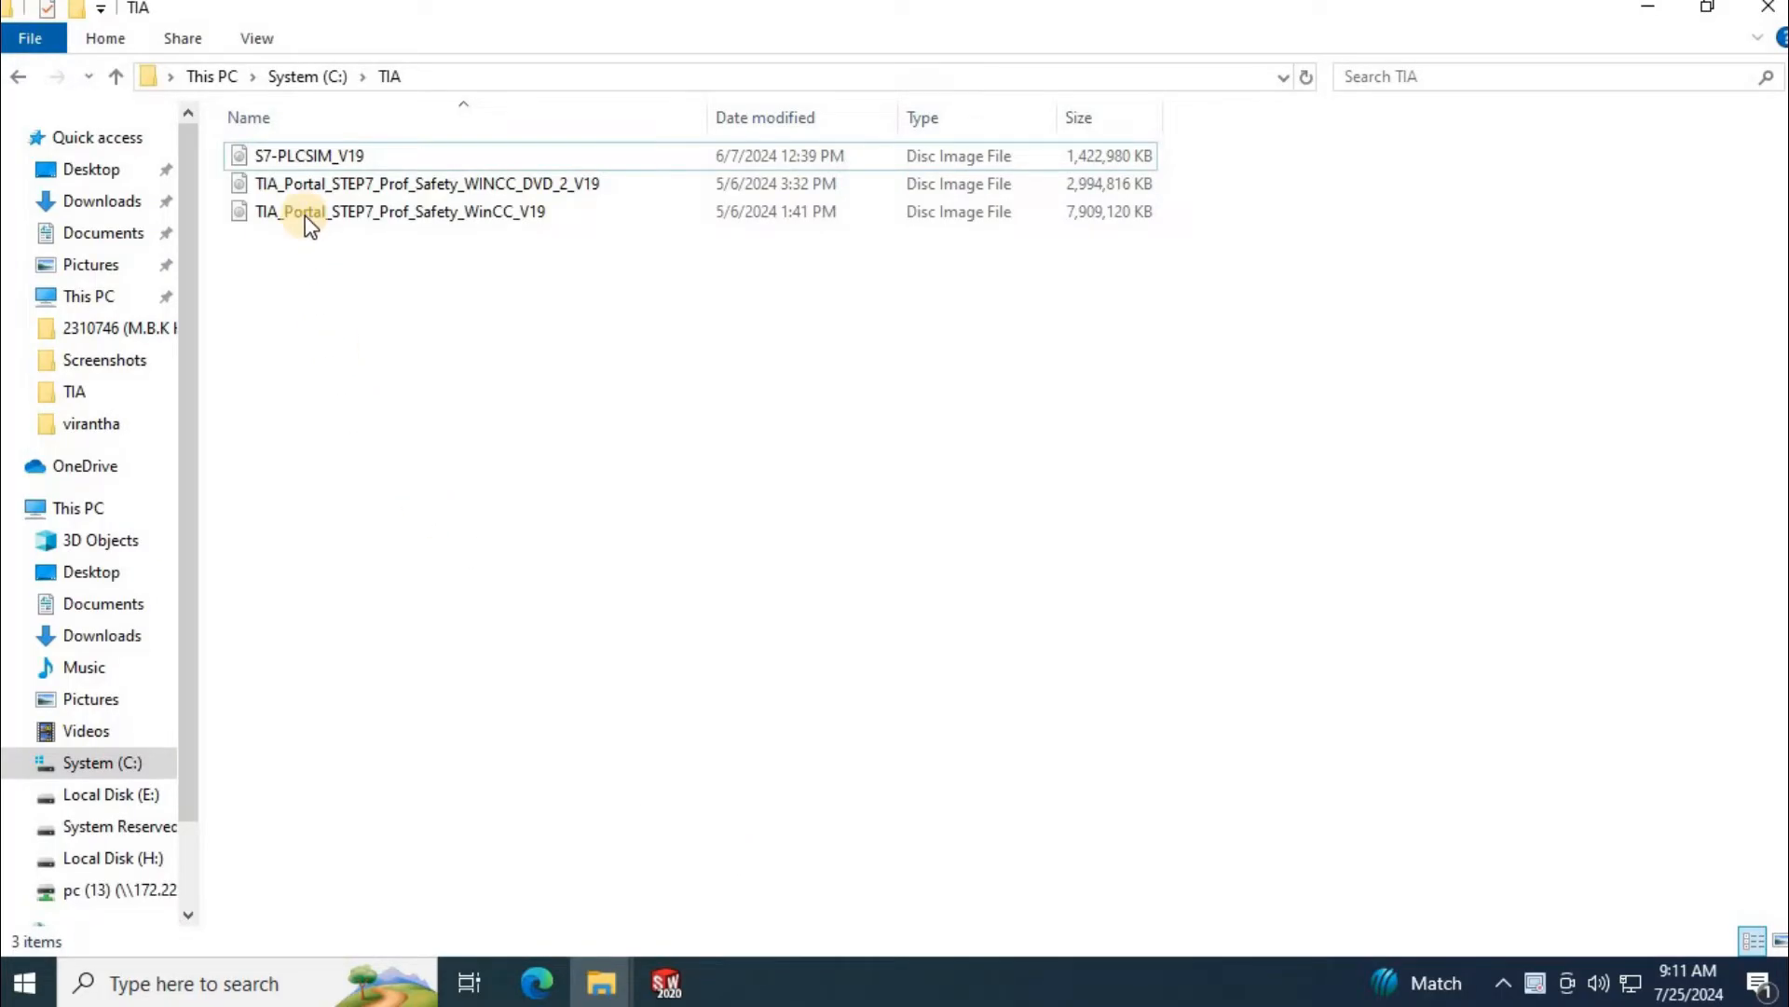
- Mount S7-PLCSIM_V19.iso from C:\TIA and launch Start from the mounted drive
click(307, 155)
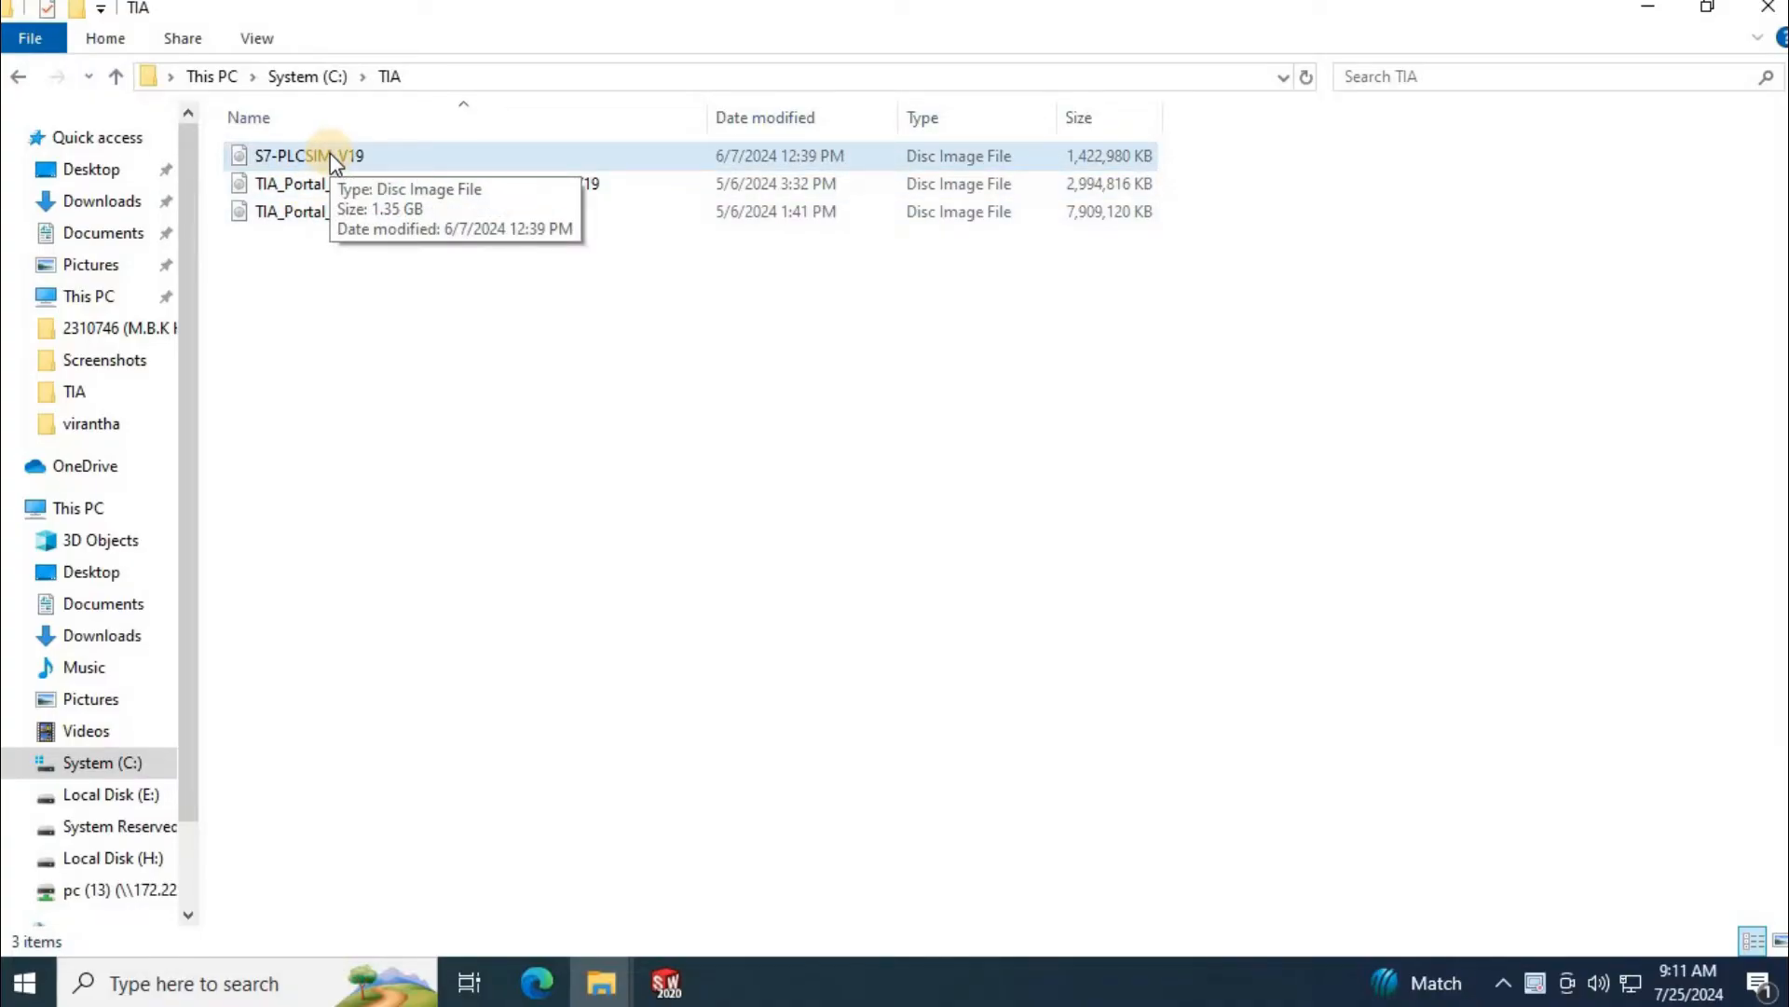
double_click(308, 154)
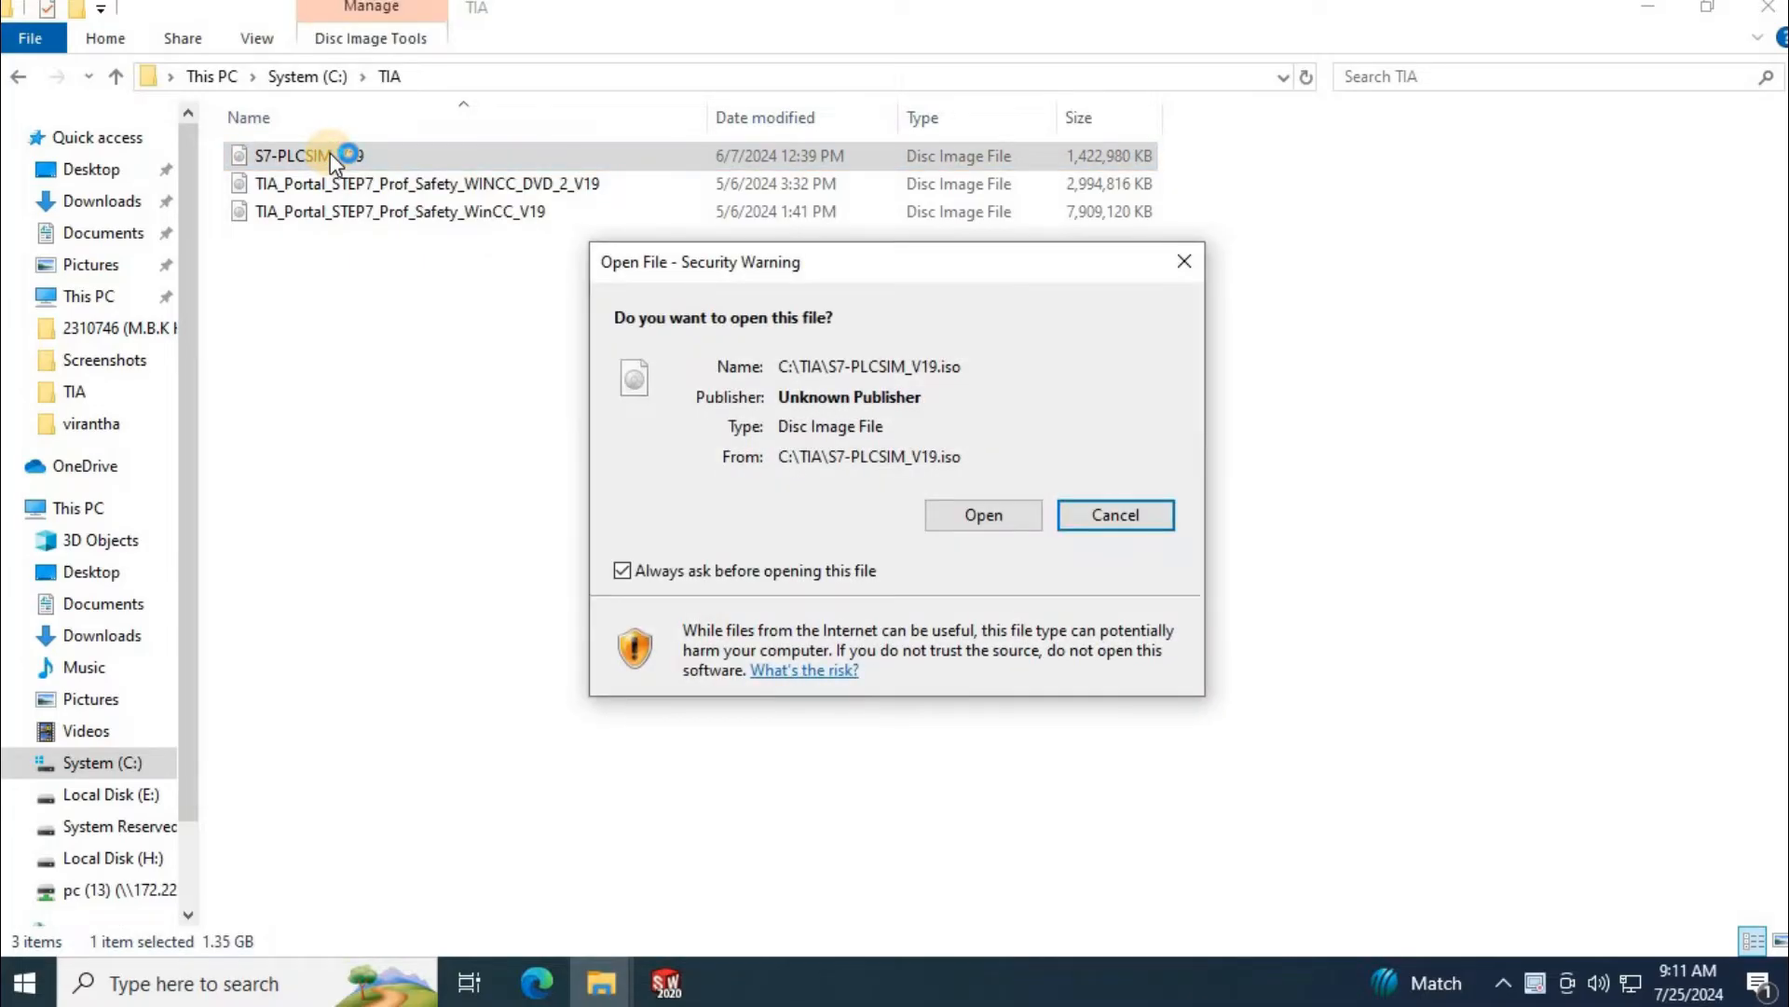
click(982, 514)
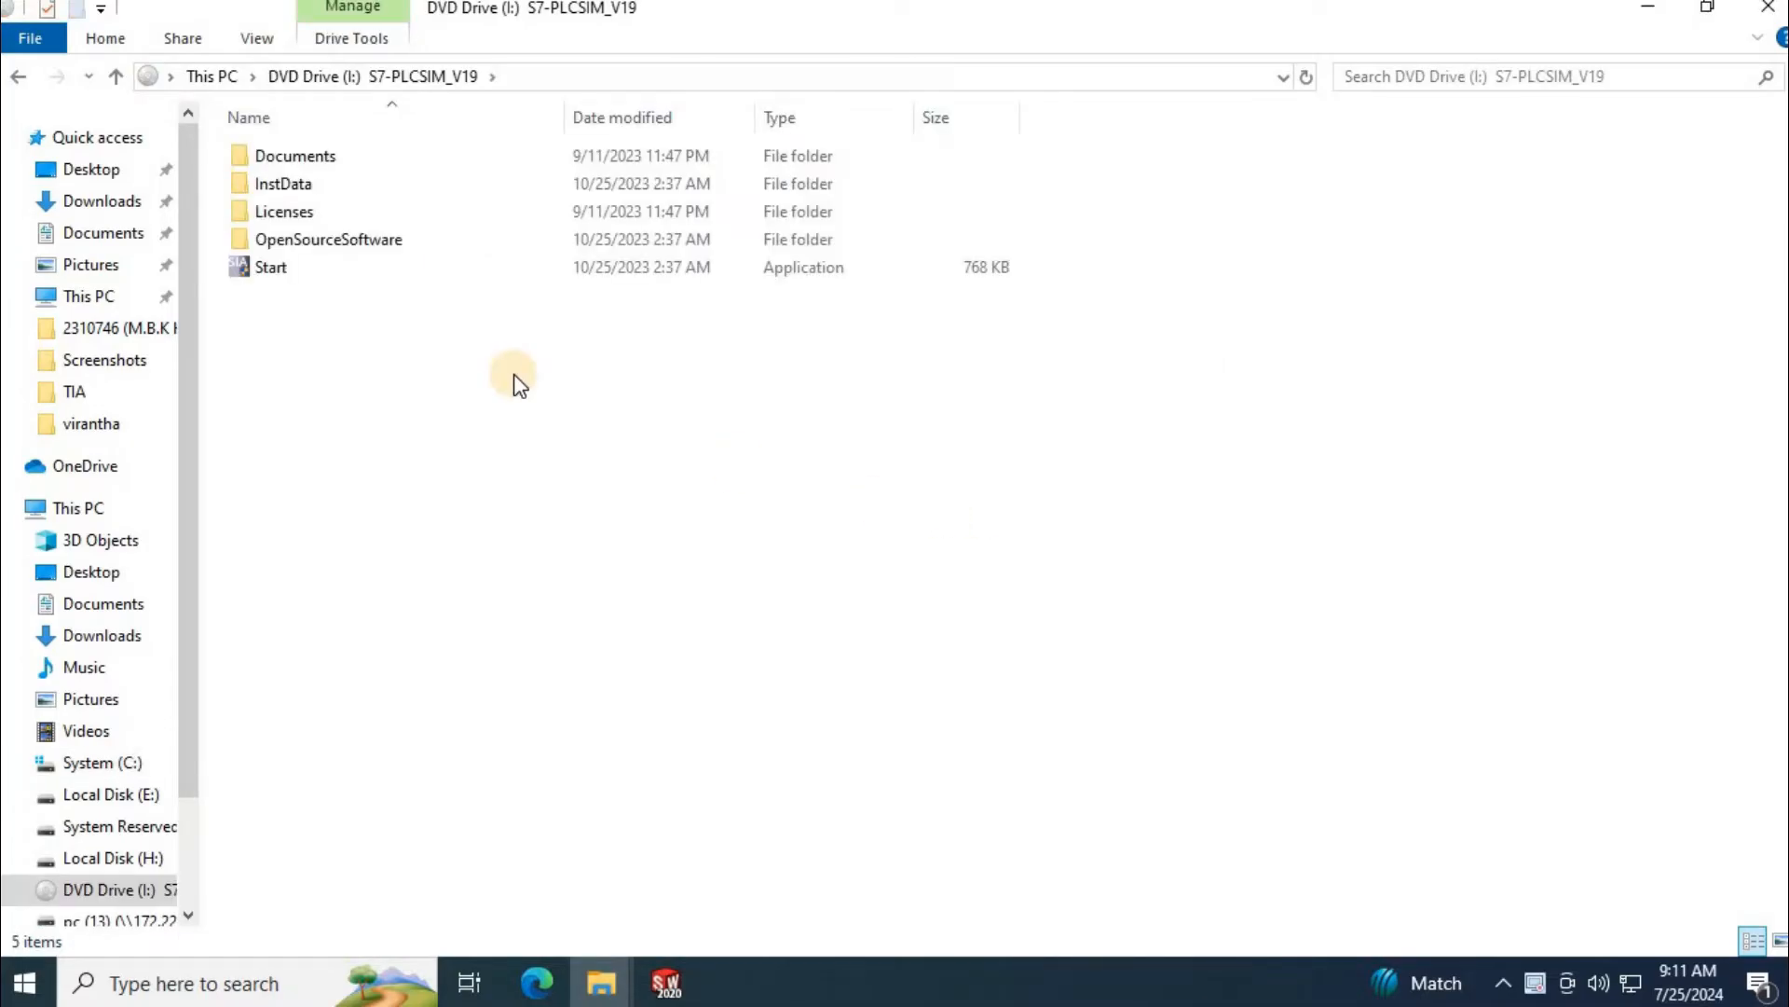
click(270, 266)
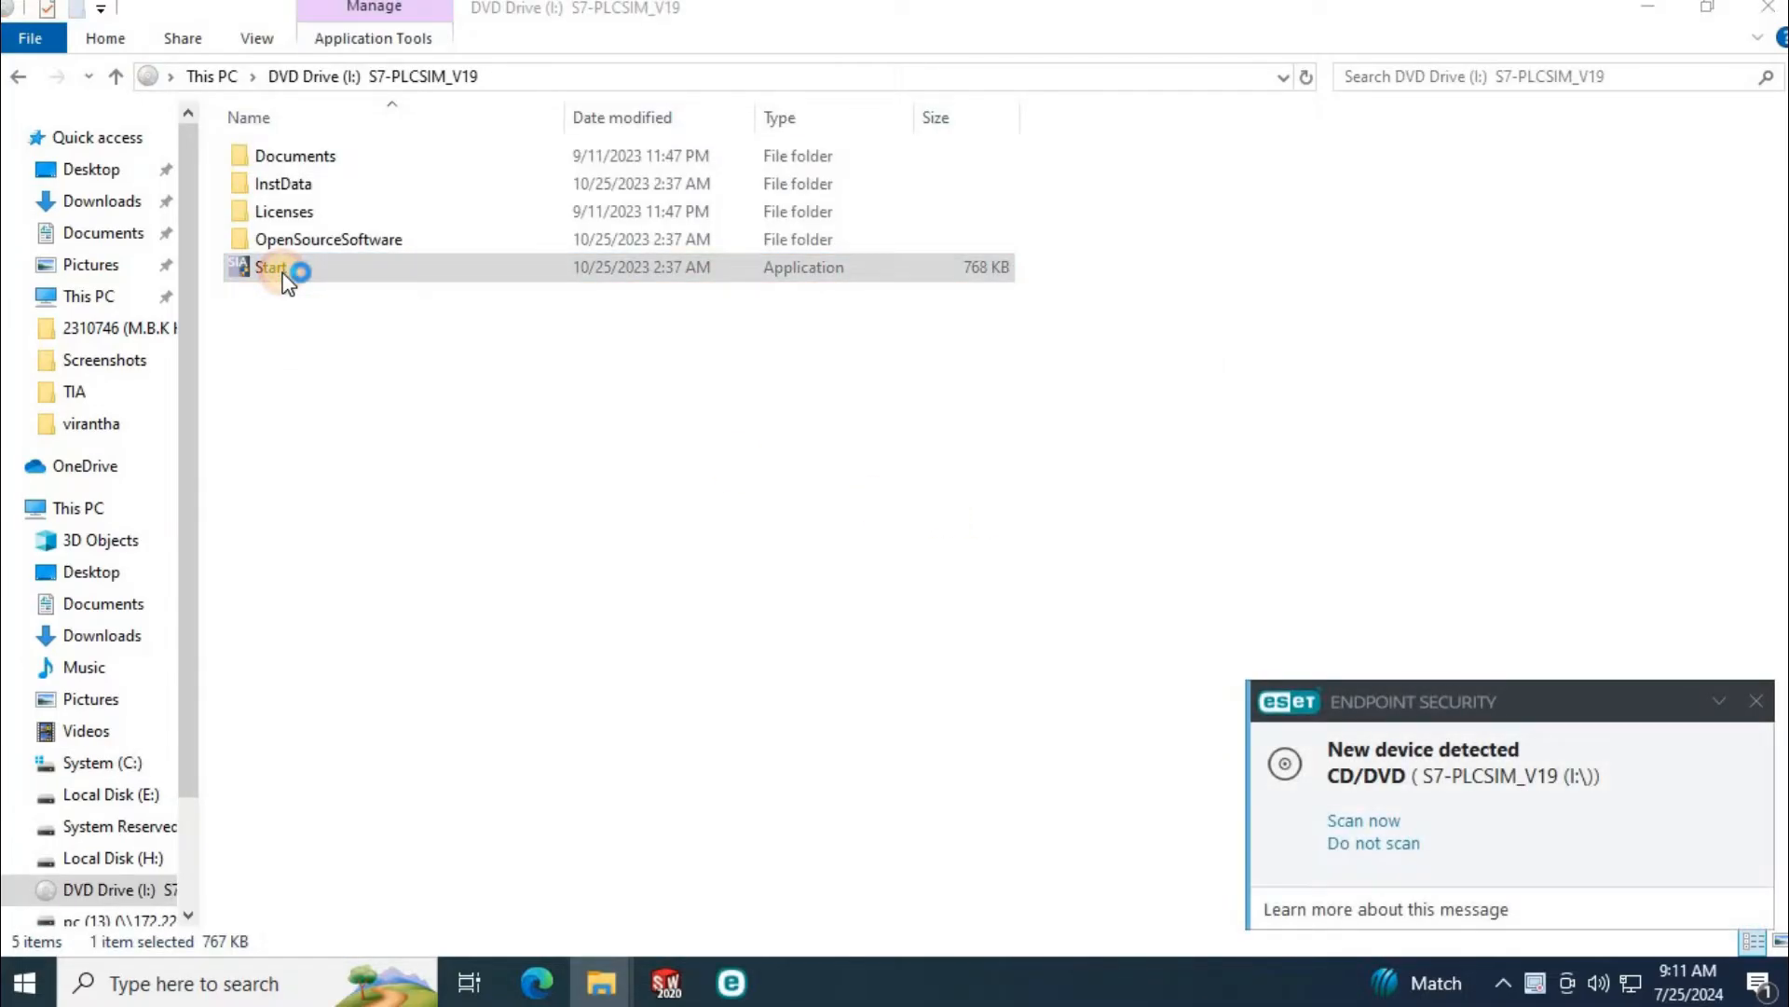
click(271, 267)
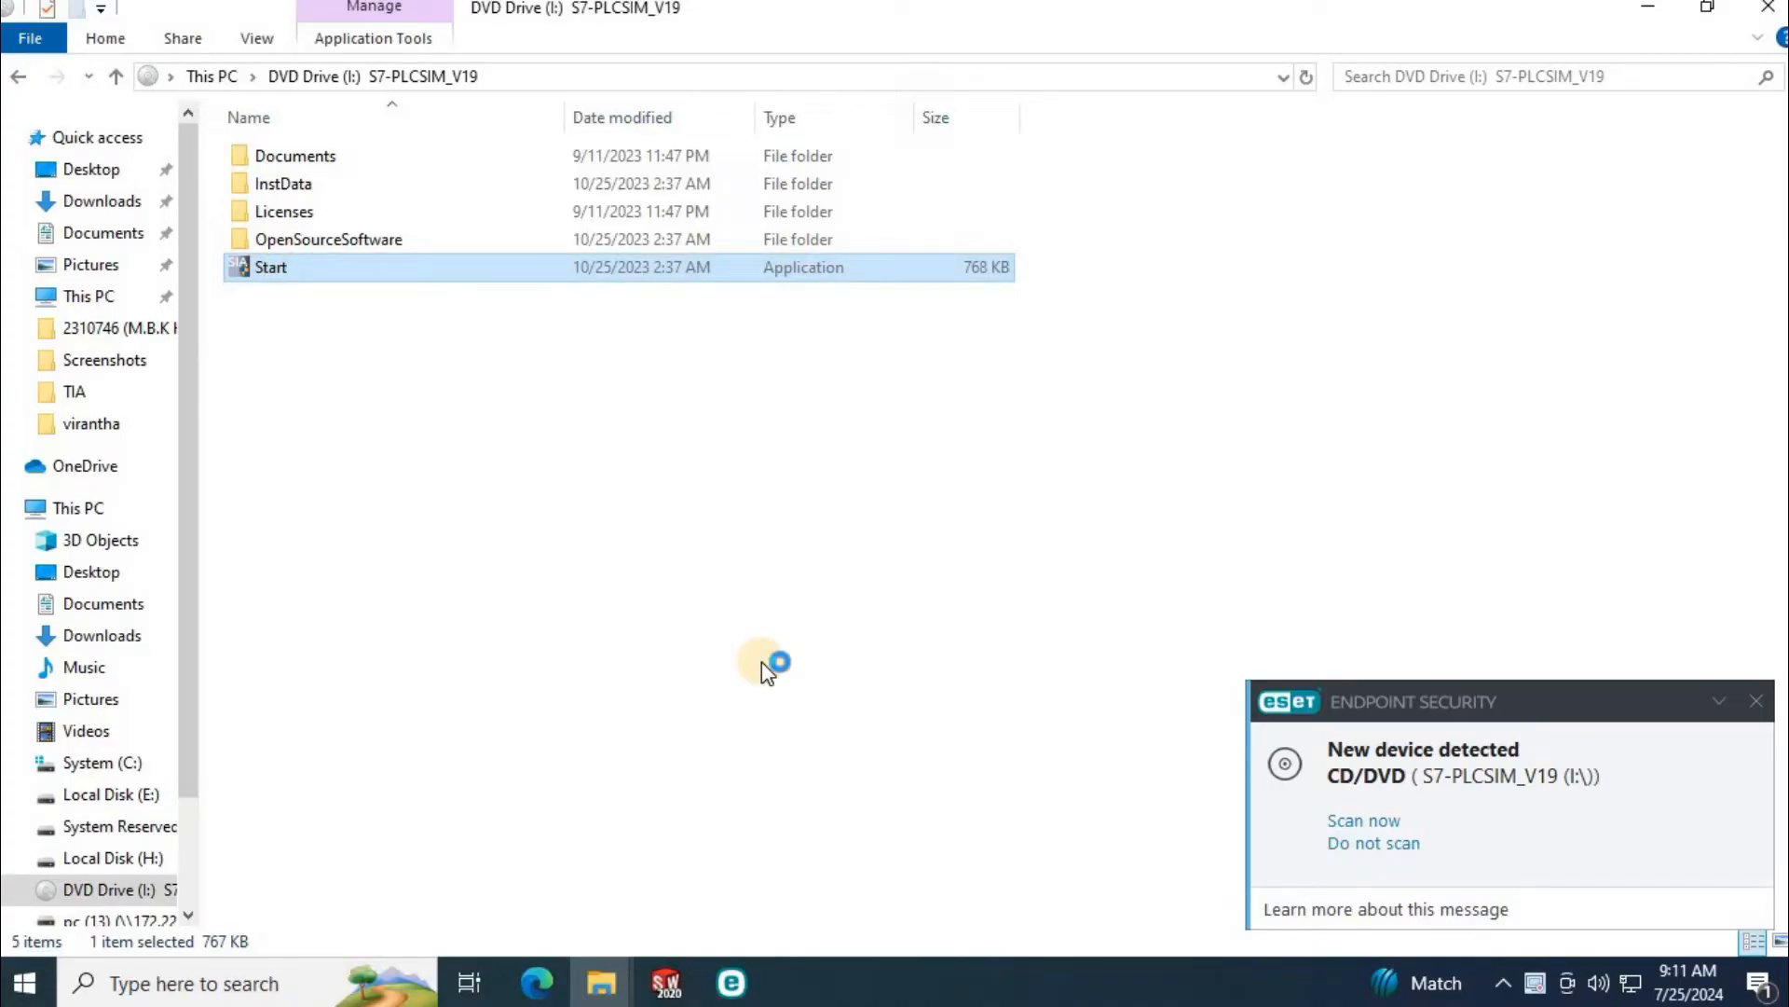
double_click(271, 266)
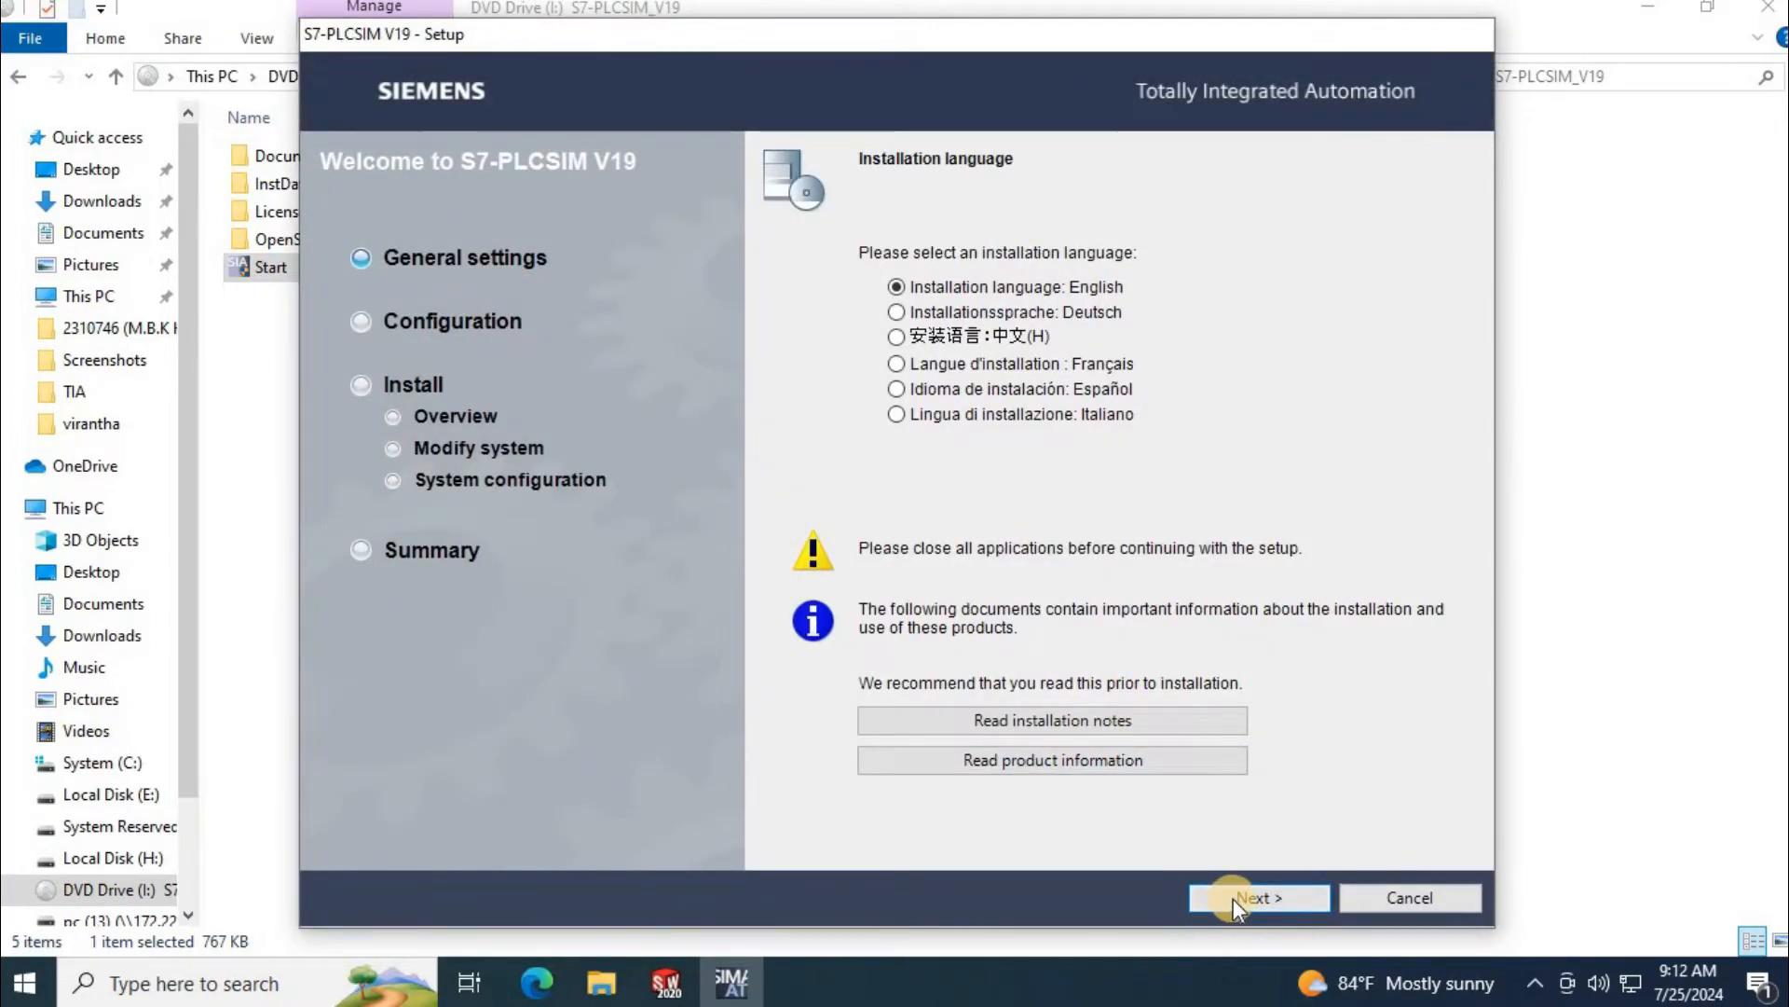
- Keep English and all PLCSIM features, accept the license terms and reach the installation overview
click(1257, 897)
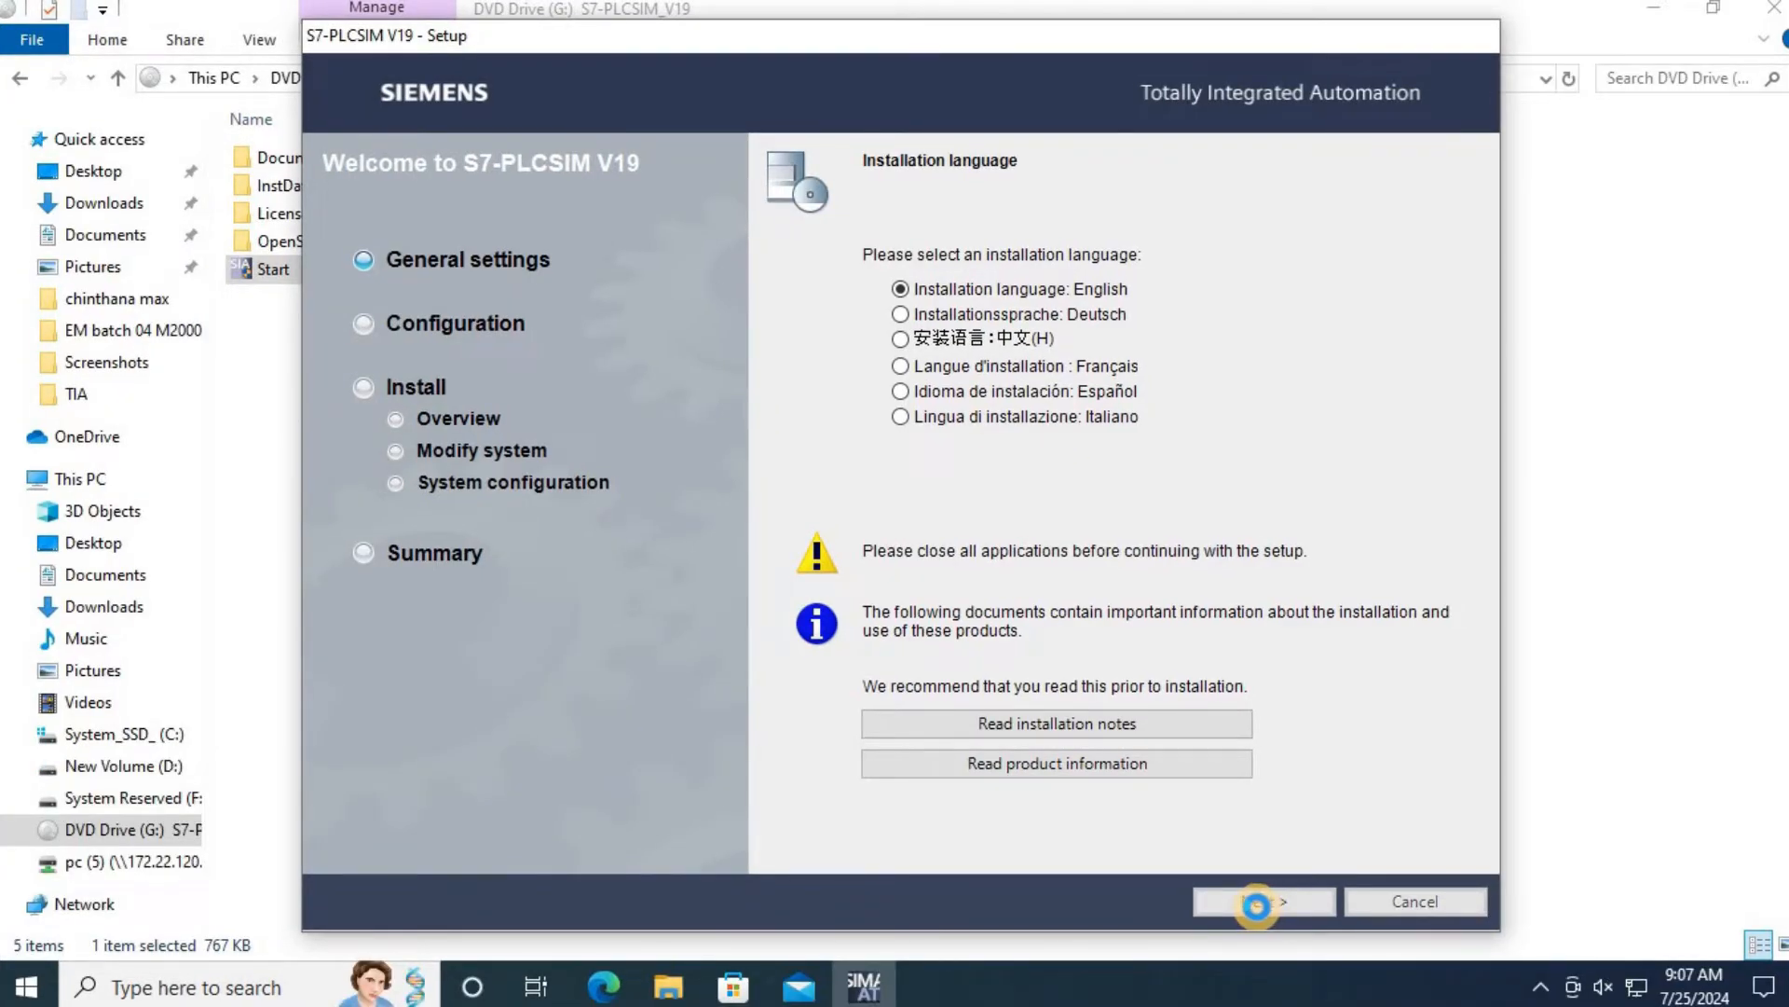
click(1260, 900)
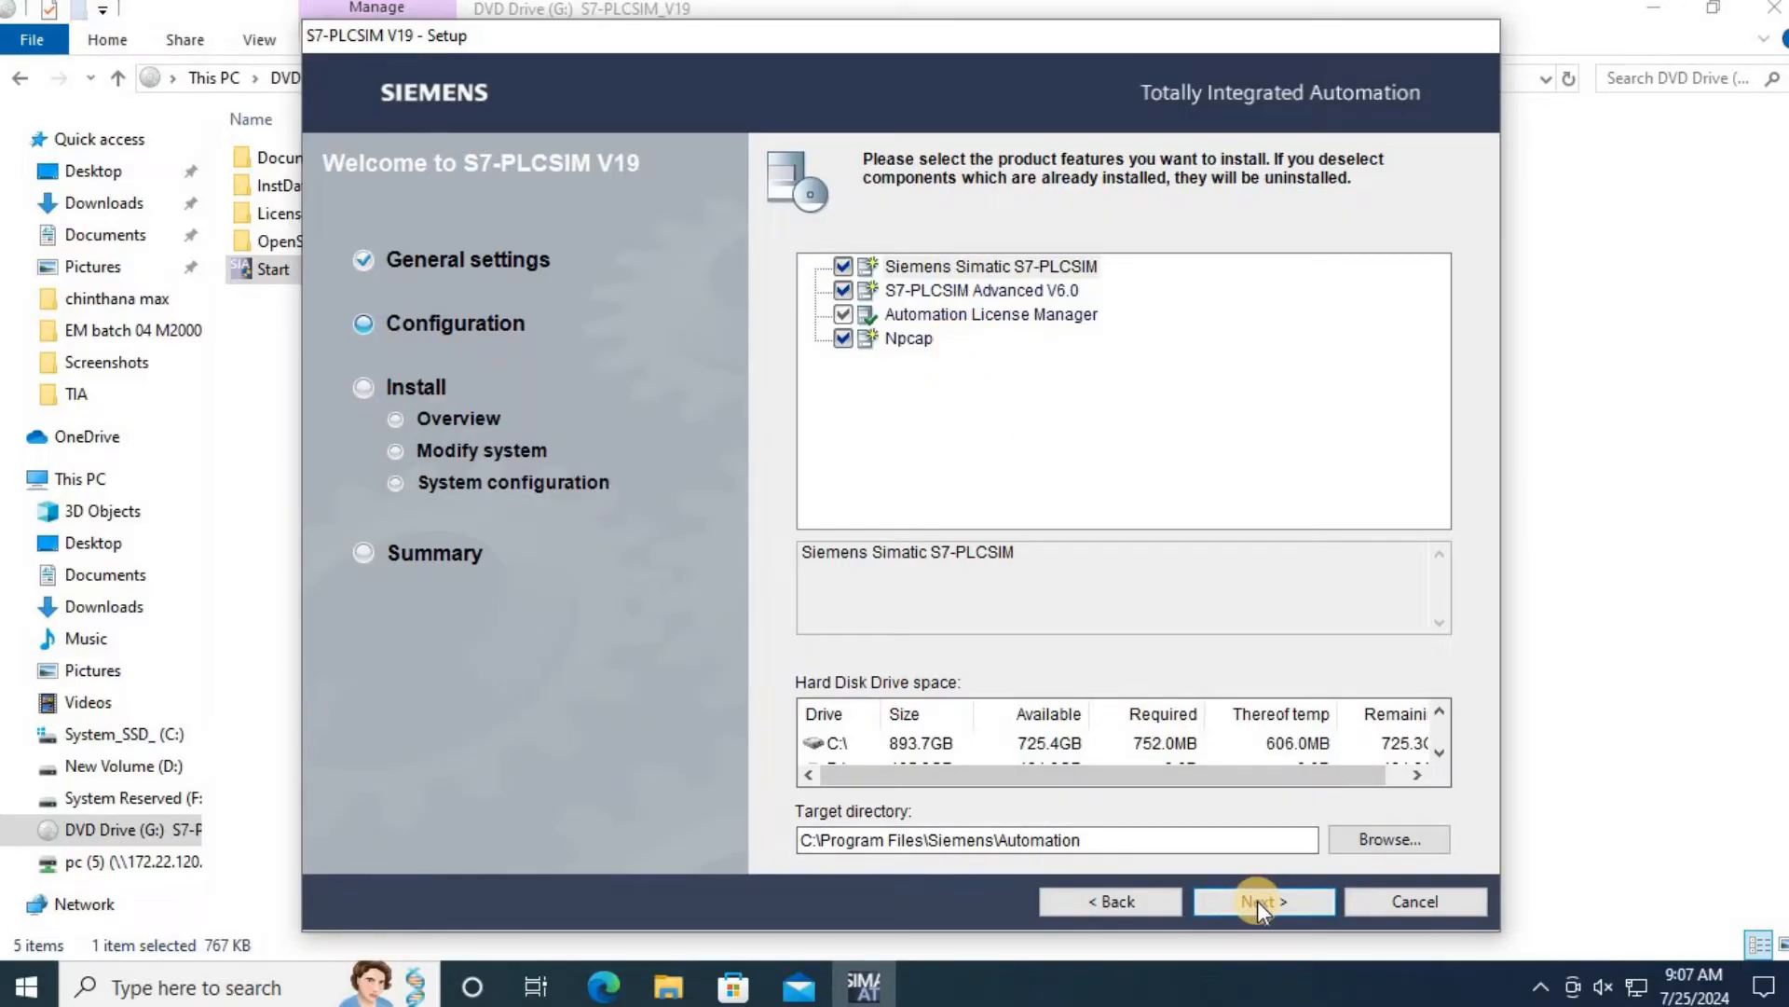
click(1262, 900)
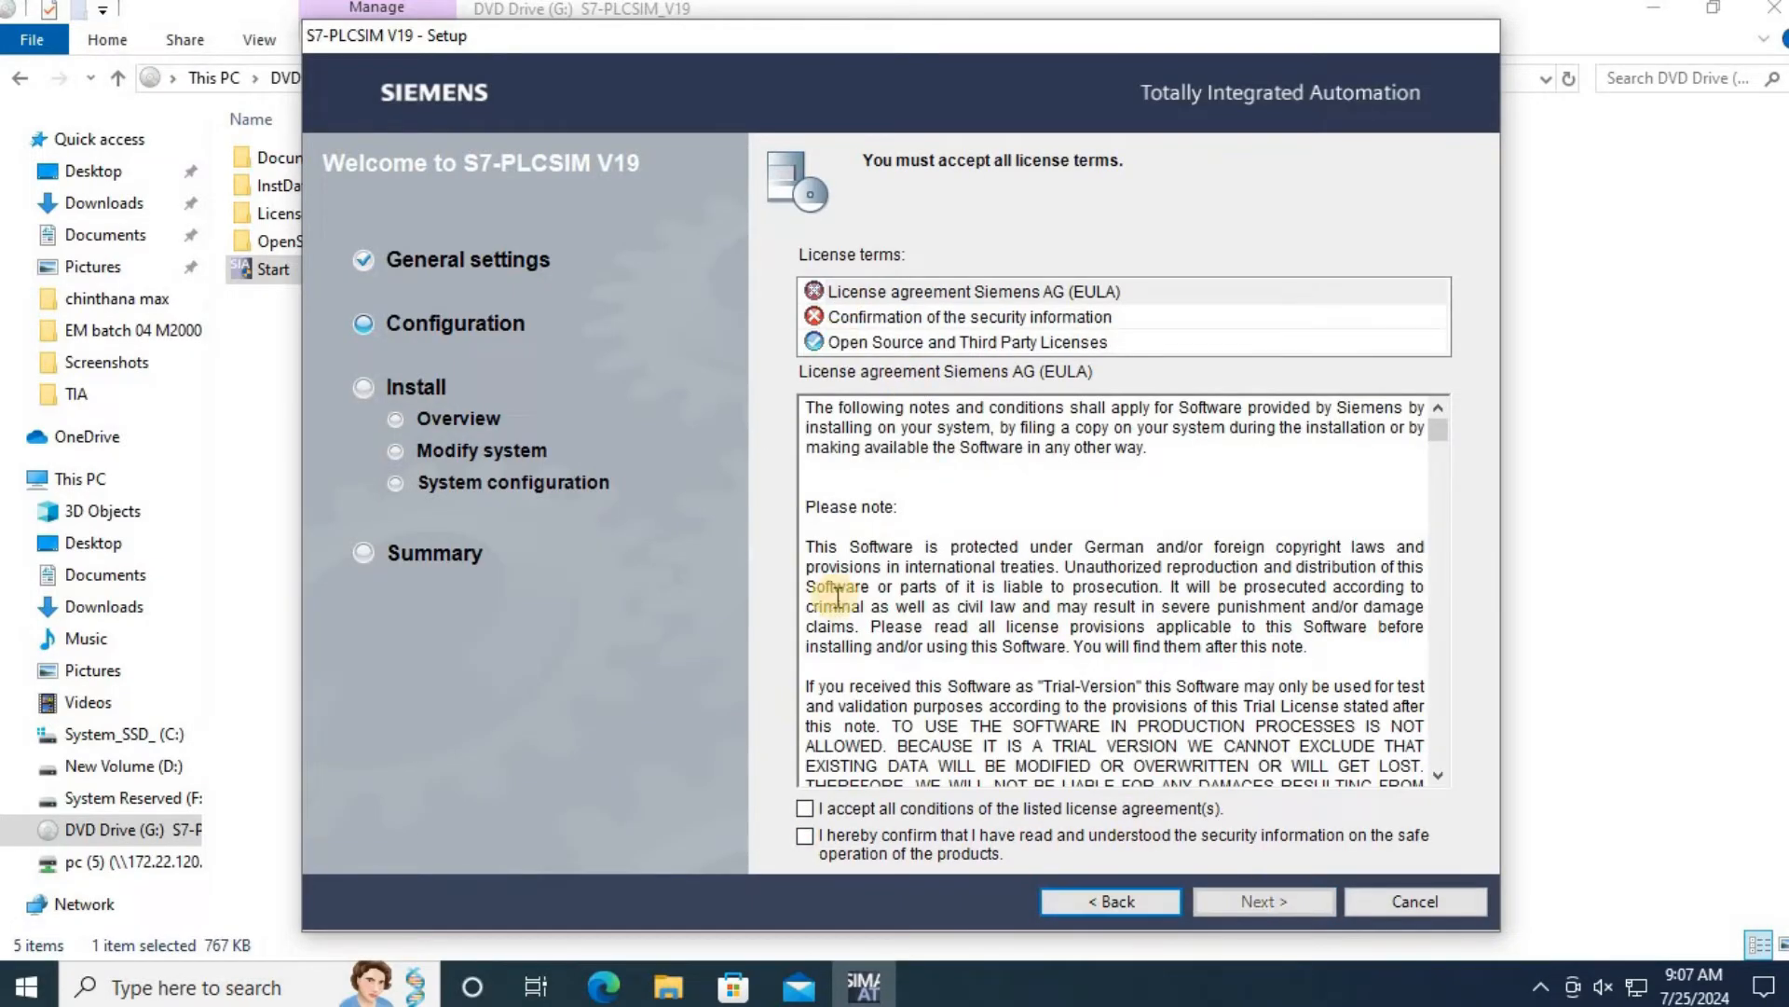
click(805, 836)
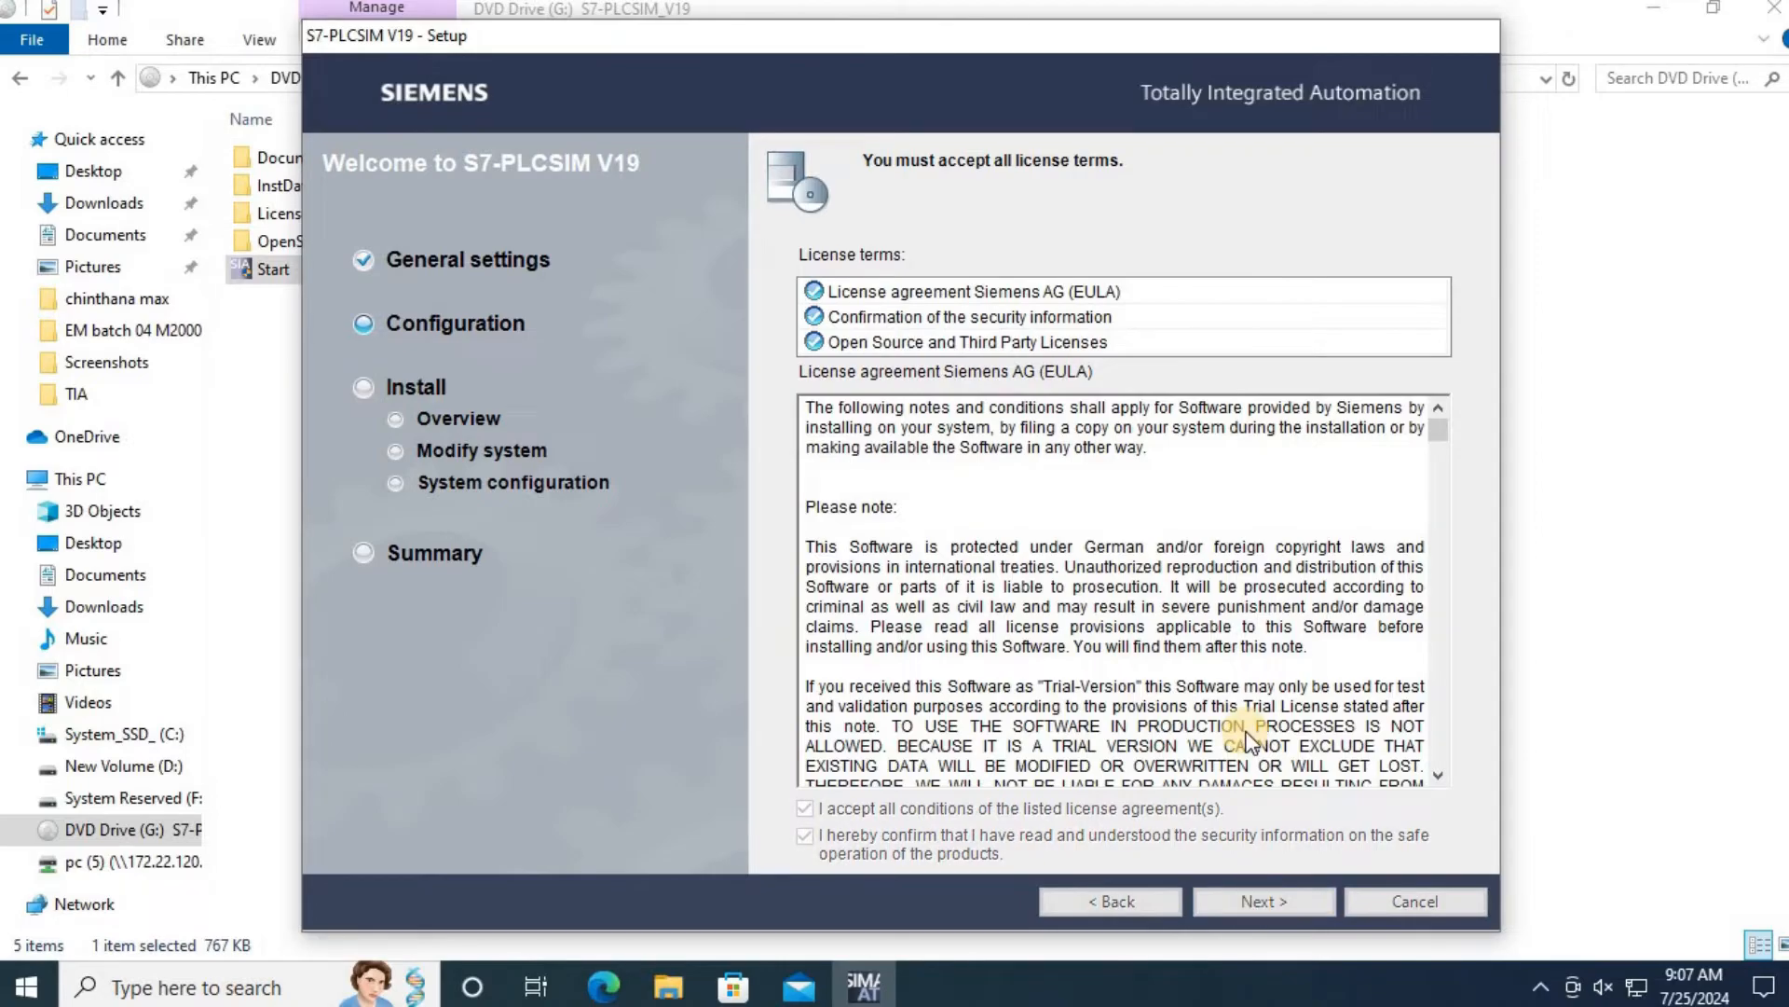
click(1264, 900)
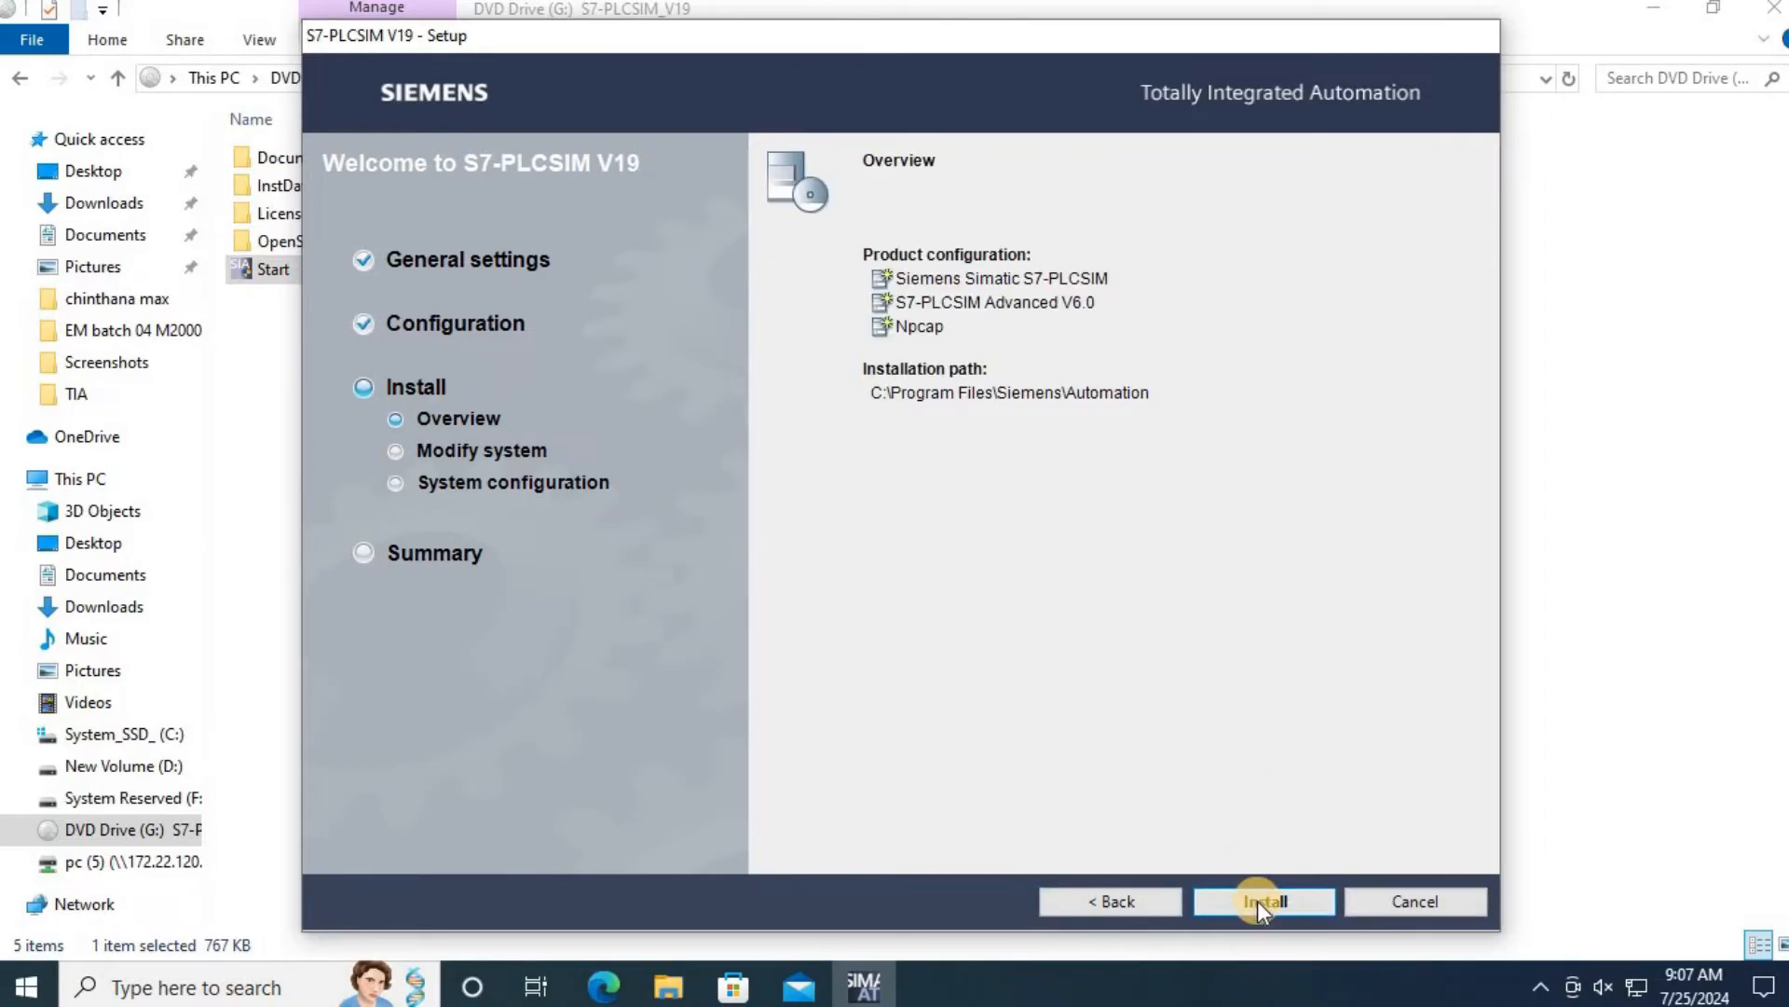
- Install S7-PLCSIM, PLCSIM Advanced V6.0 and Npcap, then restart the computer
click(1264, 902)
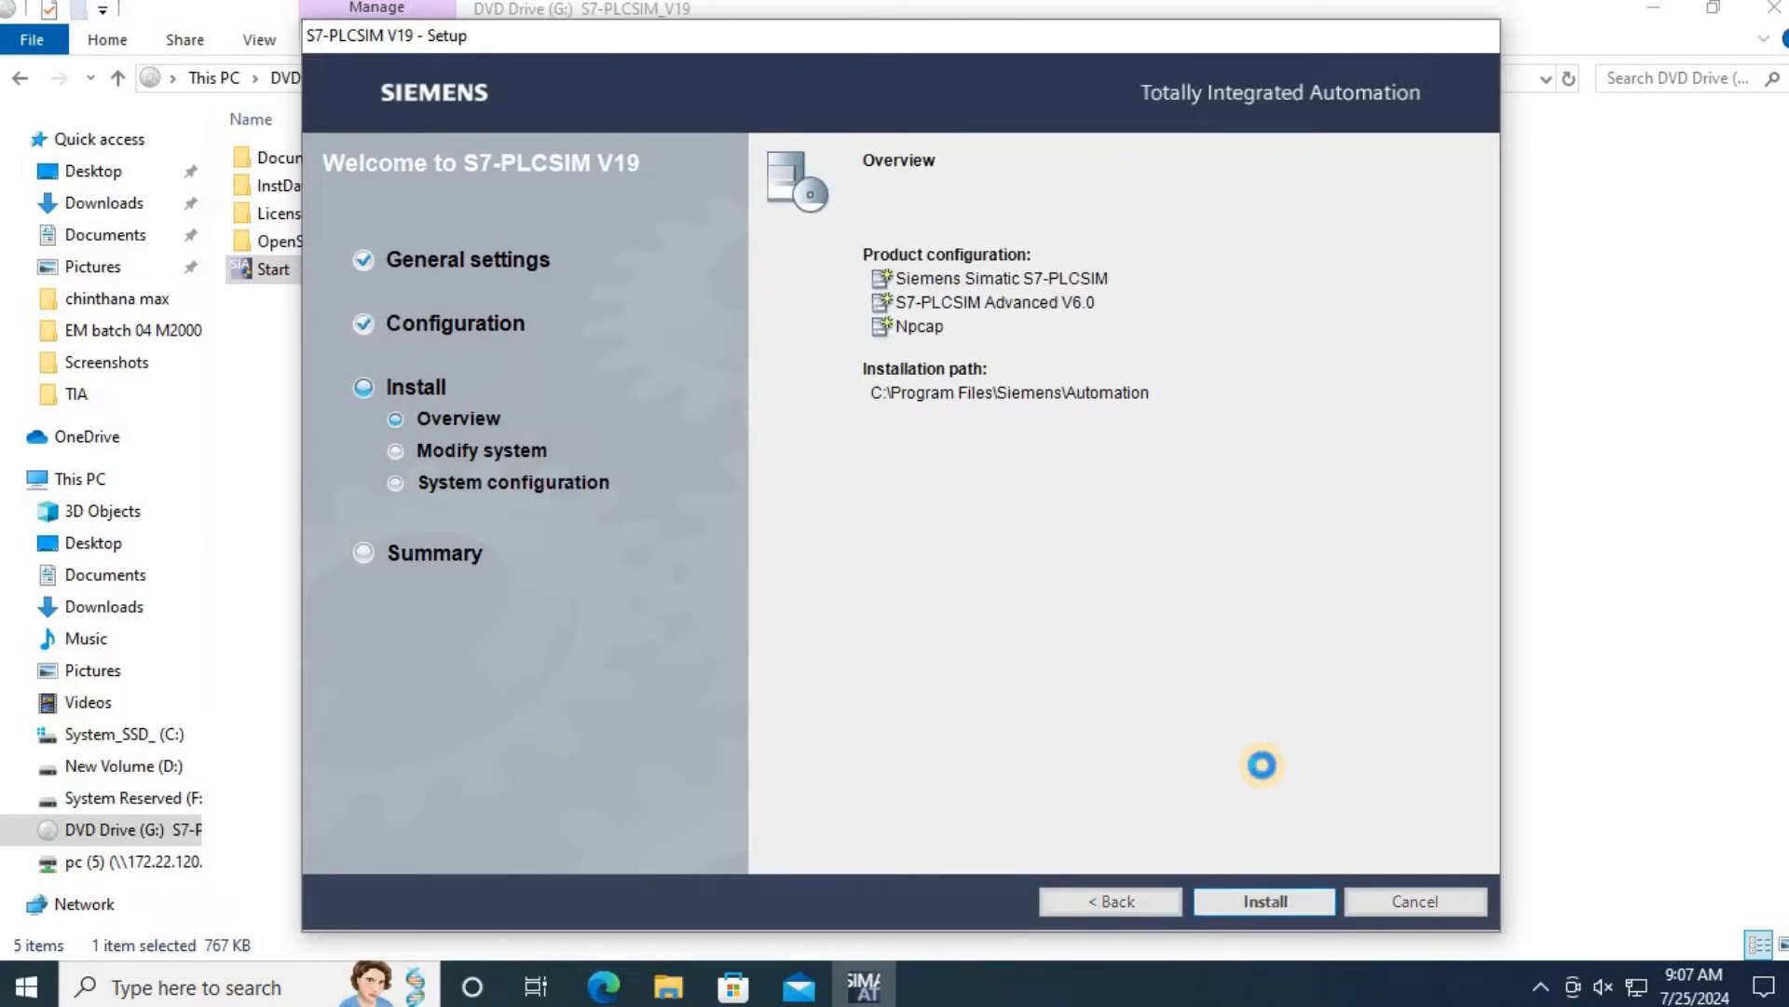
click(1264, 901)
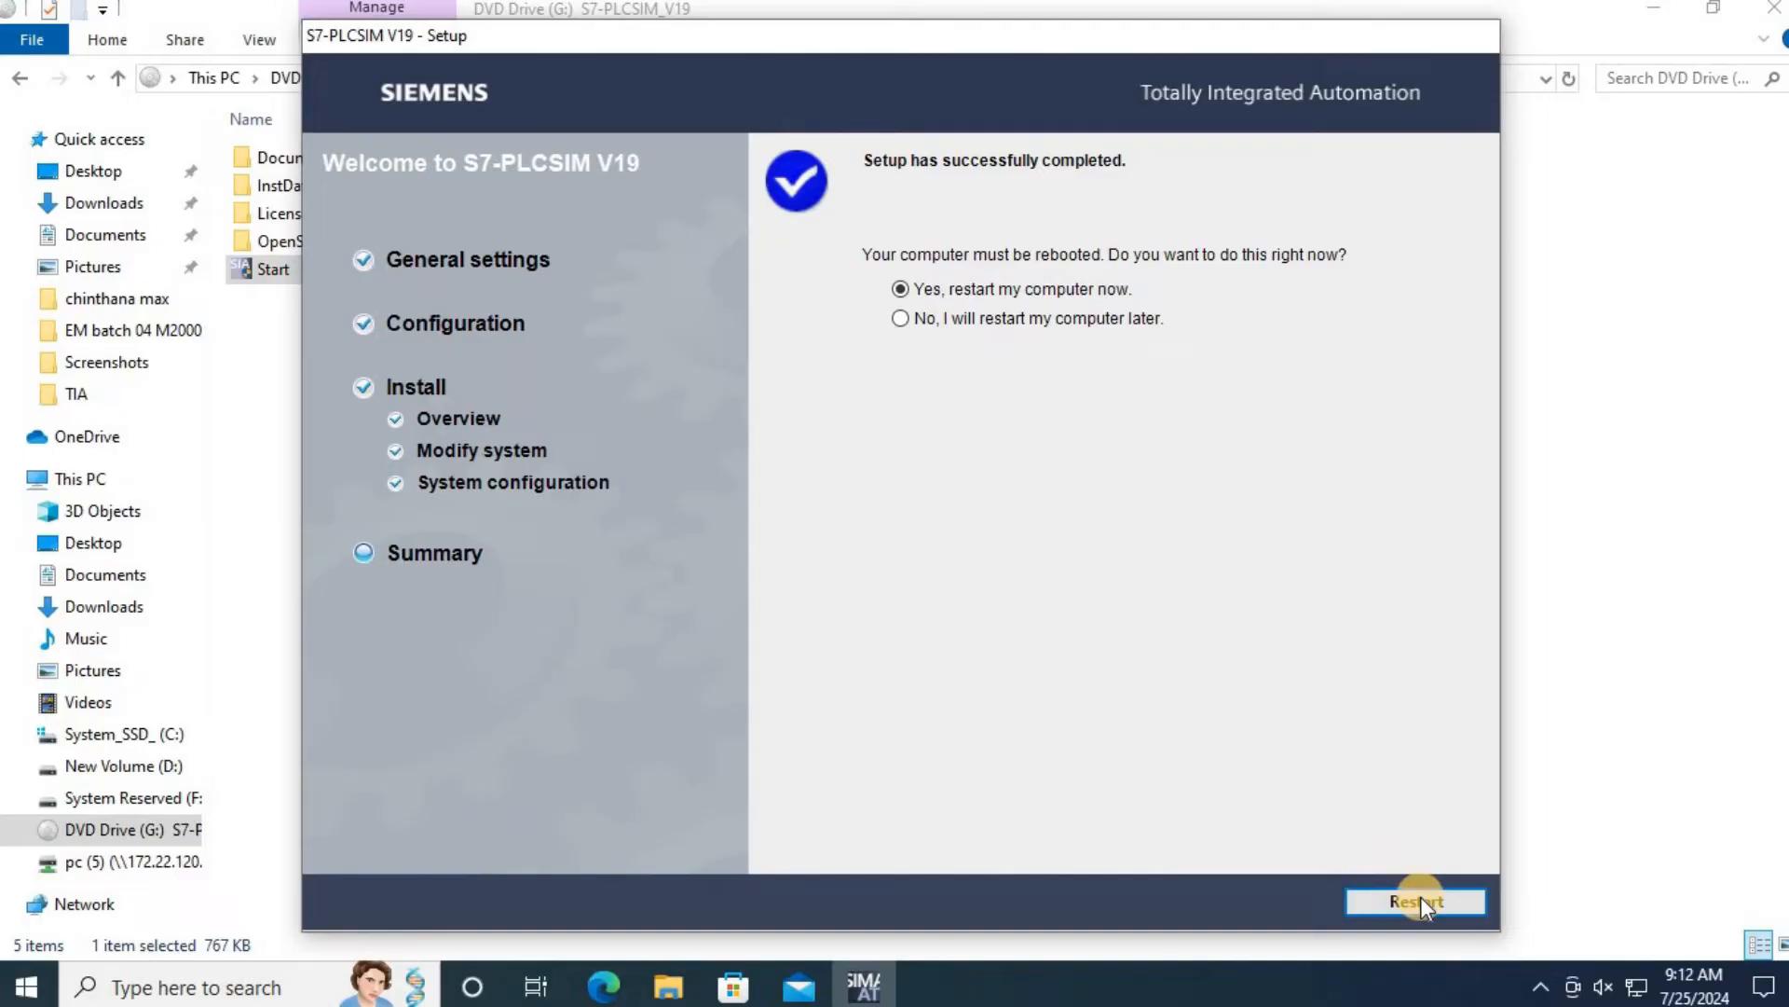
click(1415, 903)
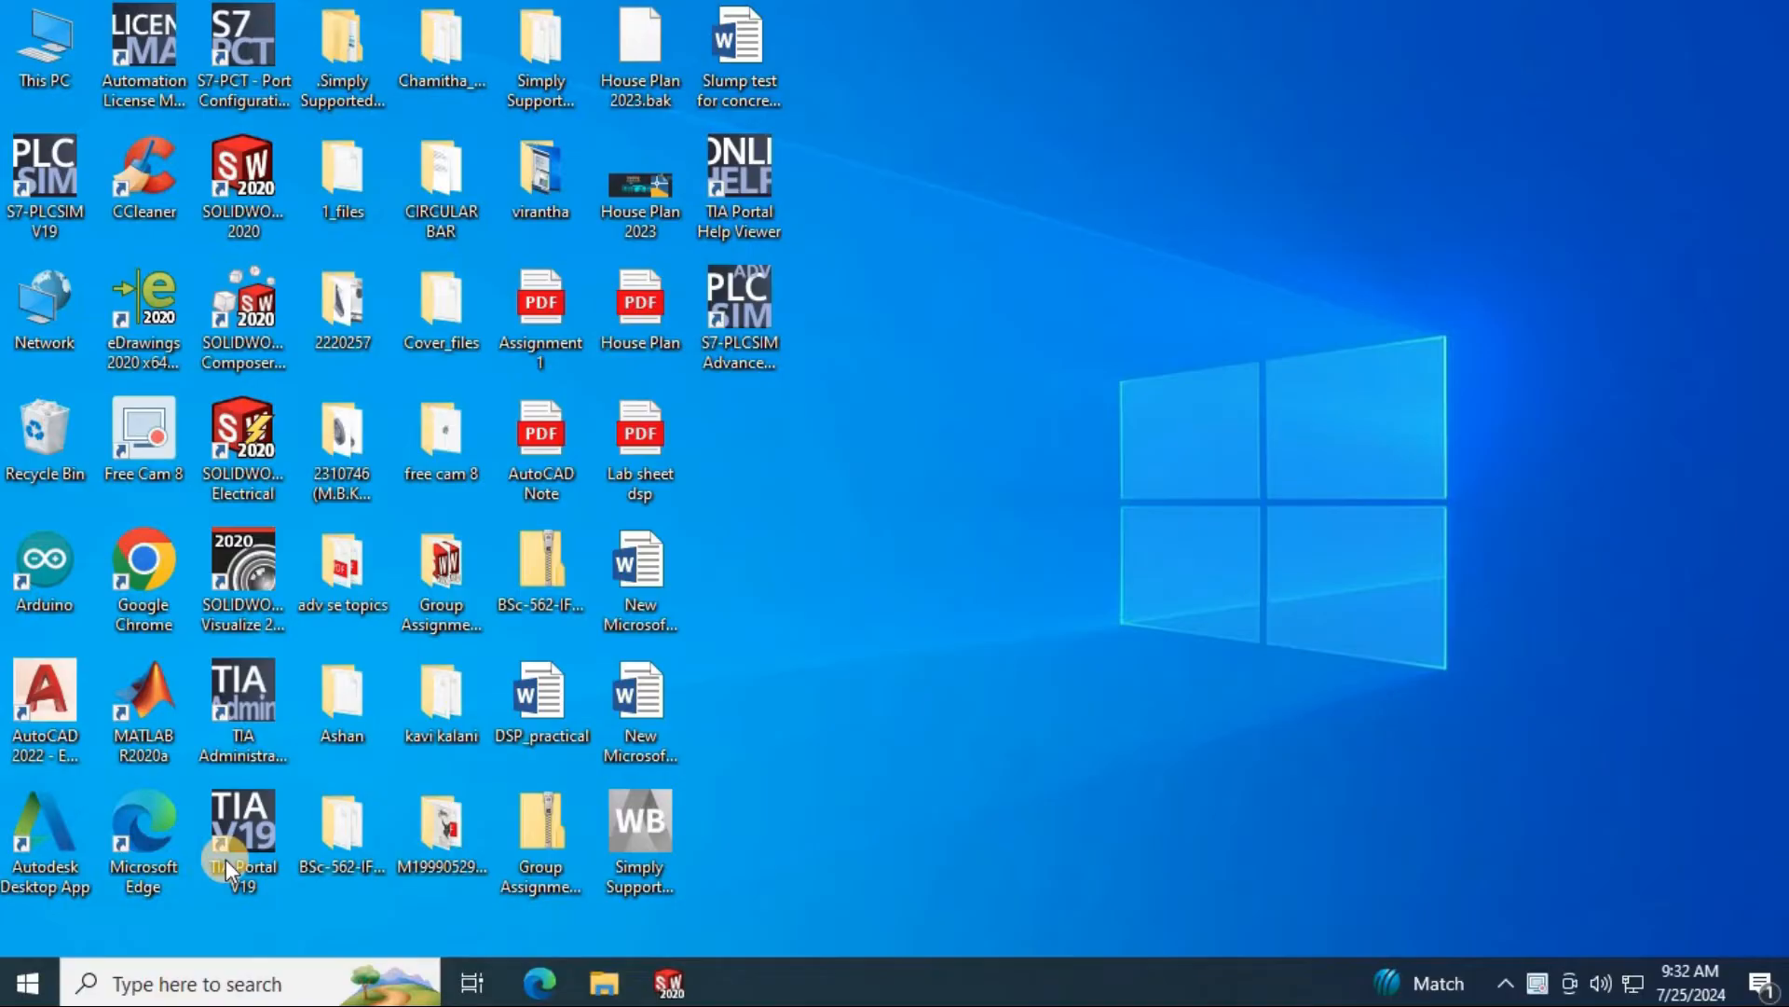
- Launch TIA Portal V19 and create project Project1 with the default name and path
click(243, 822)
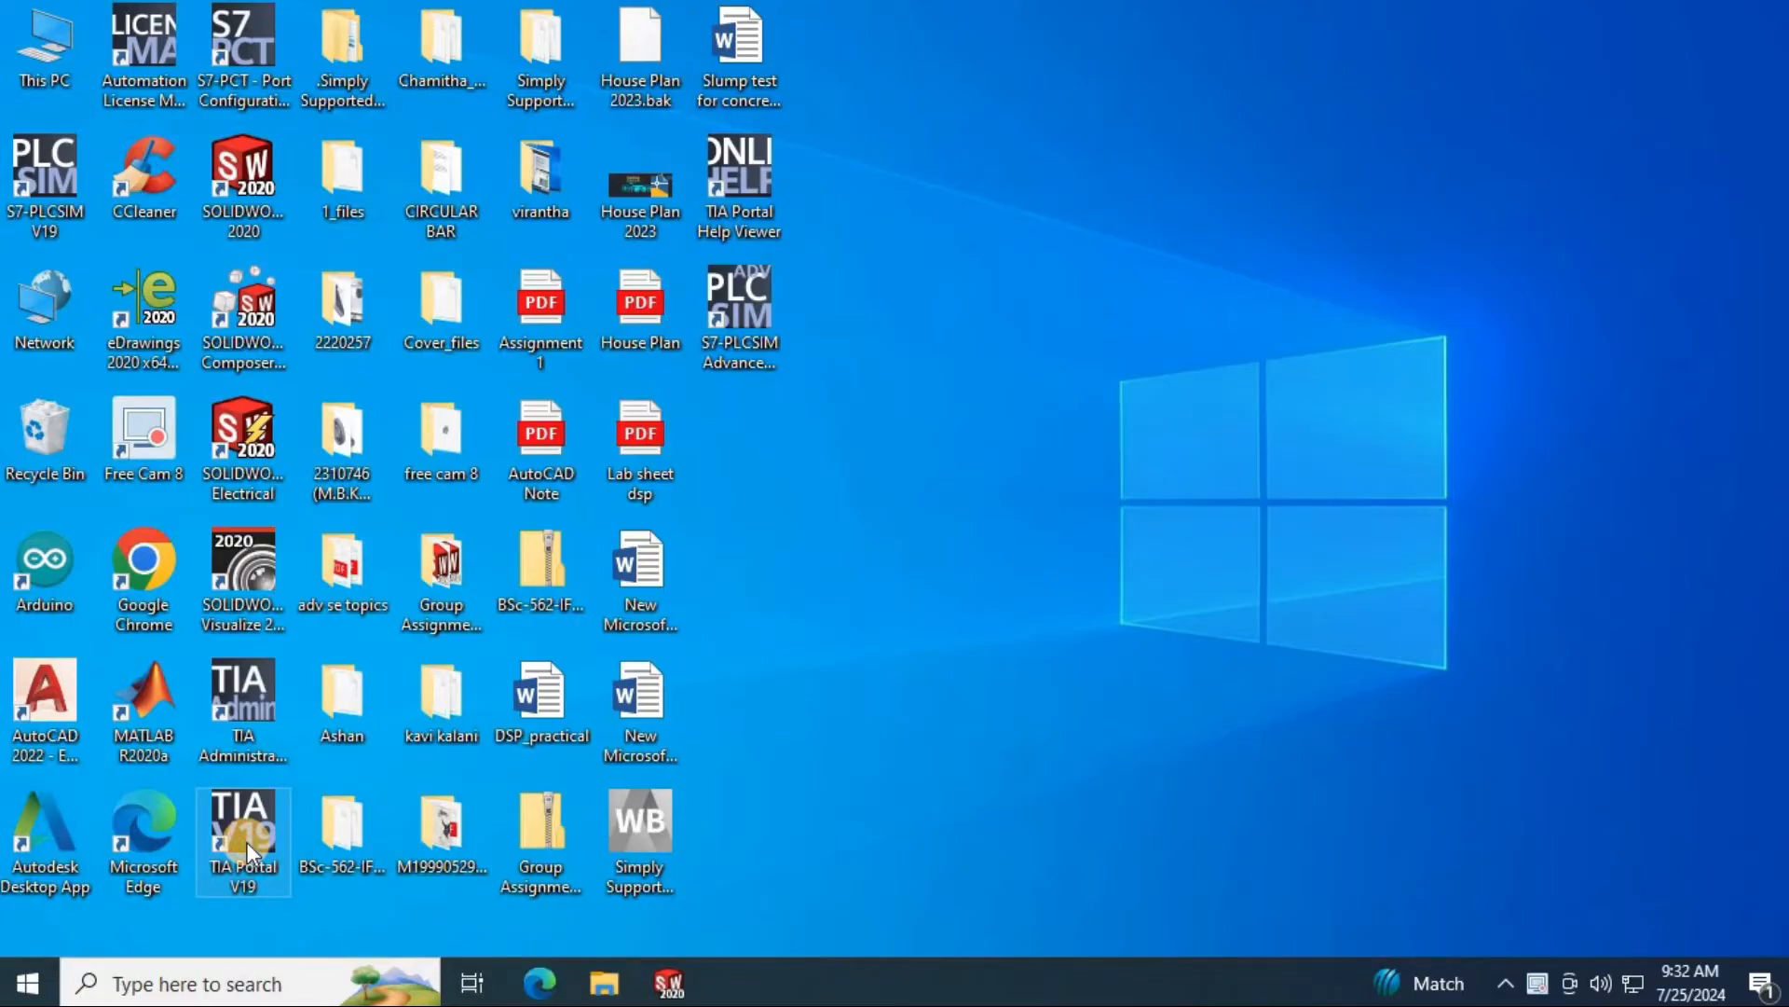
double_click(242, 839)
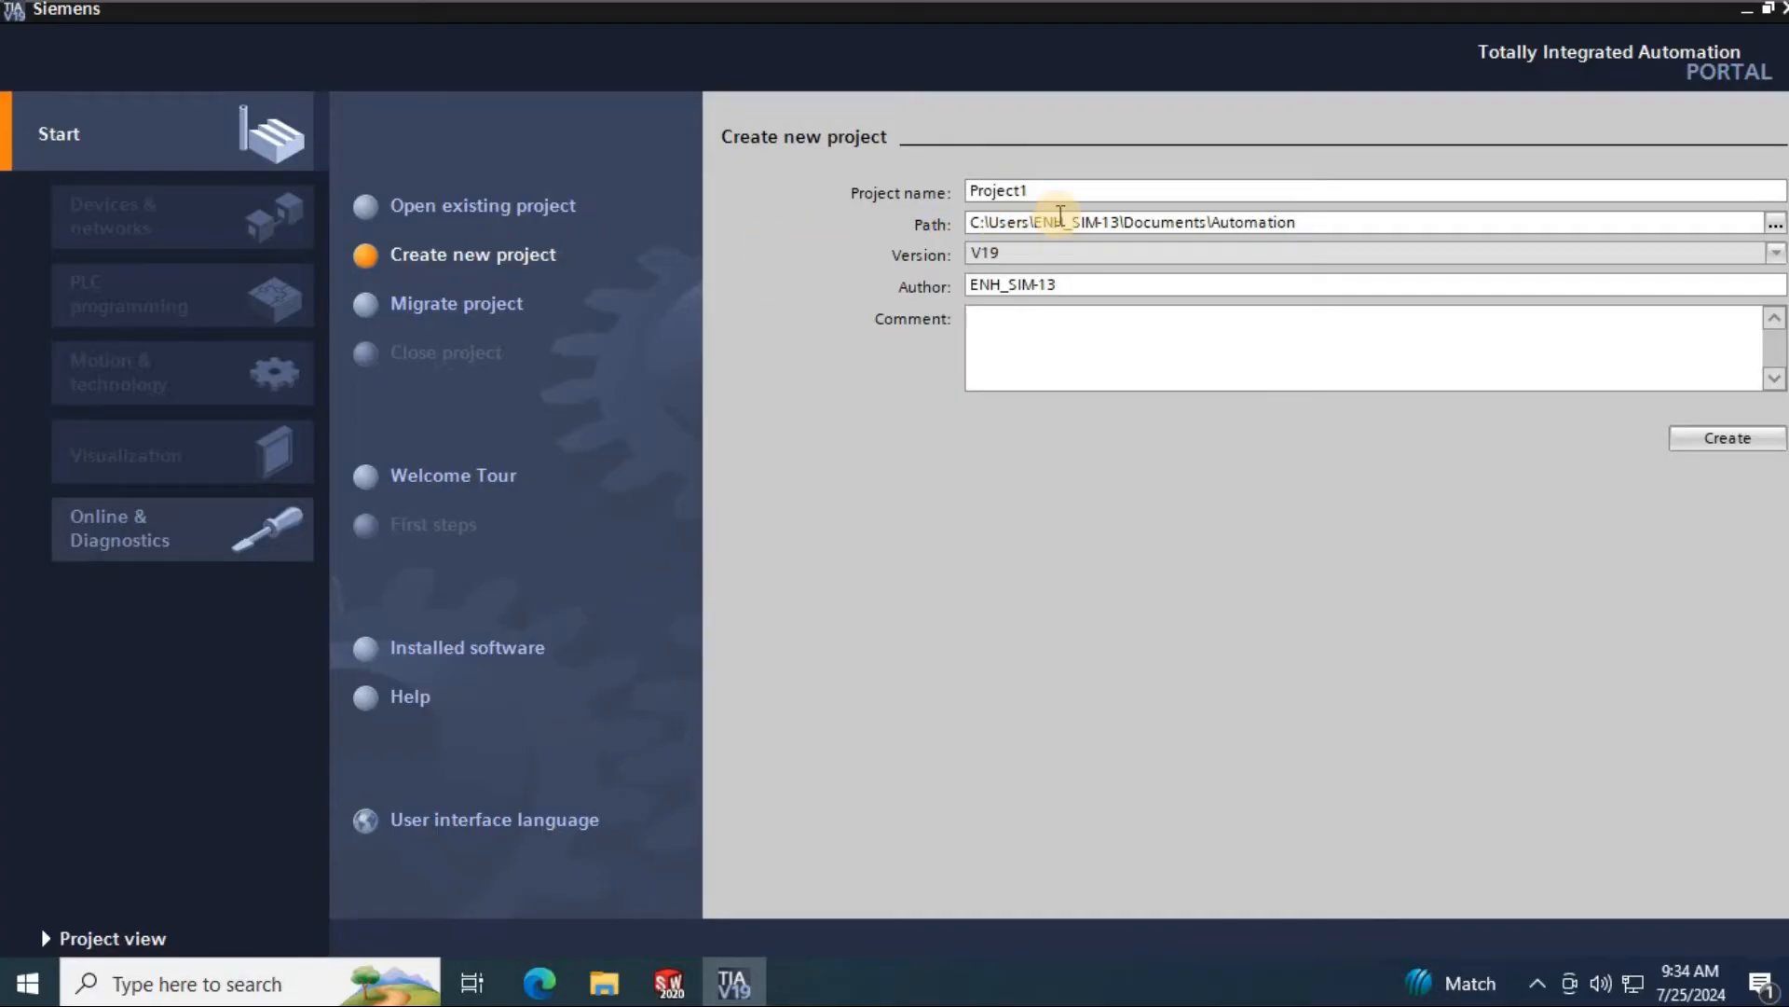
mouse_move(1661, 431)
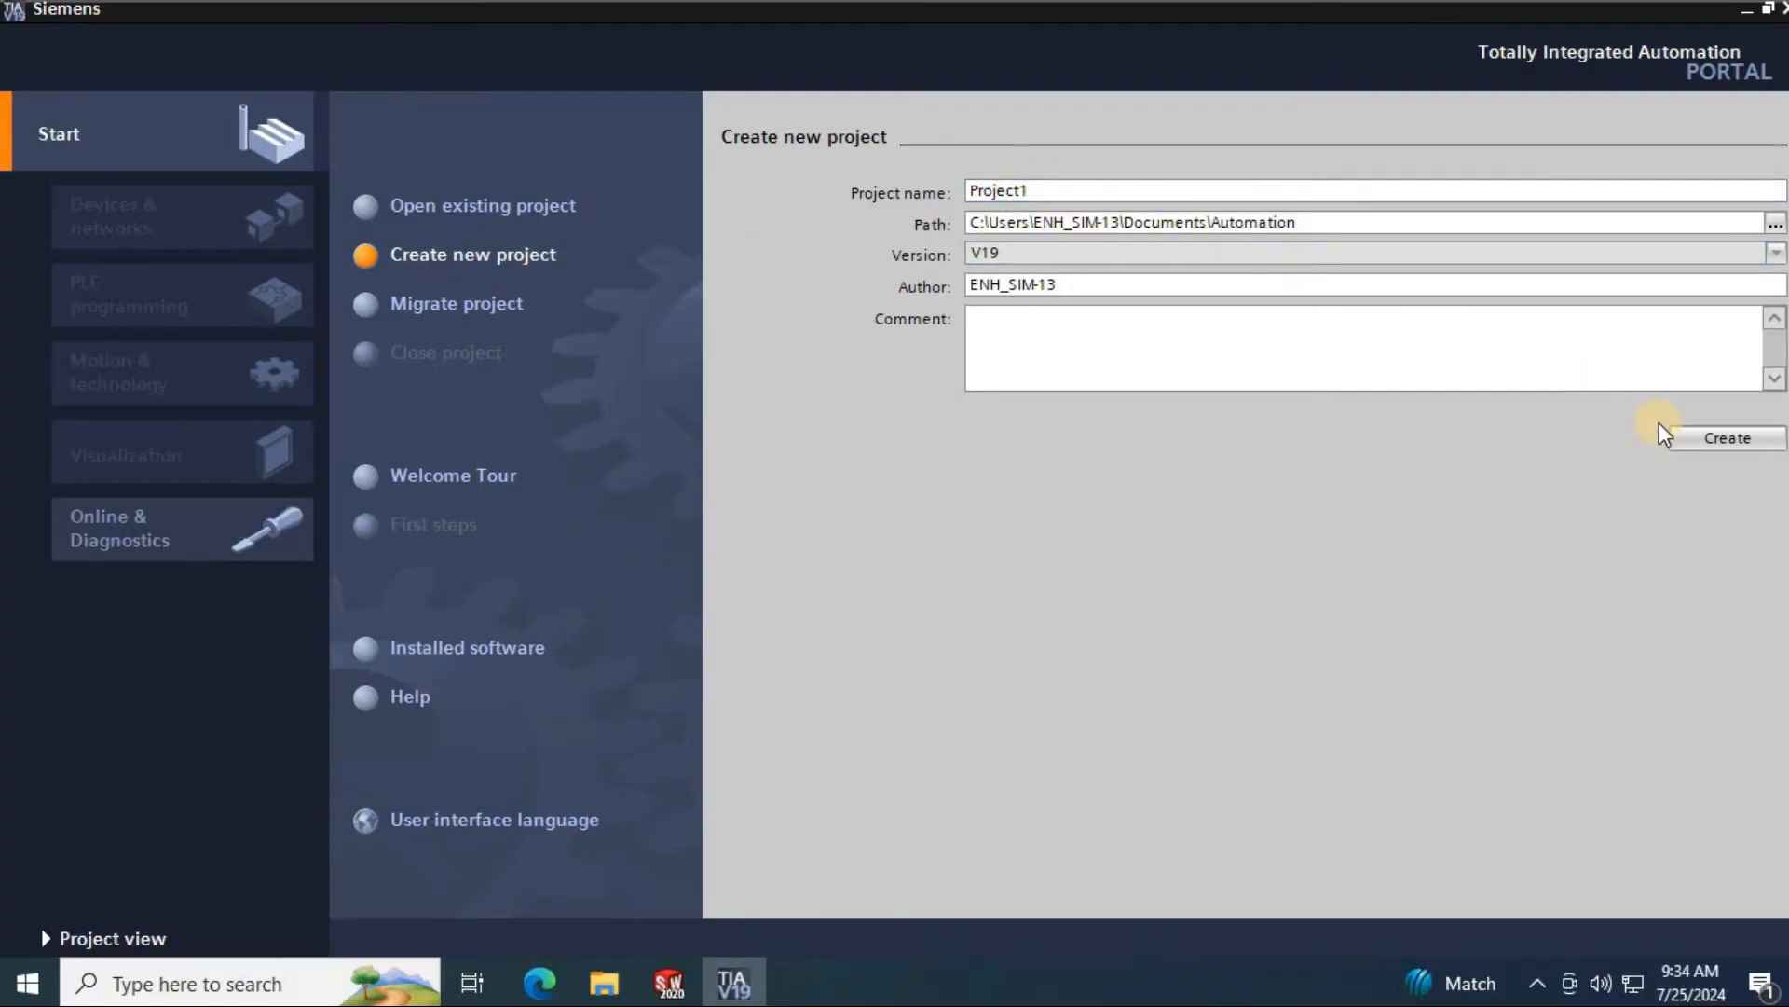
click(1726, 436)
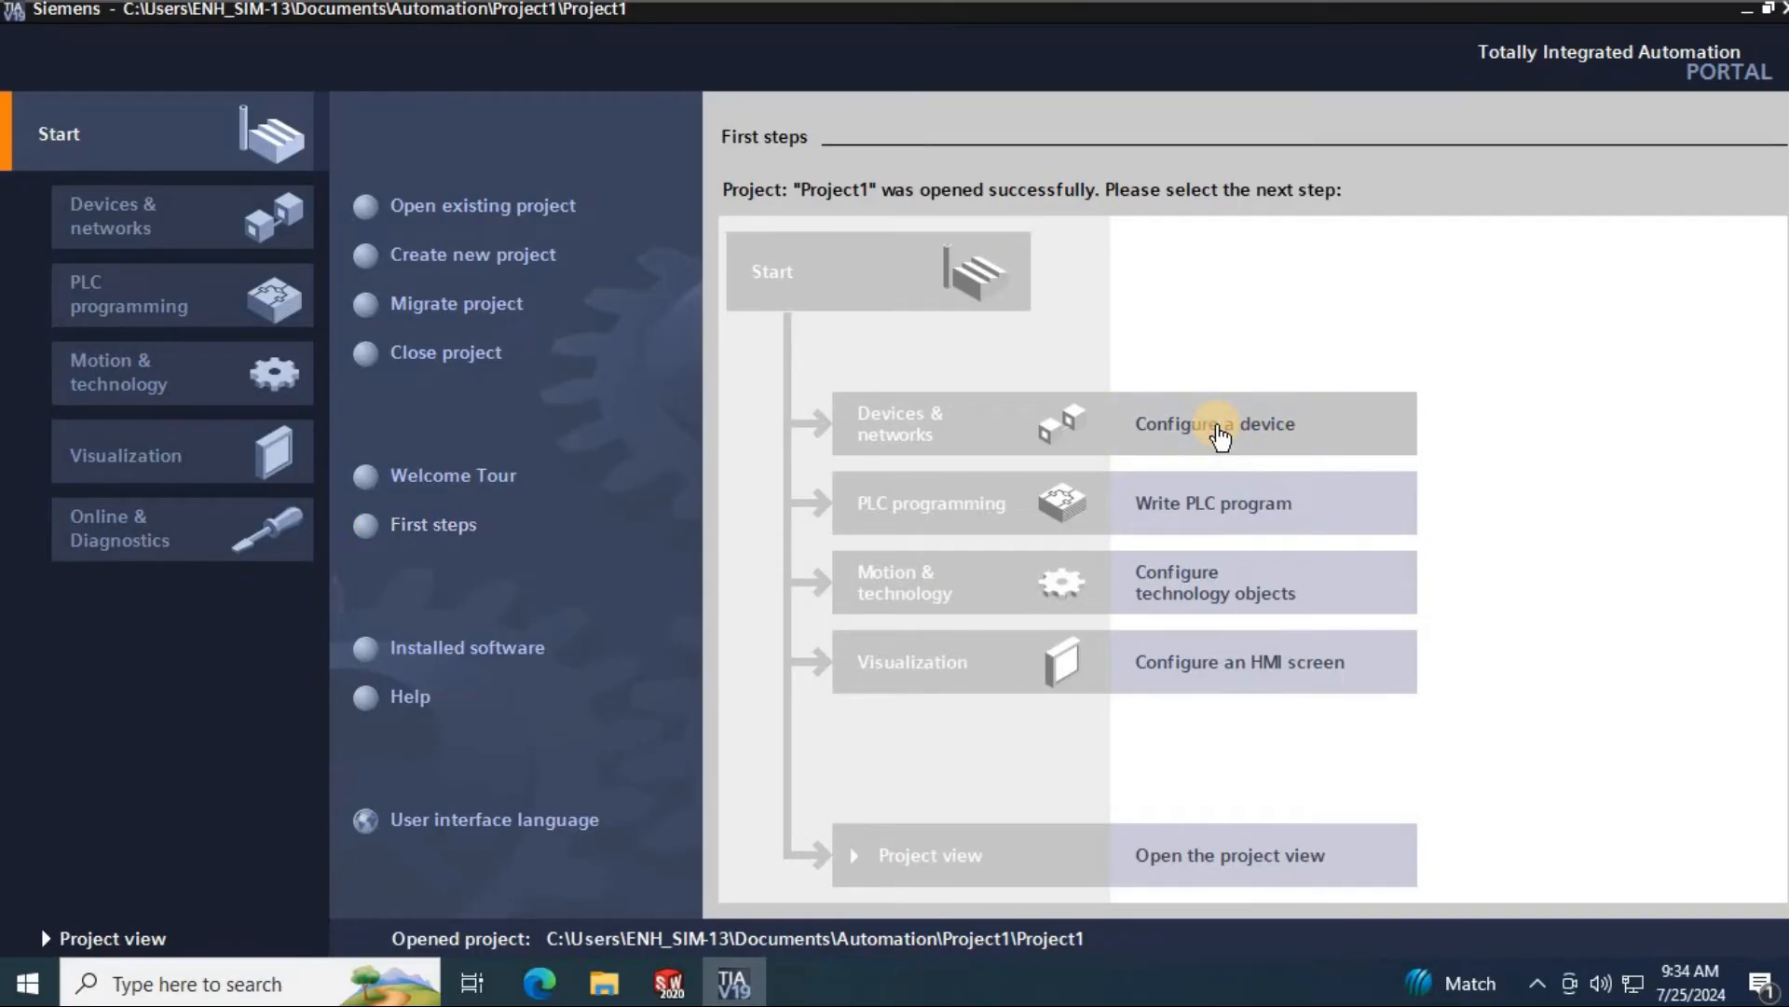
- Add a SIMATIC S7-1200 CPU 1215C AC/DC/Rly controller as PLC_1, skipping the trial licence prompt
click(1213, 423)
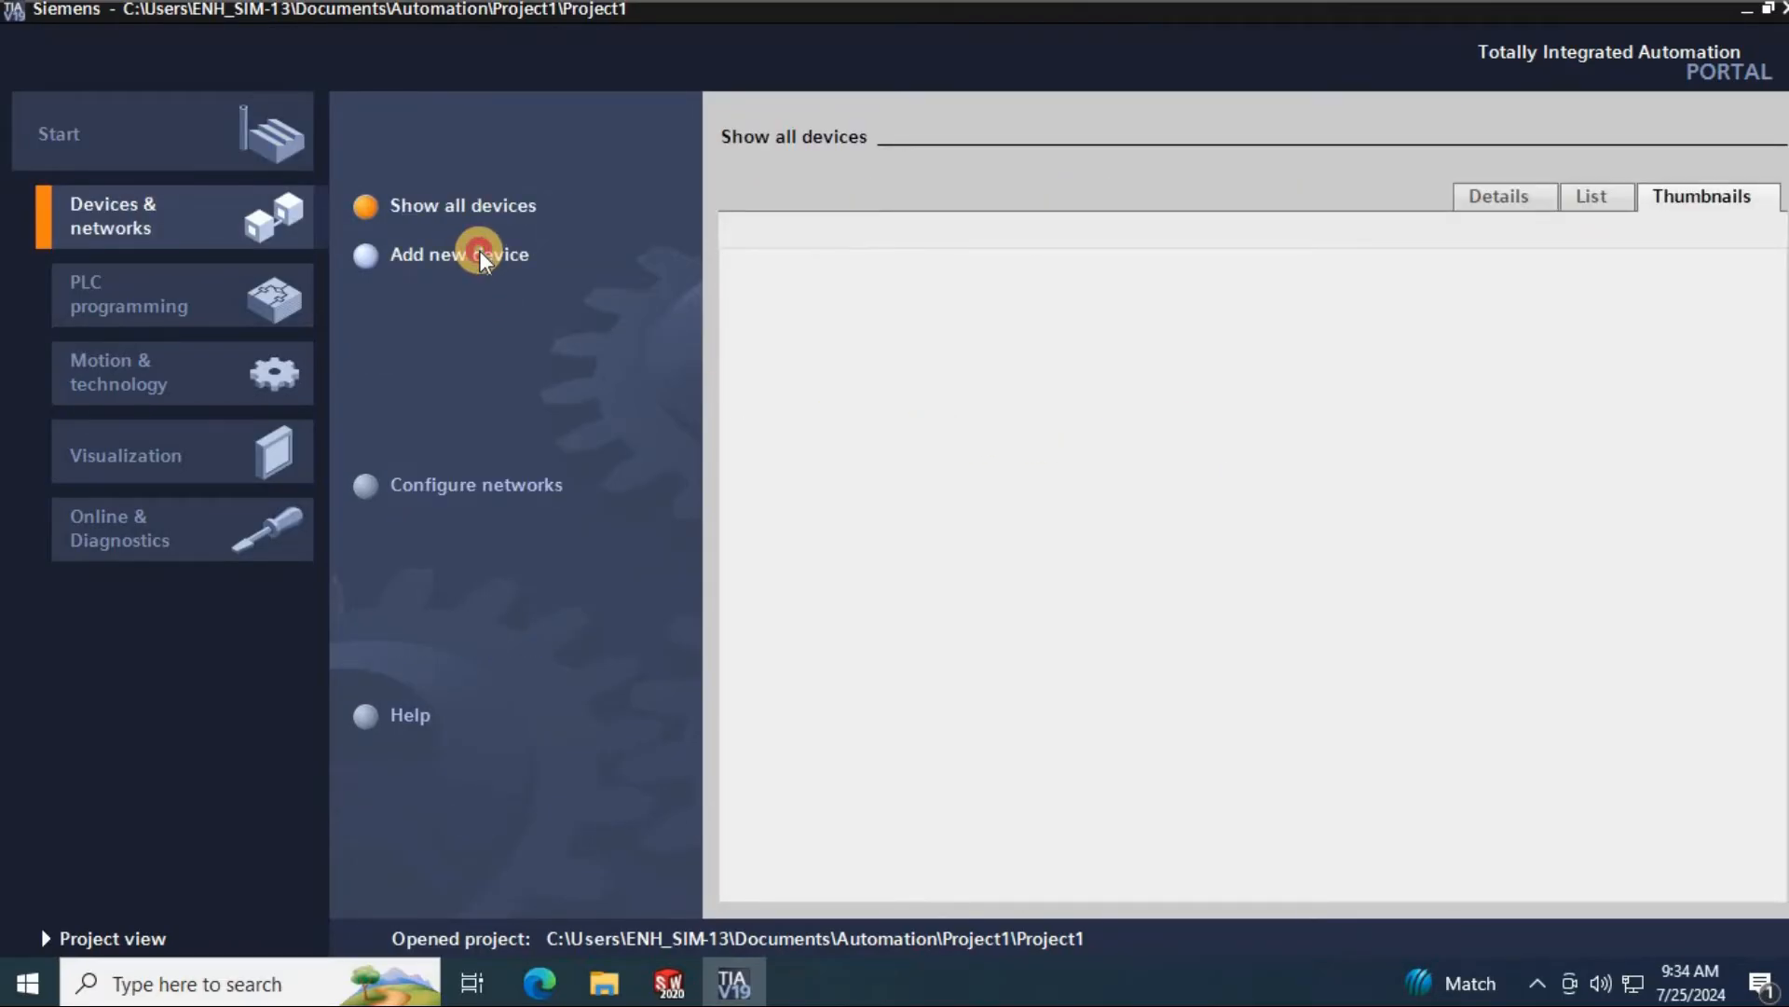
click(459, 253)
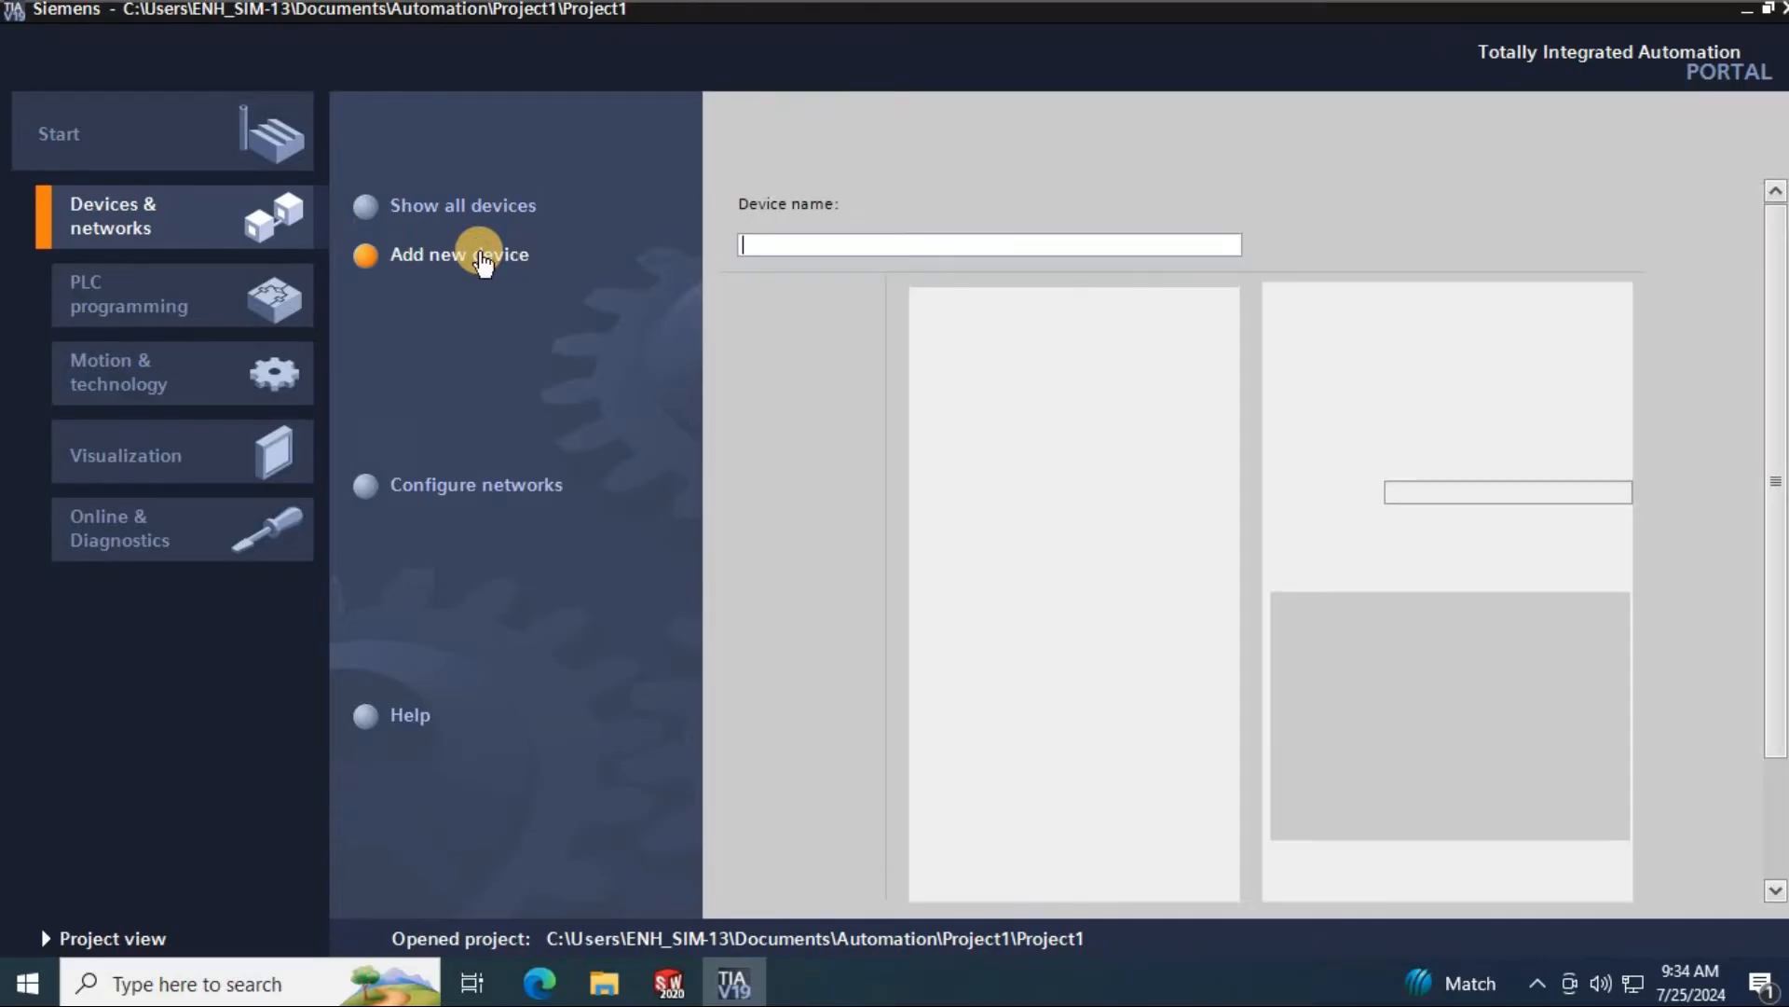
click(459, 253)
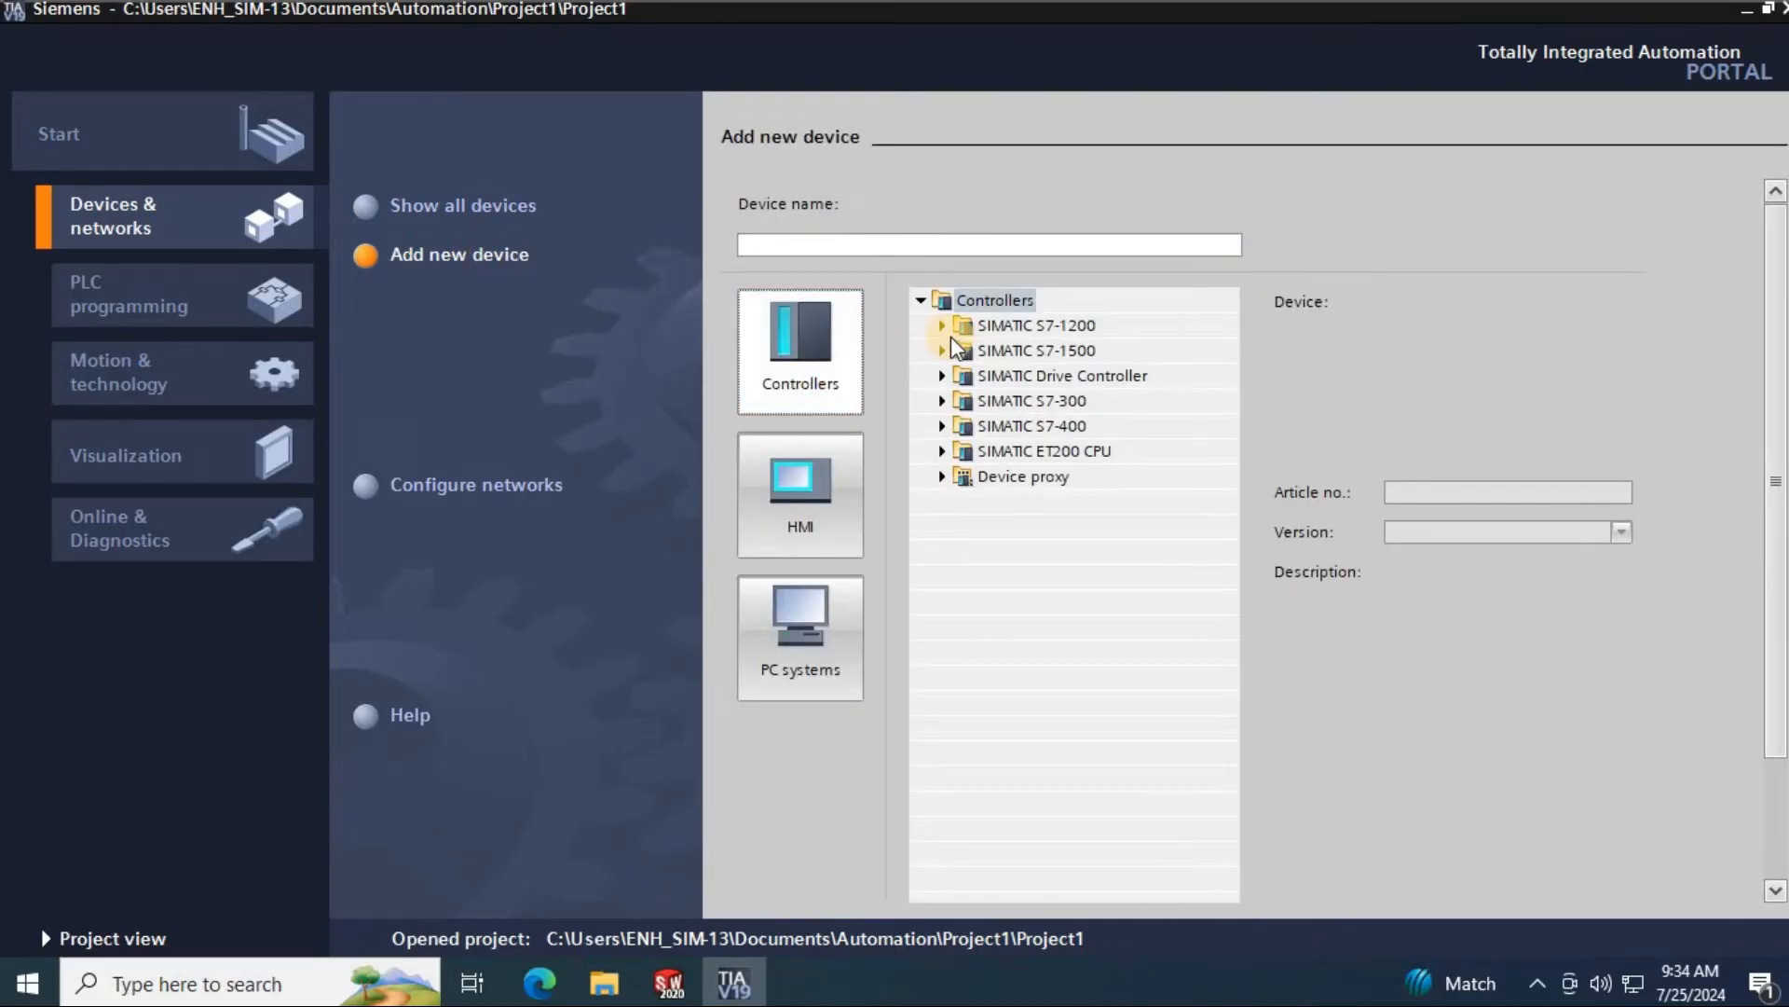
click(943, 325)
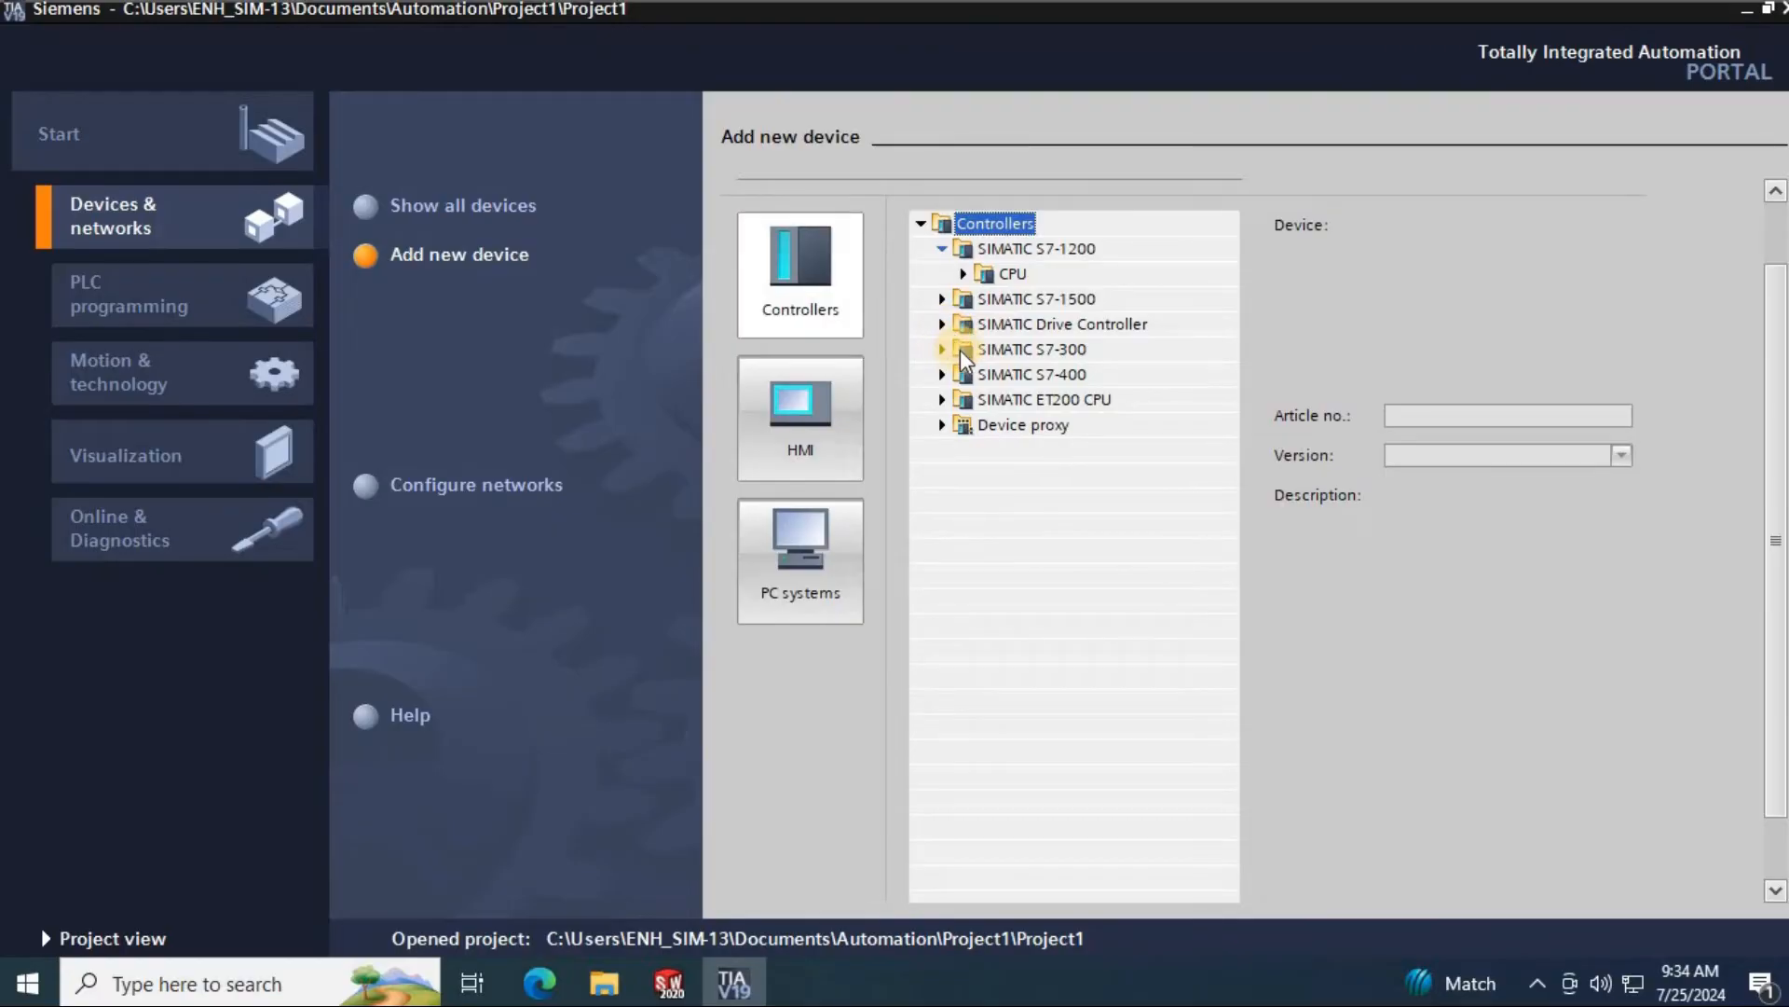
click(984, 272)
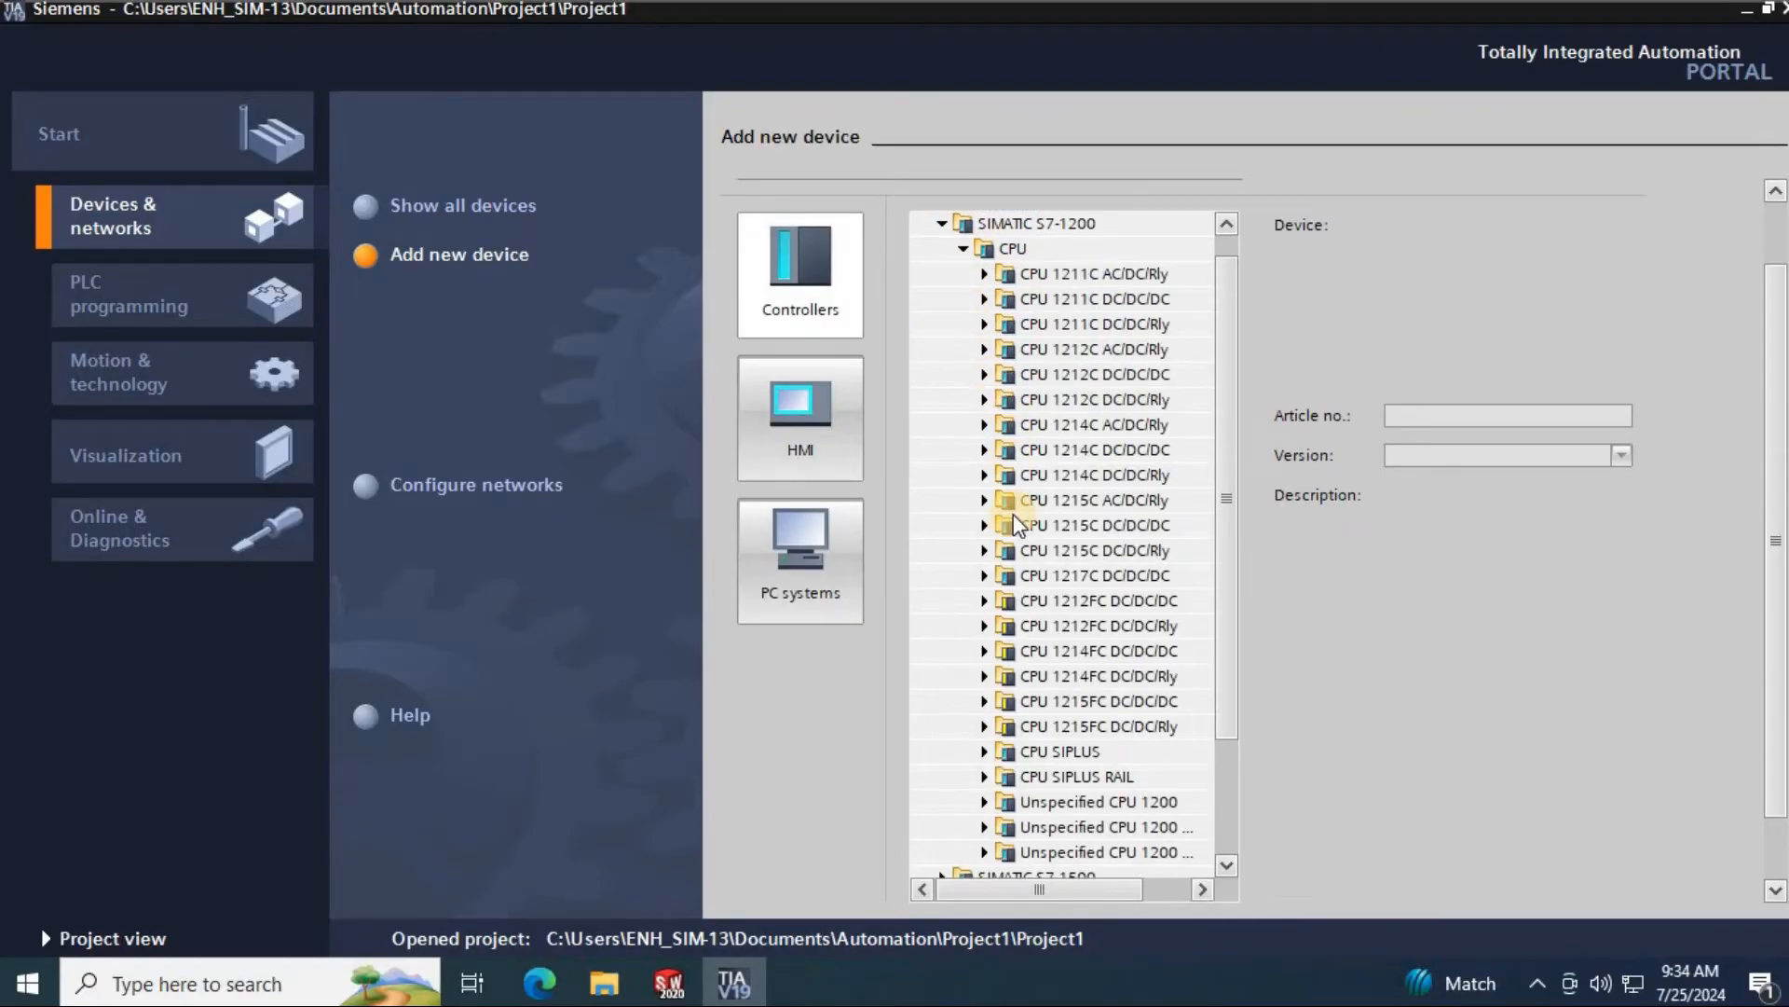
mouse_move(990, 509)
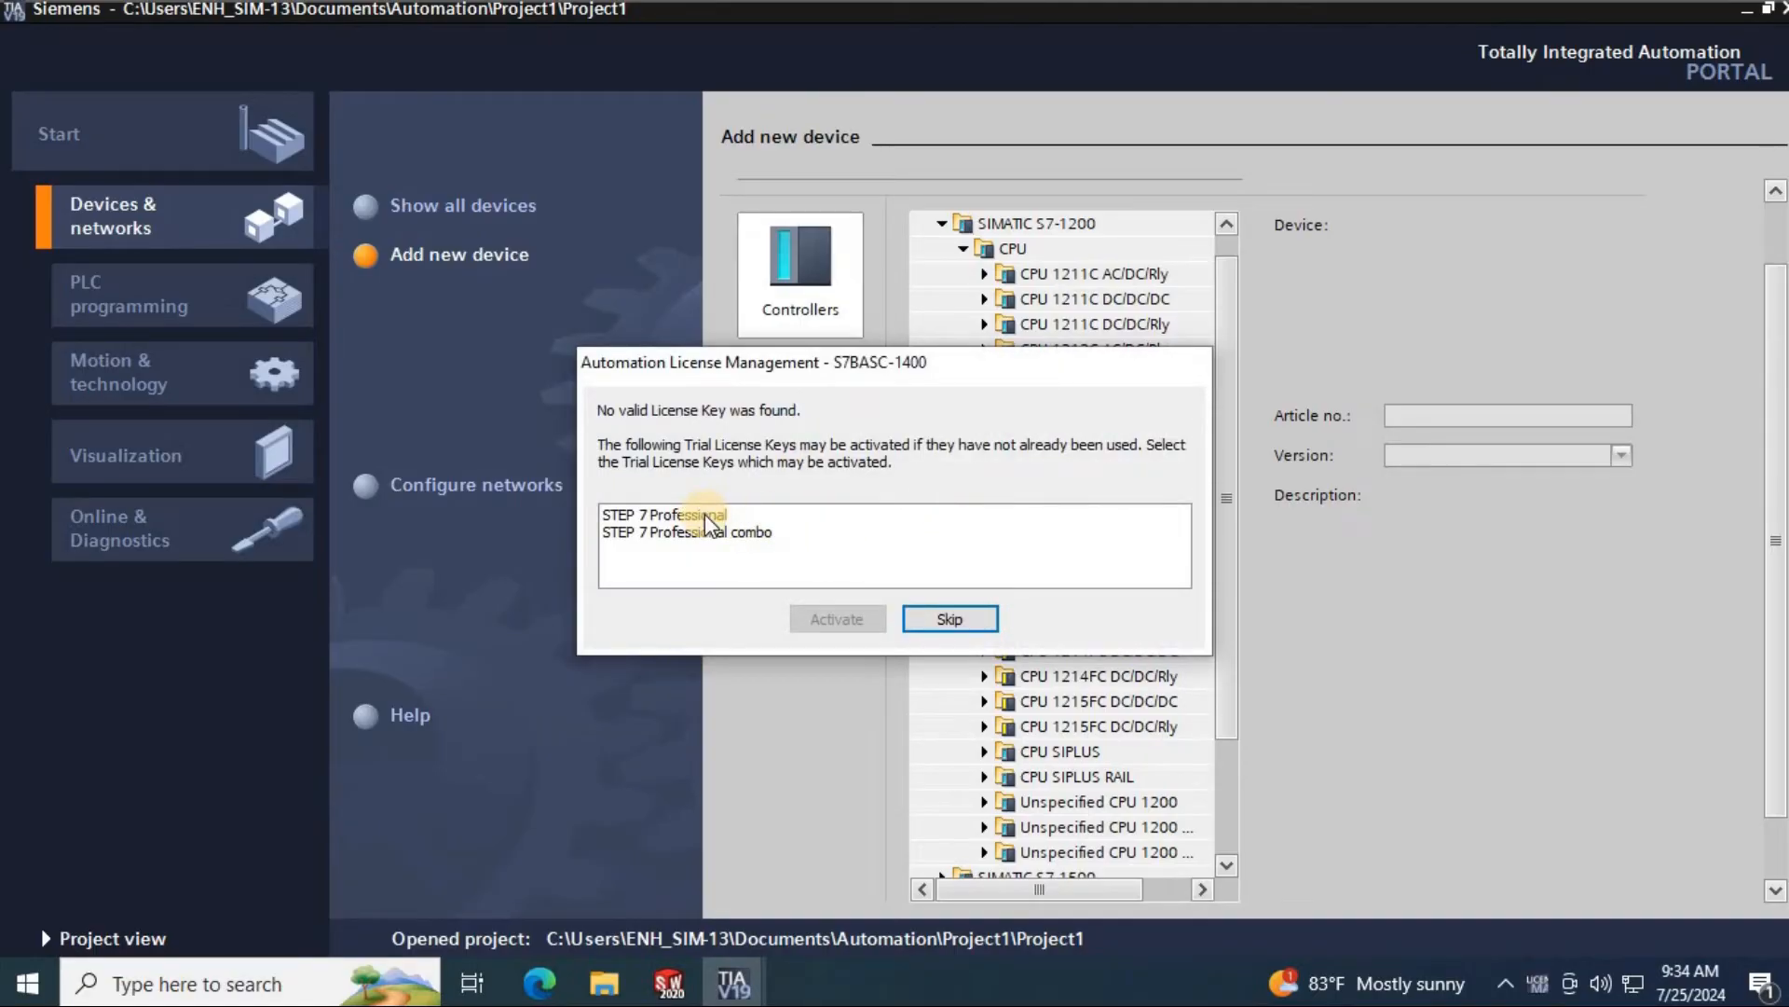
click(664, 514)
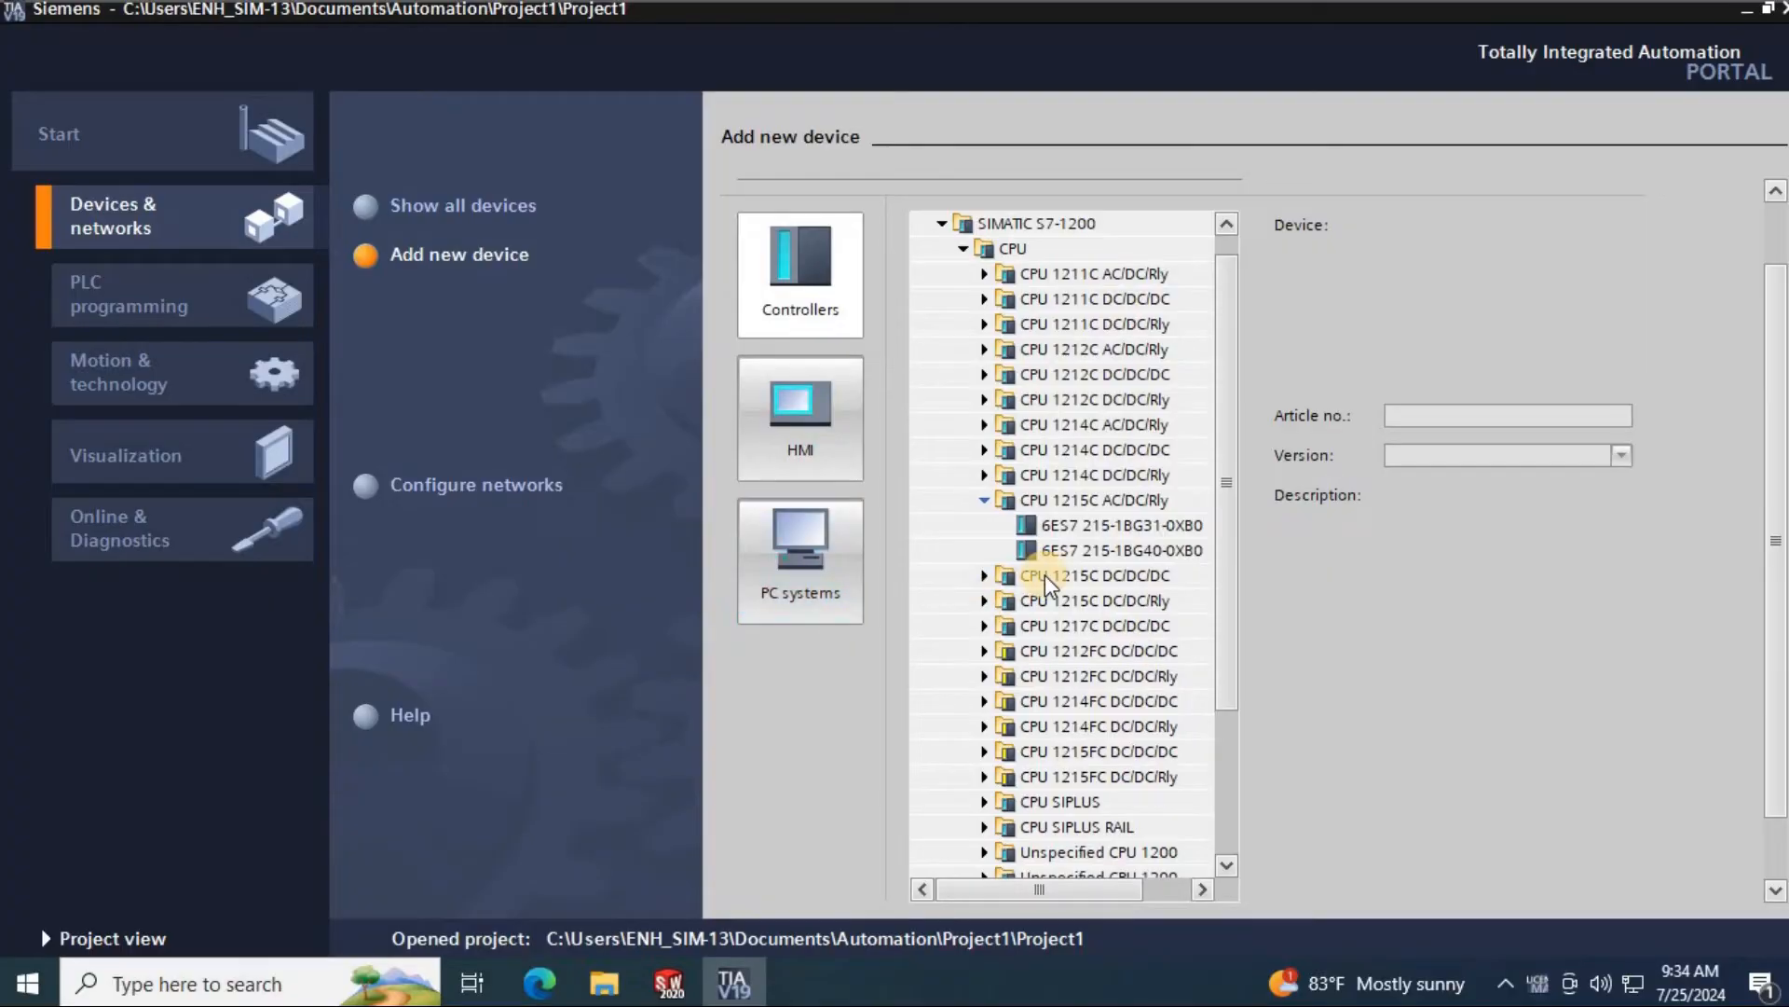
click(1121, 548)
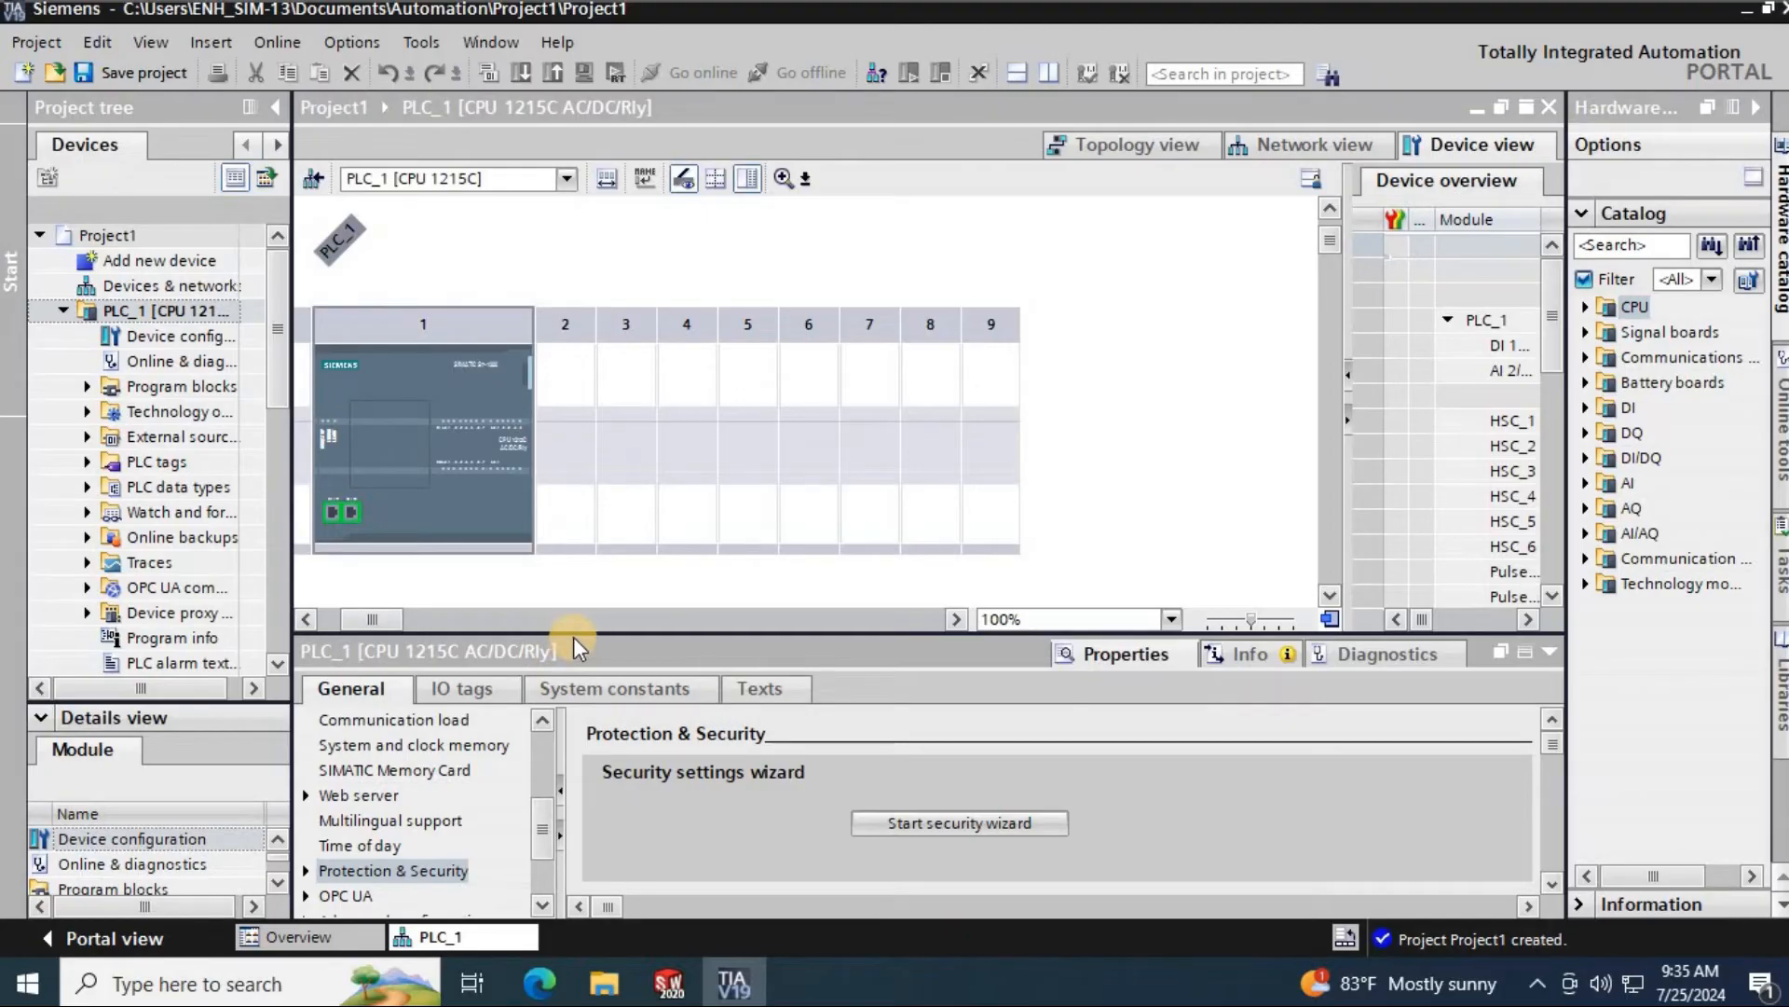
- Resize the panels and bring up Main [OB1] from Program blocks in the ladder editor
drag(576, 639, 576, 753)
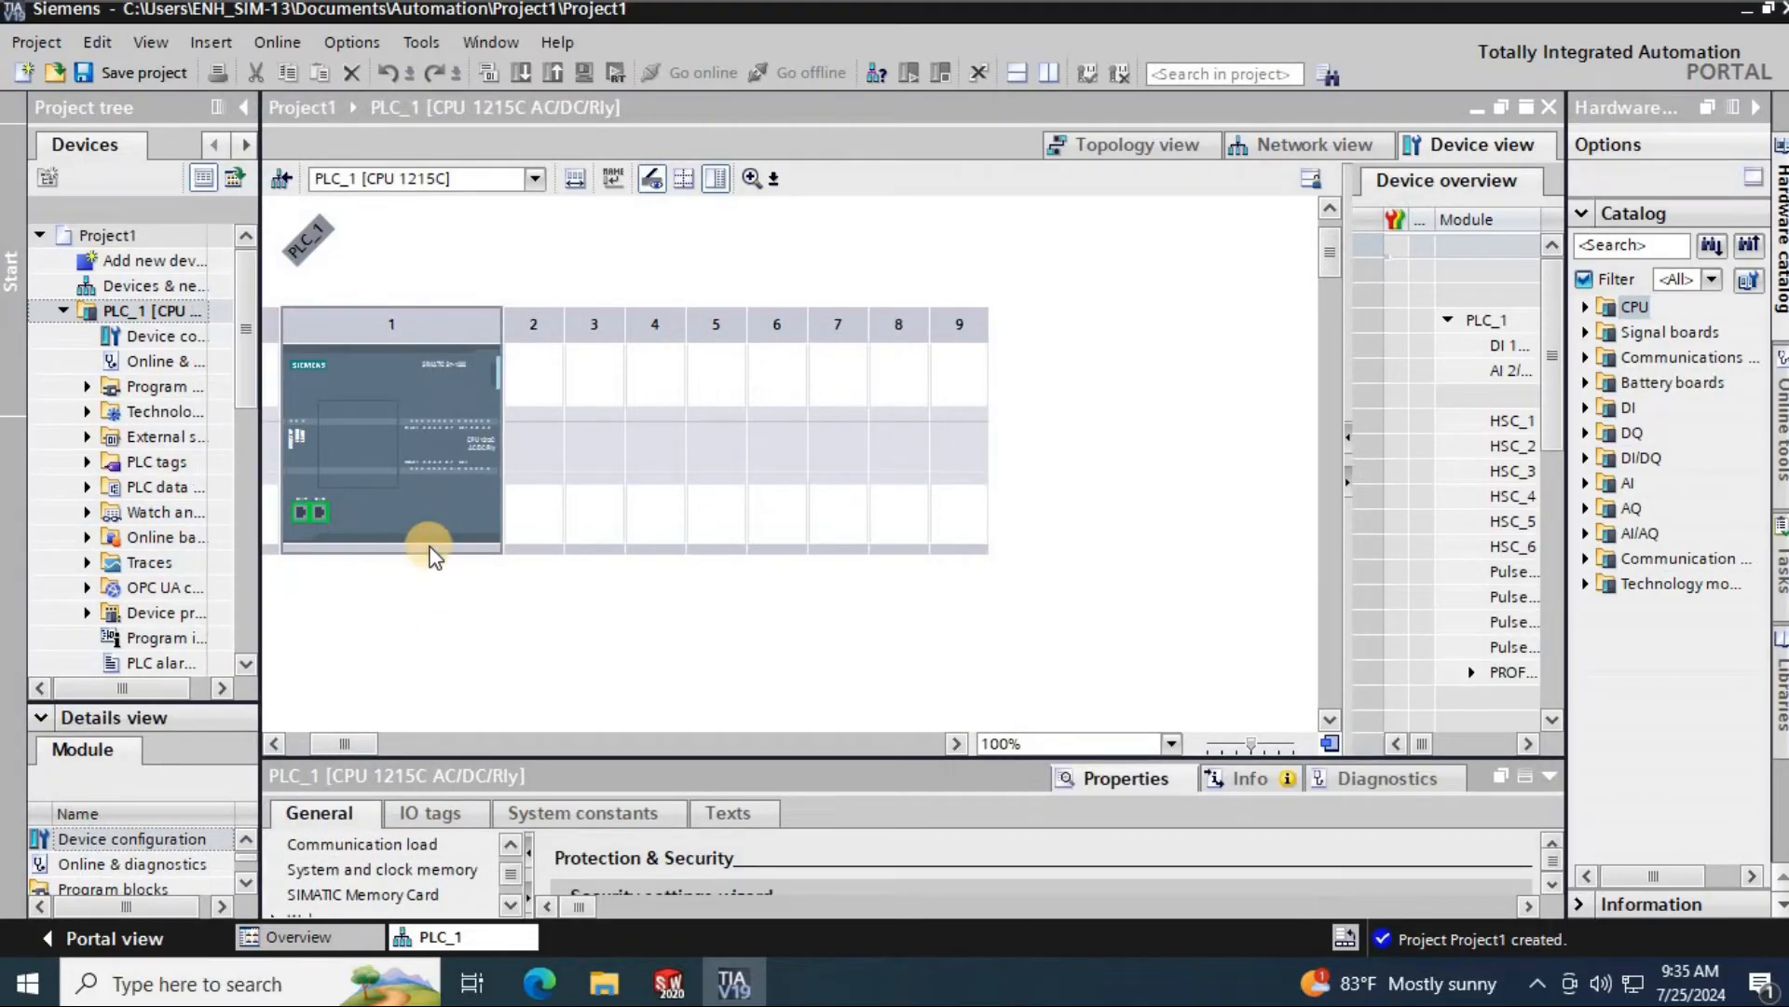
click(336, 744)
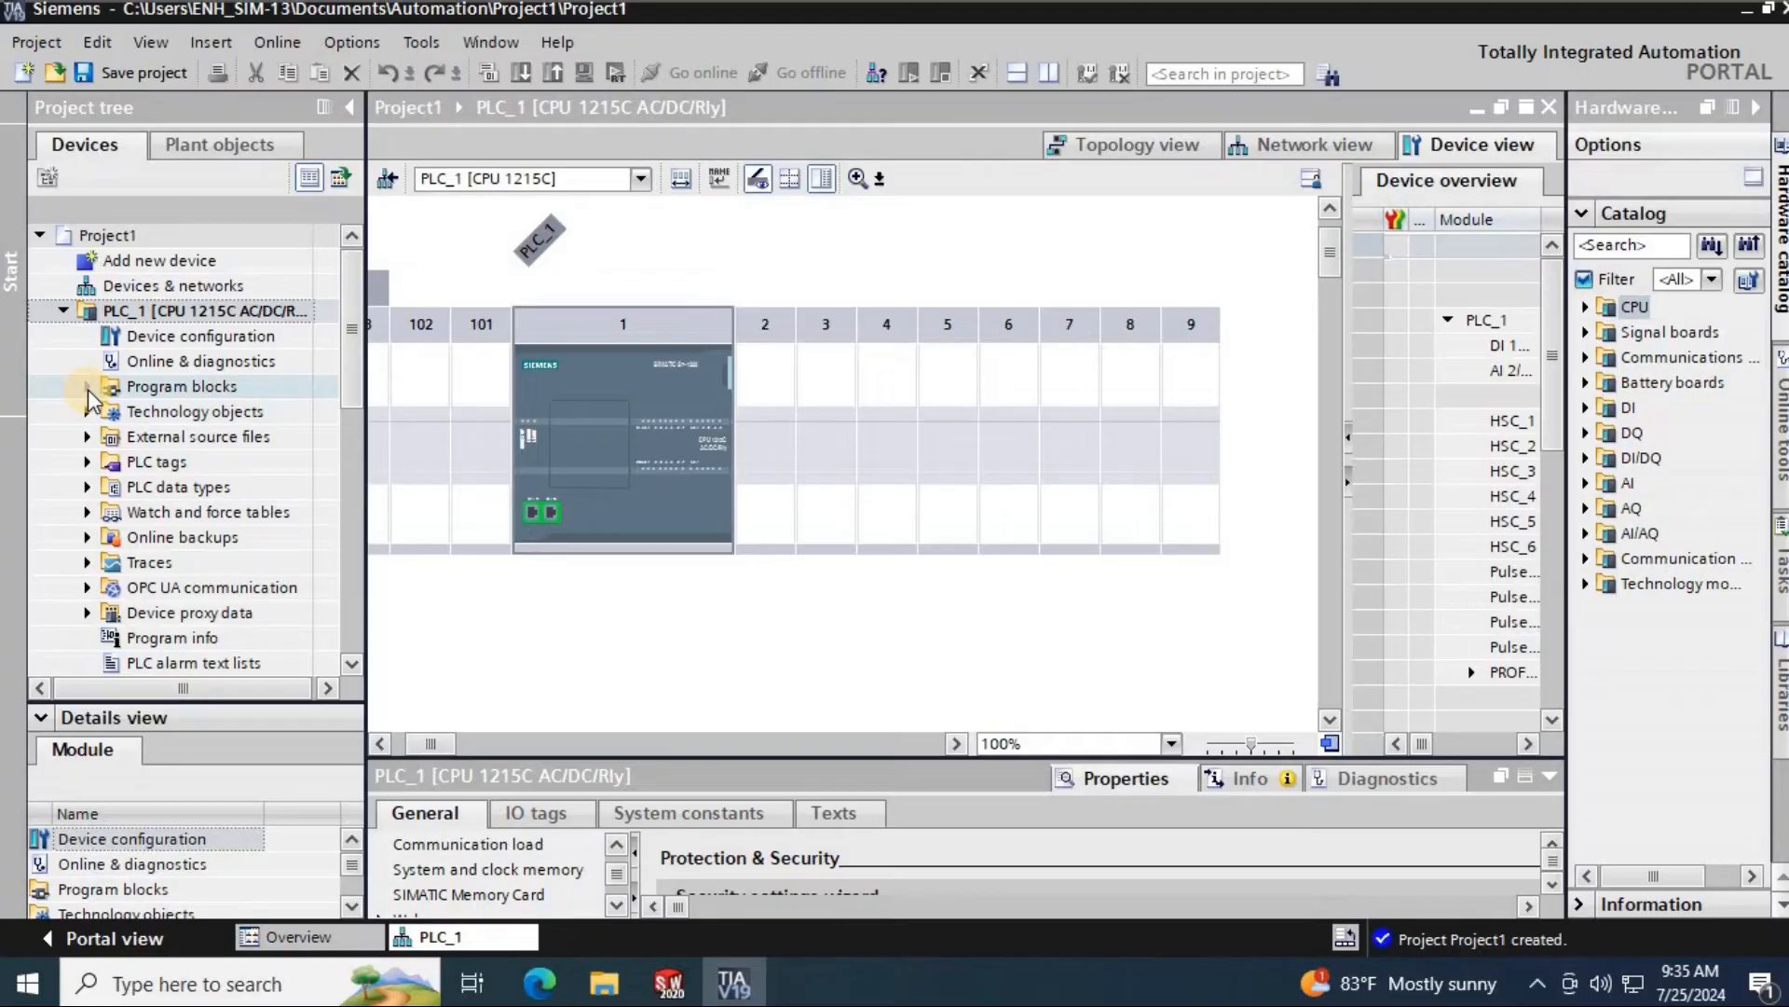
double_click(182, 436)
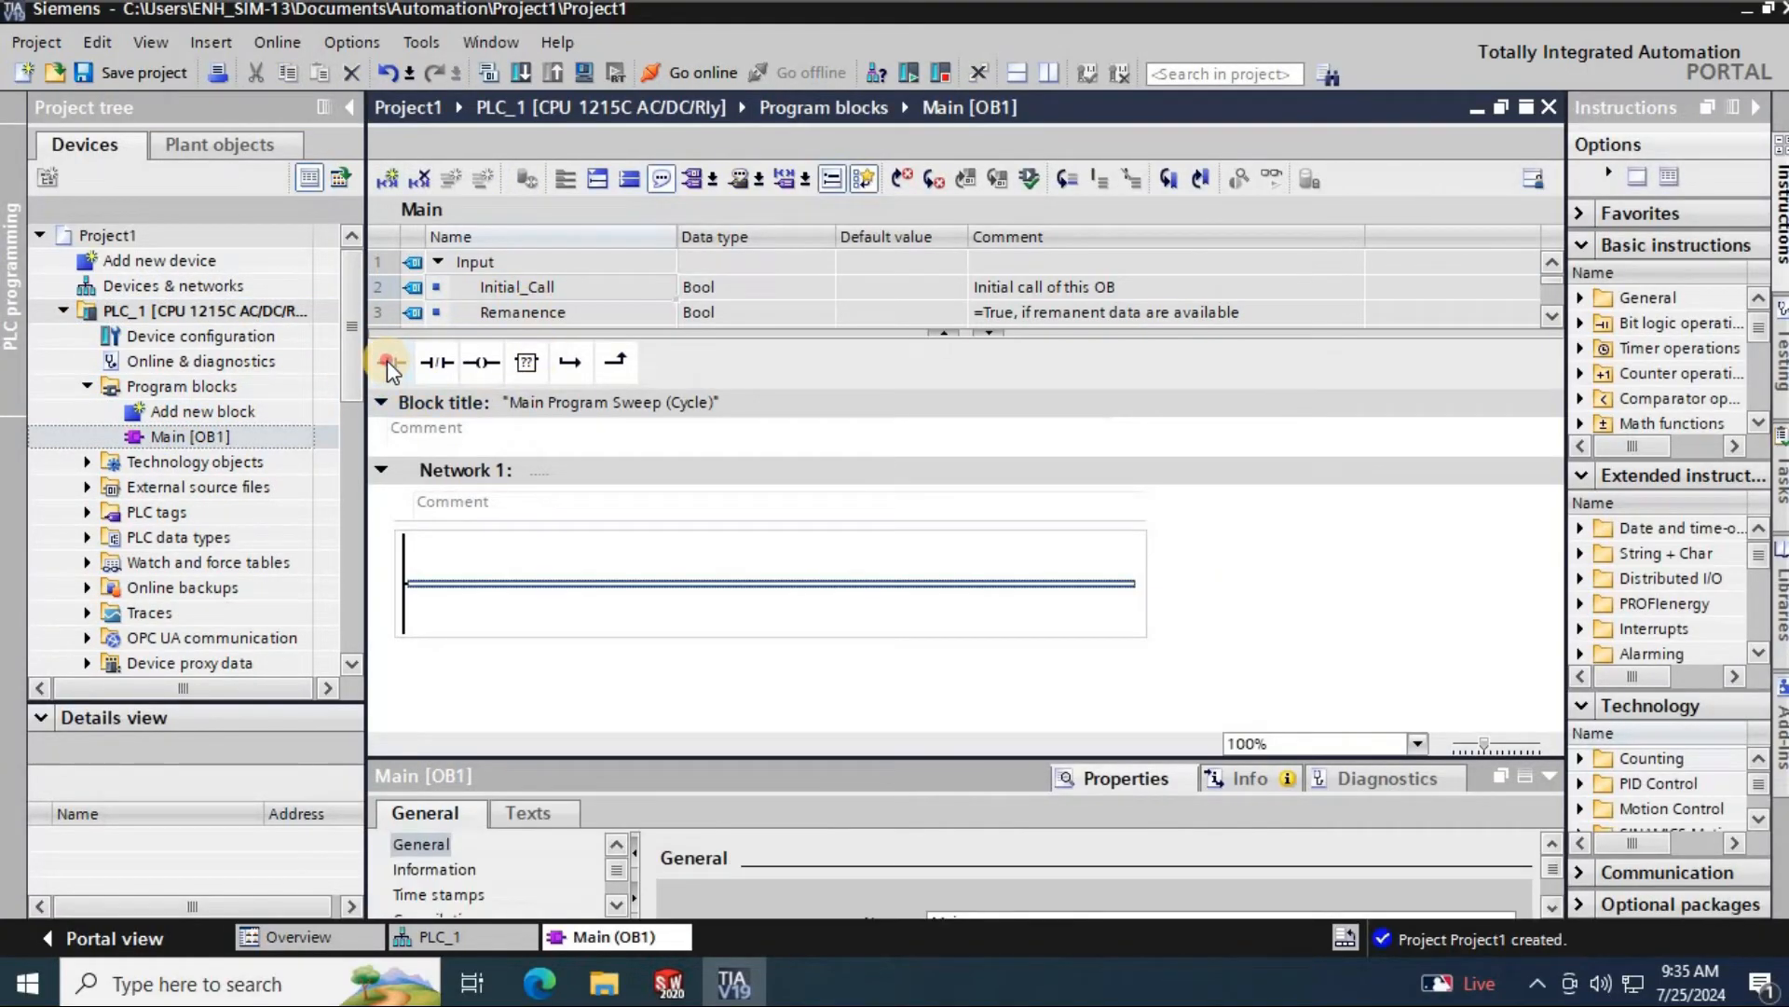
- Build Network 1 with normally open contact %I0.0 driving coil %Q0.0 and compile it error-free
click(389, 363)
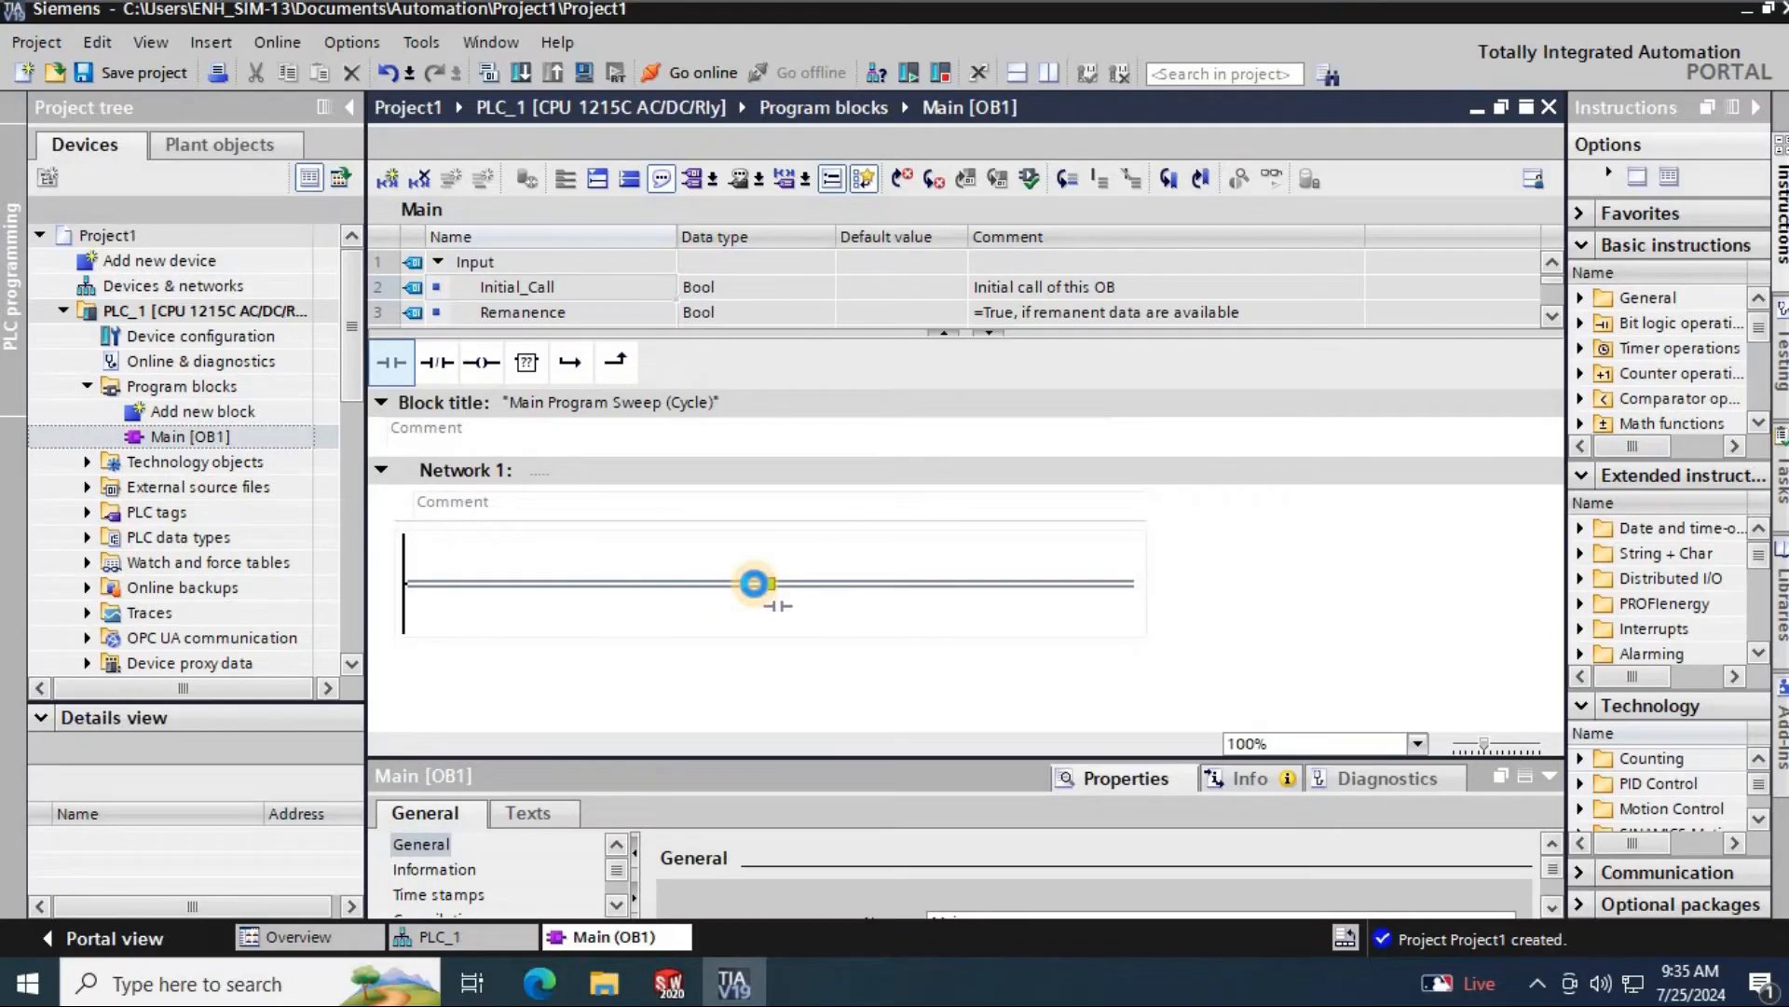
click(481, 361)
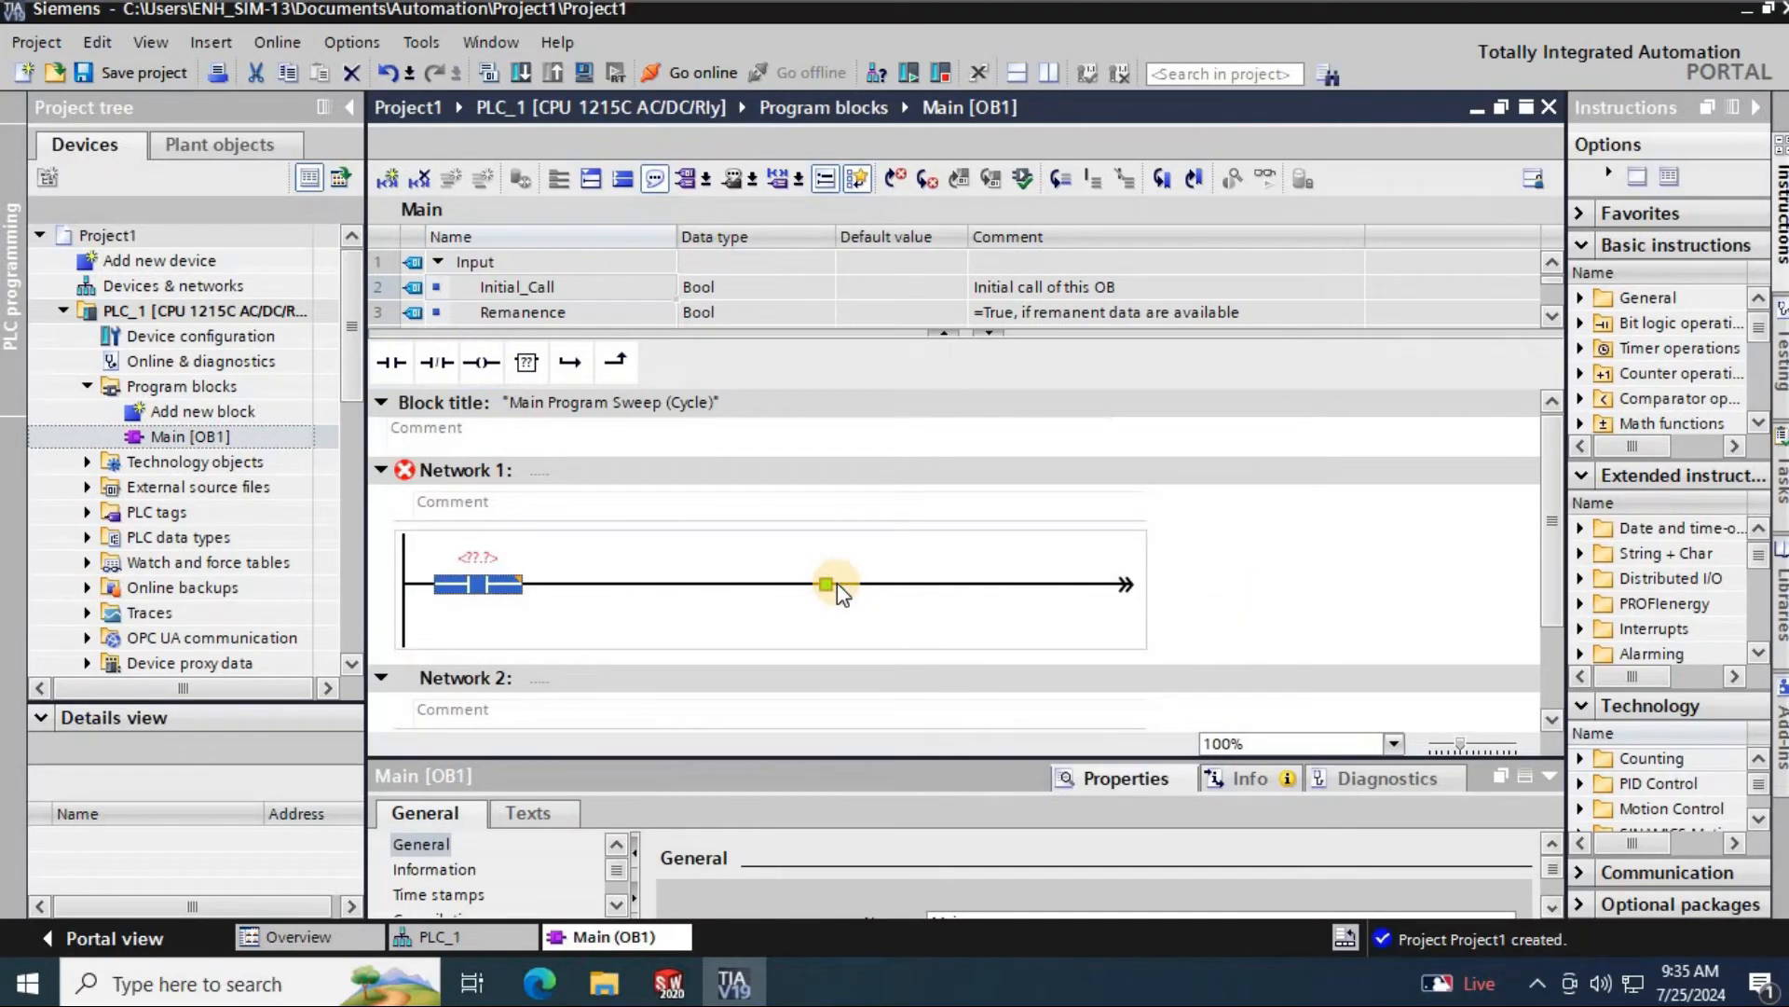
click(481, 362)
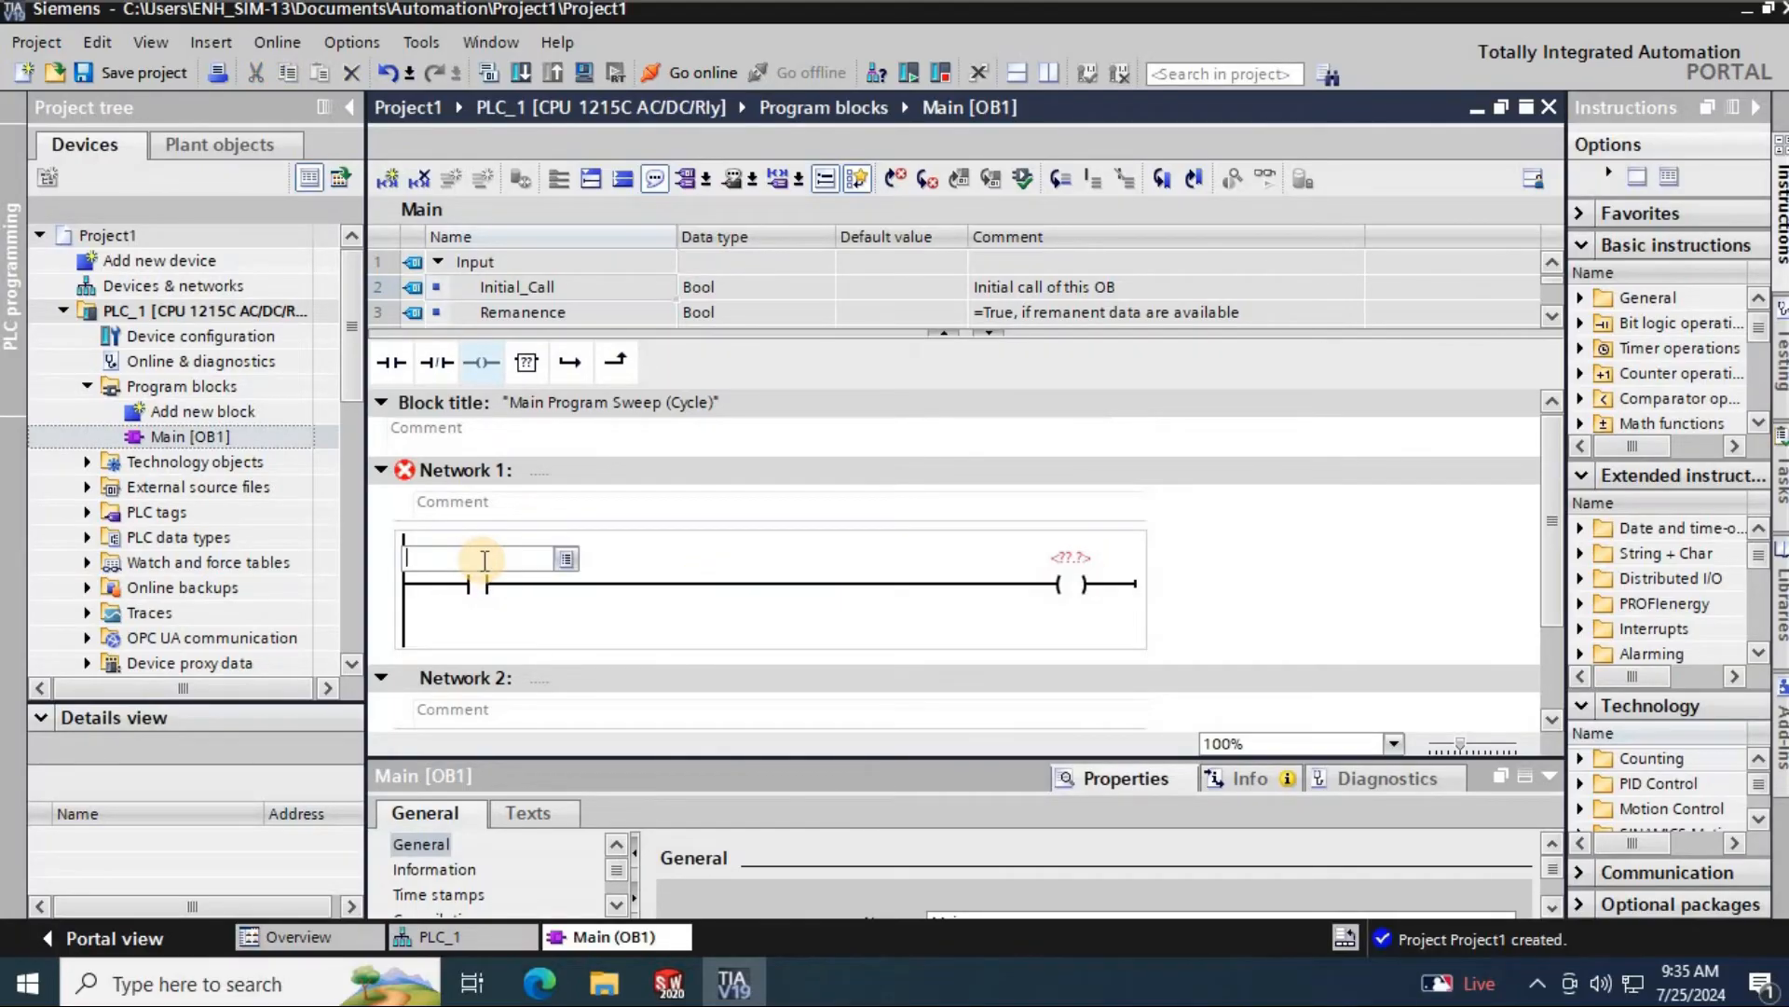
text(I0.)
click(1072, 555)
text(Q)
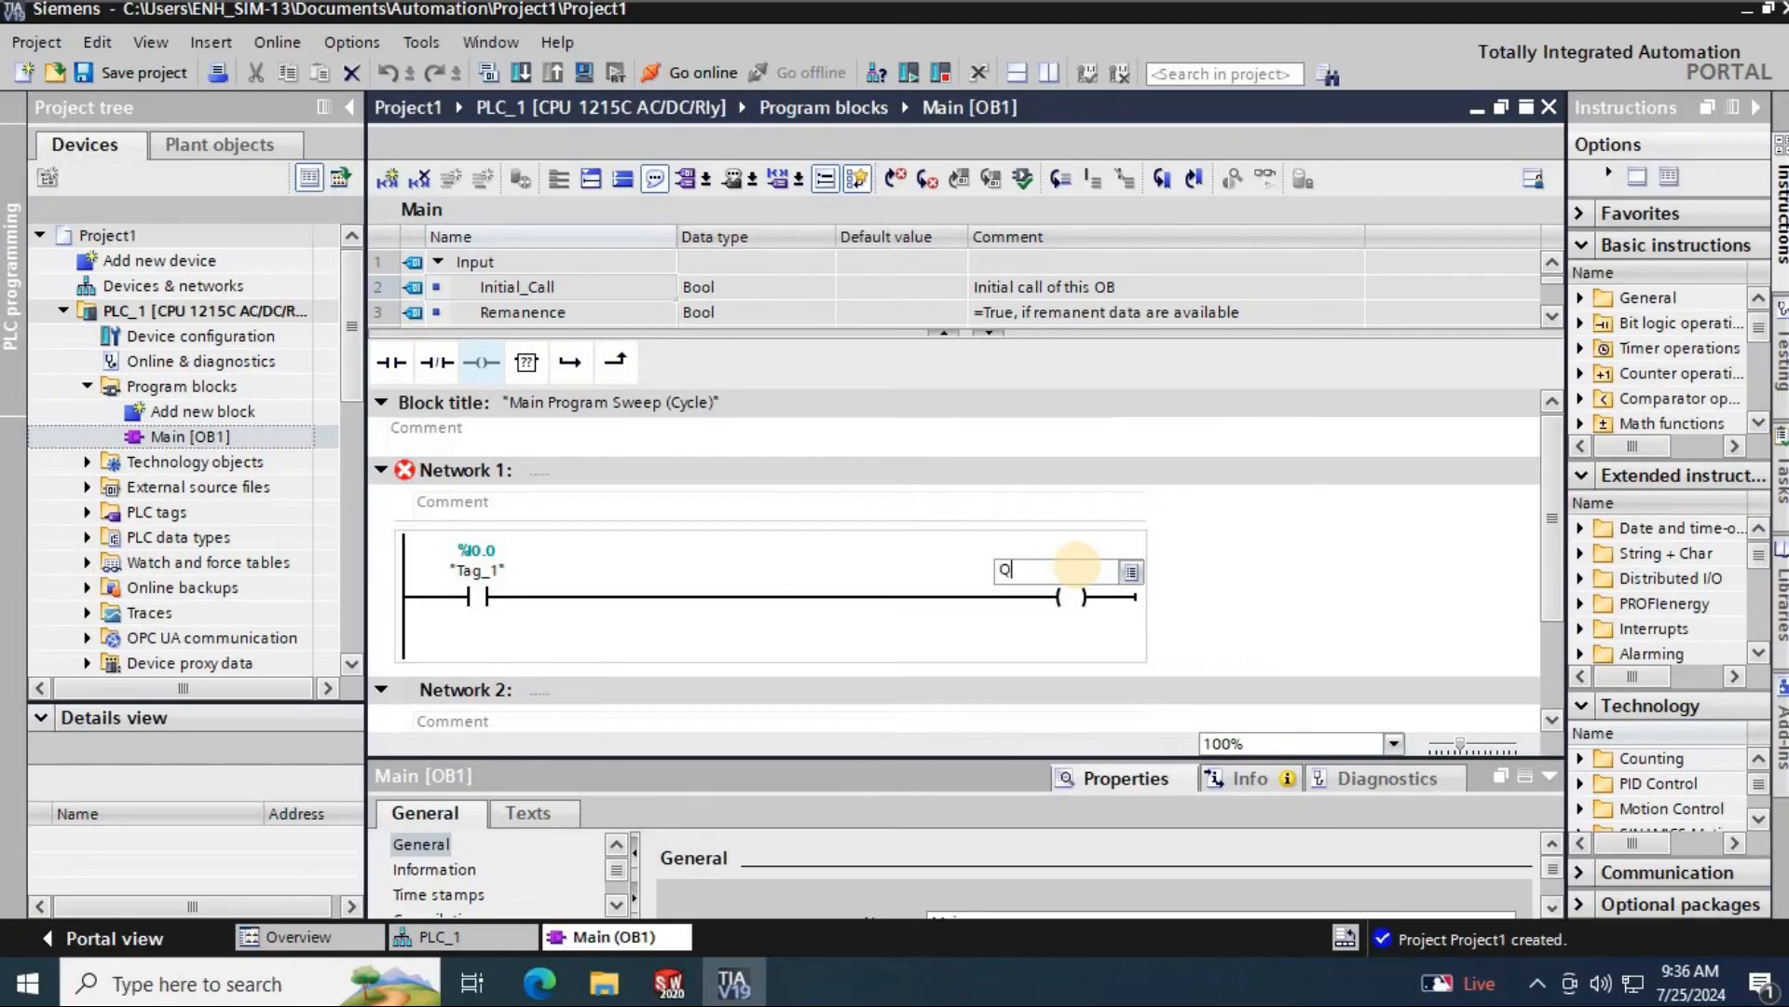
text(0.0)
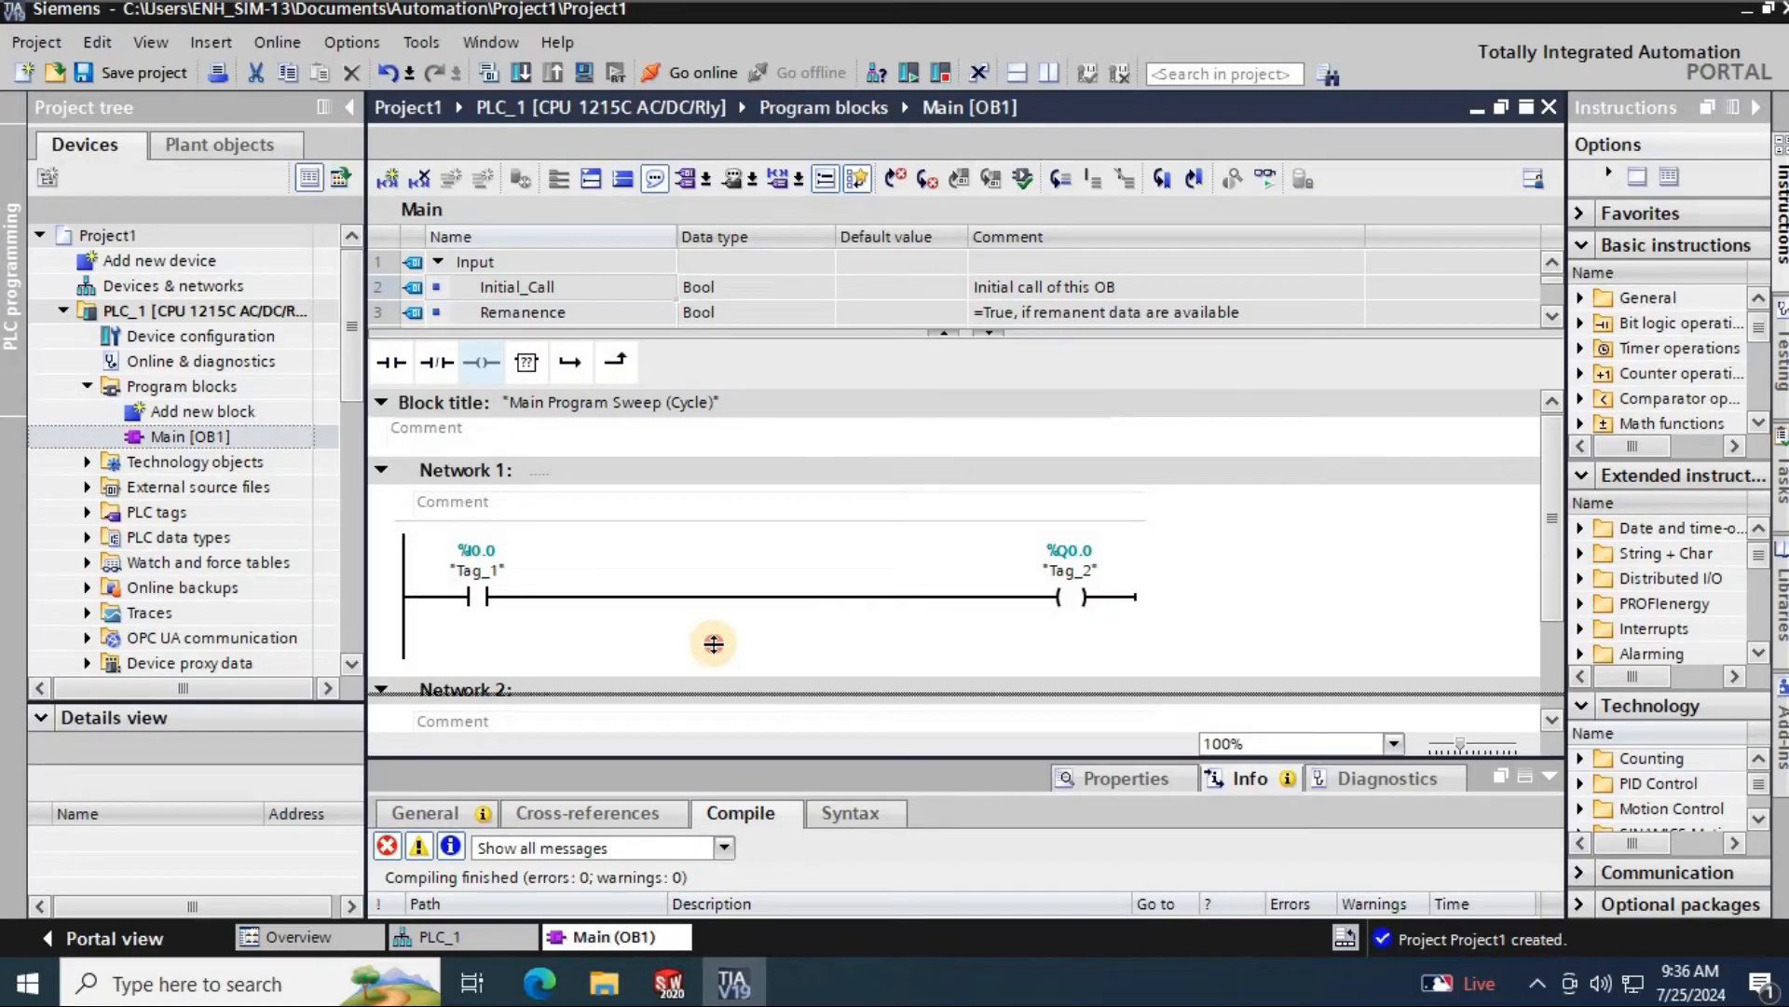
- Start PLCSIM simulation, enabling simulation support and accepting other online interfaces being disabled
click(487, 73)
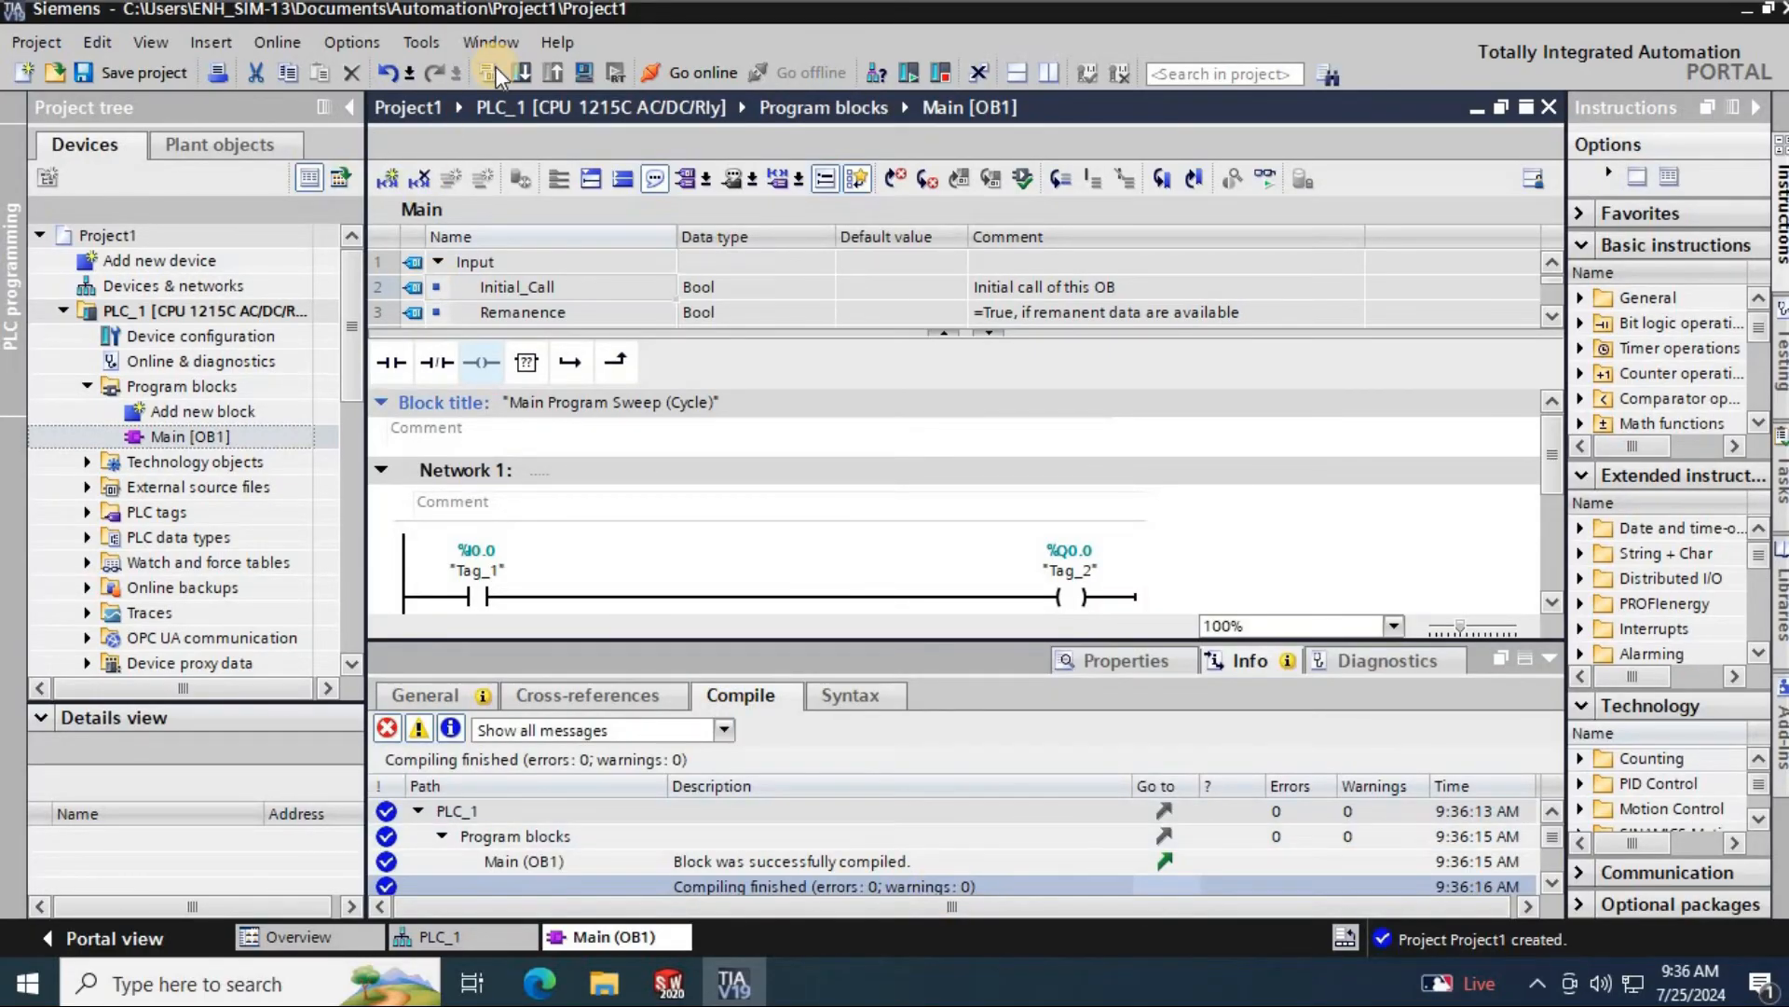
mouse_move(585, 73)
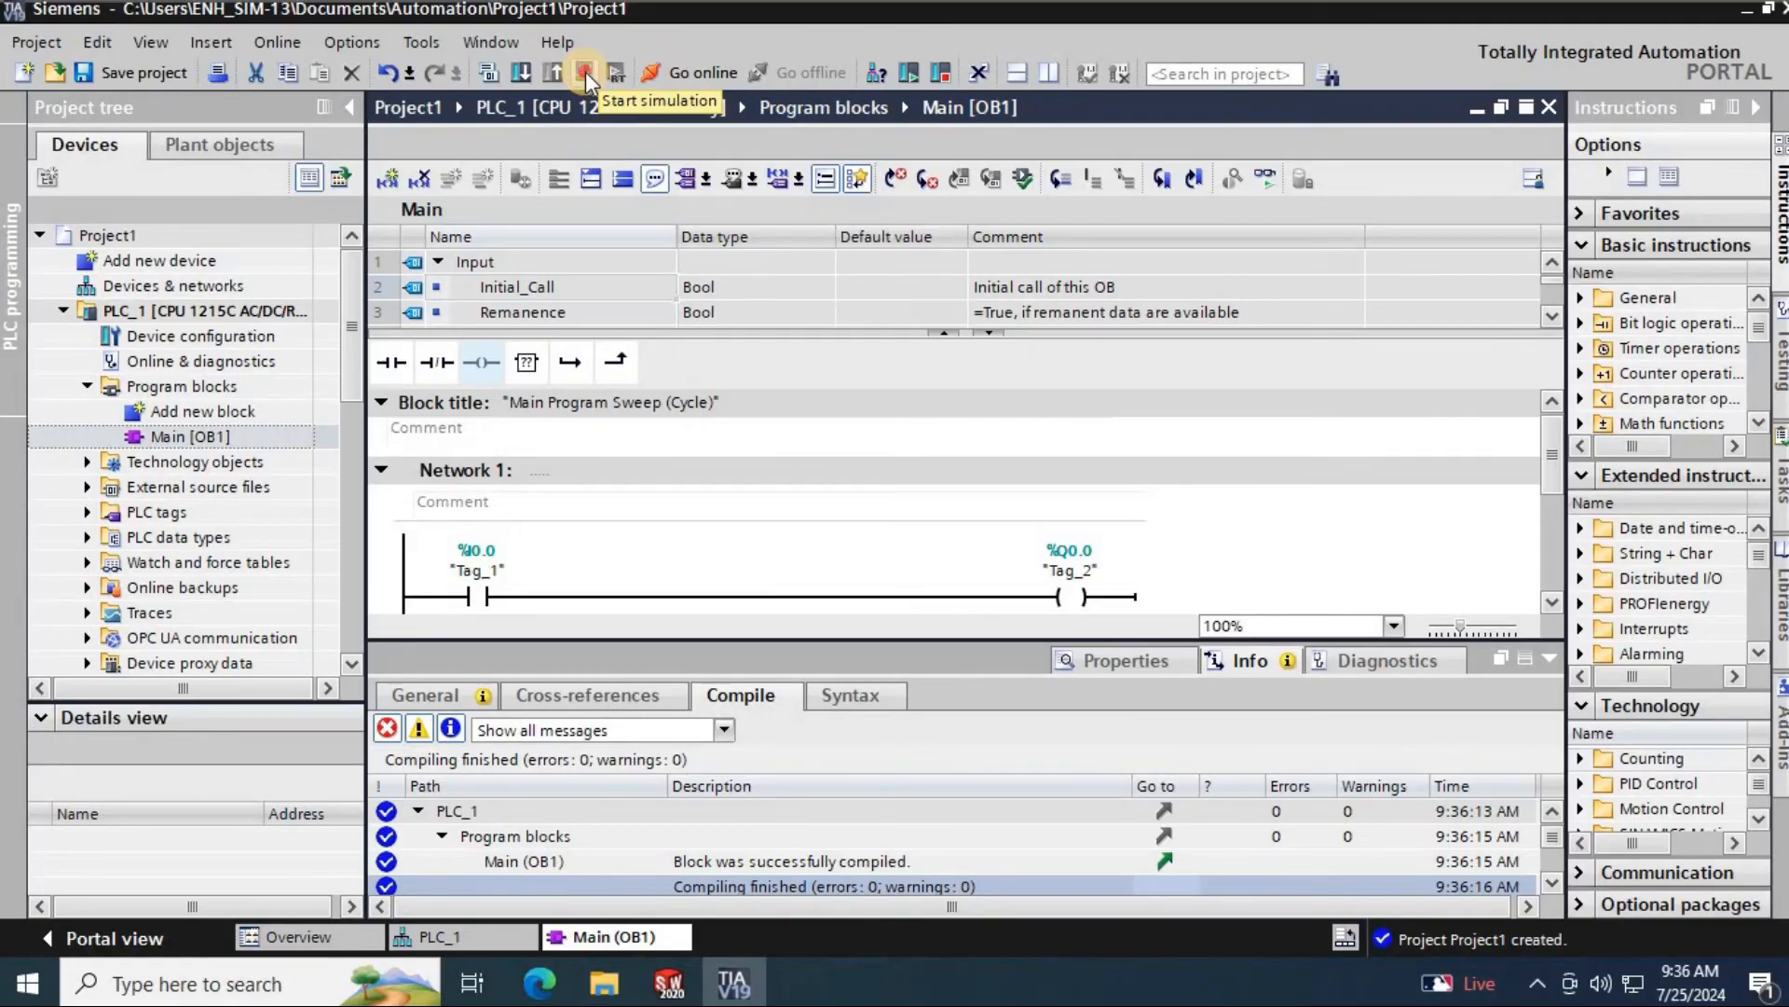
click(585, 72)
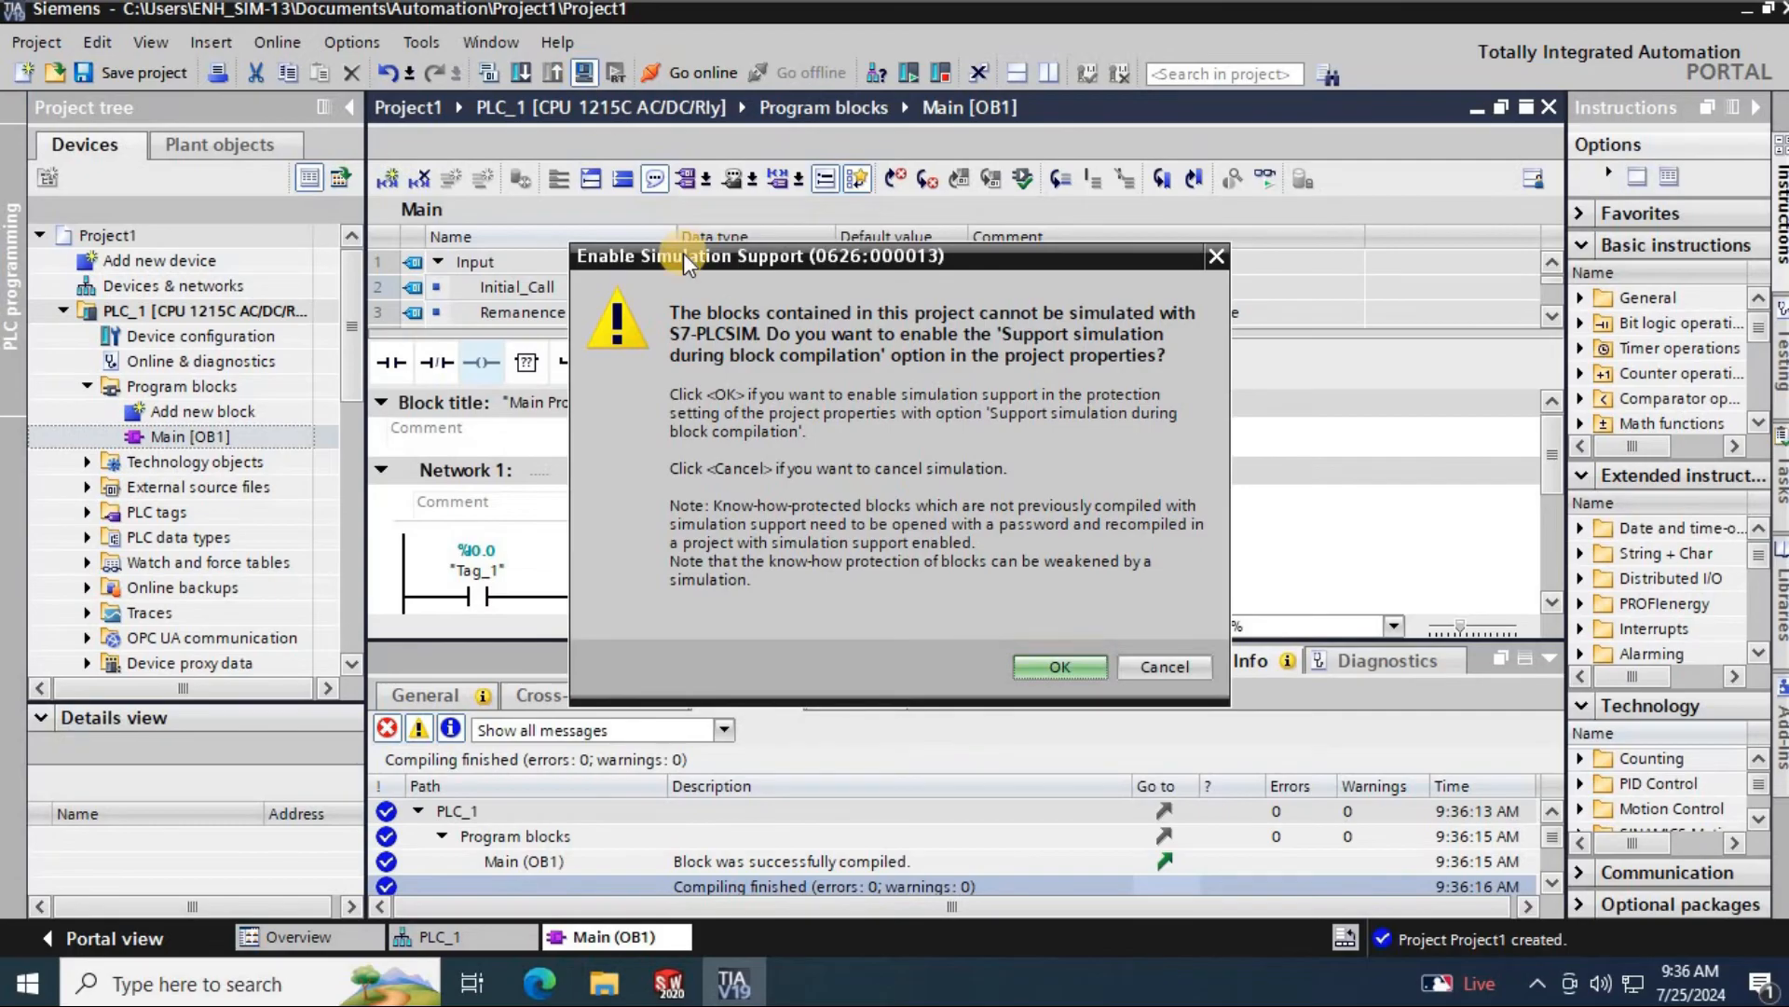
click(1056, 667)
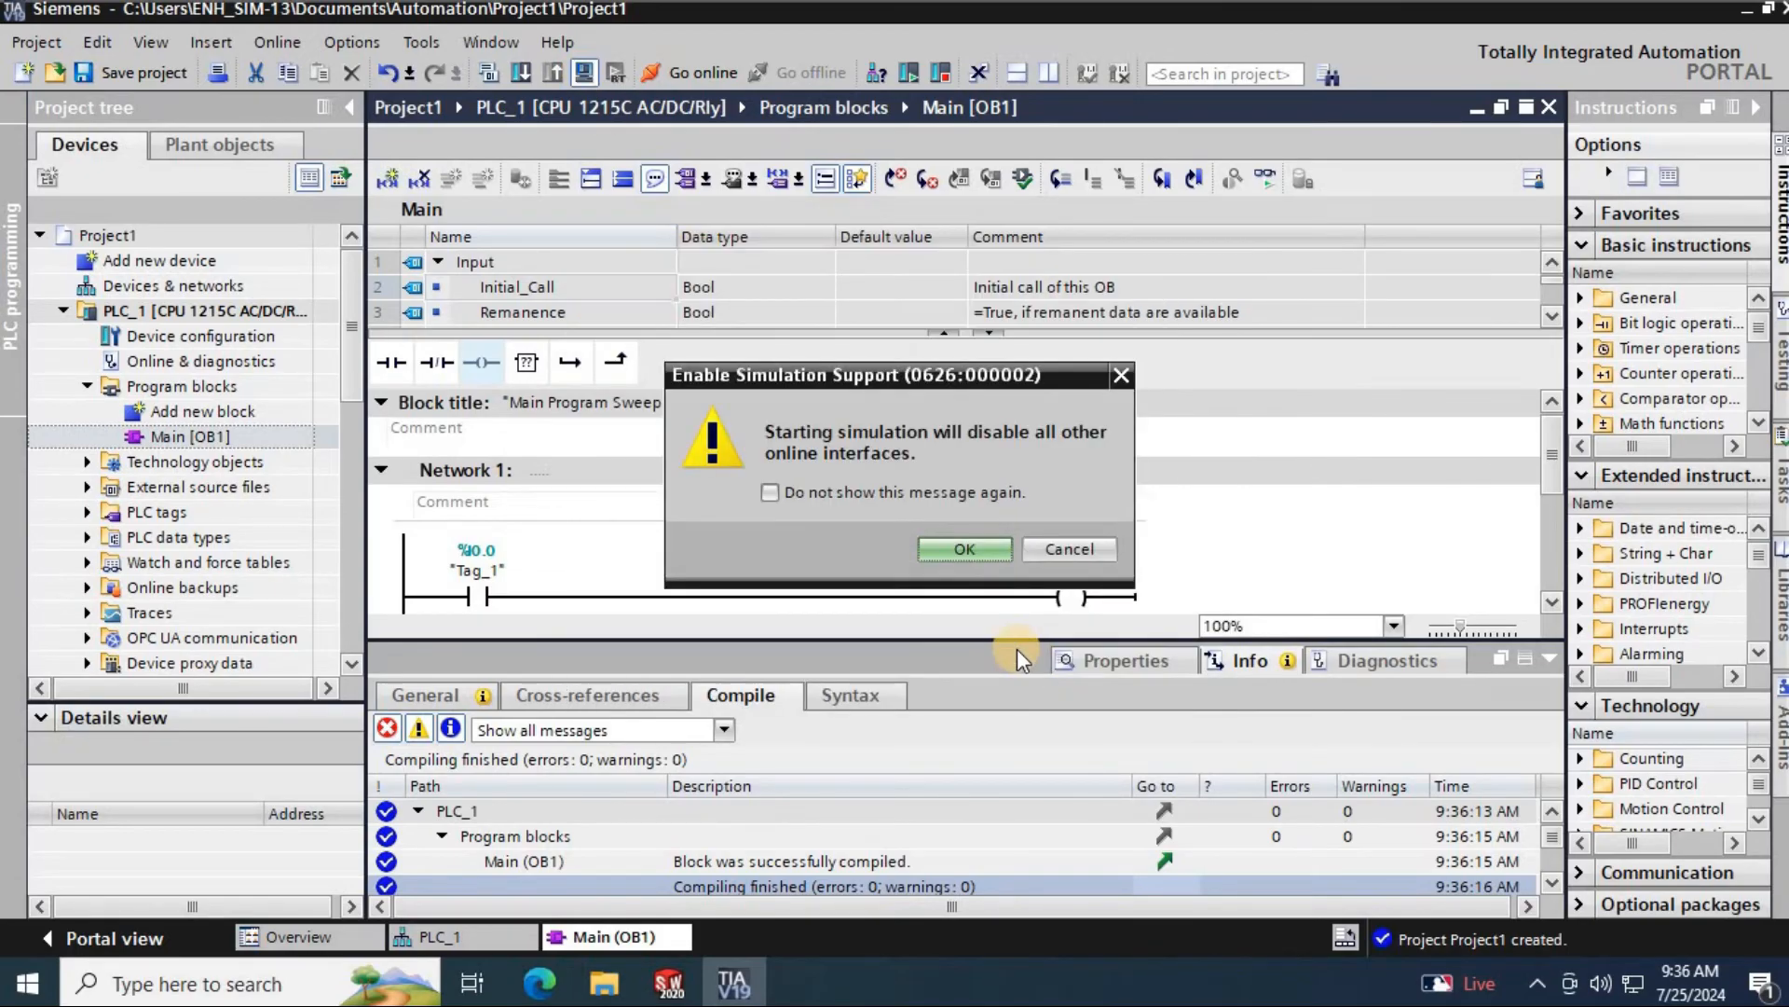
click(961, 548)
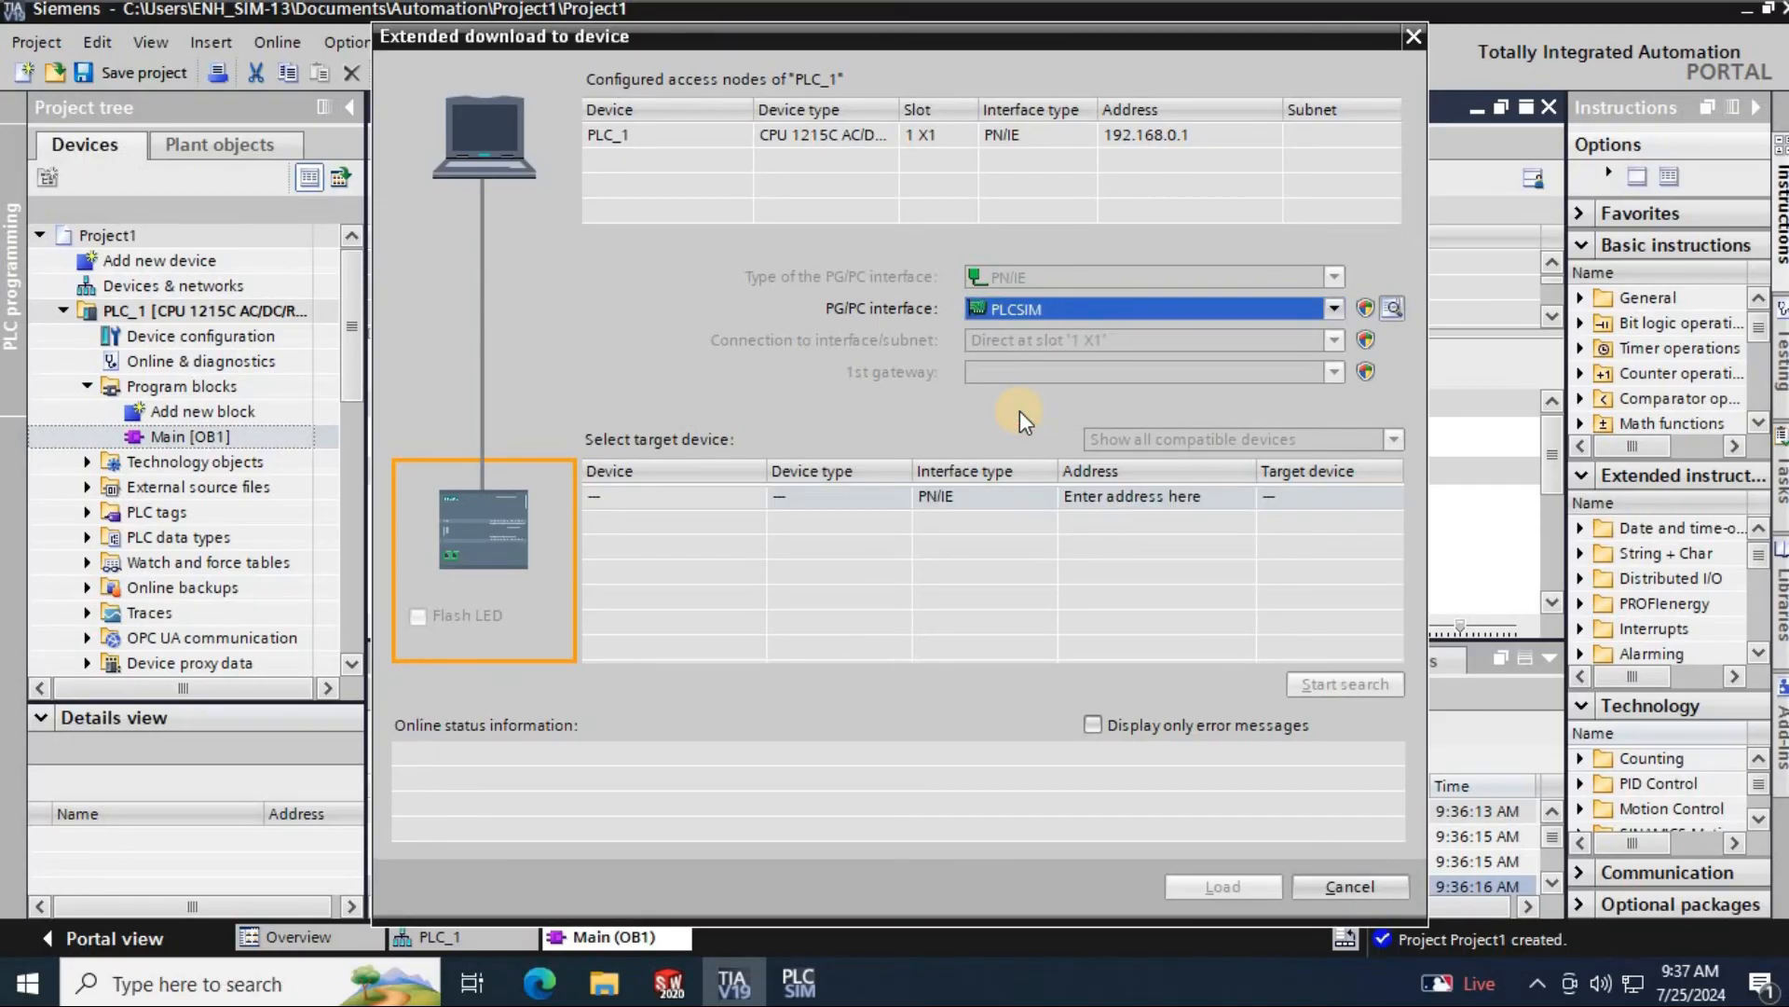
- Find the simulated CPU, save PLCSIM as default connection, load the program and start the module
click(1344, 684)
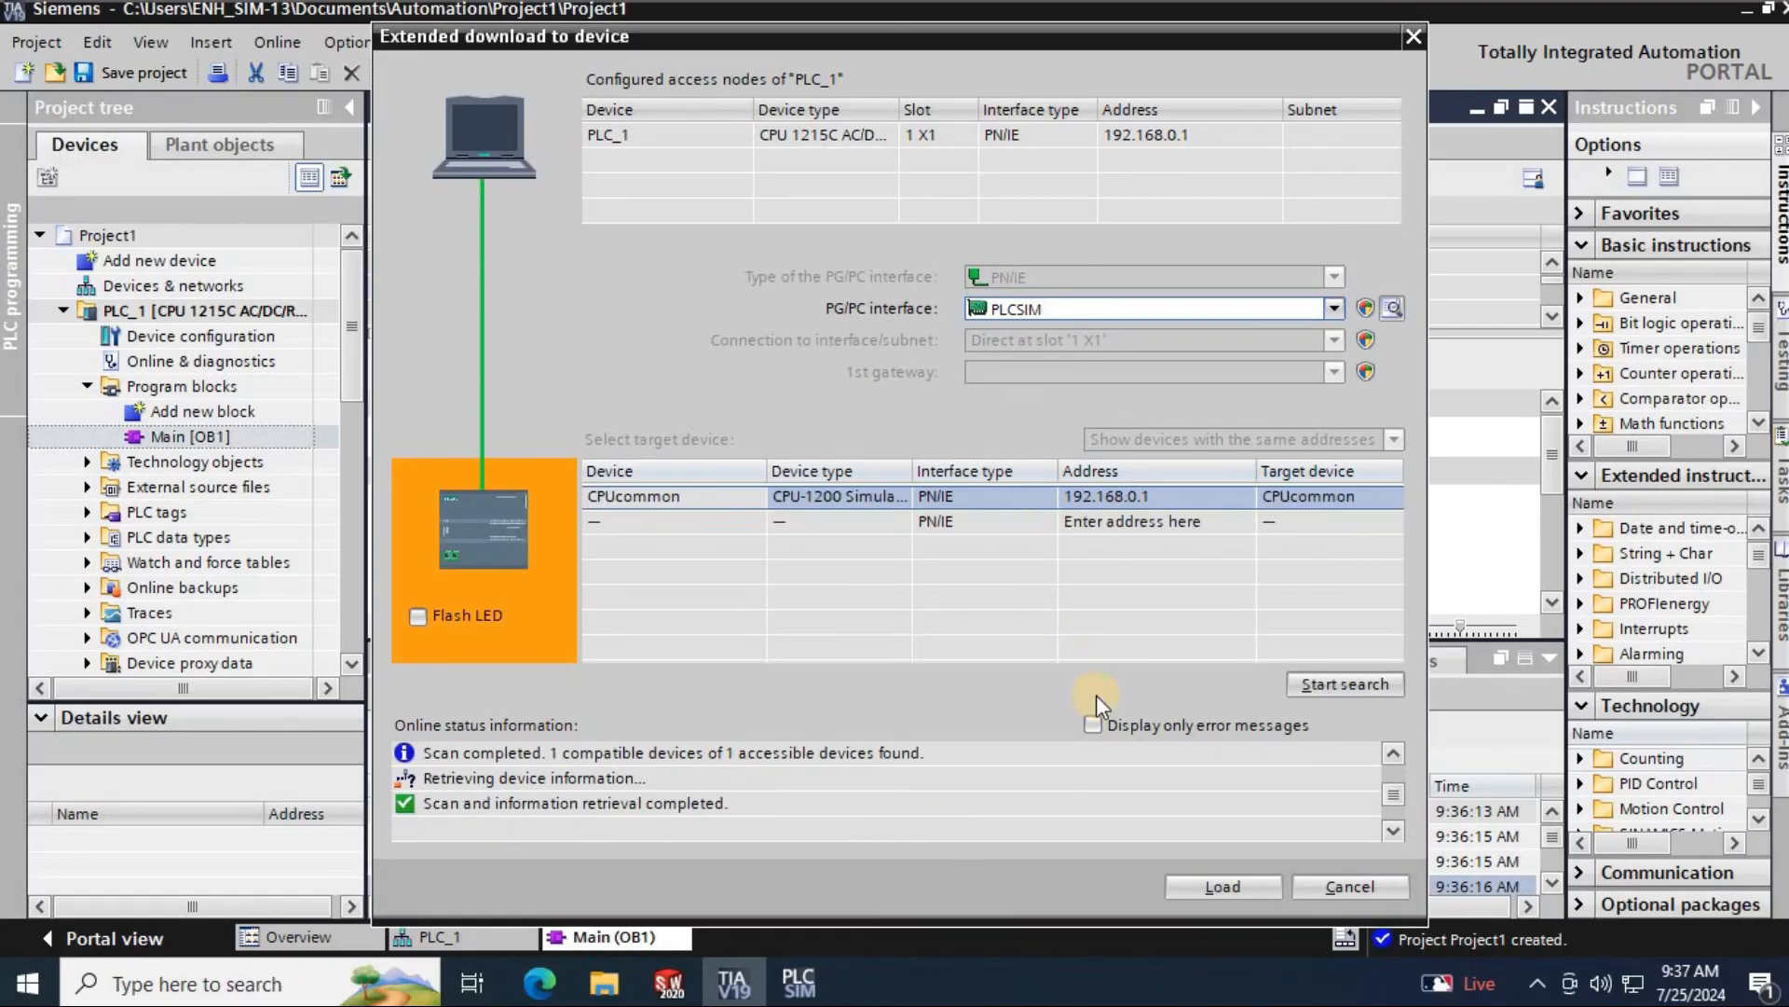
click(1219, 885)
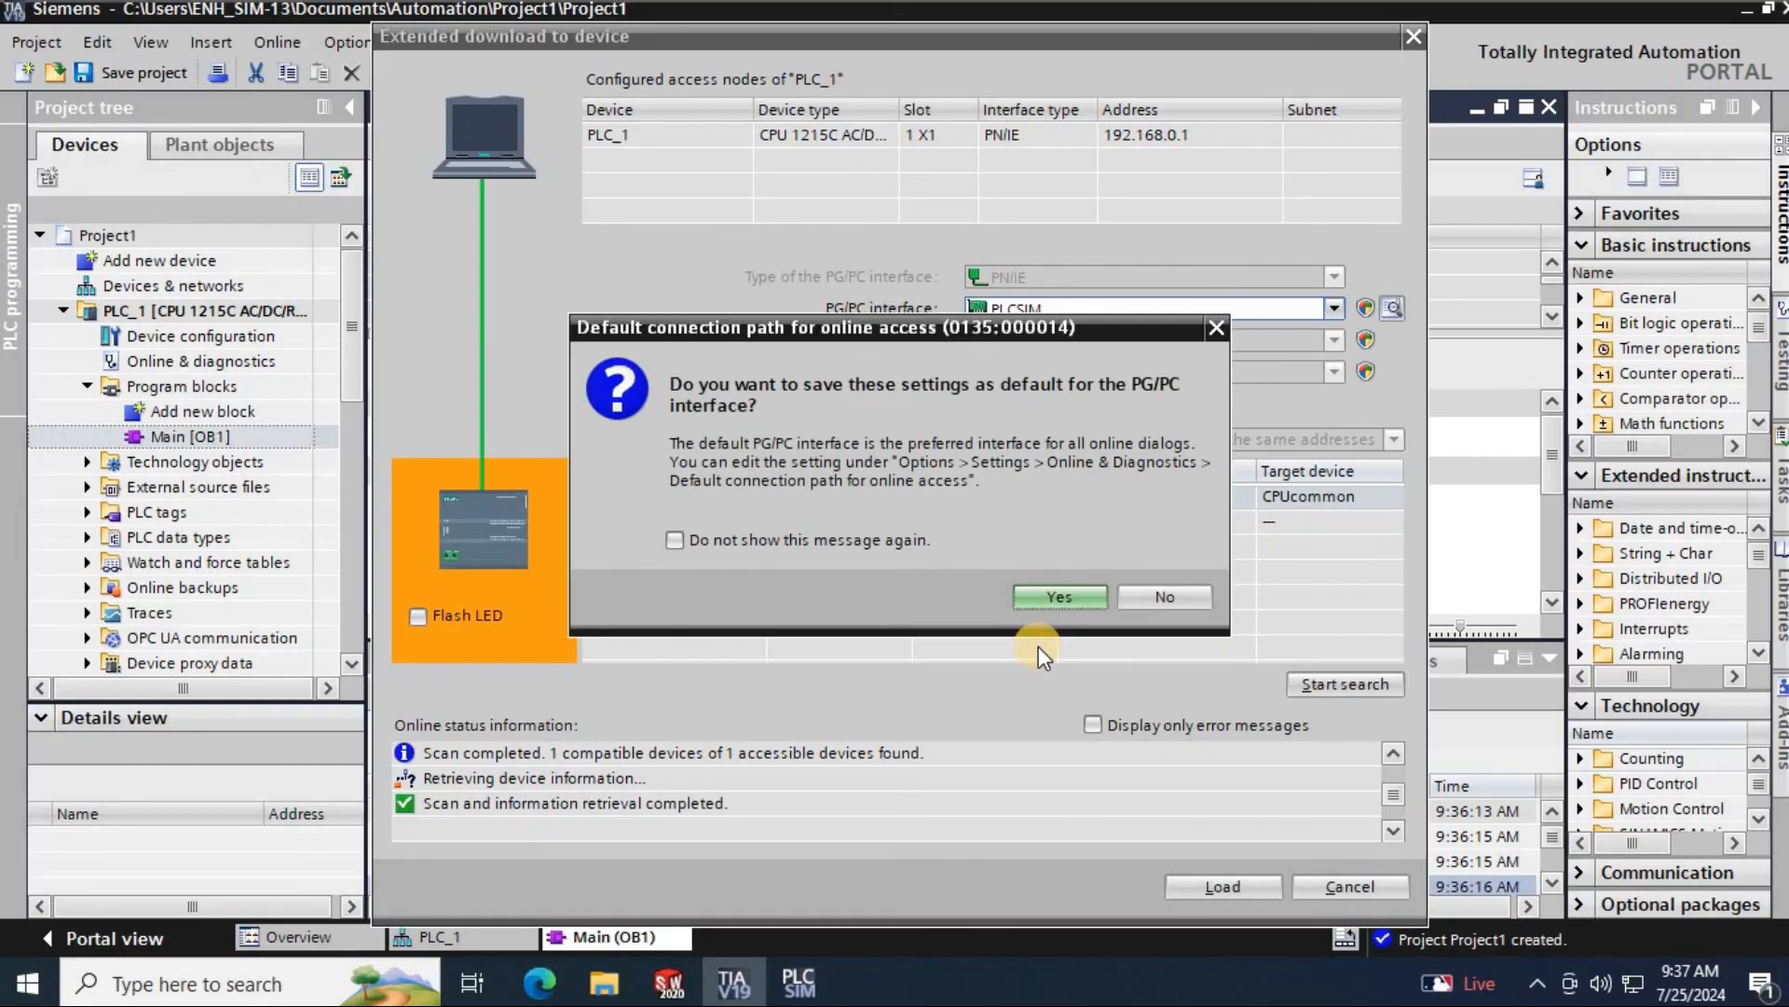
click(1055, 596)
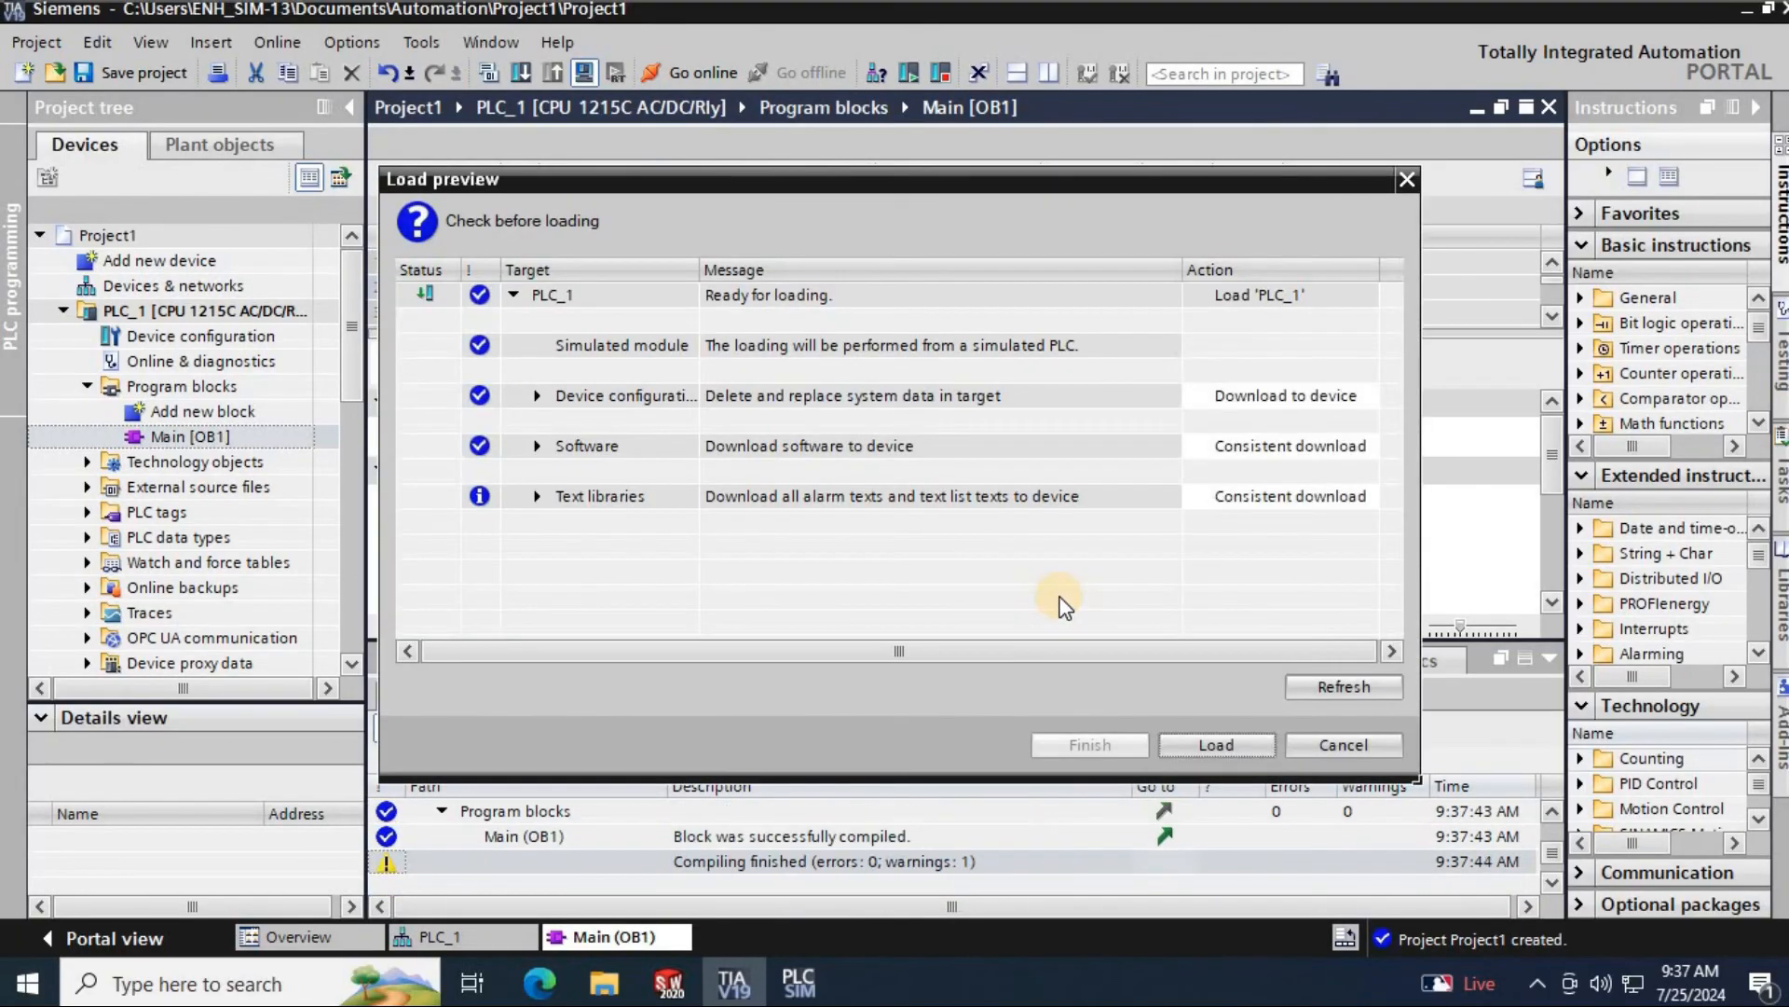
click(1215, 743)
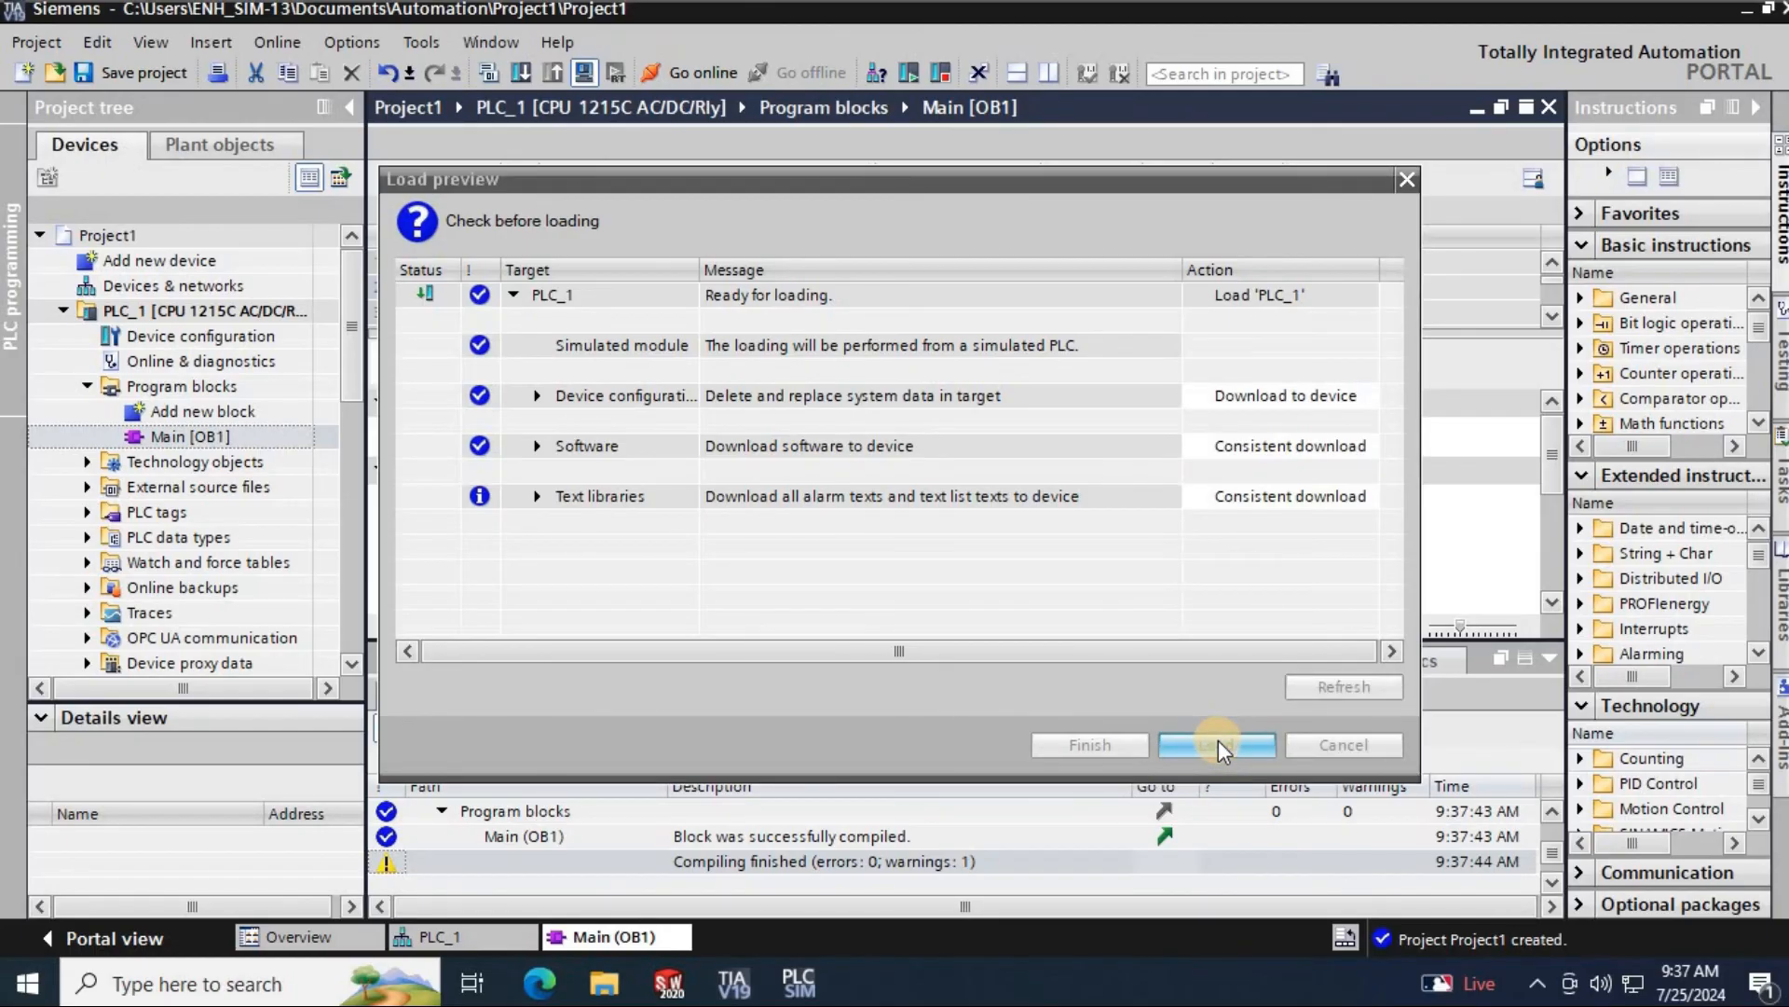
click(1215, 744)
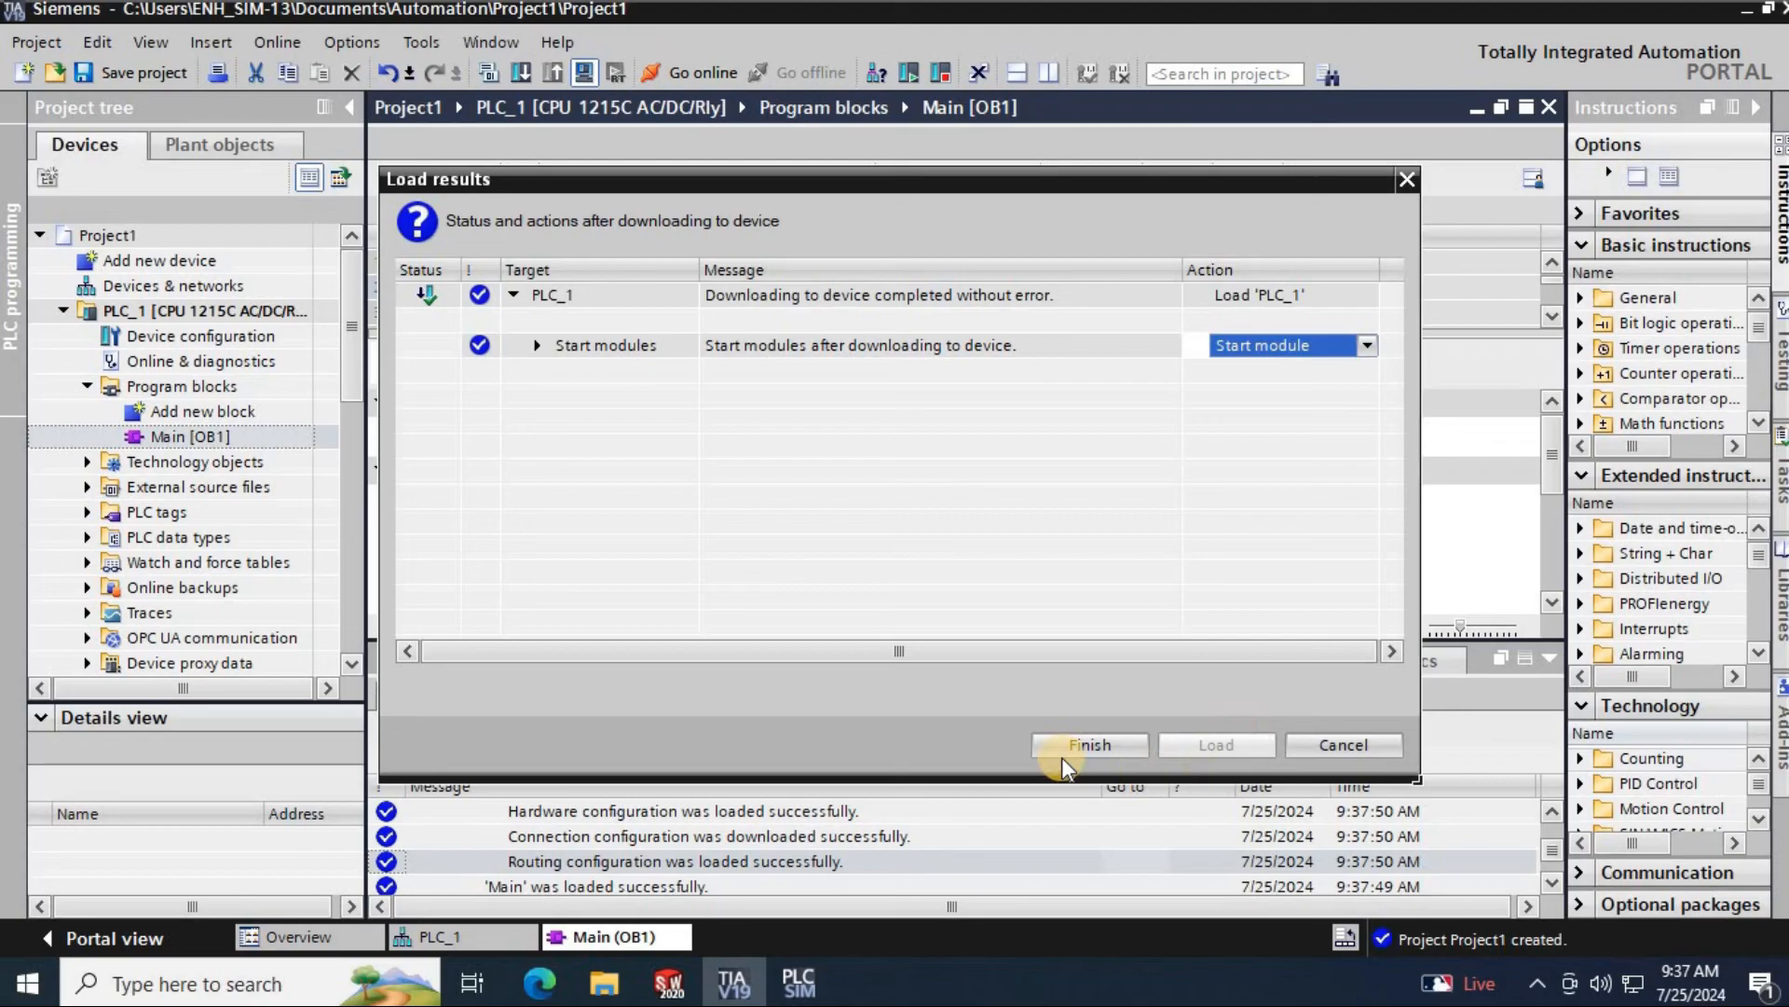
click(1087, 744)
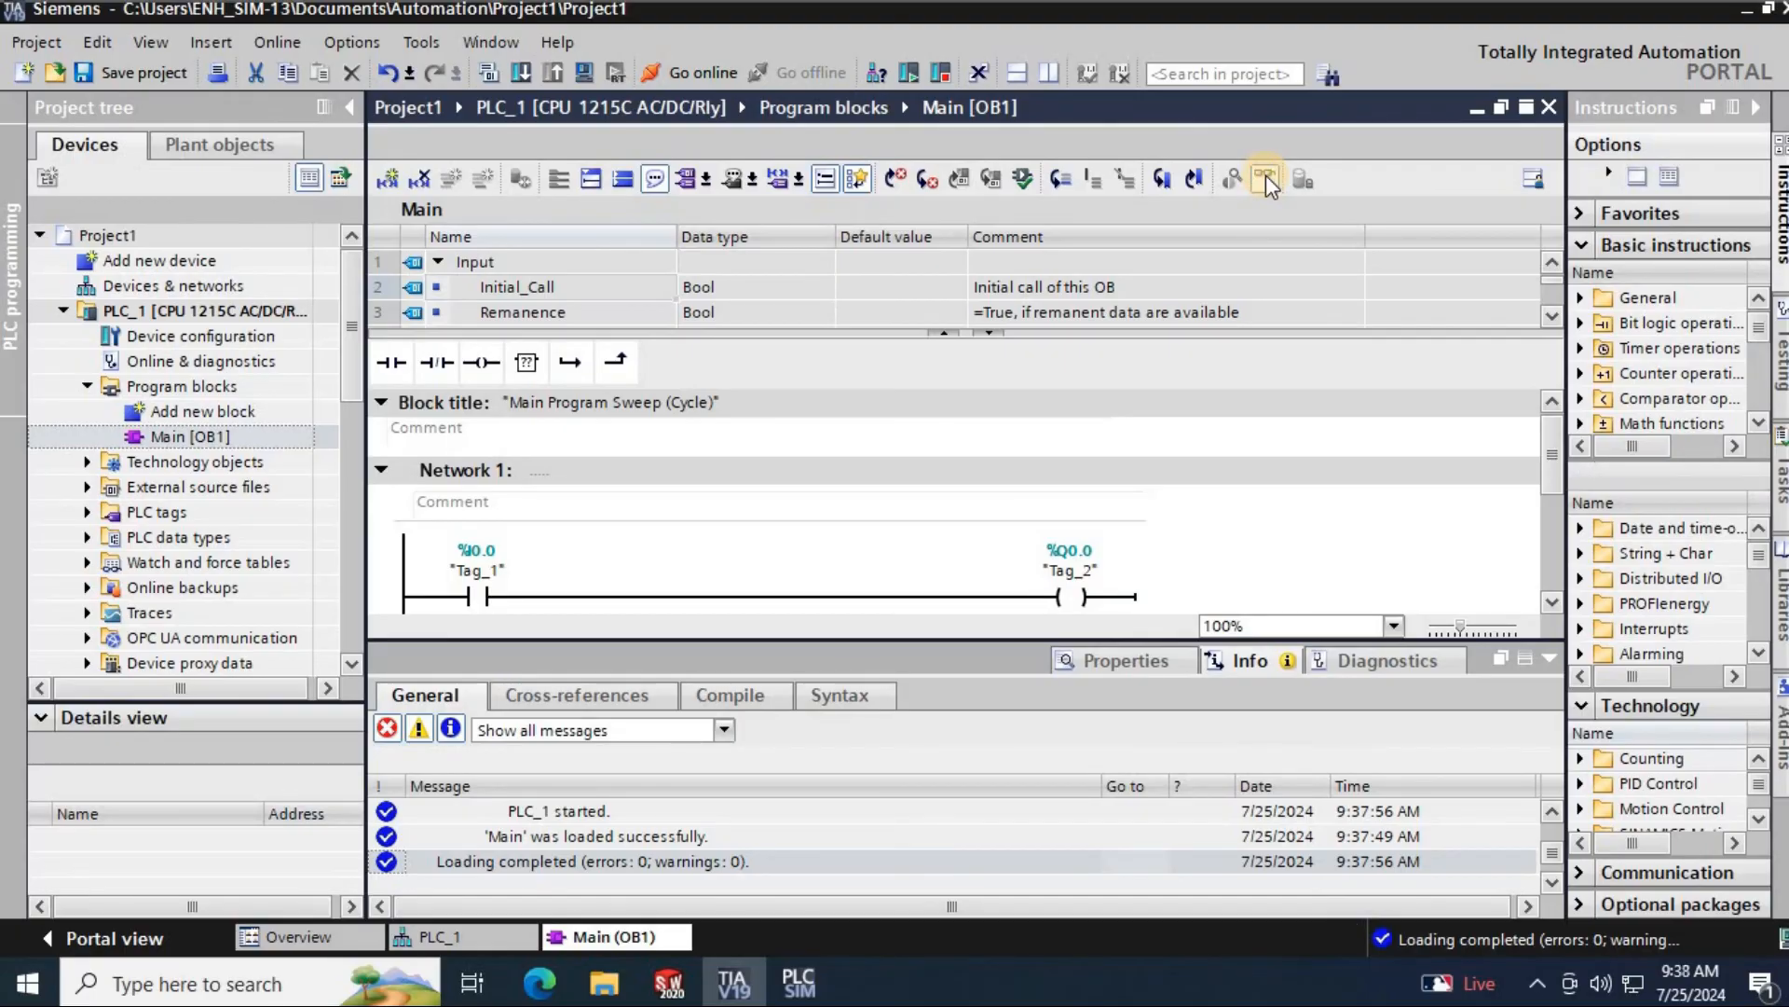
- Switch on live monitoring to go online with PLC_1 at 192.168.0.1
click(701, 73)
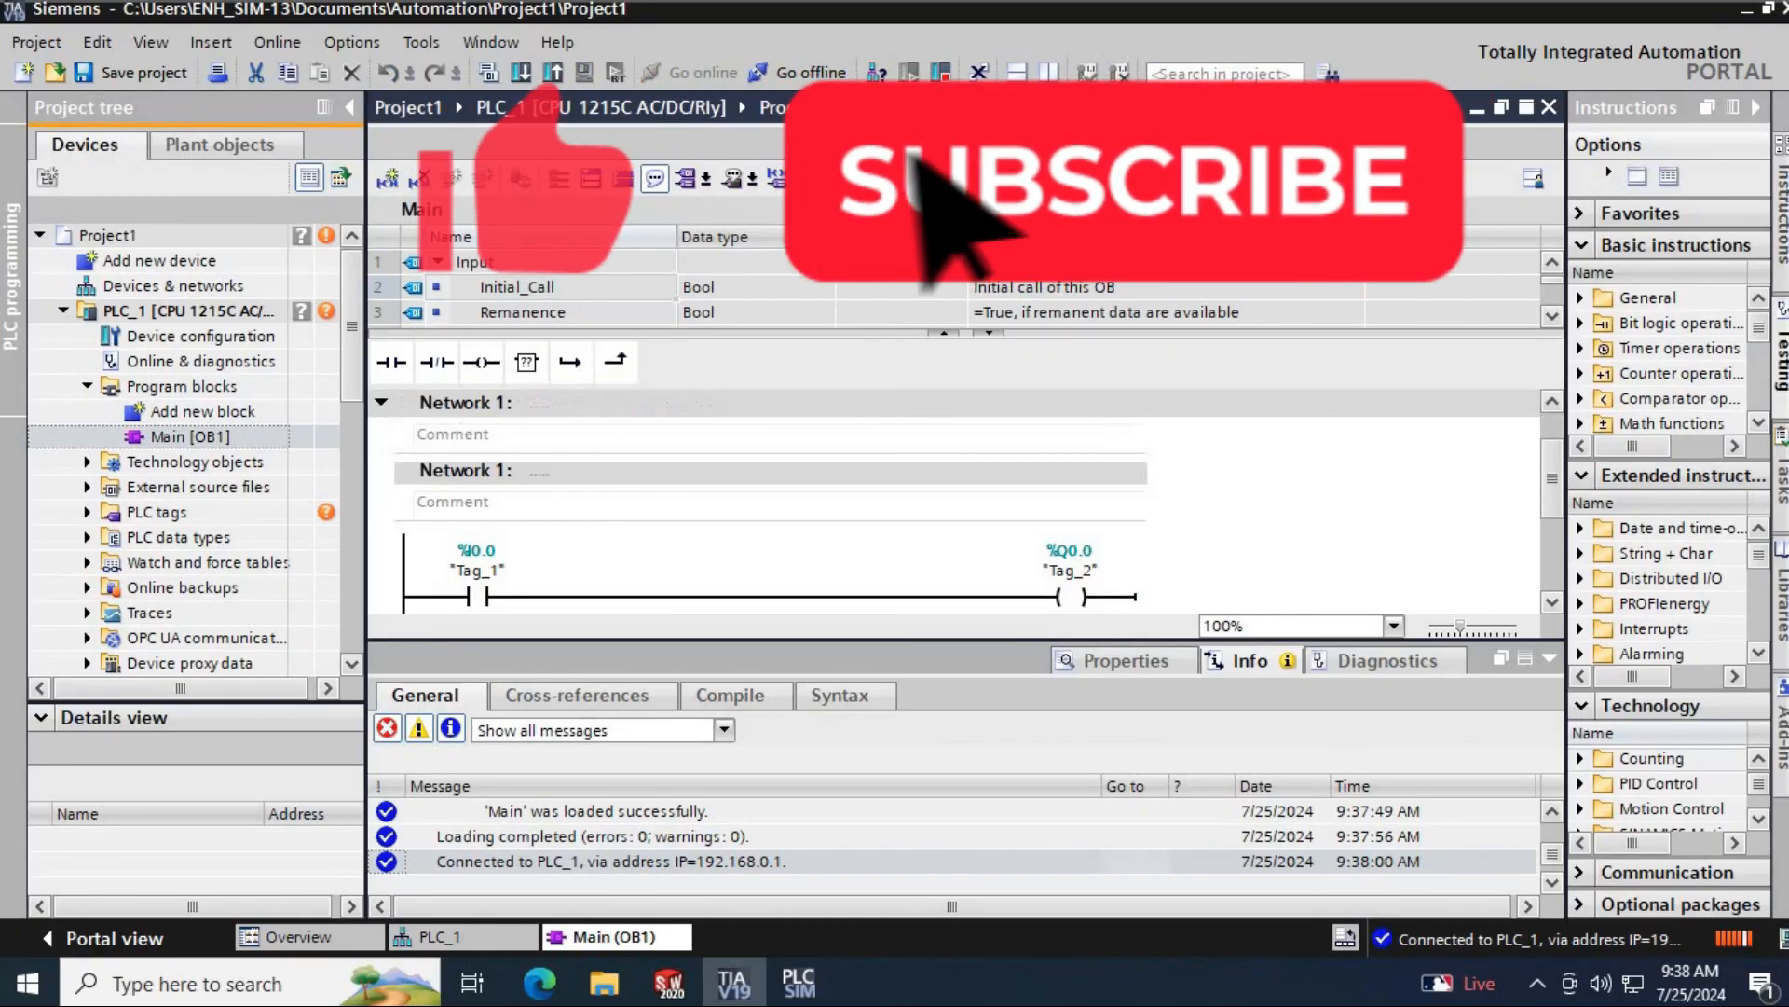